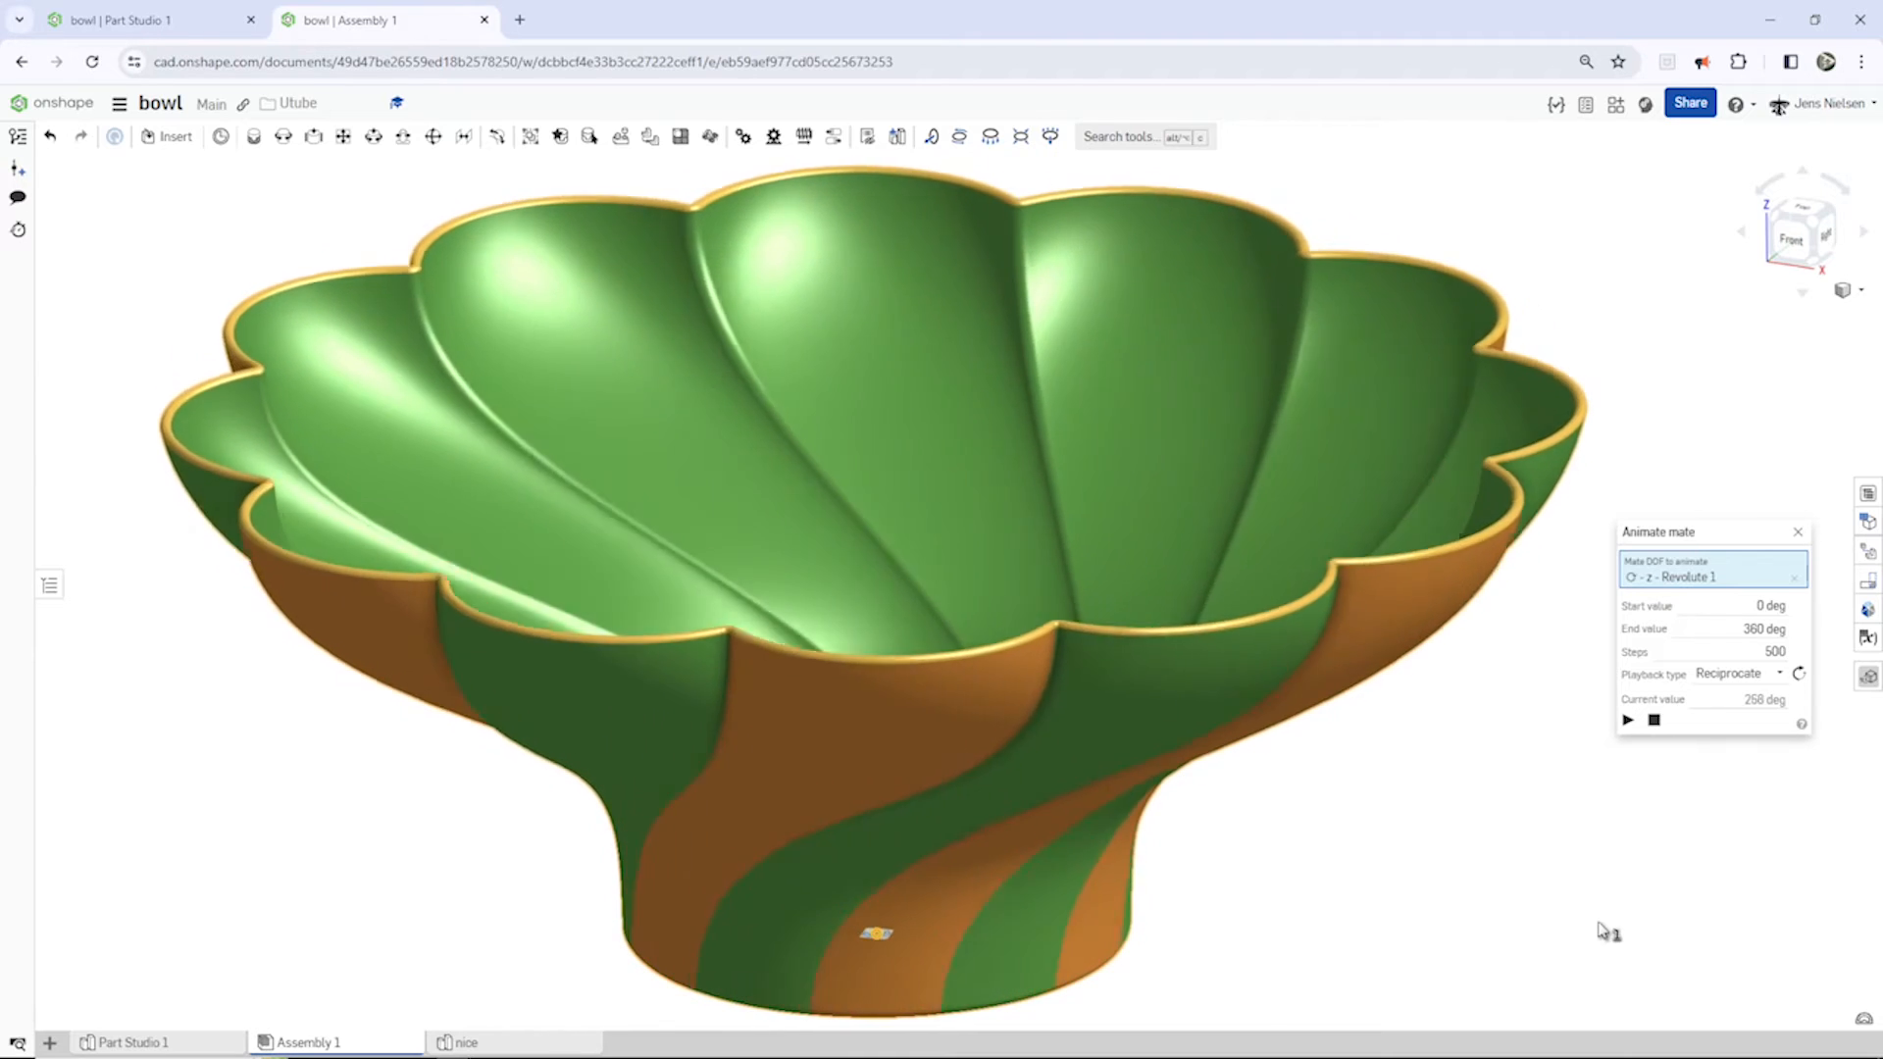
Step: Switch to the empty bowl Part Studio with only the default planes and origin
left_click(1654, 719)
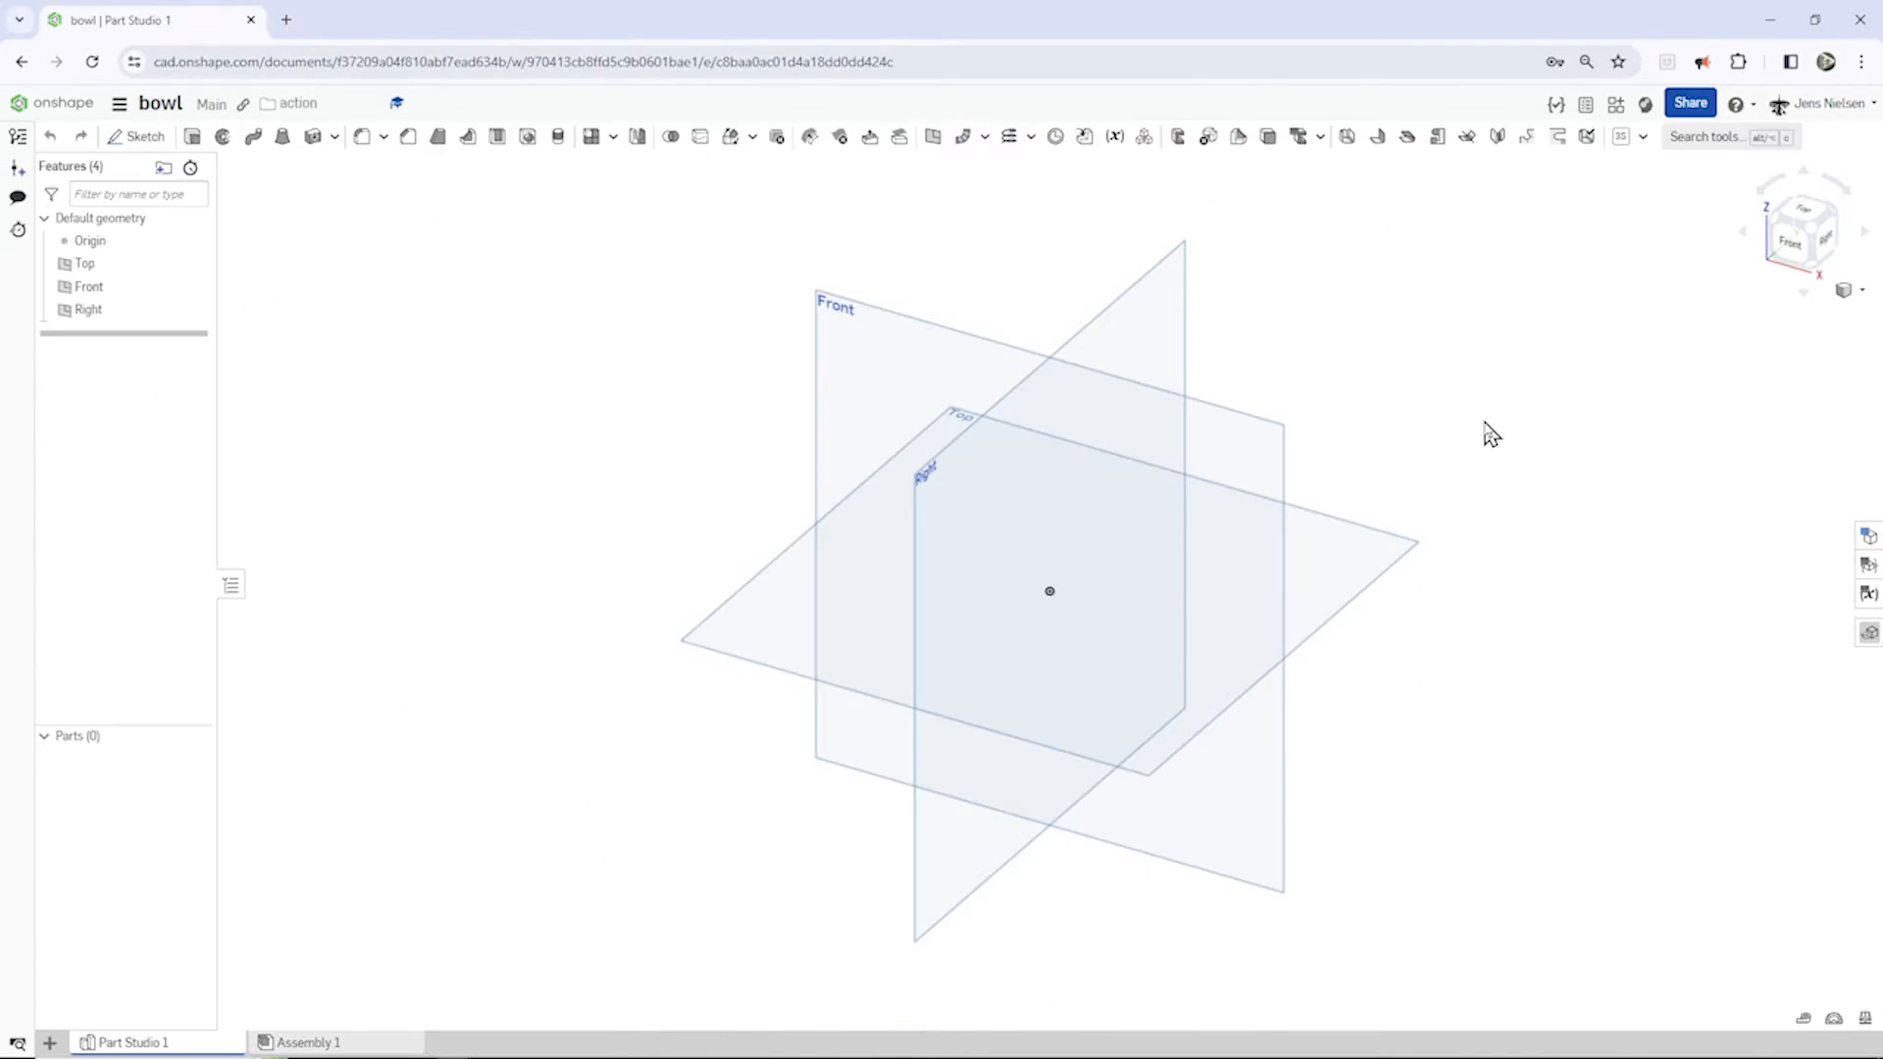
mouse_move(493, 400)
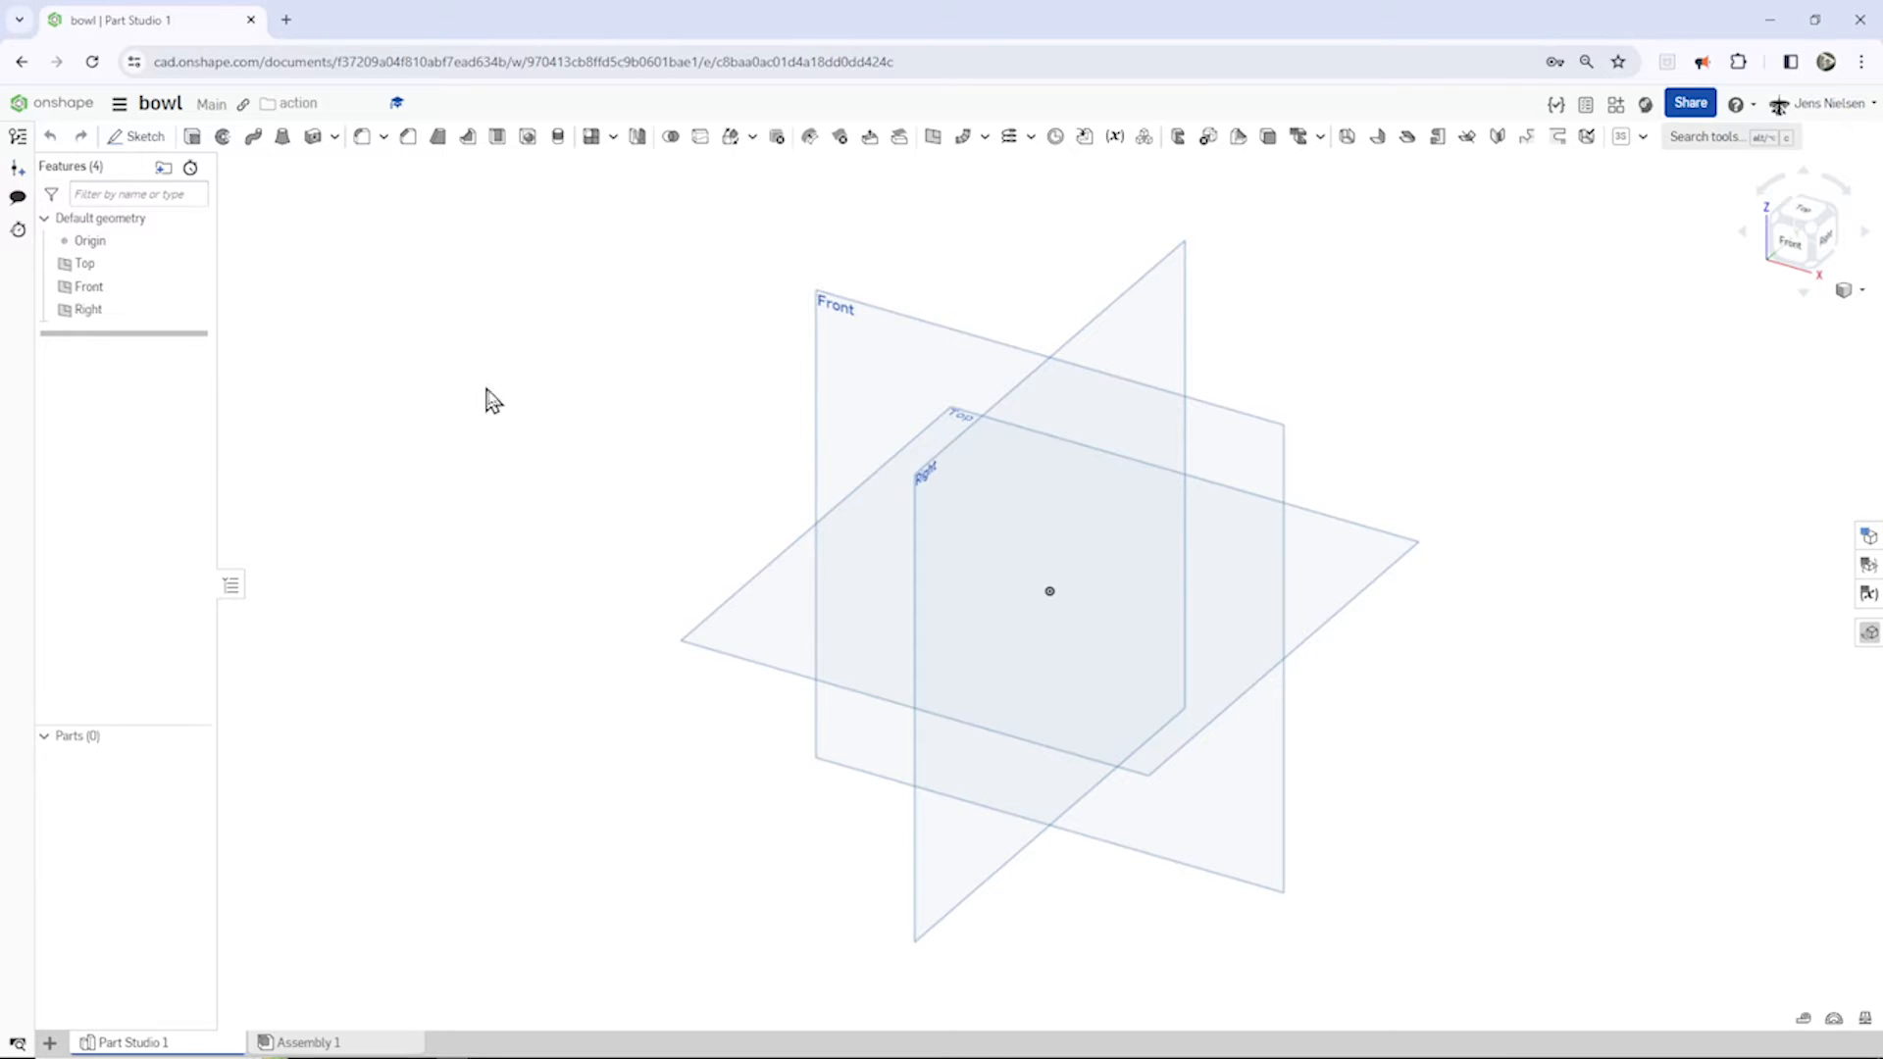
Step: Sketch on the Top plane an Ø88 circle with two construction radii 62° apart
key("s")
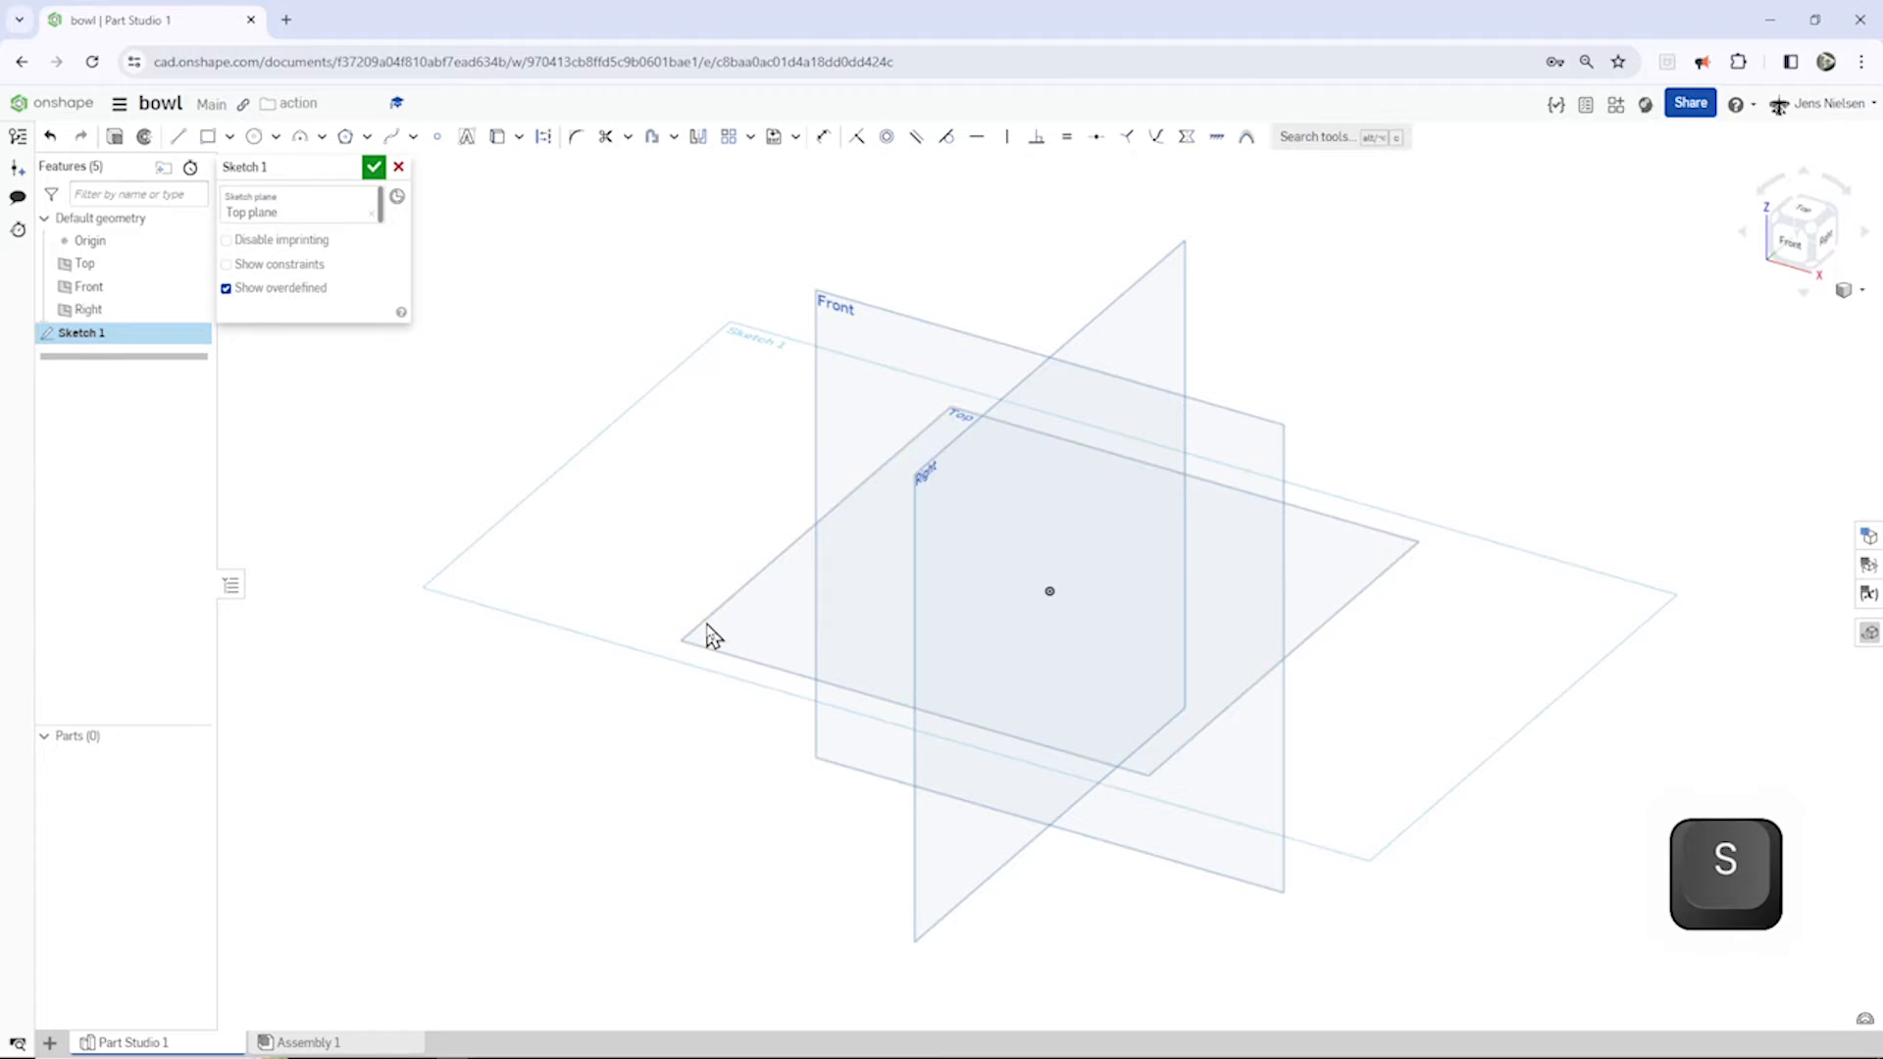
key("n")
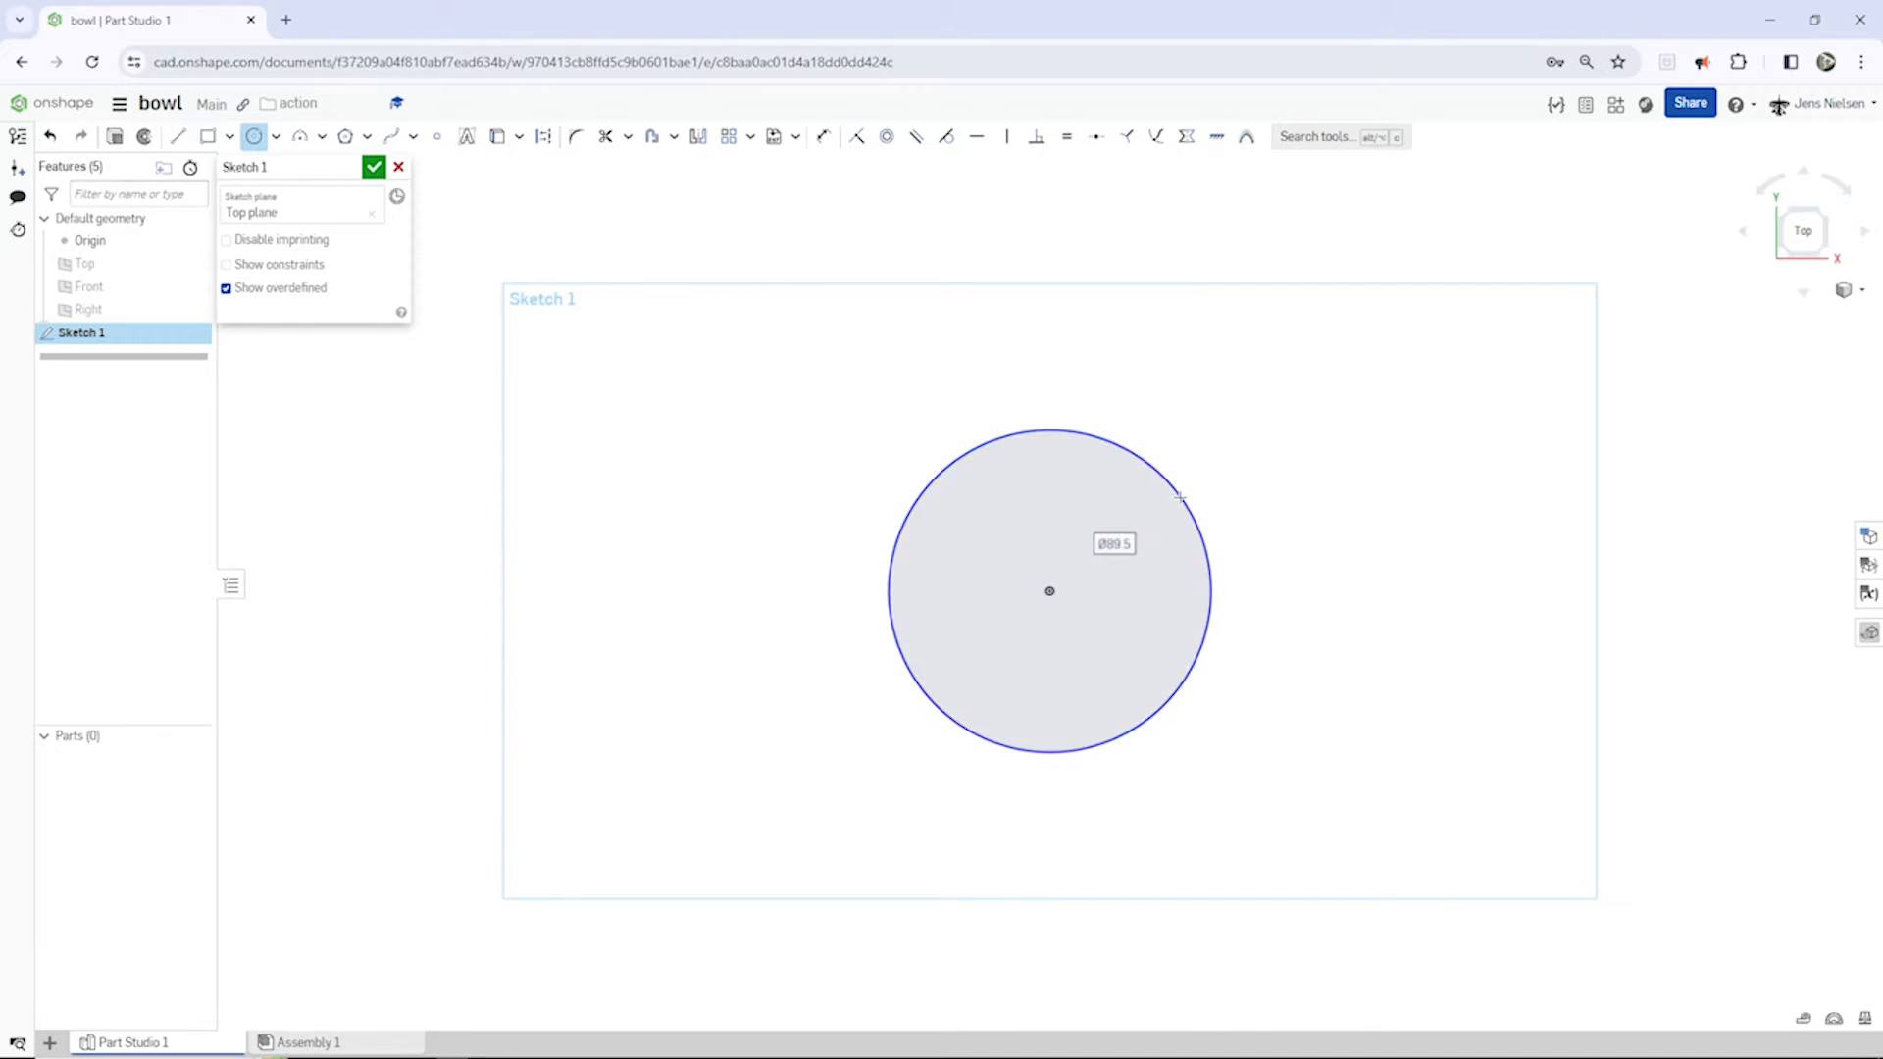
type("88")
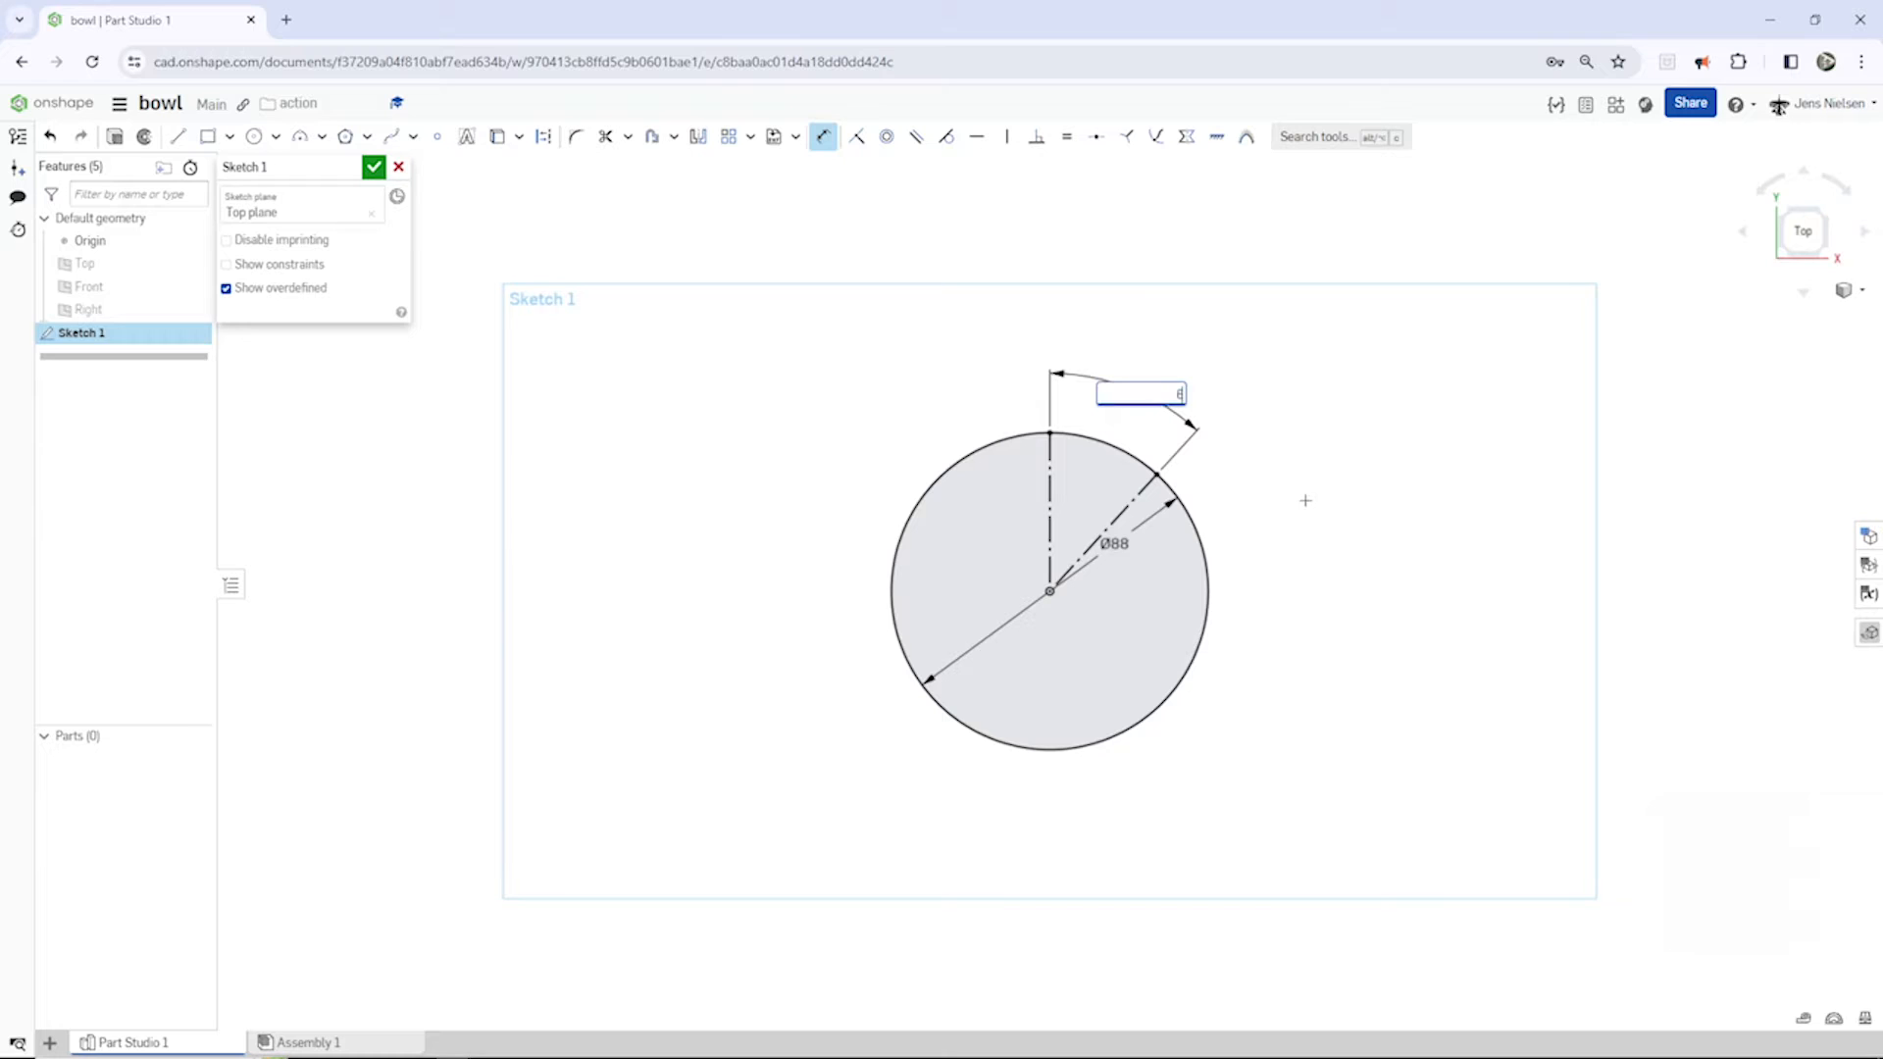
key("enter")
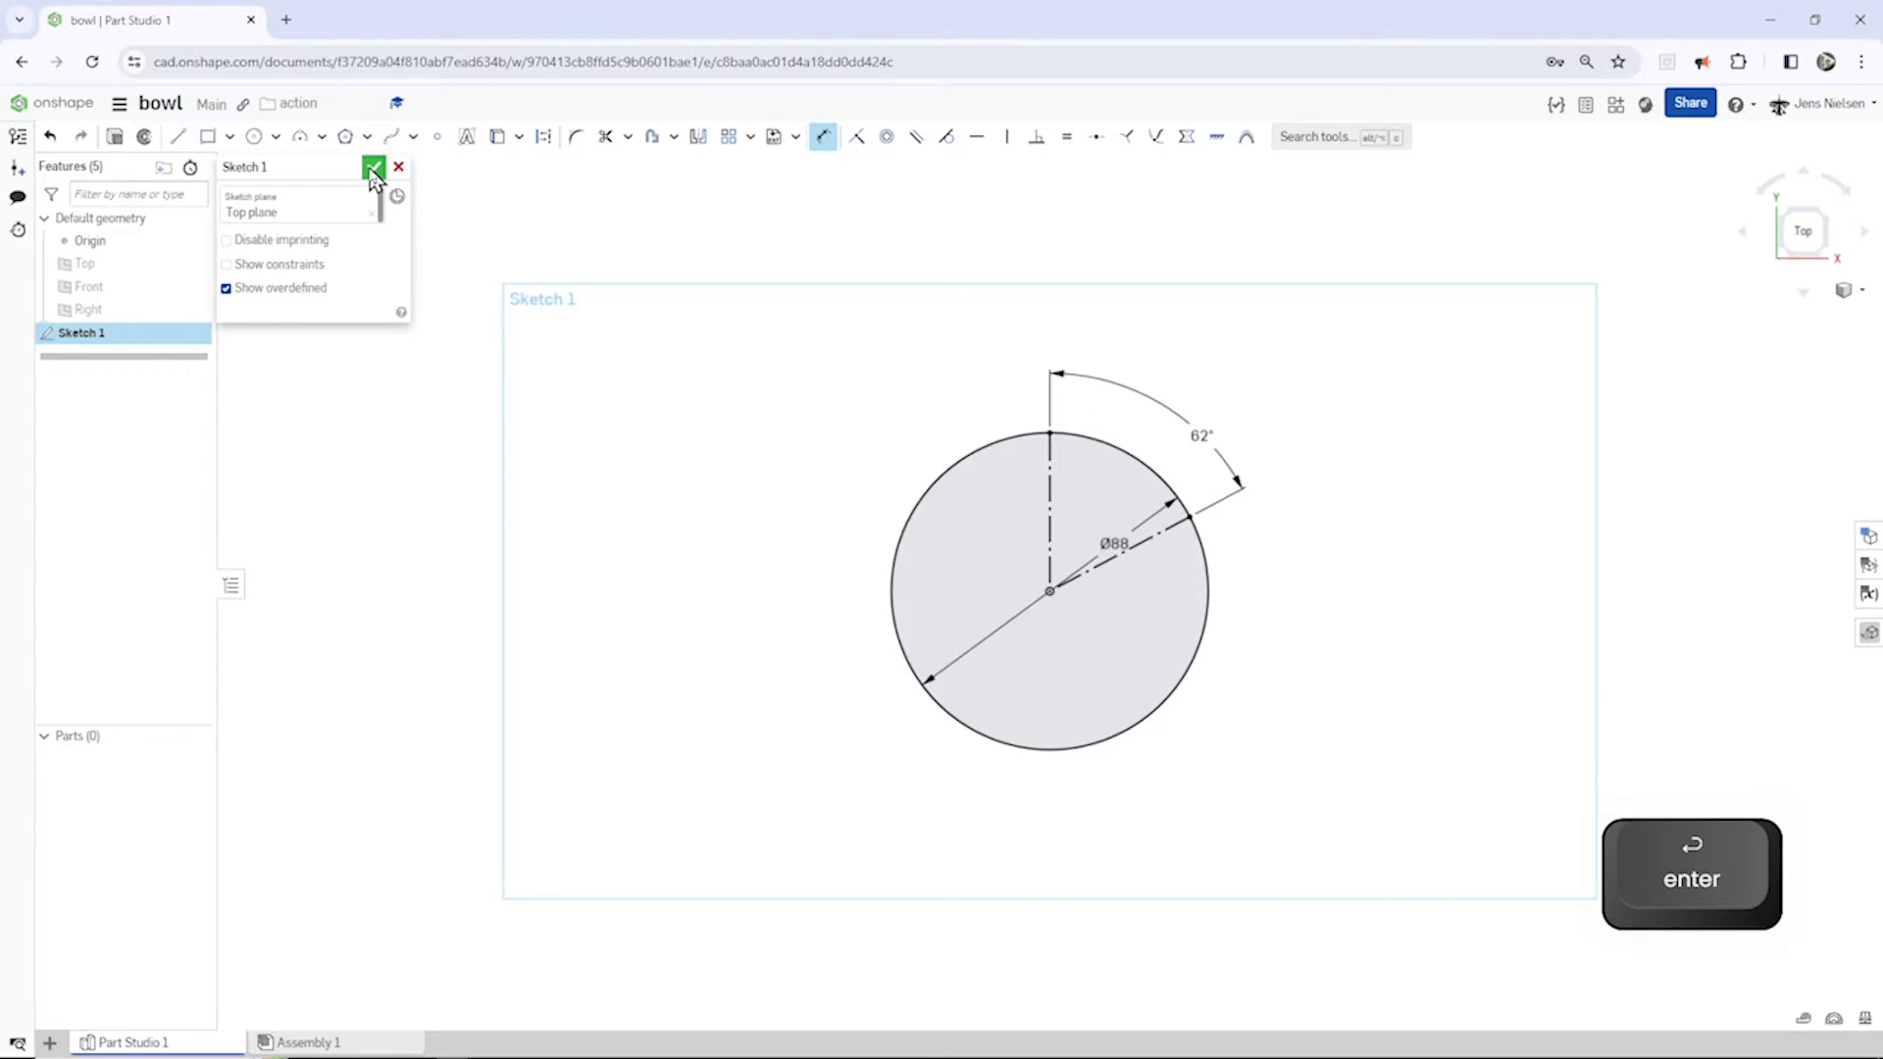
Step: Finish the circle sketch and create Plane 1 offset above the Top plane
left_click(374, 166)
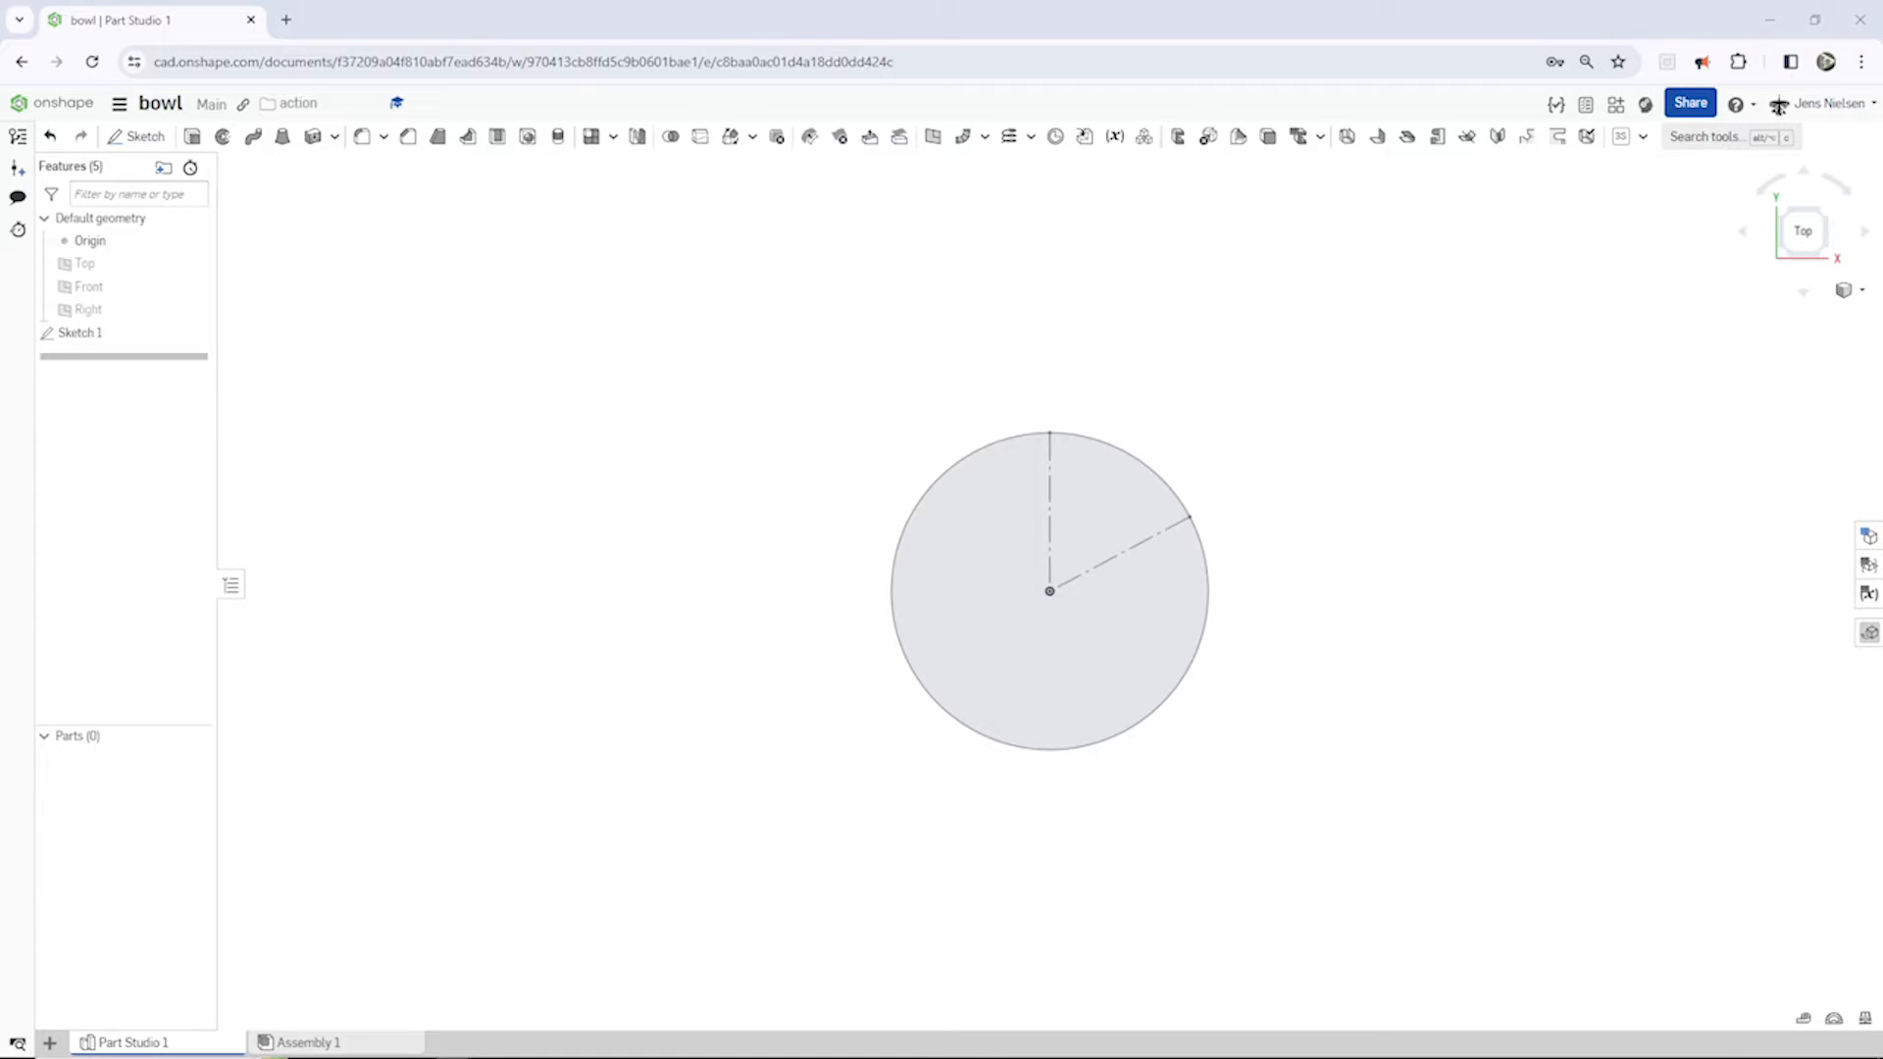
mouse_move(1494, 548)
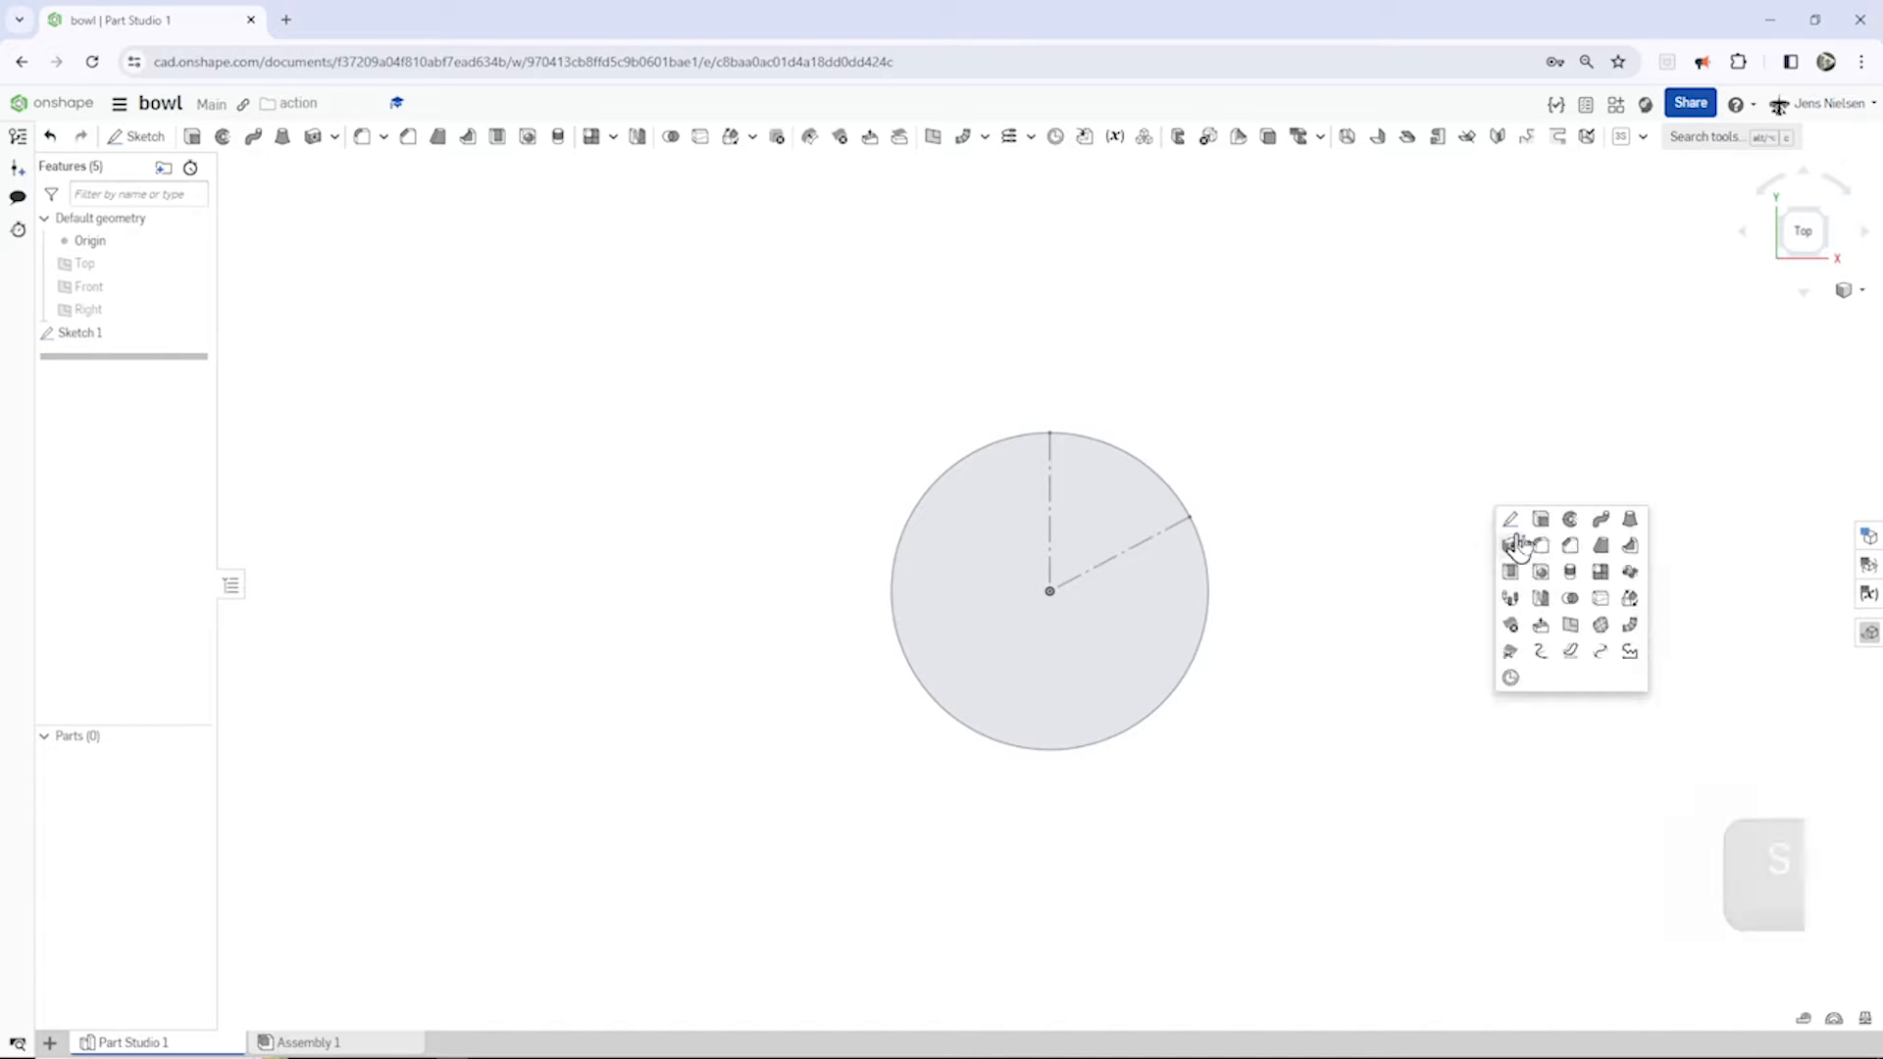
left_click(1510, 545)
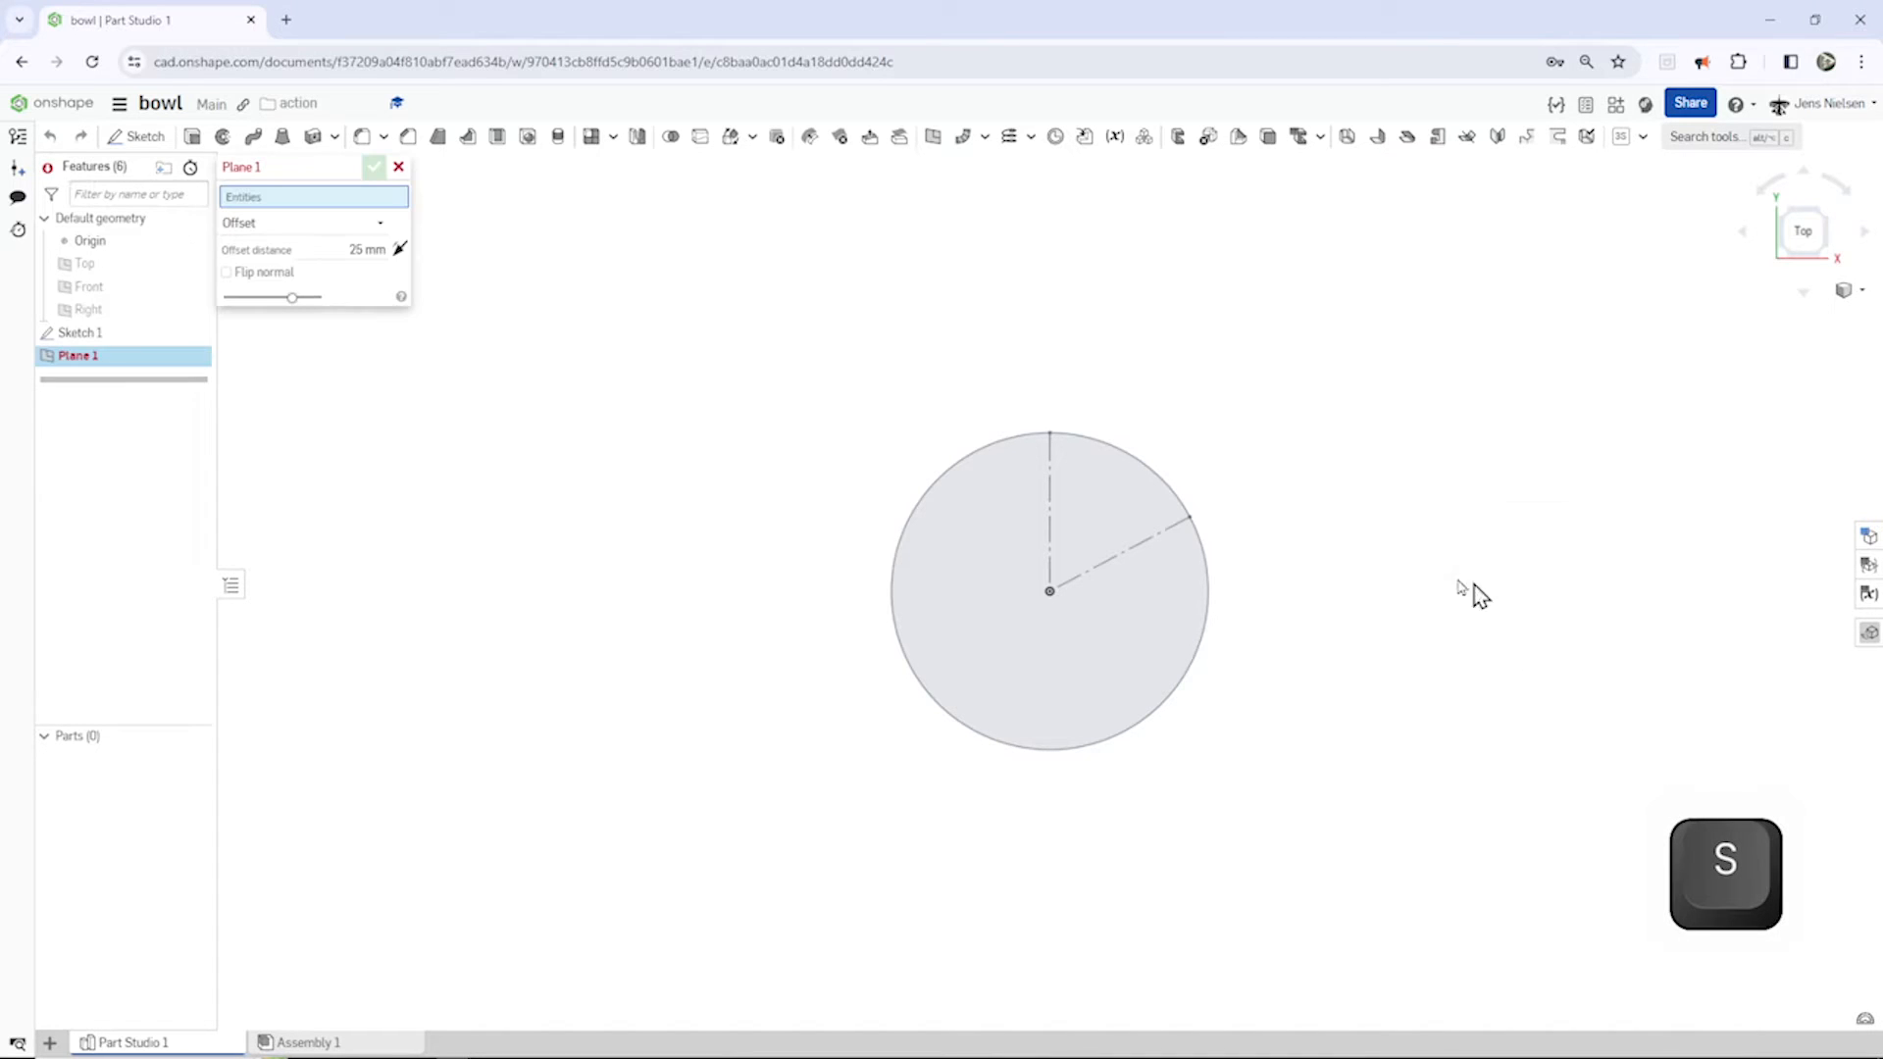
left_click(85, 263)
type("96")
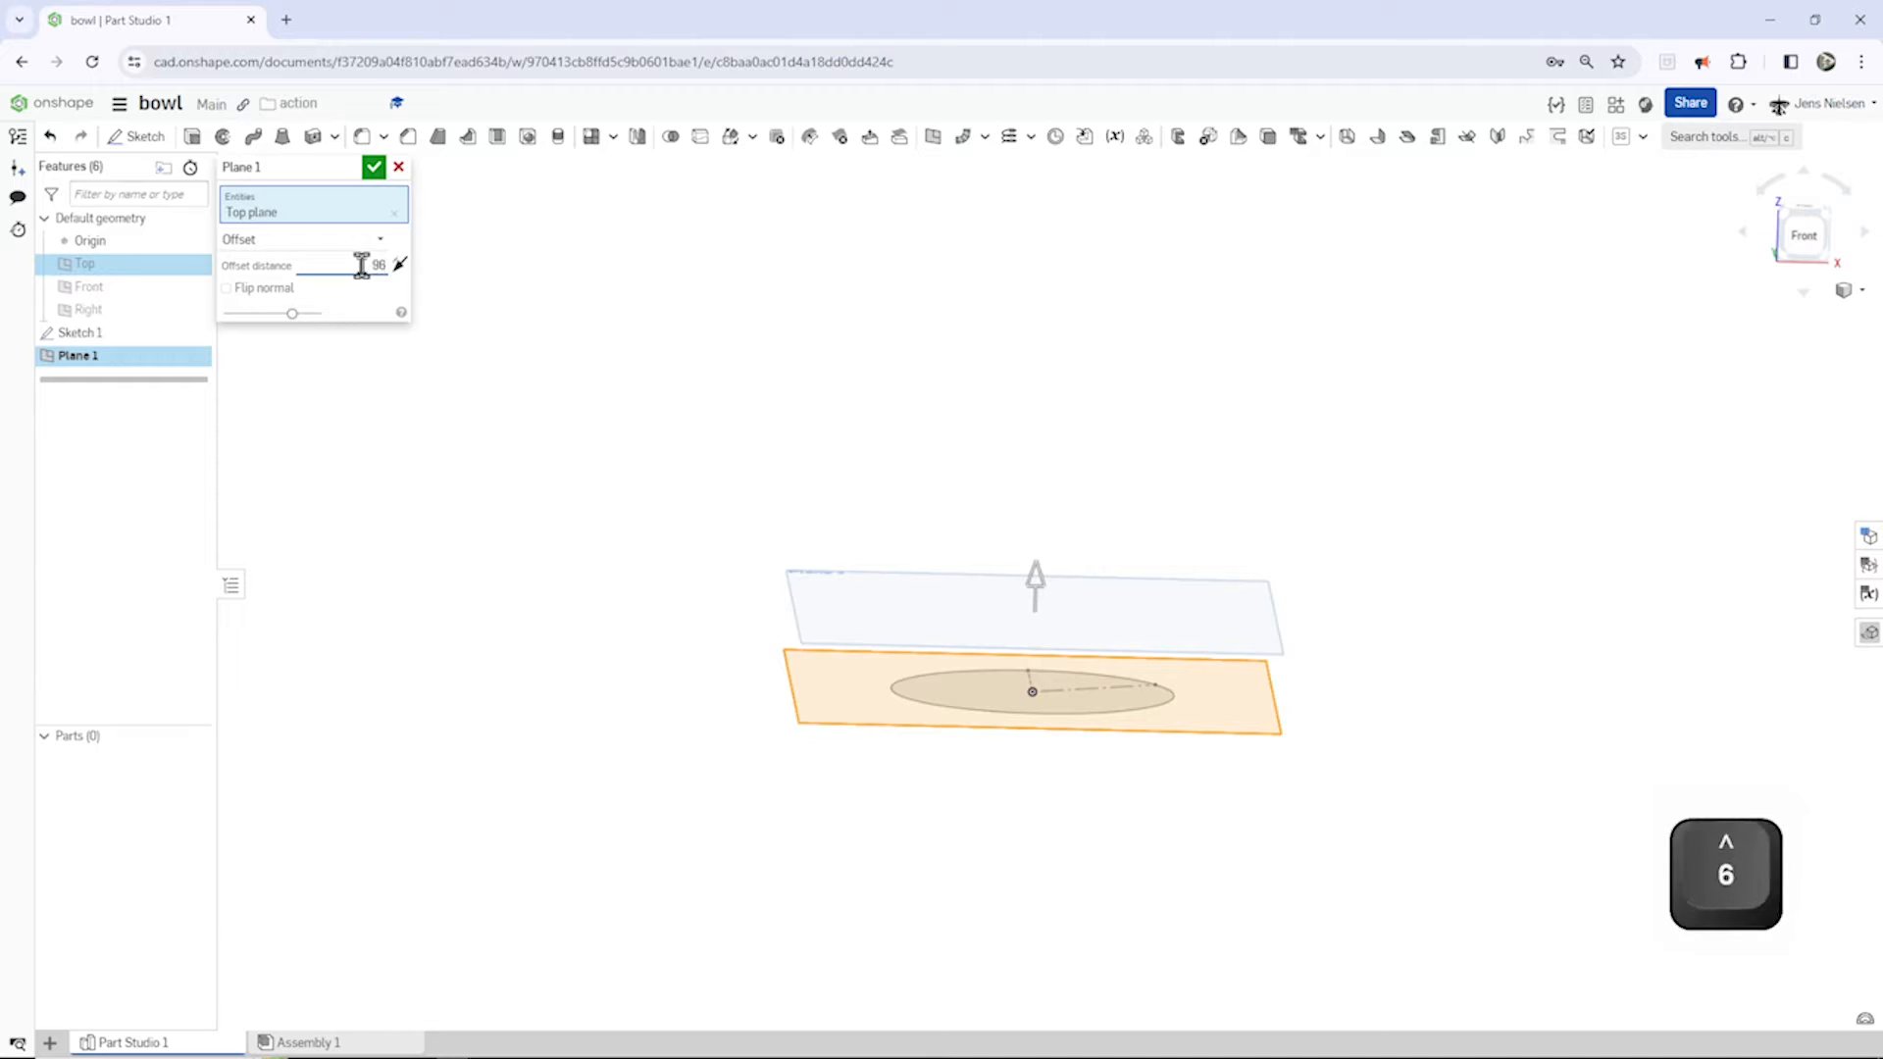
key("enter")
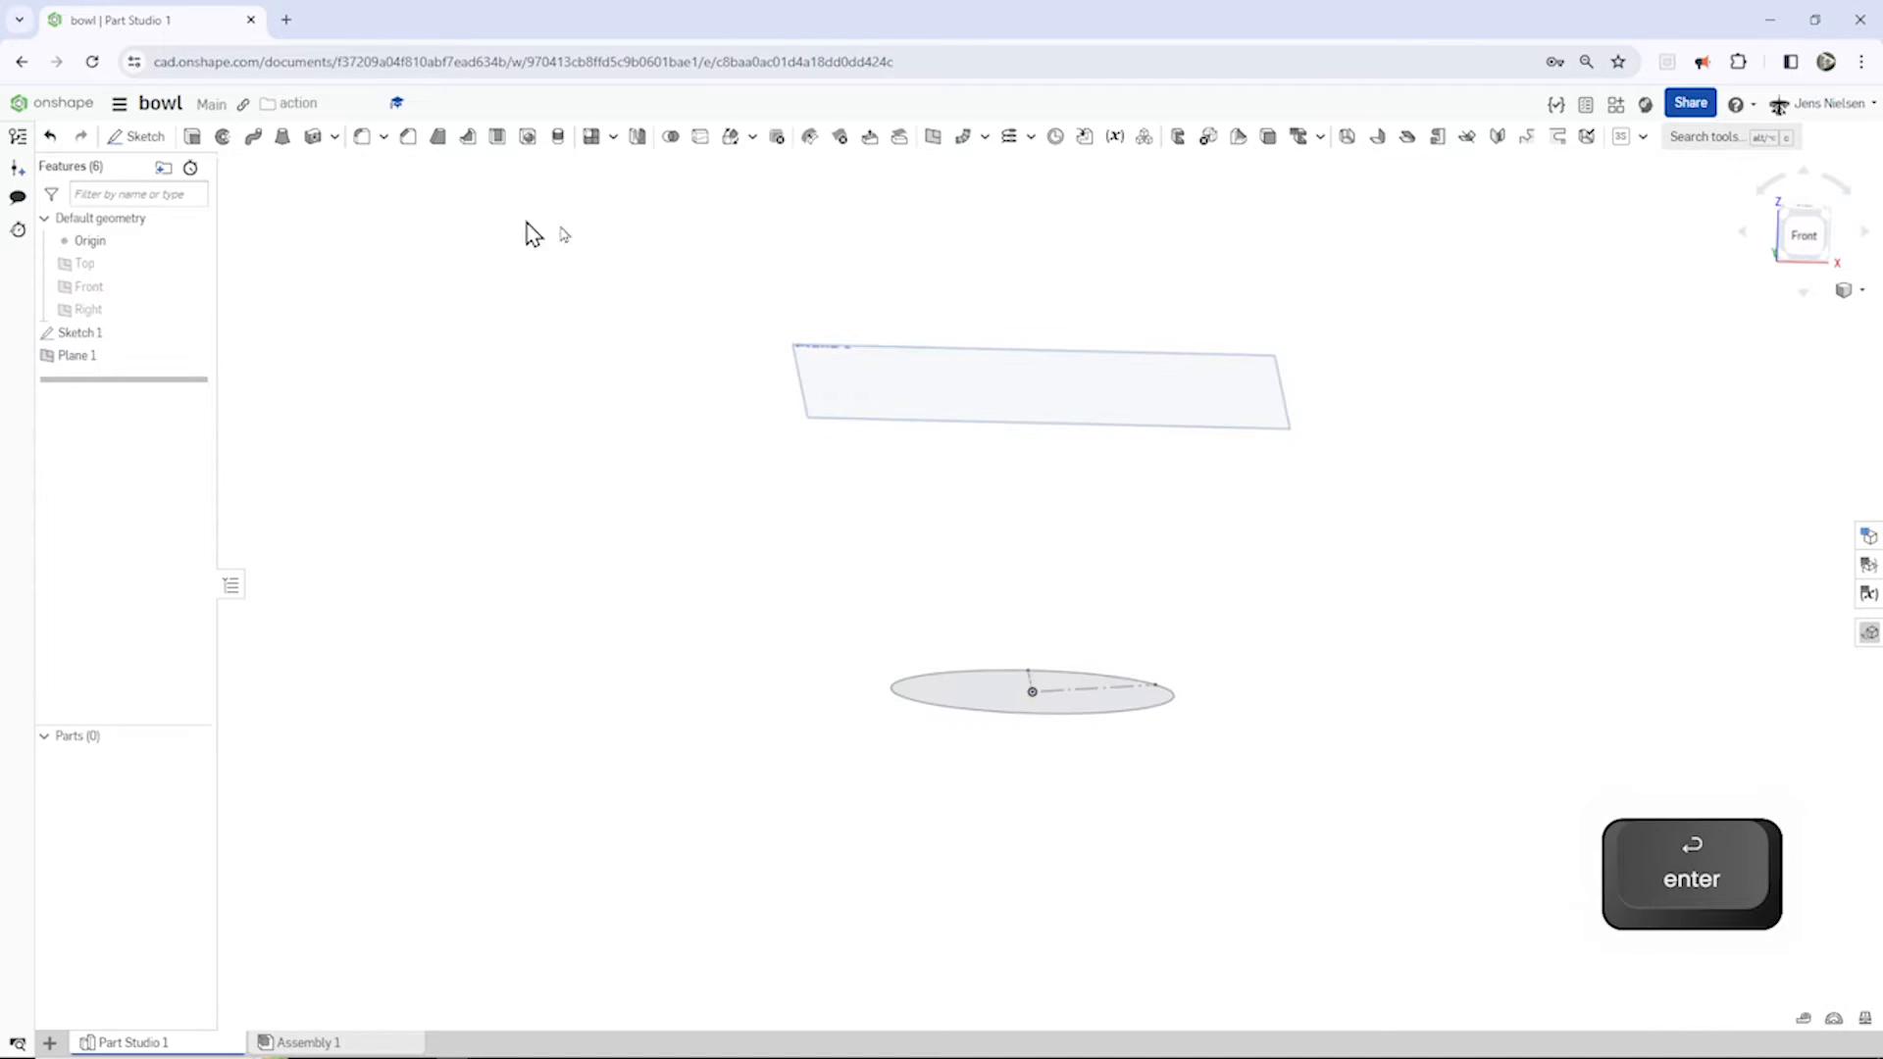
Step: Sketch on Plane 1 a construction circle of 68 with a radius line, then hide Plane 1
key("s")
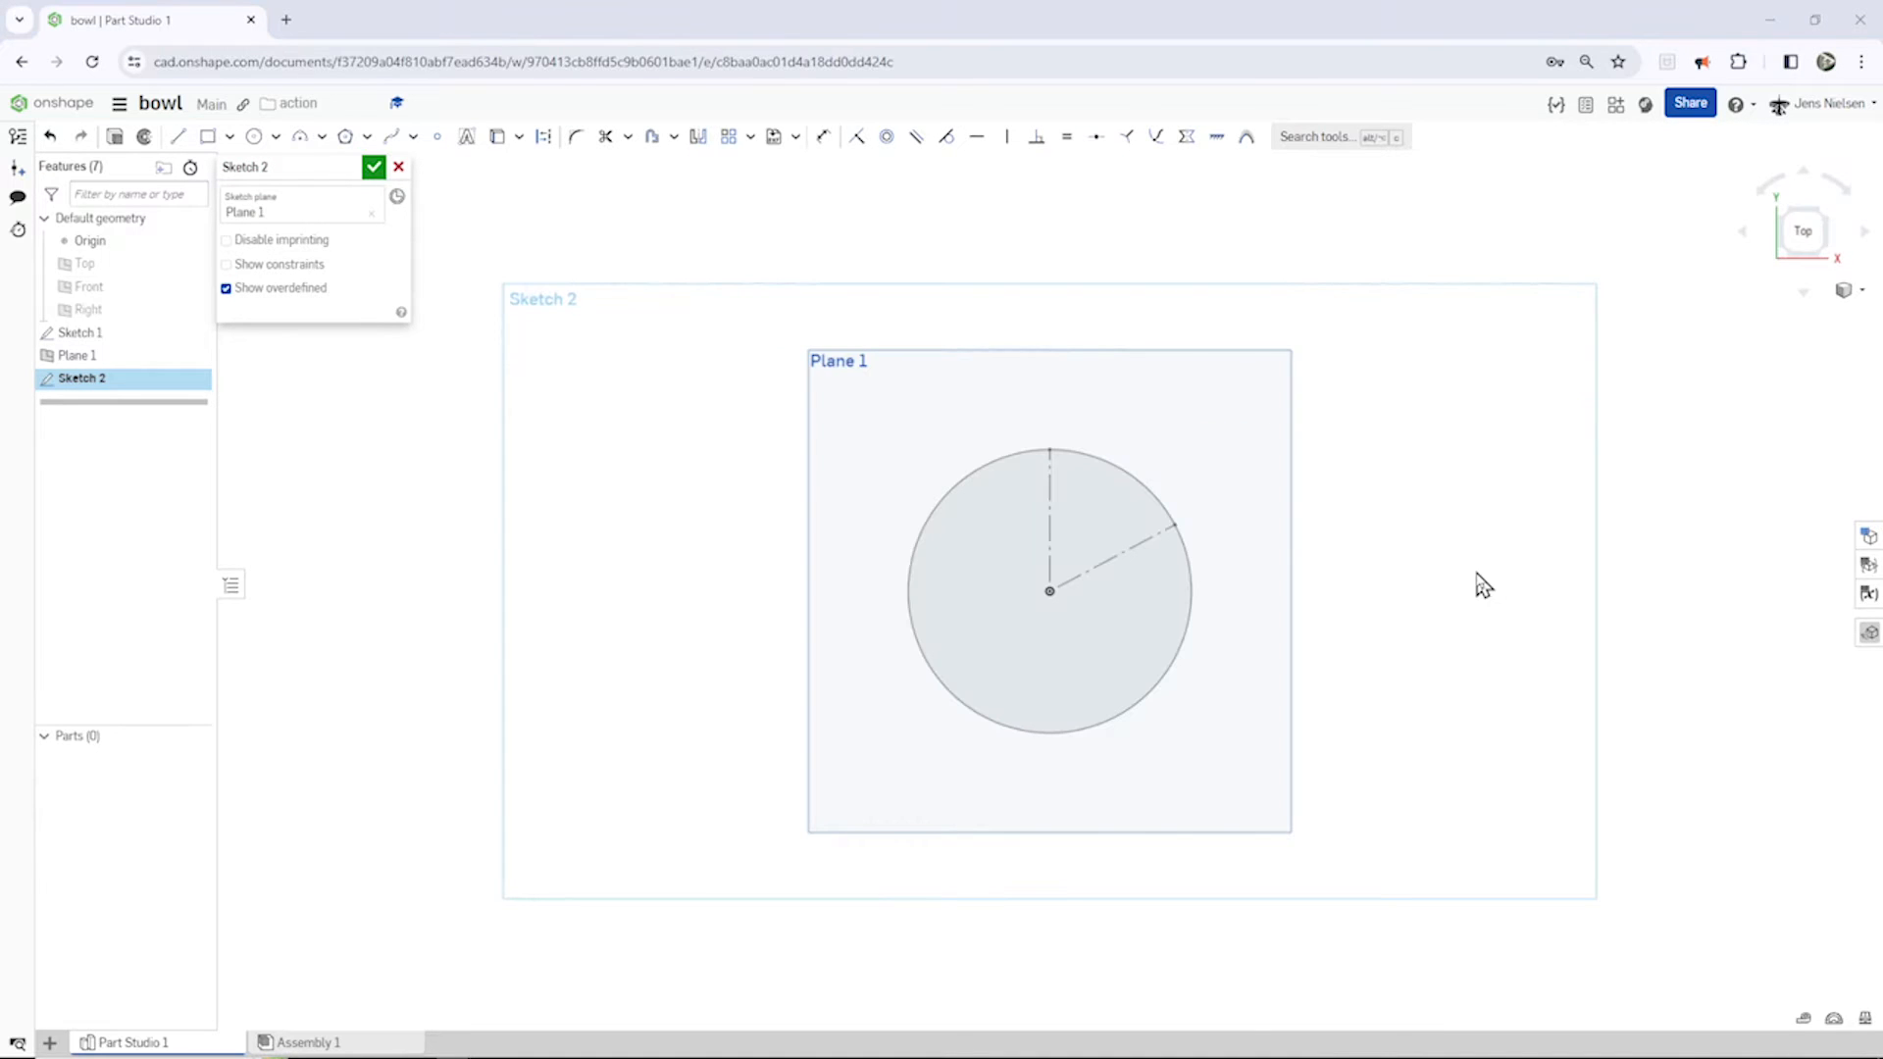
left_click(652, 136)
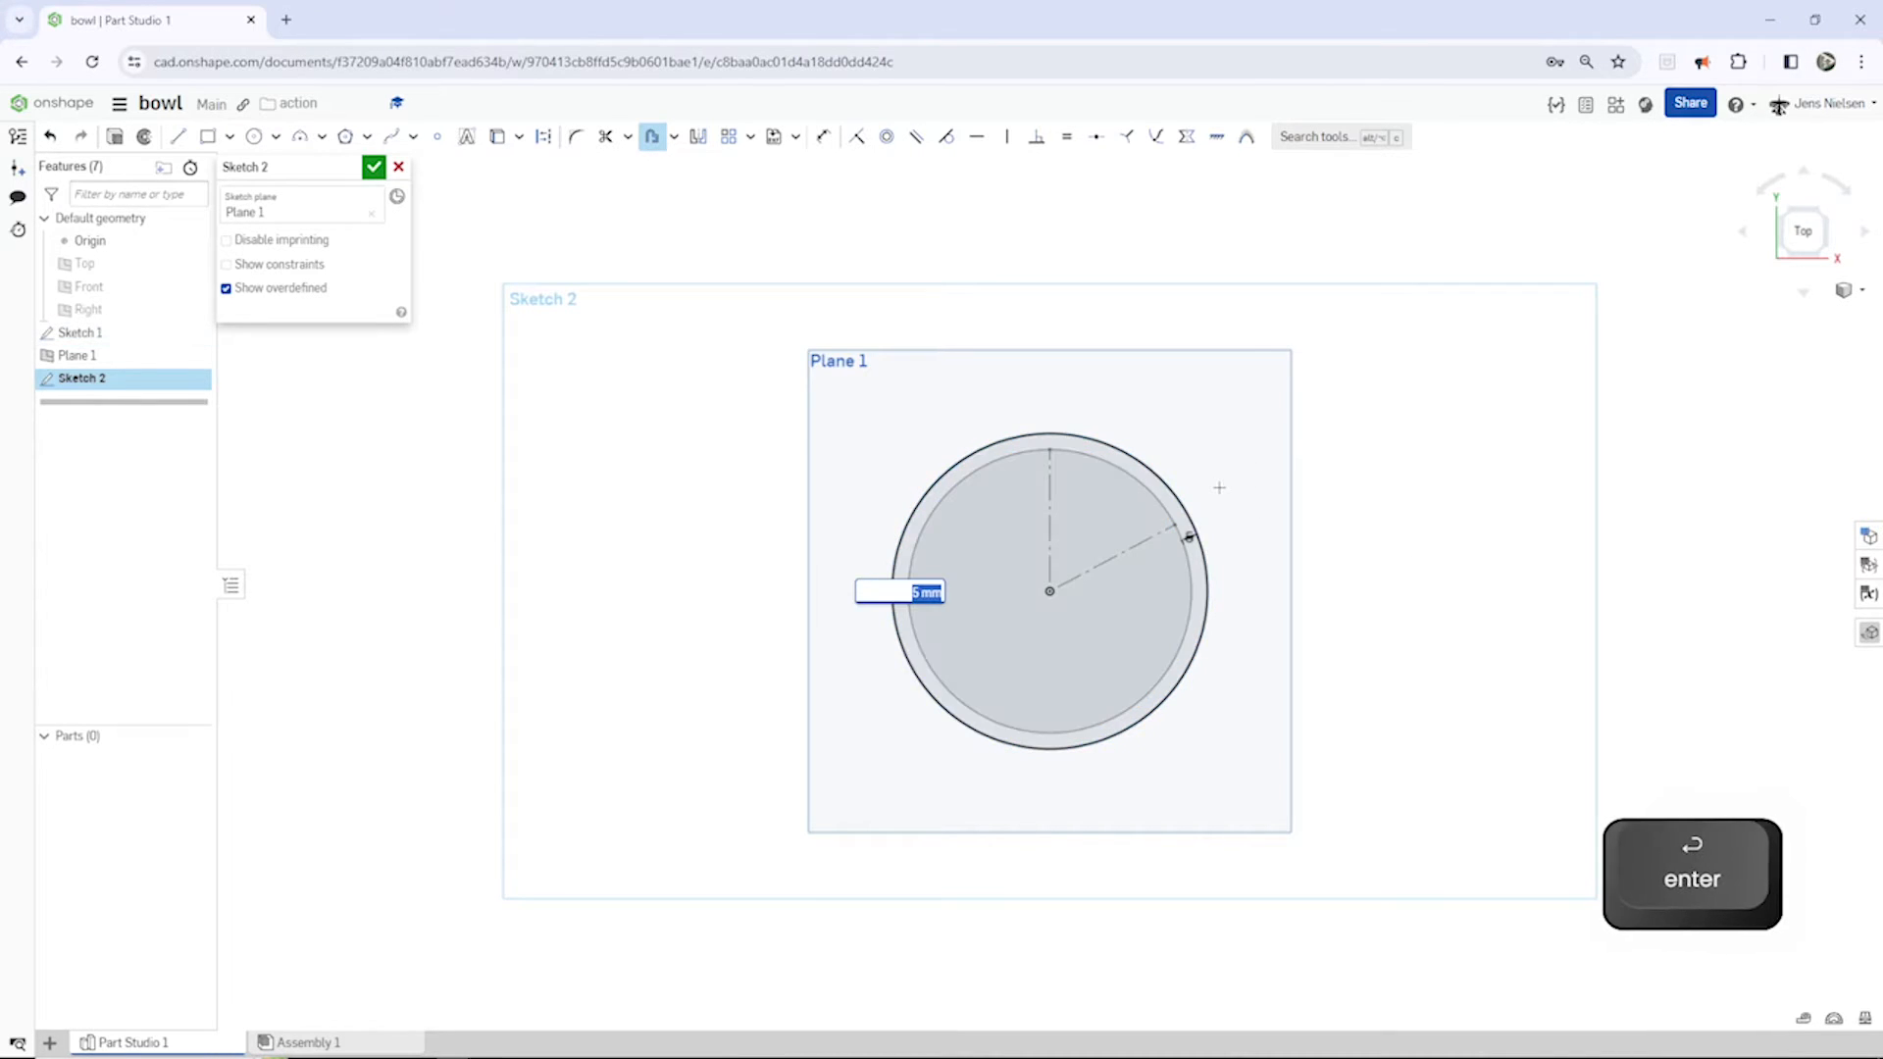
type("68")
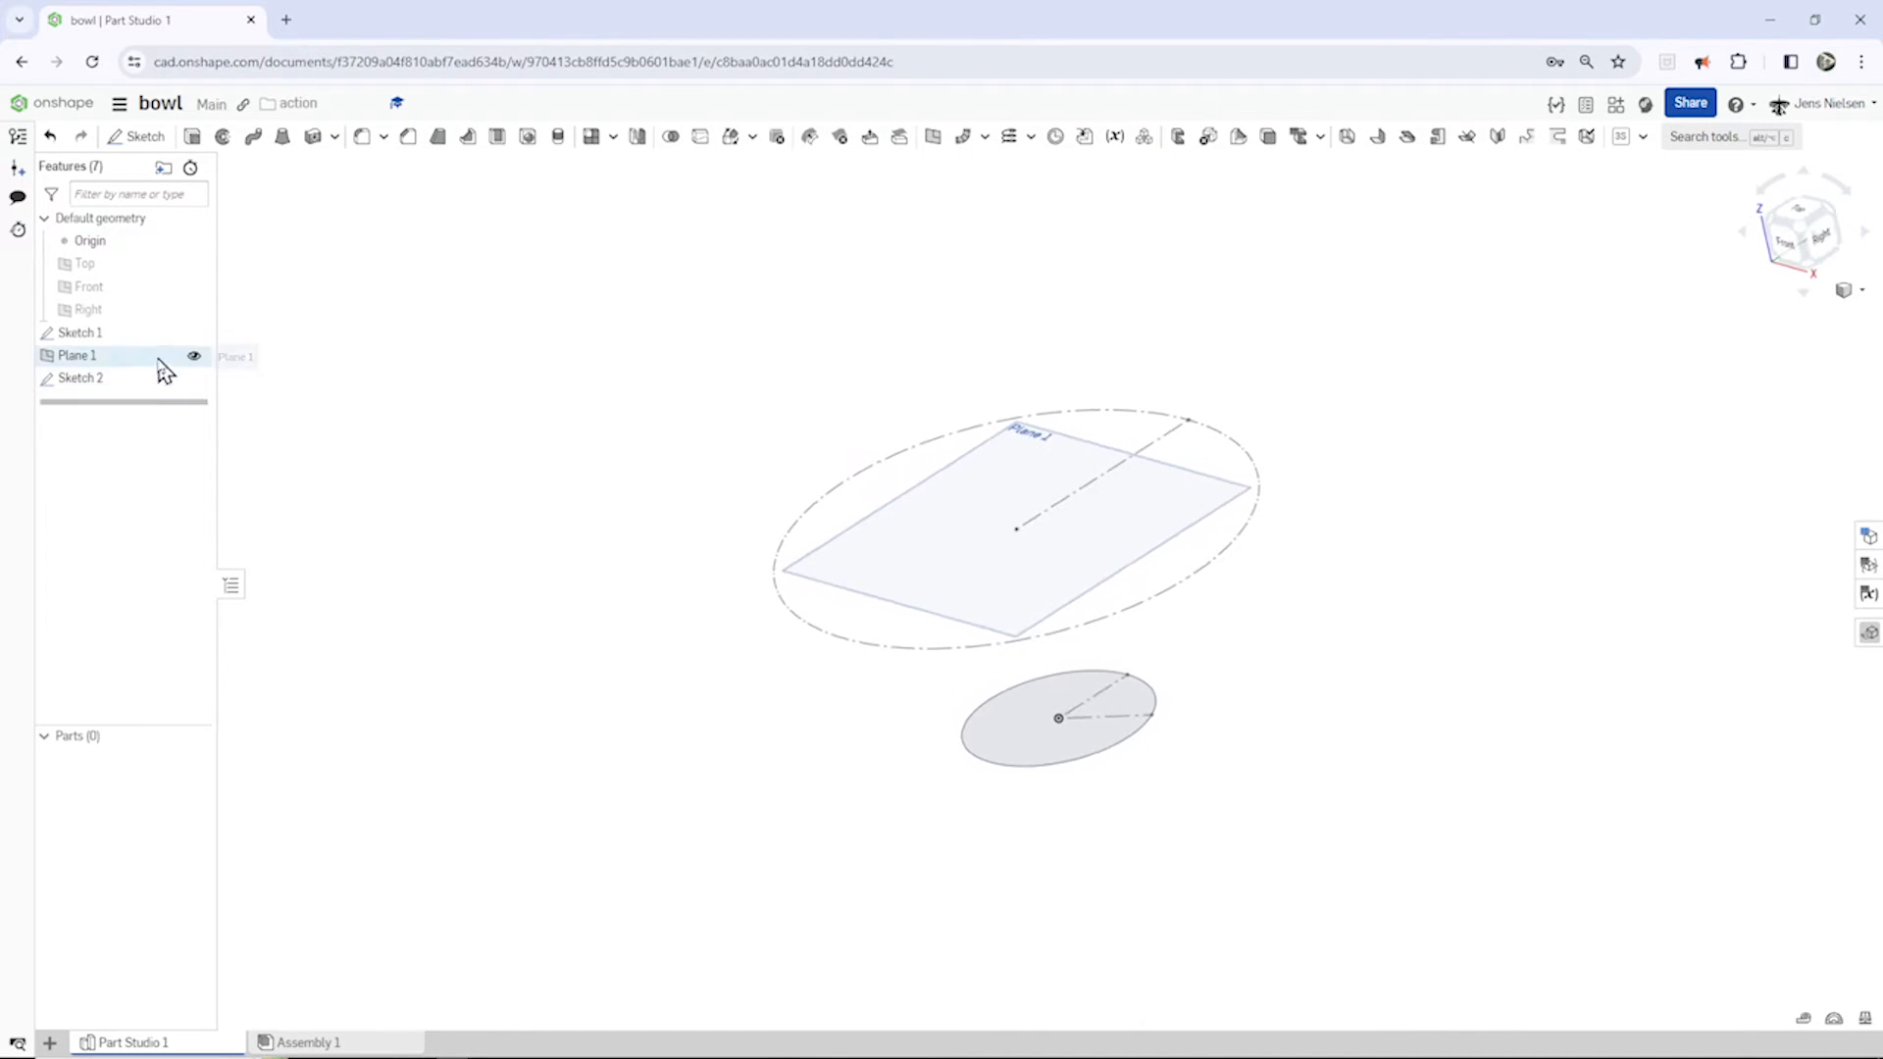
left_click(194, 355)
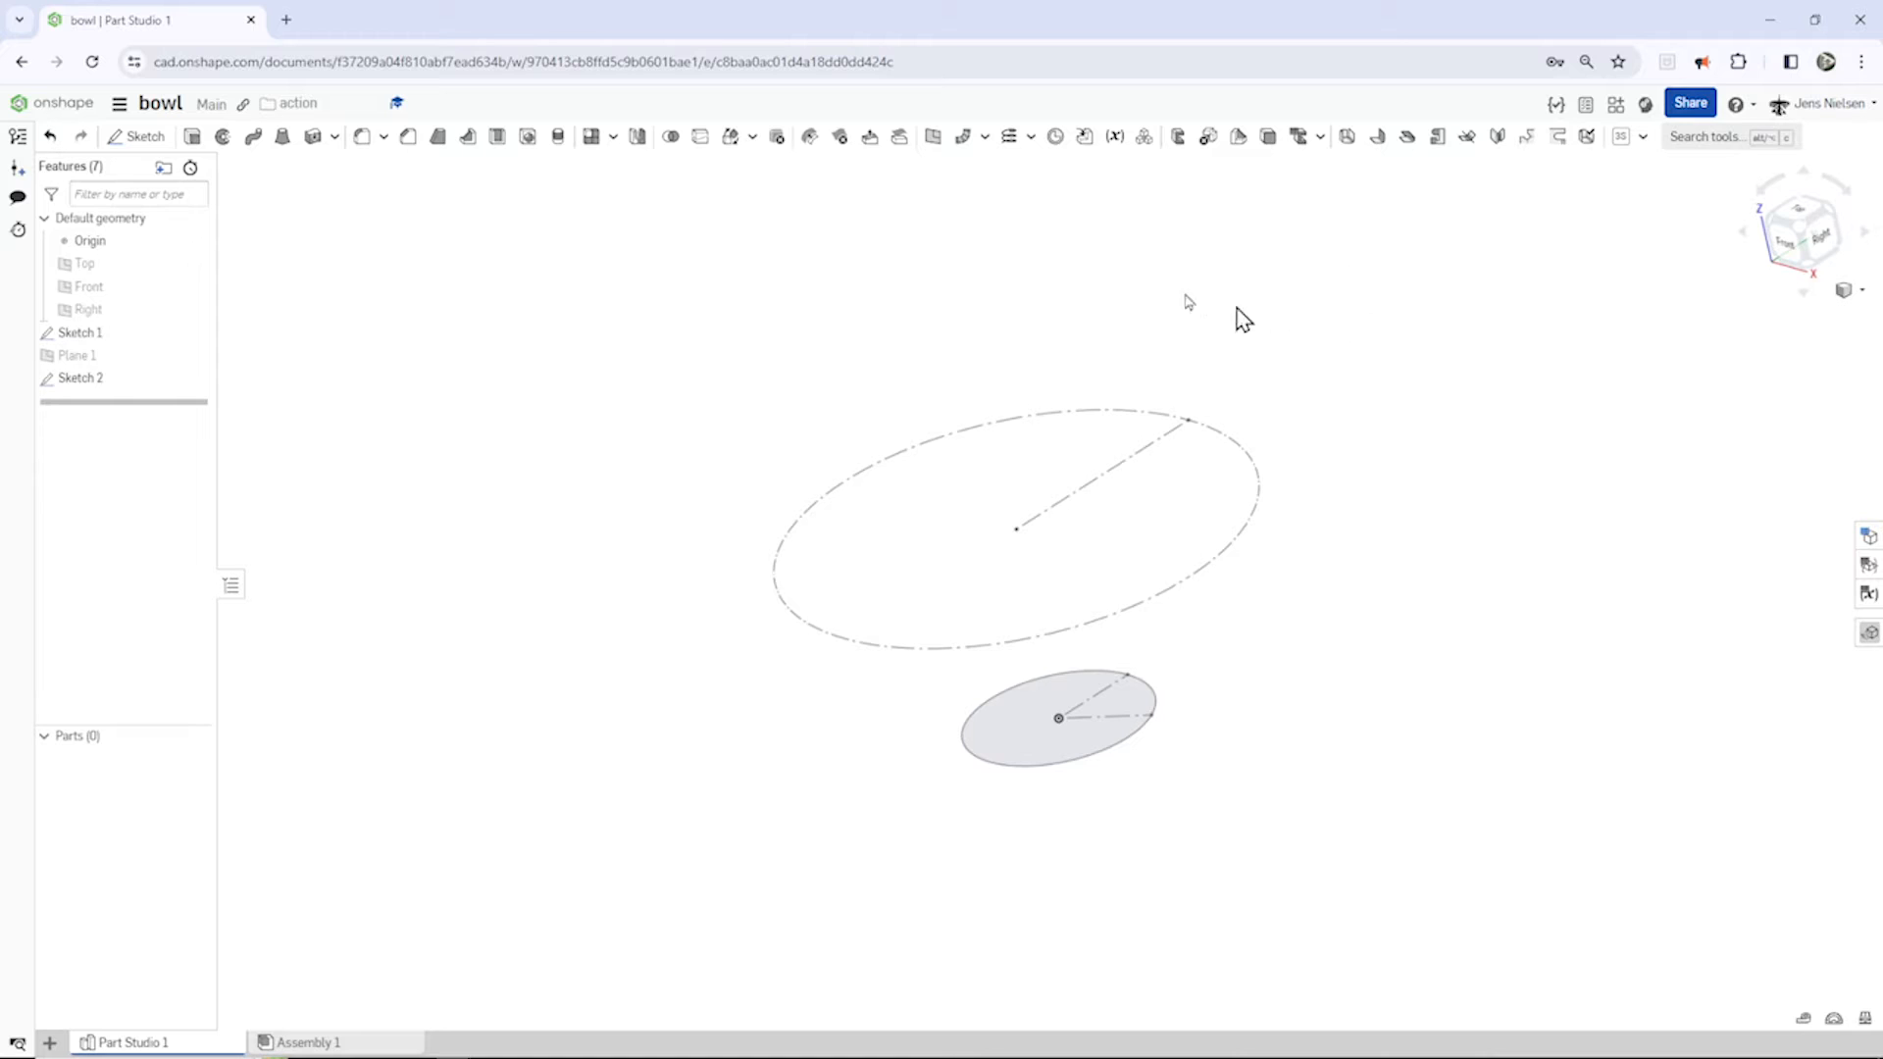
Step: Add a 3D fit spline between both radius endpoints, tangent to the Top plane at each end
left_click(1027, 135)
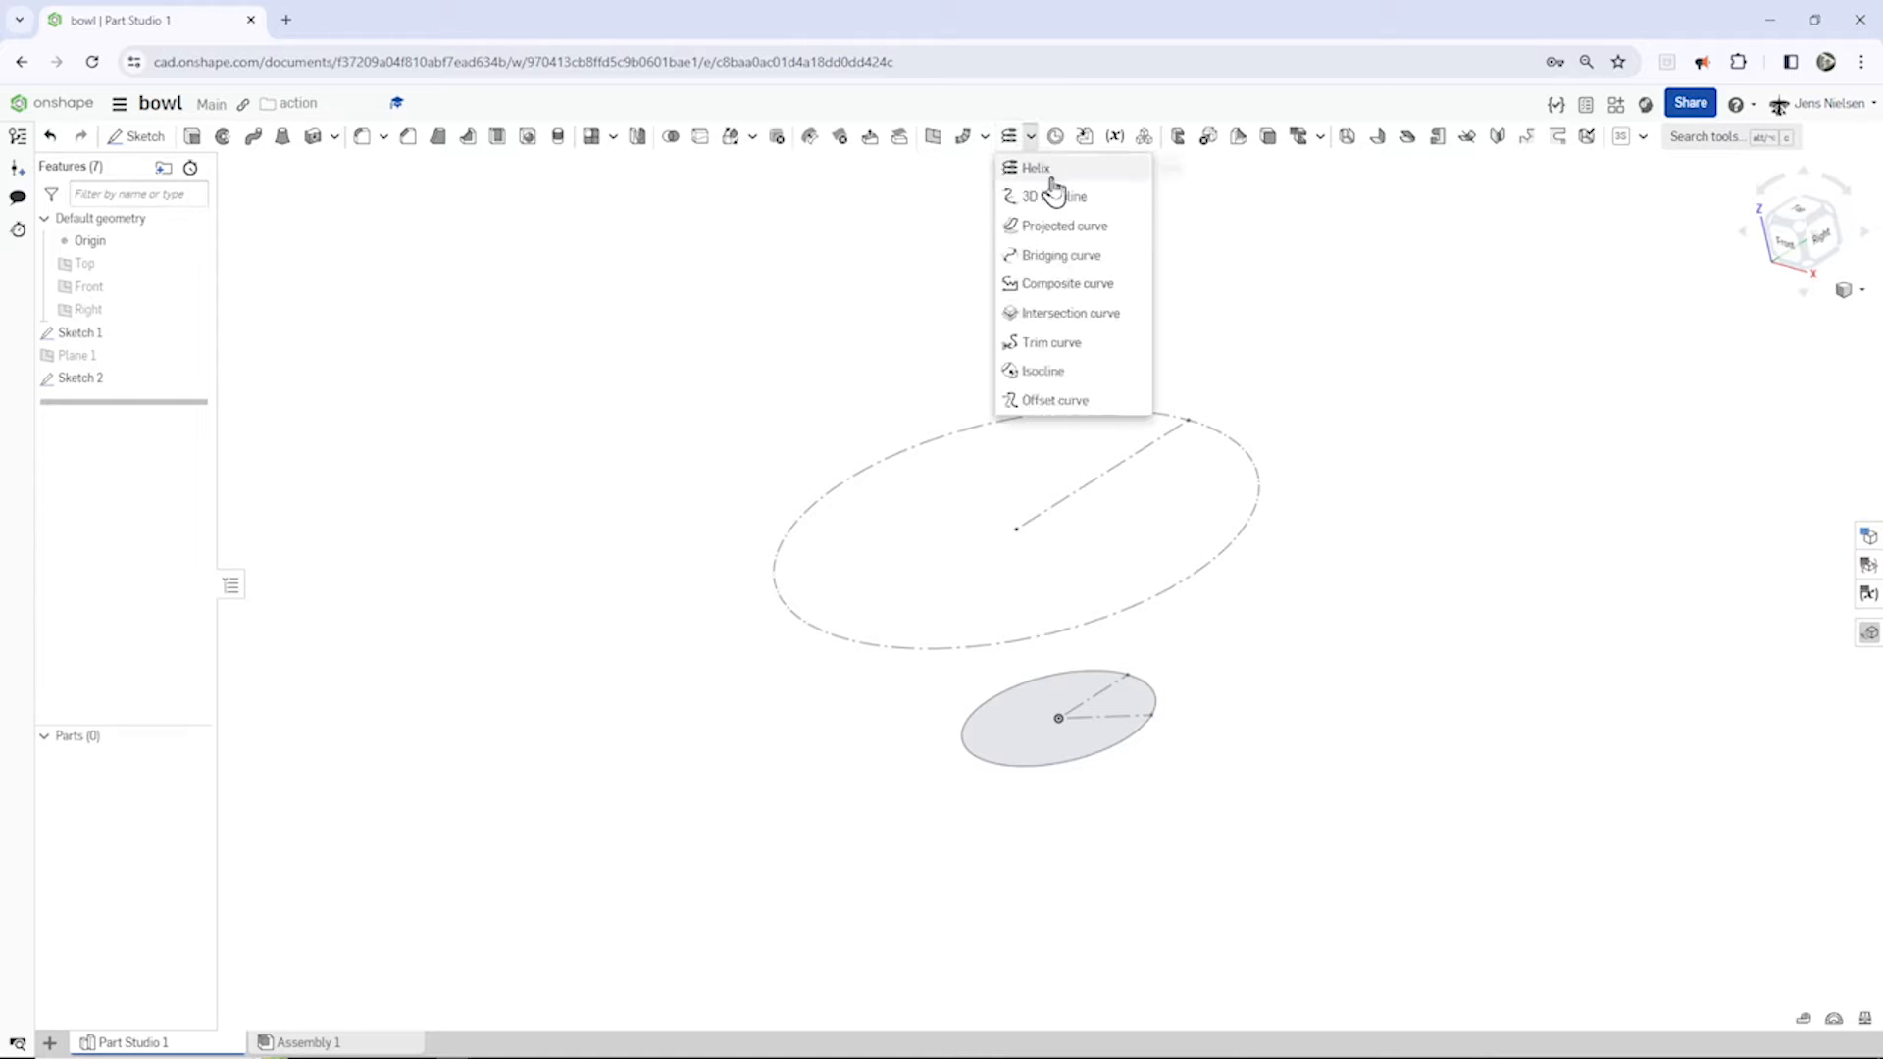
left_click(1054, 197)
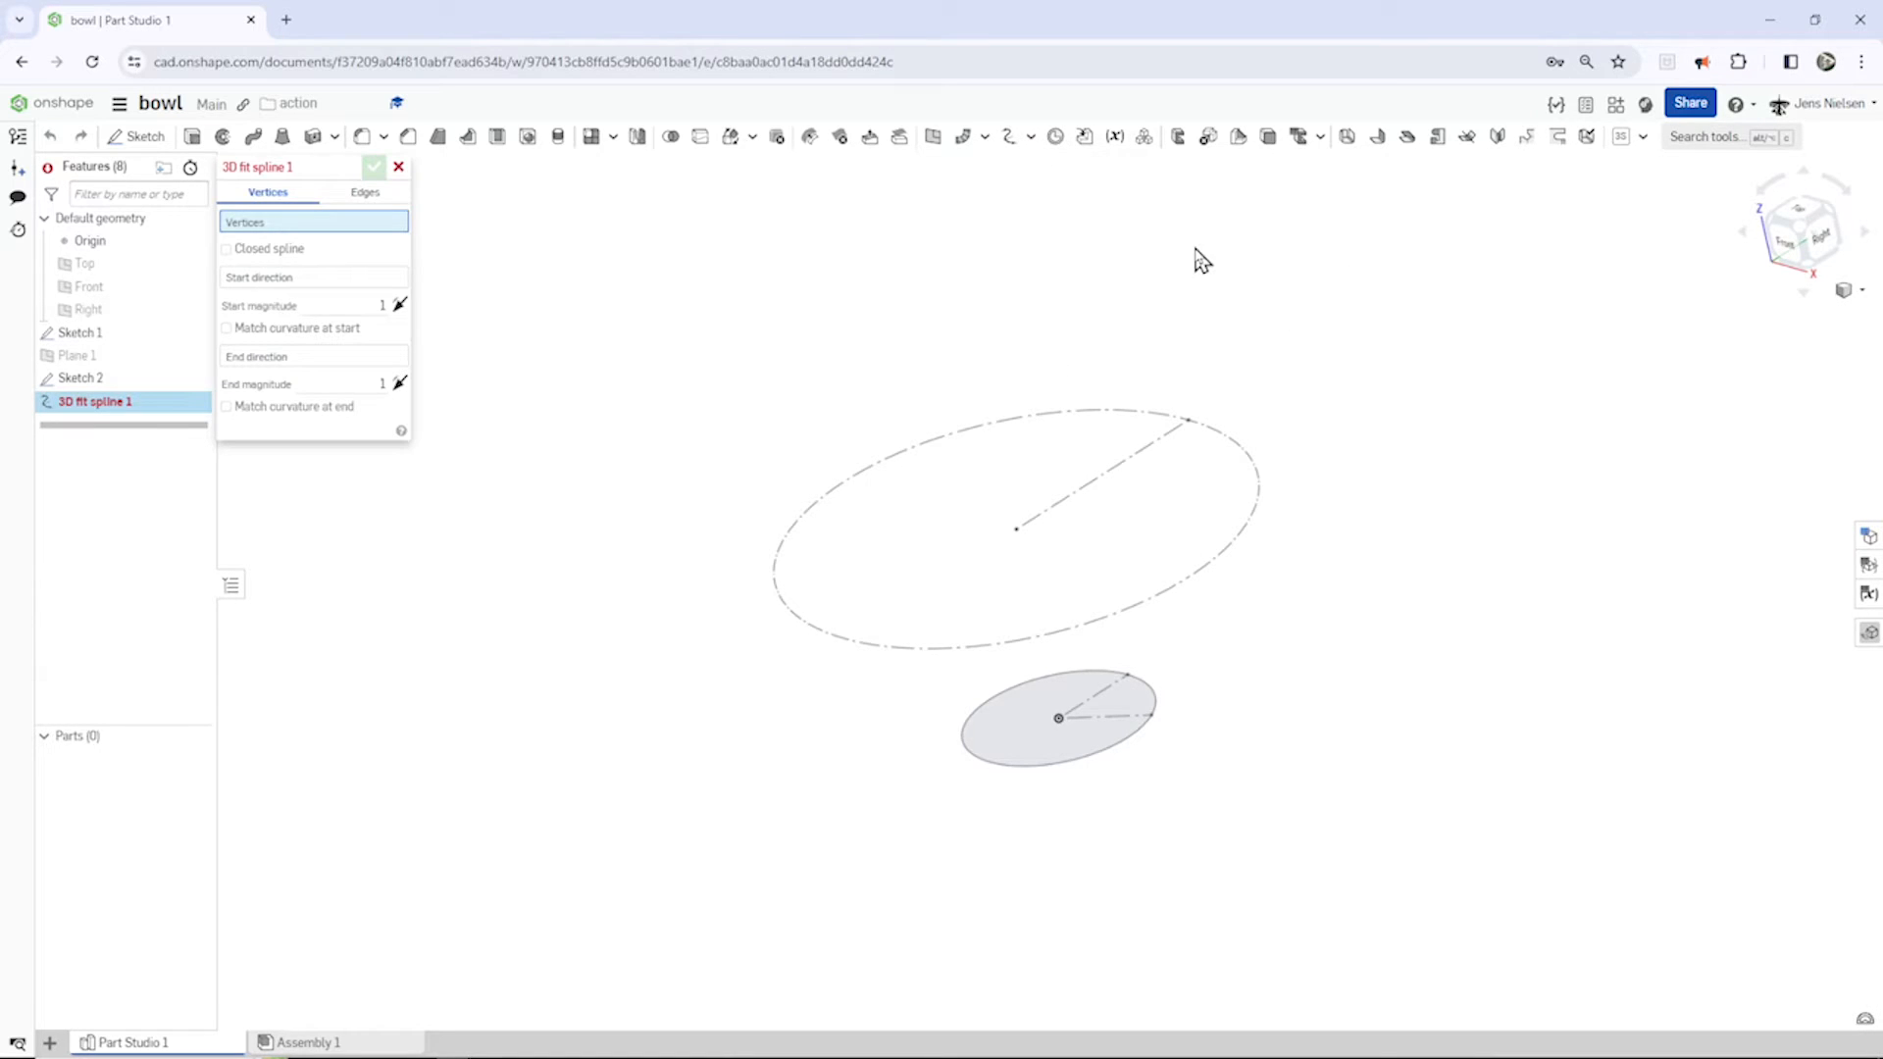
mouse_move(1193, 429)
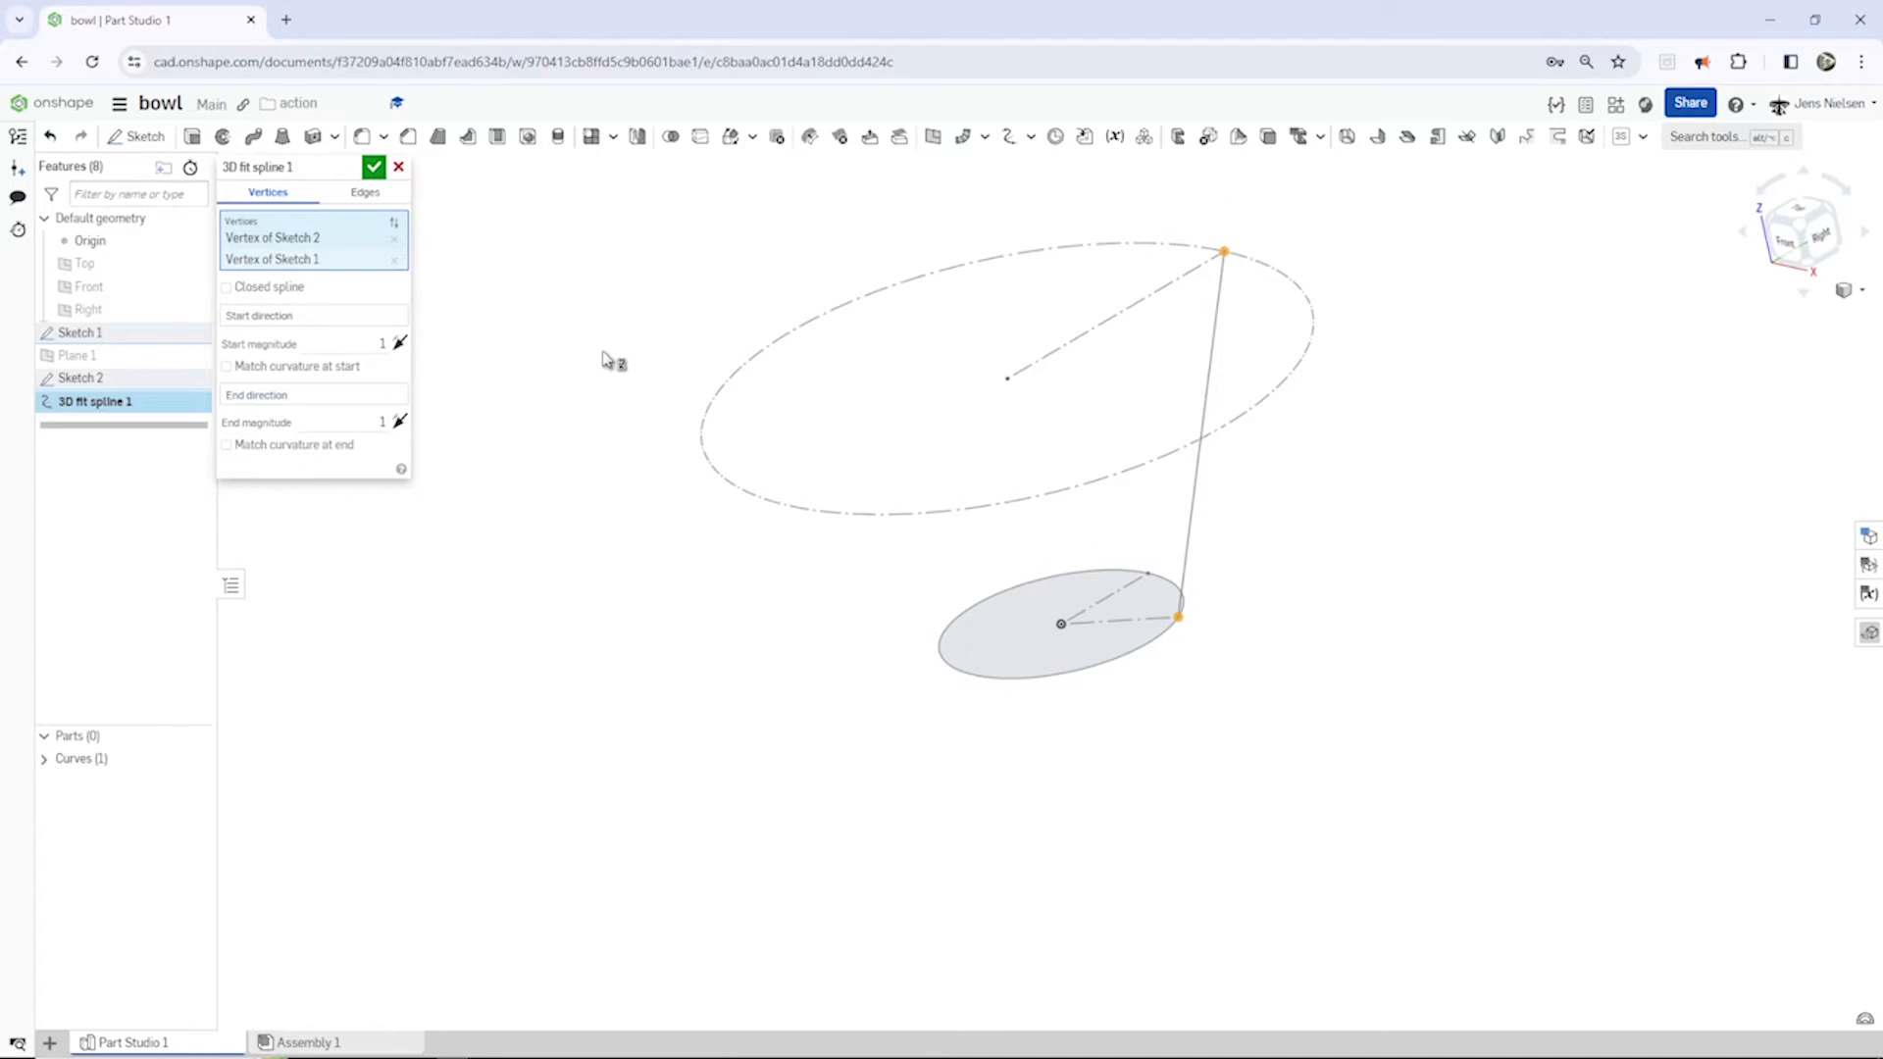
mouse_move(1376, 435)
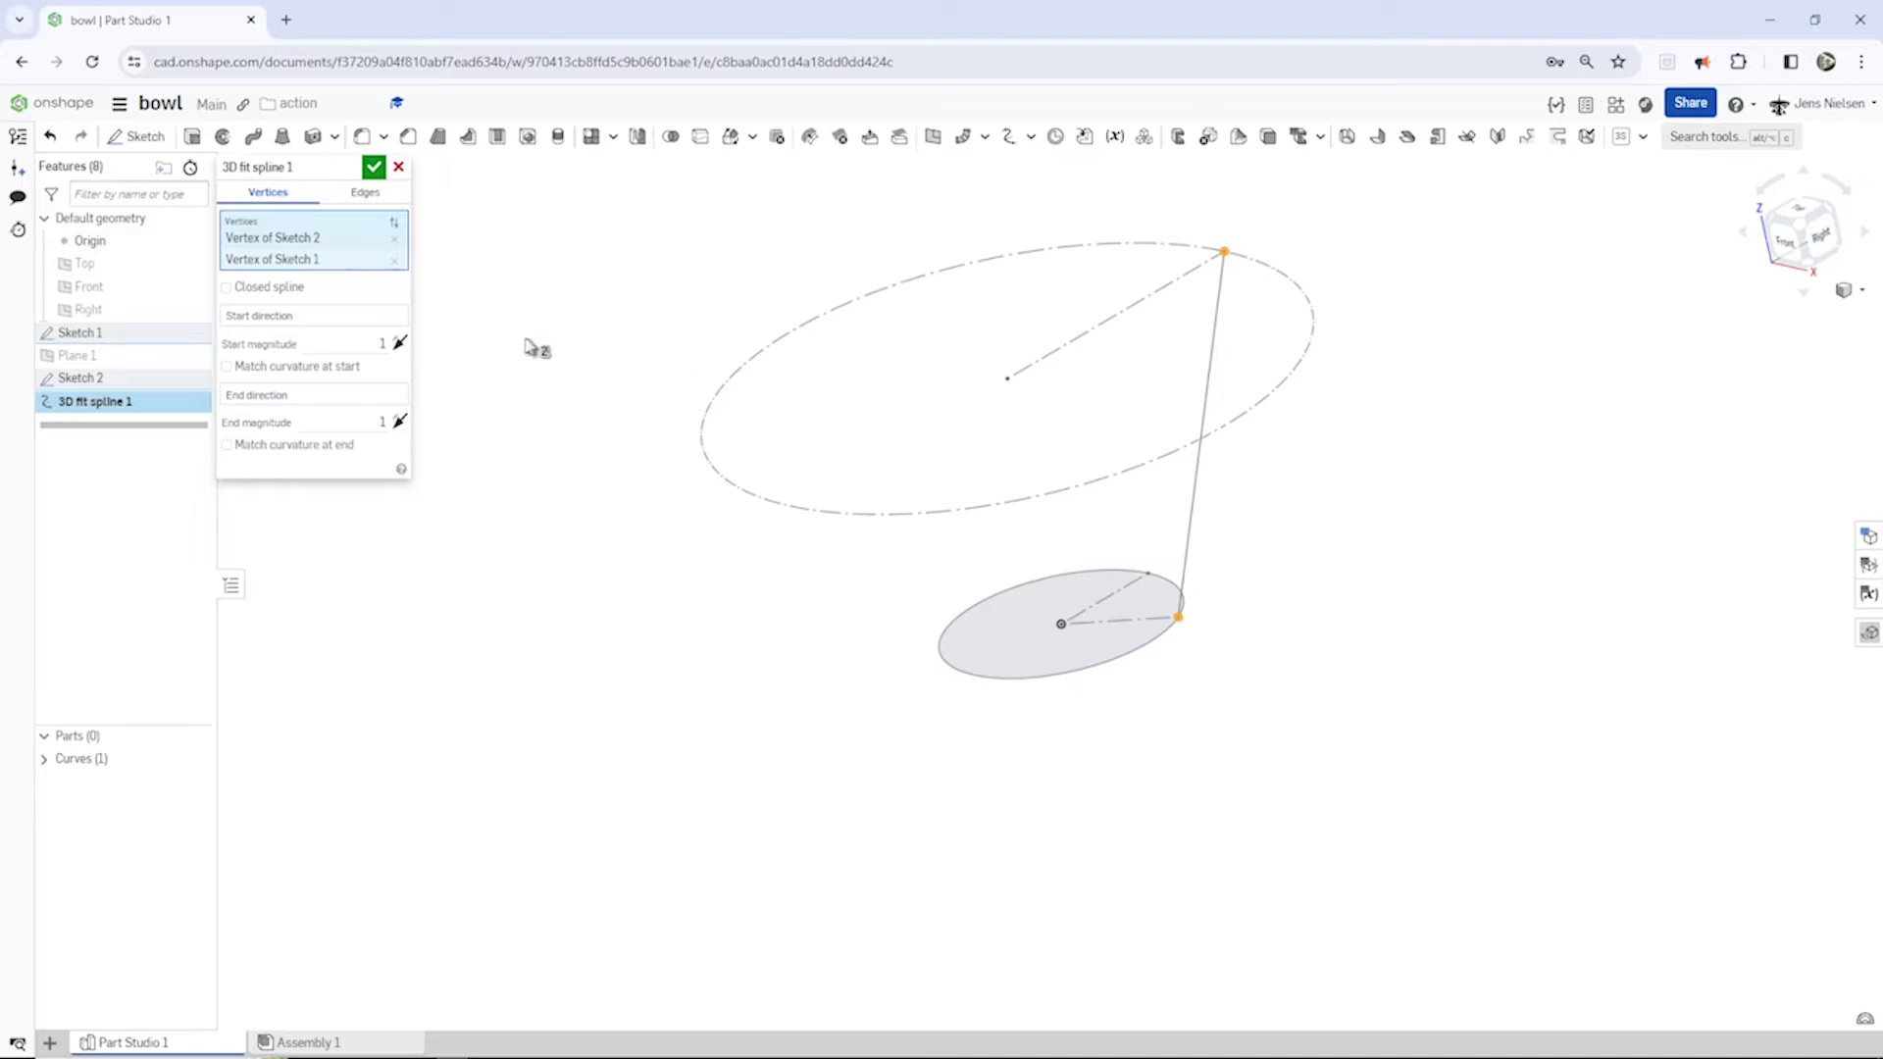
mouse_move(303, 331)
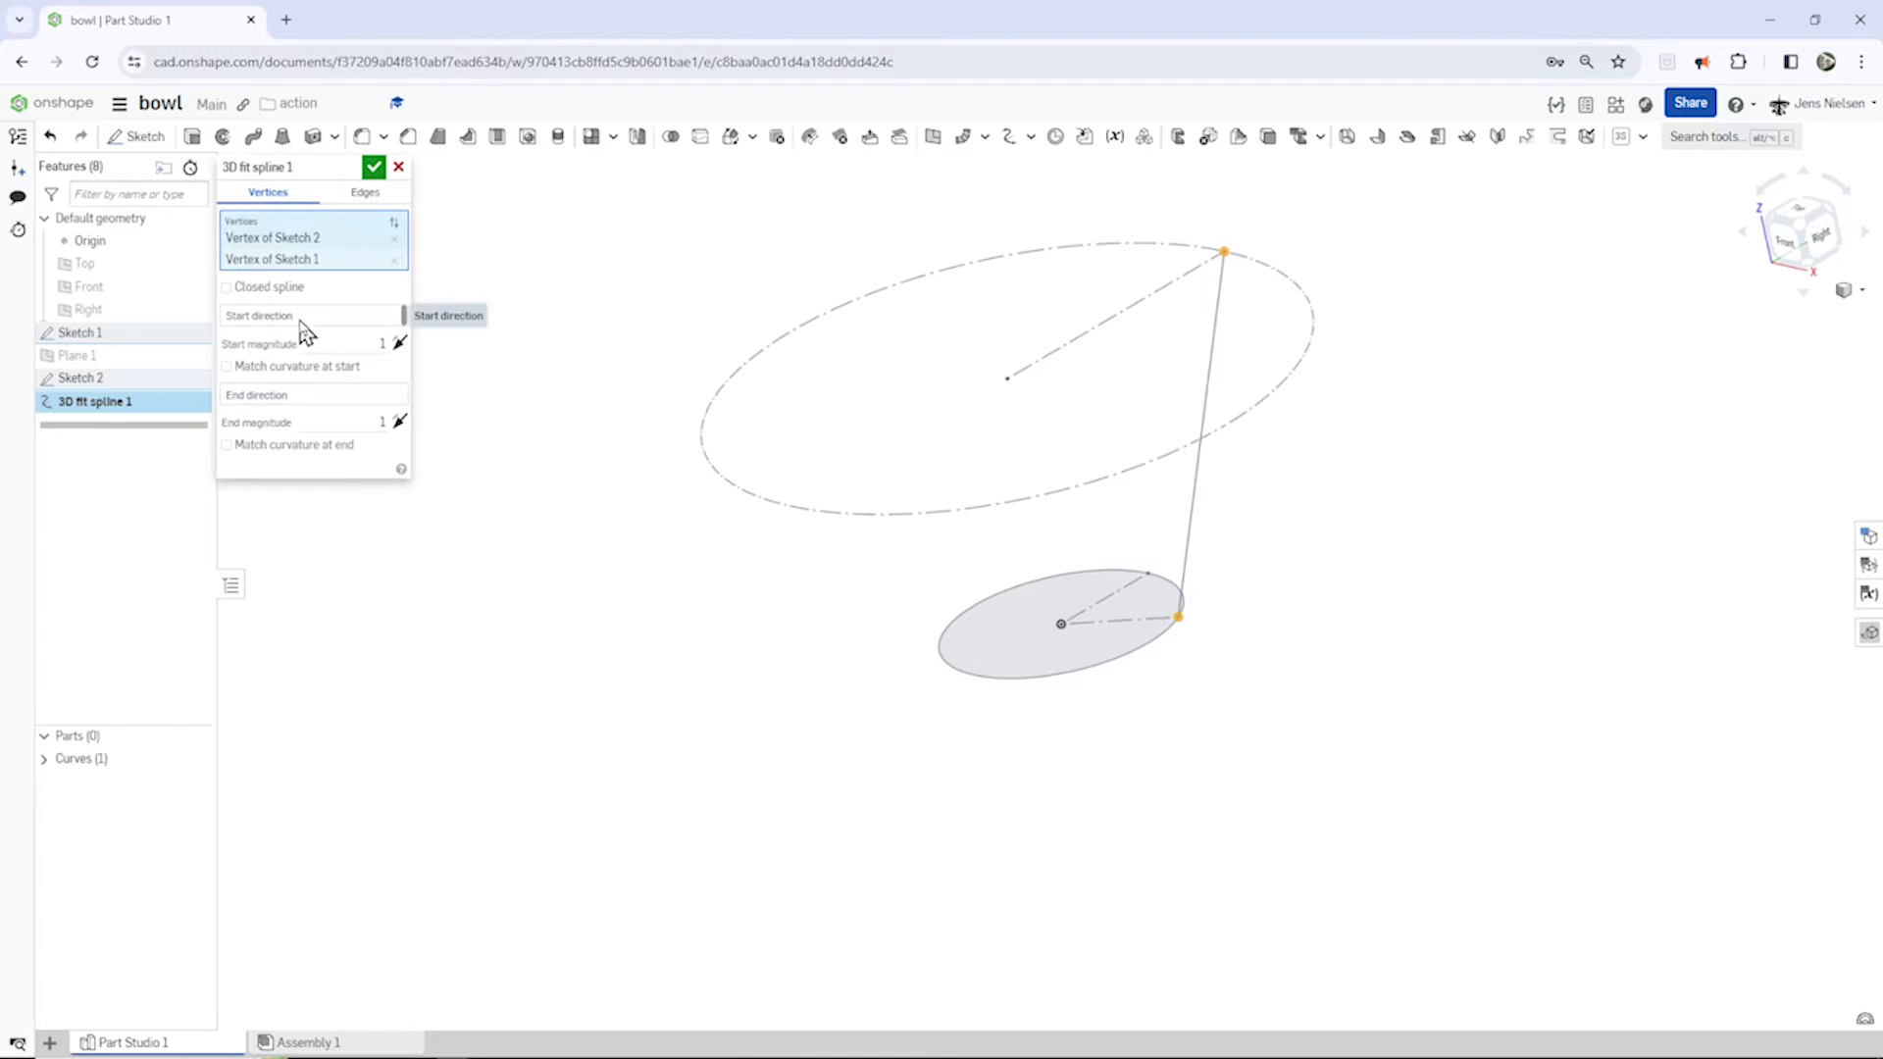
left_click(306, 315)
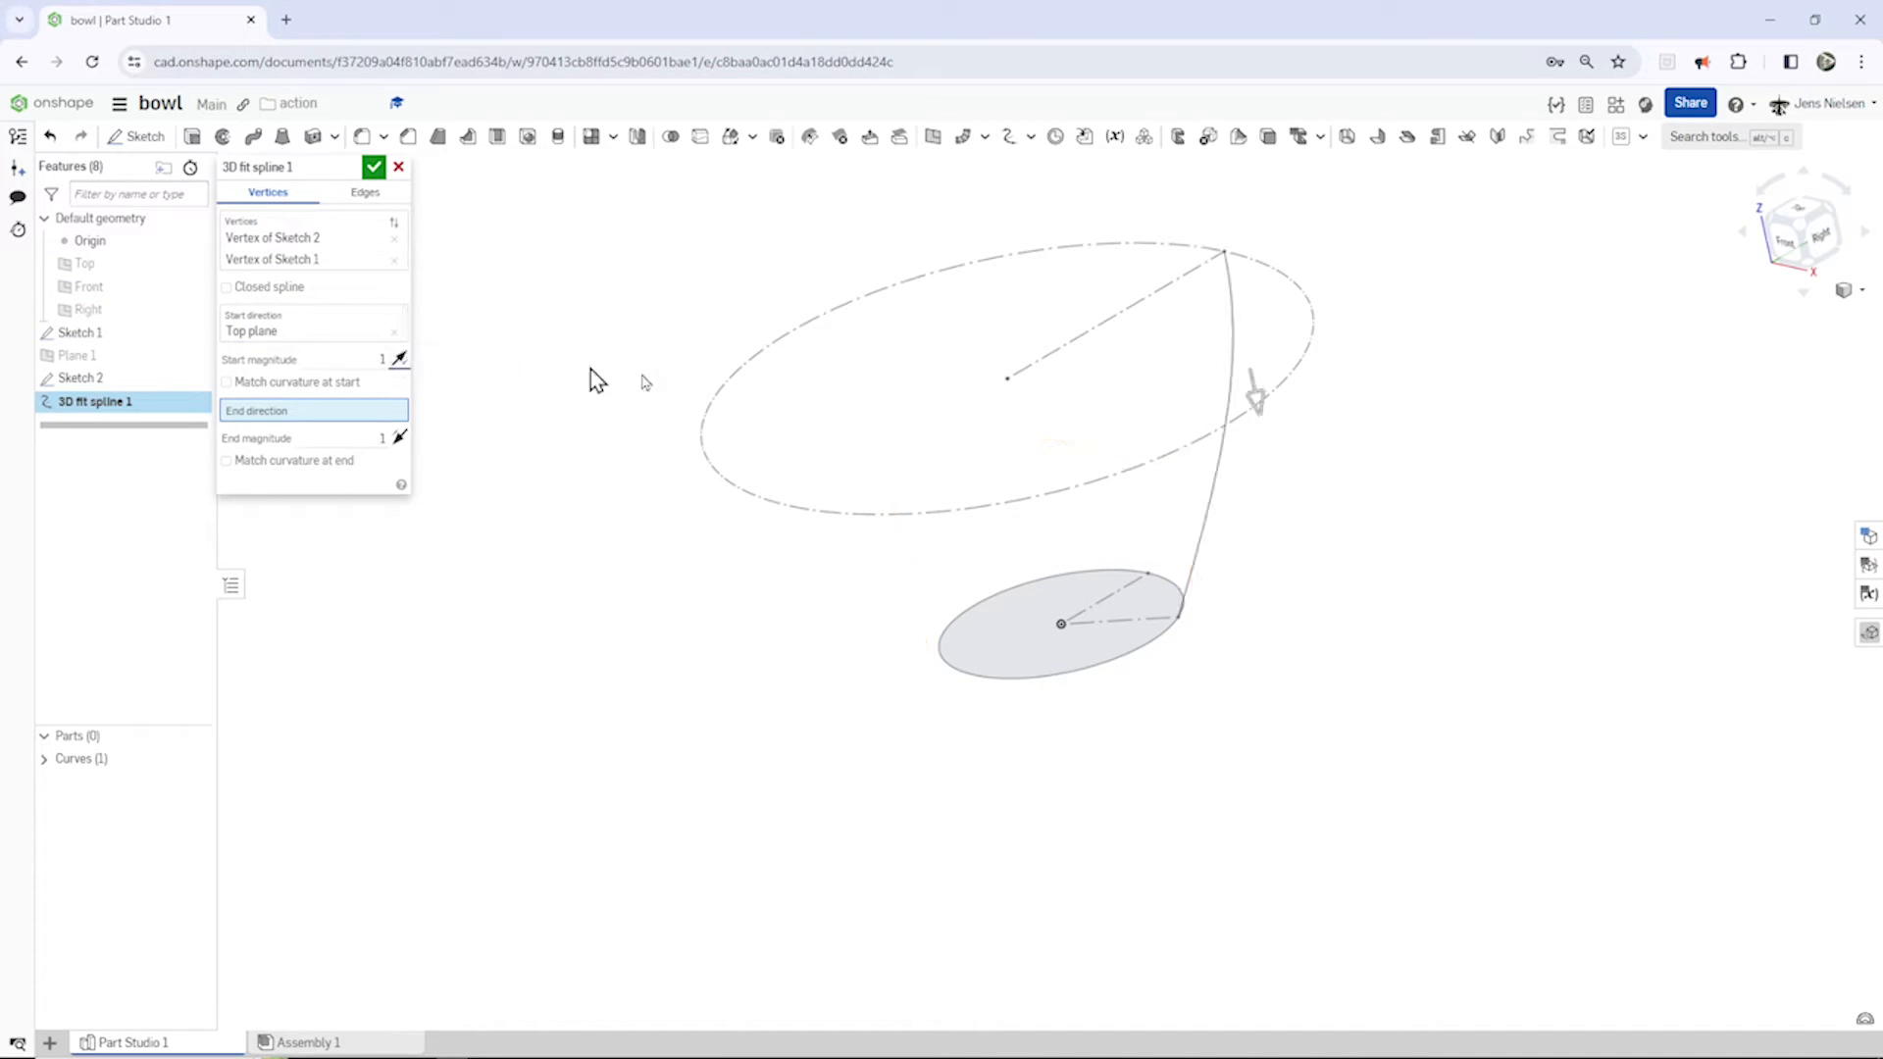
mouse_move(399, 359)
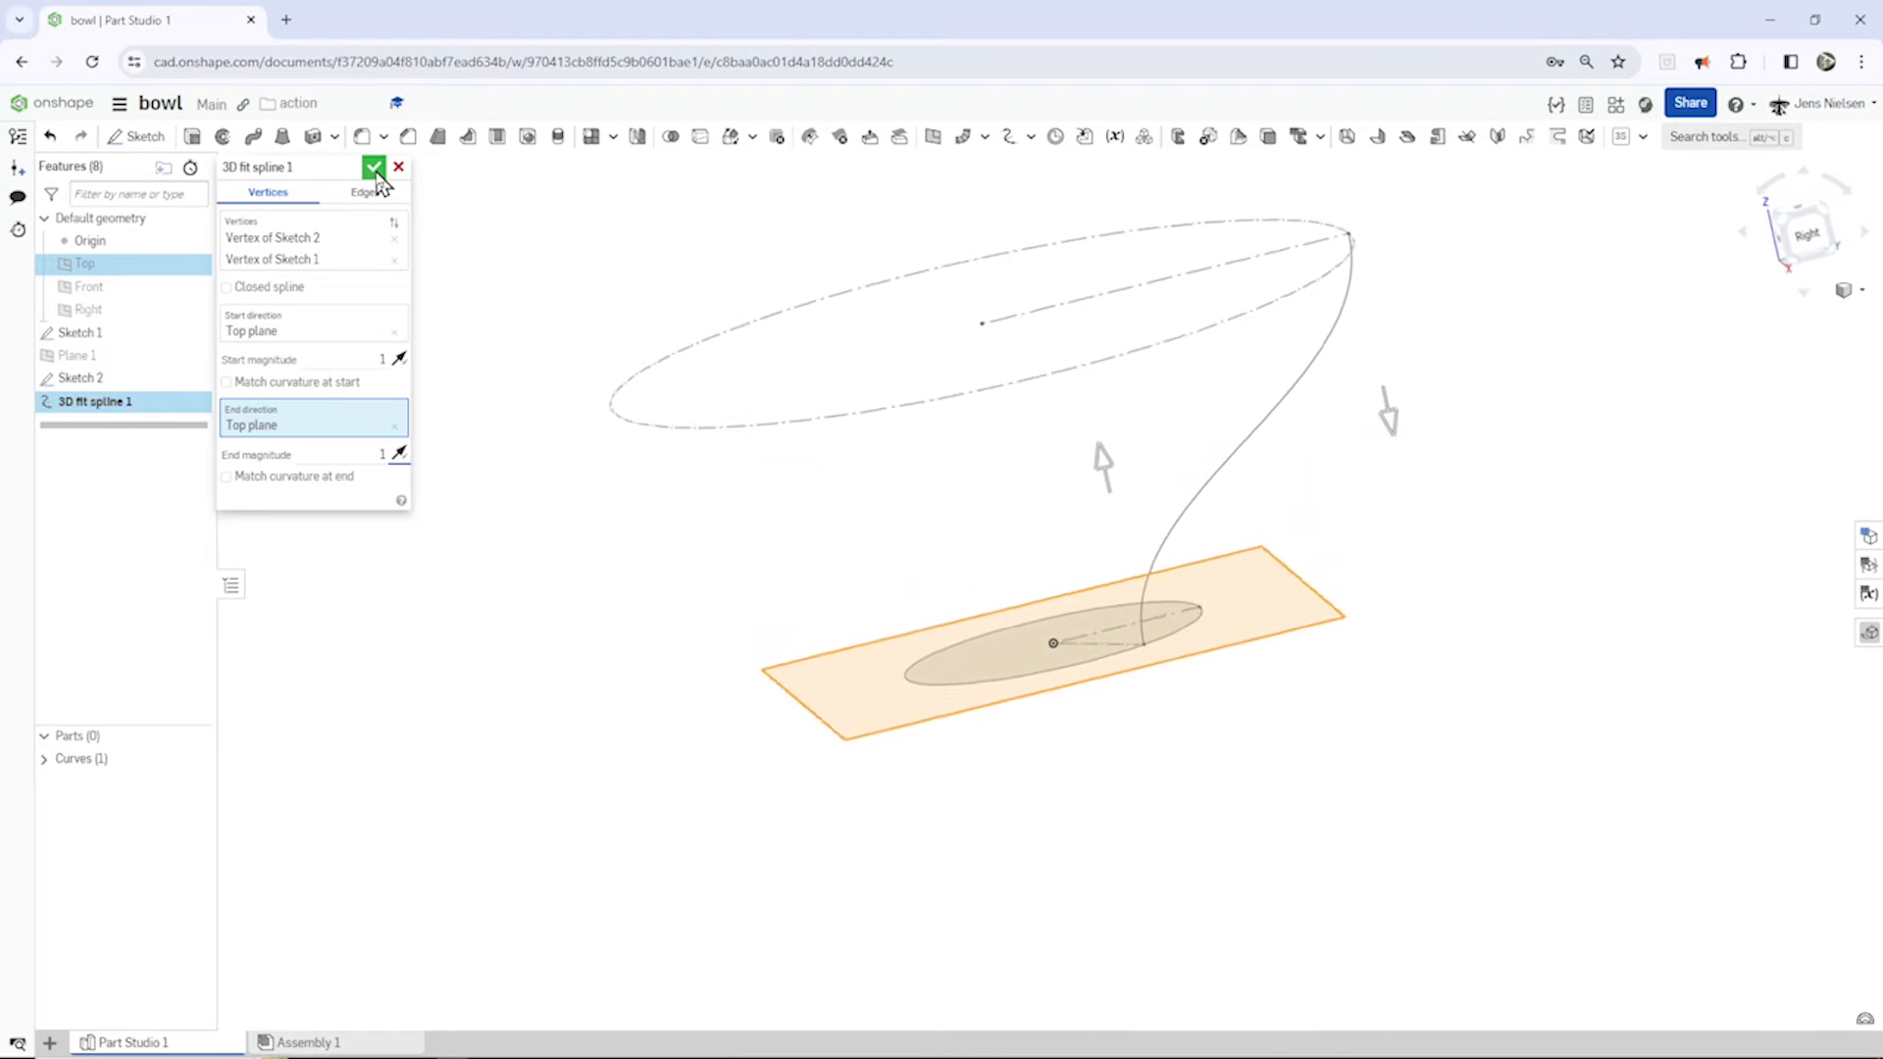
left_click(375, 165)
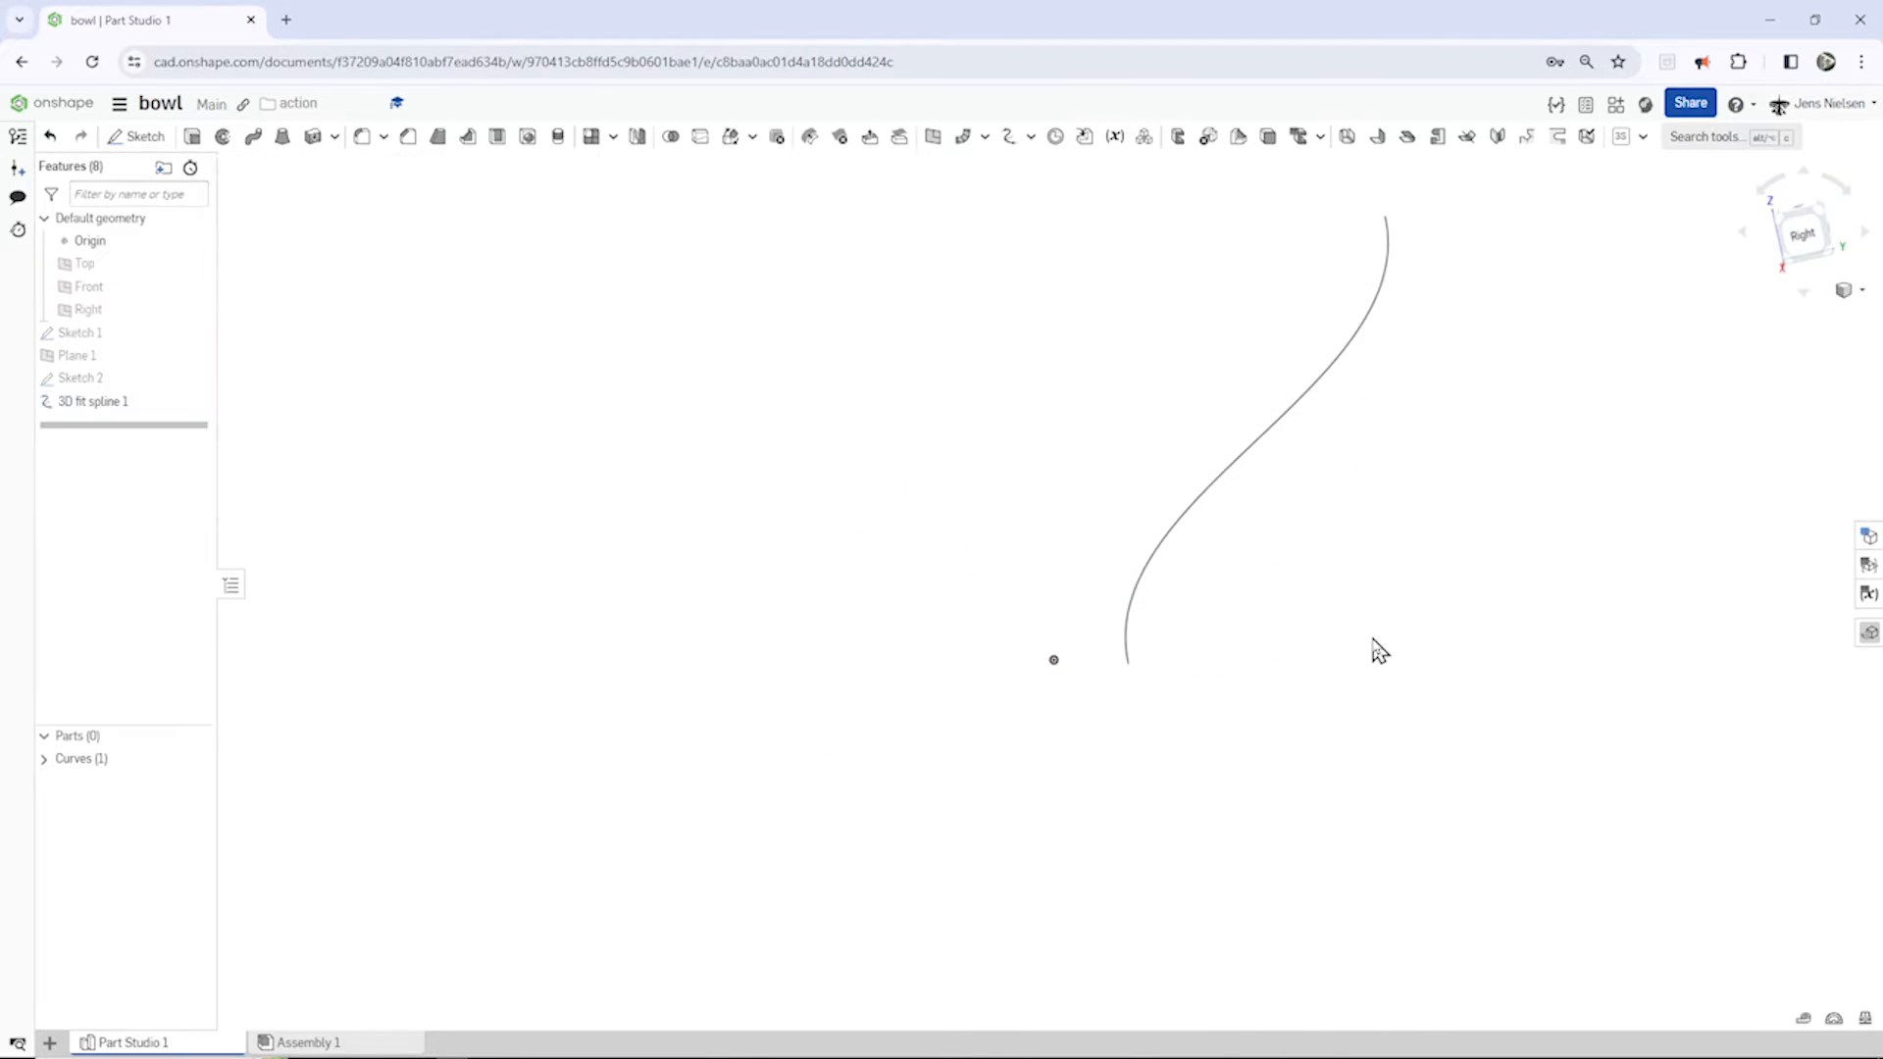
mouse_move(1041, 166)
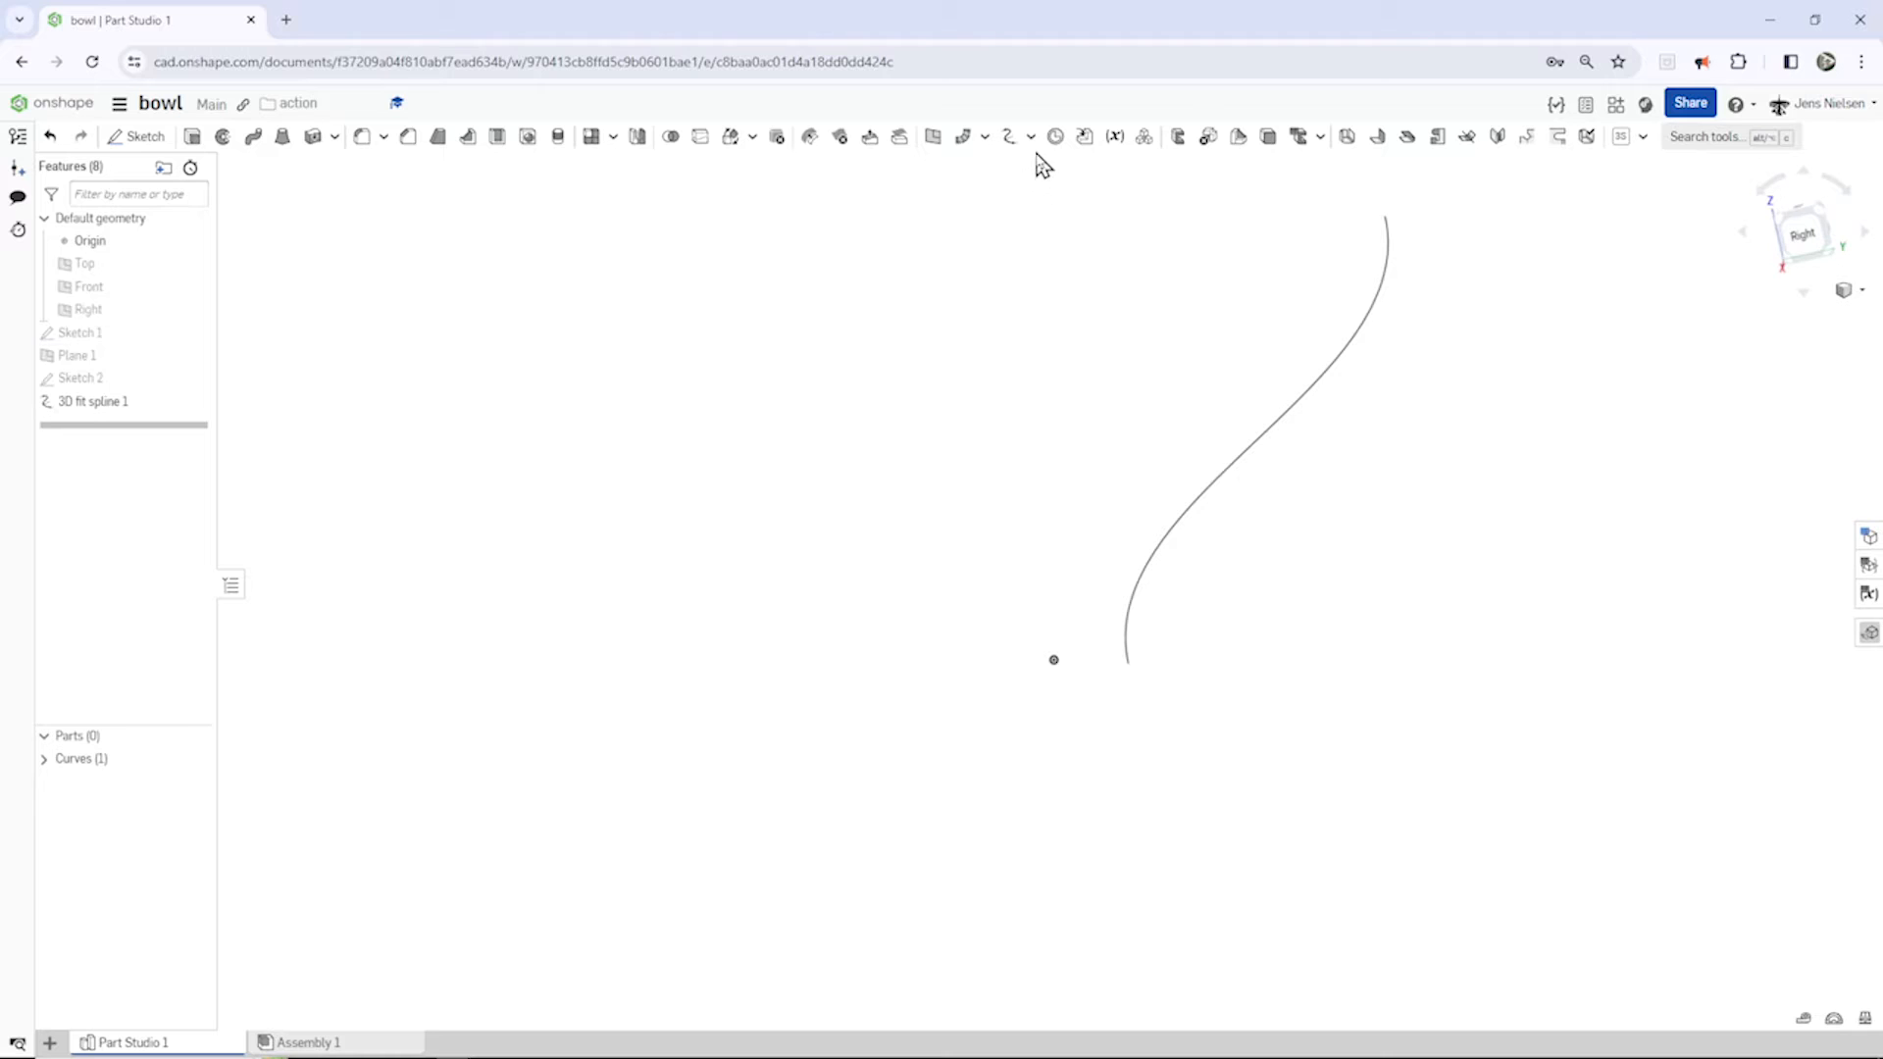
Step: Create an intersection curve of the Right and Front planes as a vertical axis line
left_click(1029, 136)
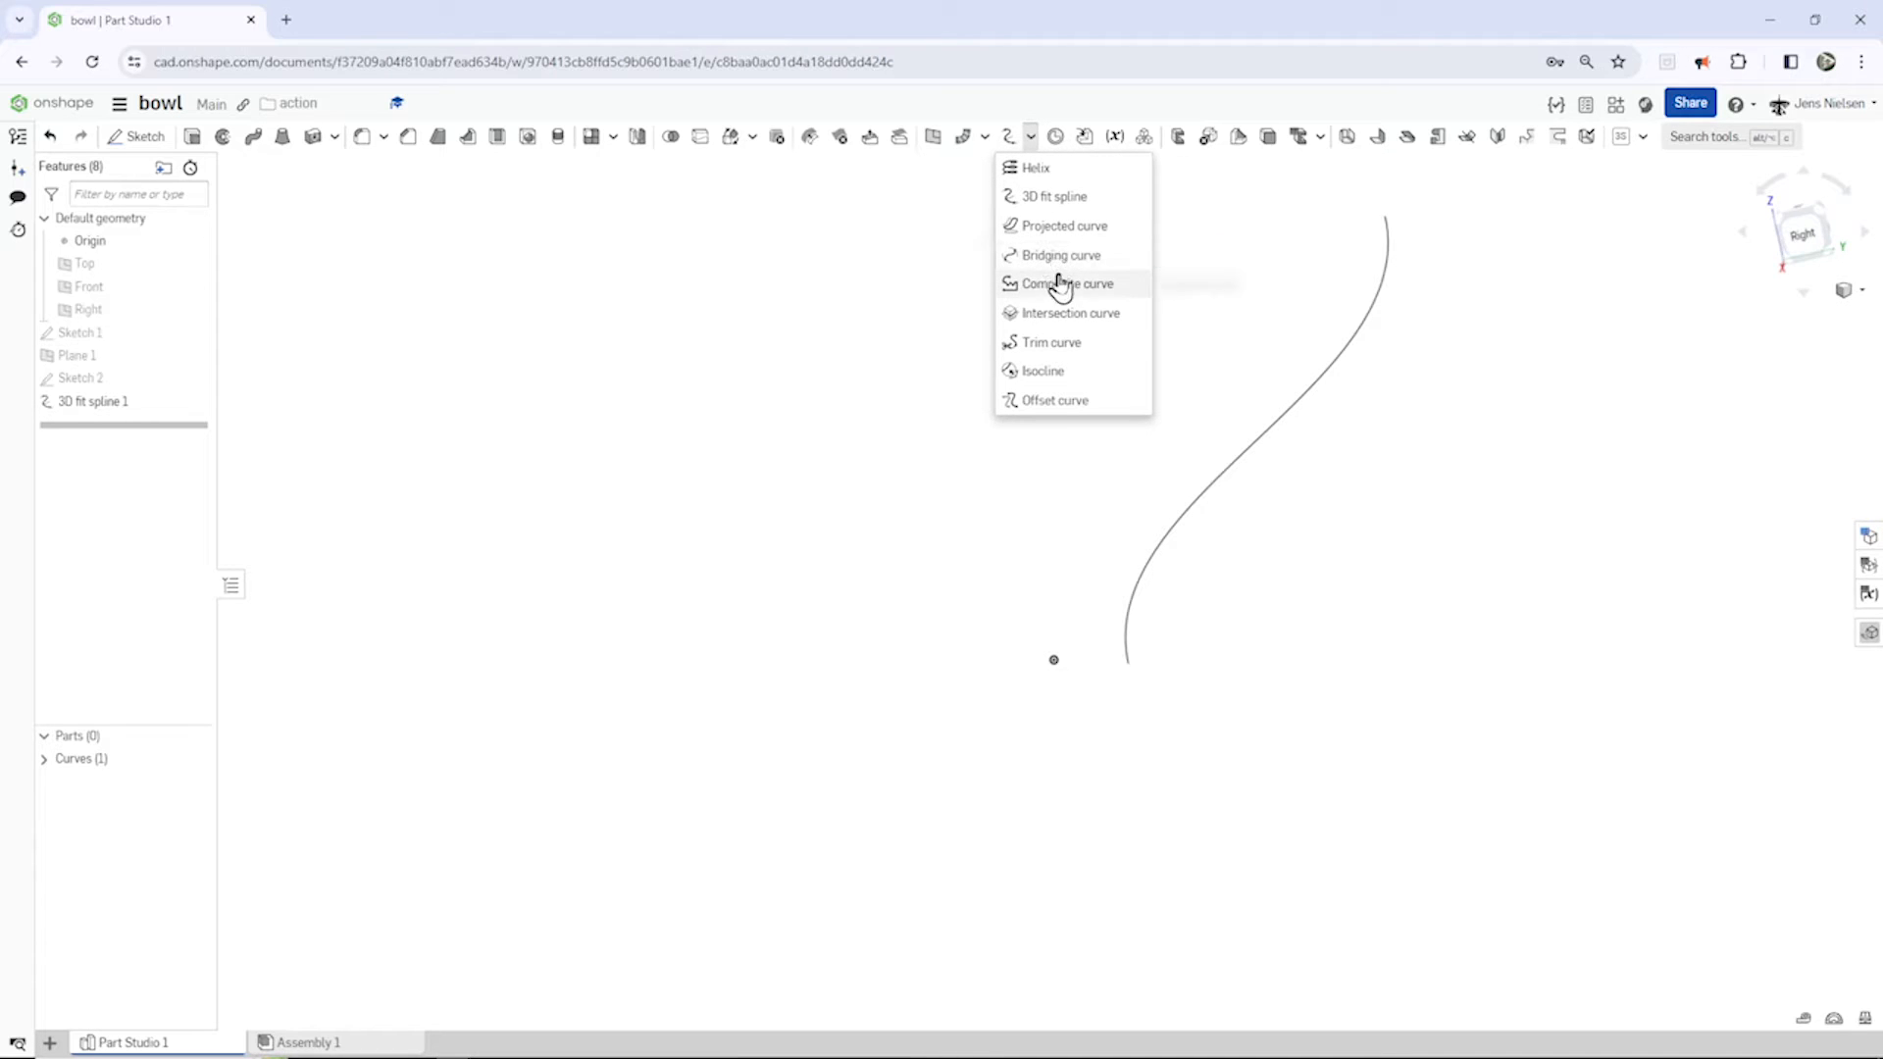
left_click(1069, 311)
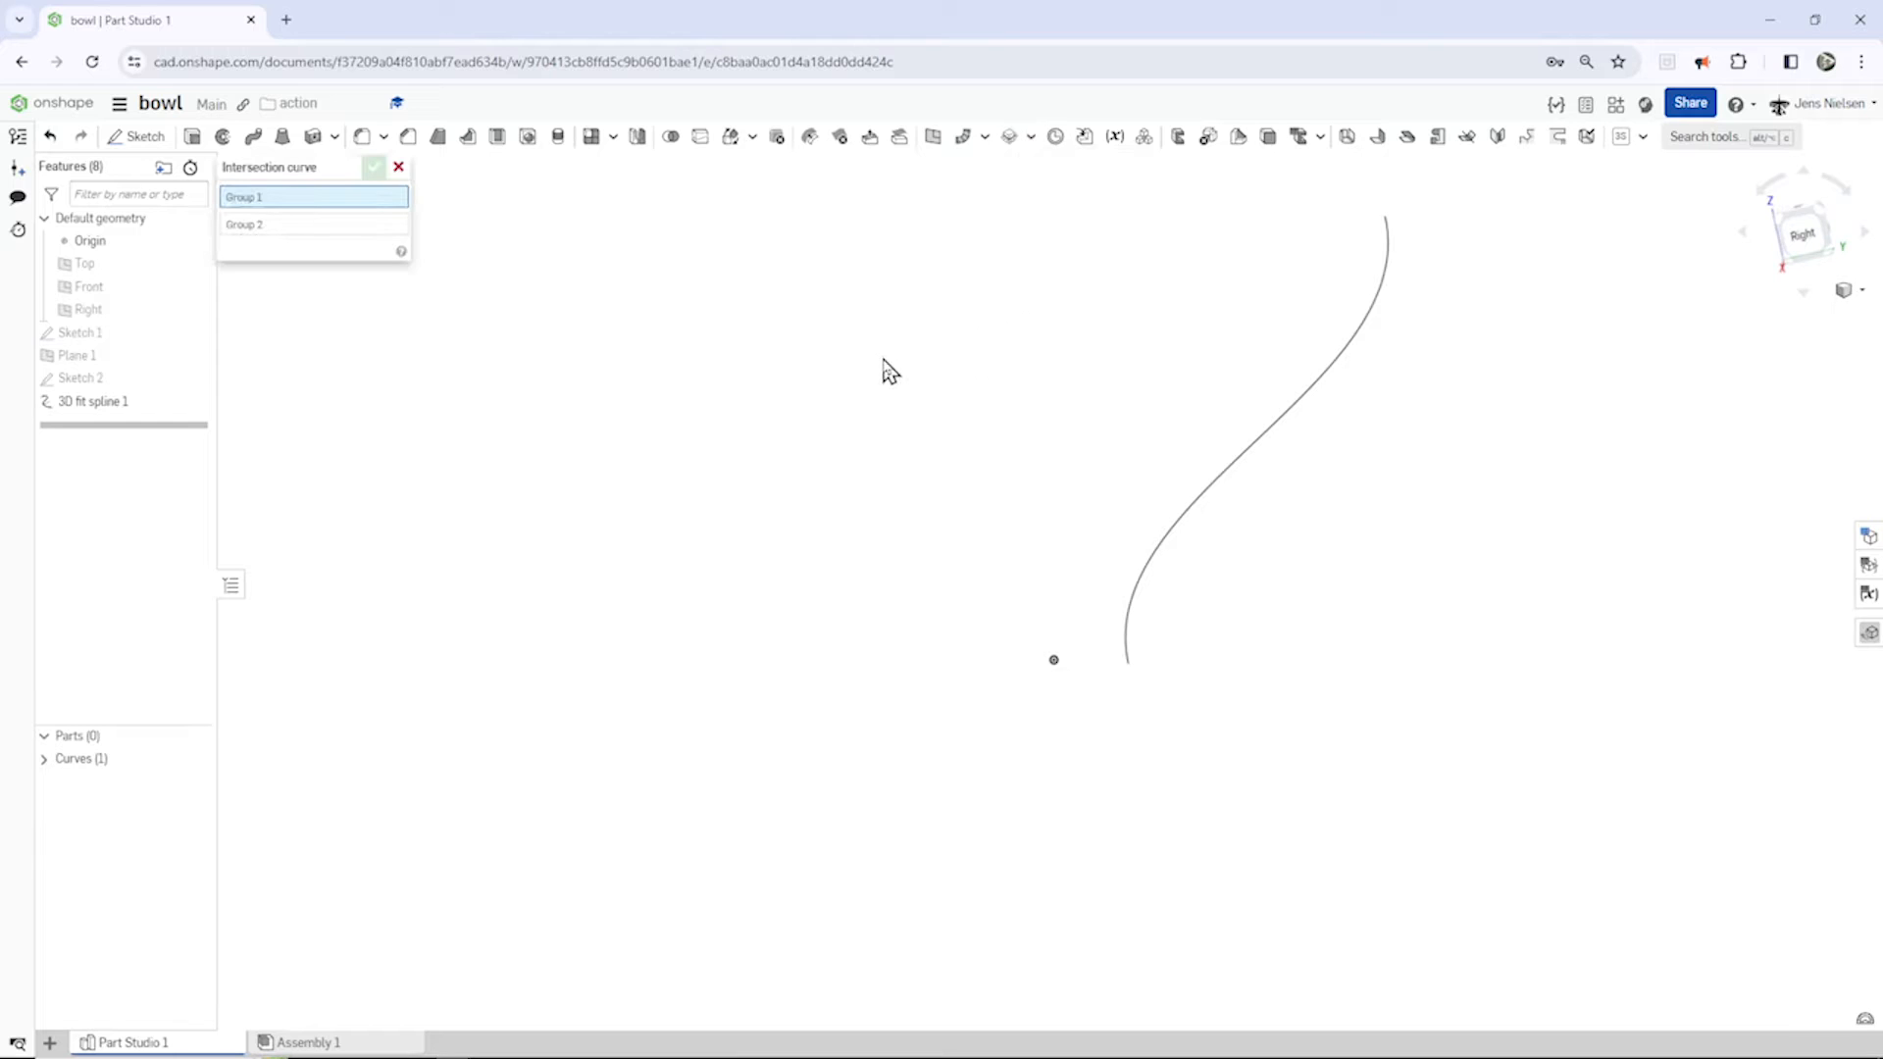
left_click(87, 310)
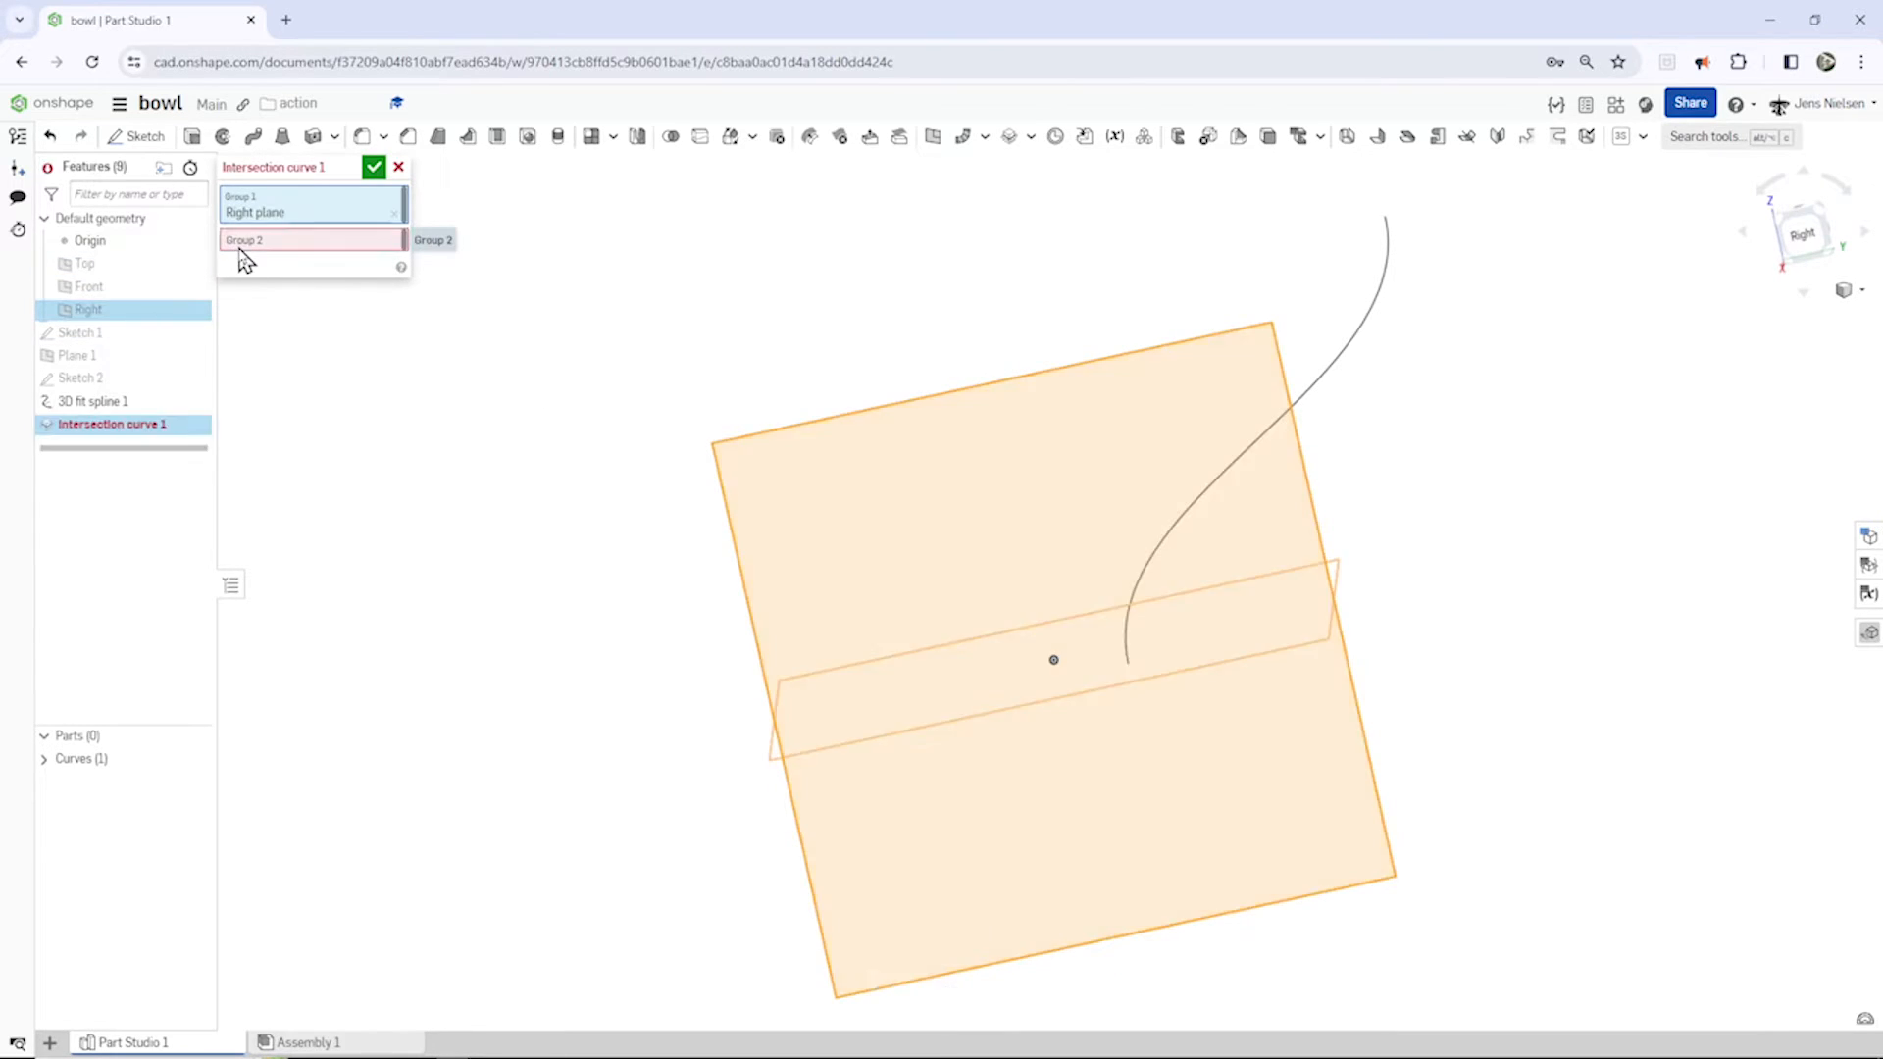
left_click(87, 285)
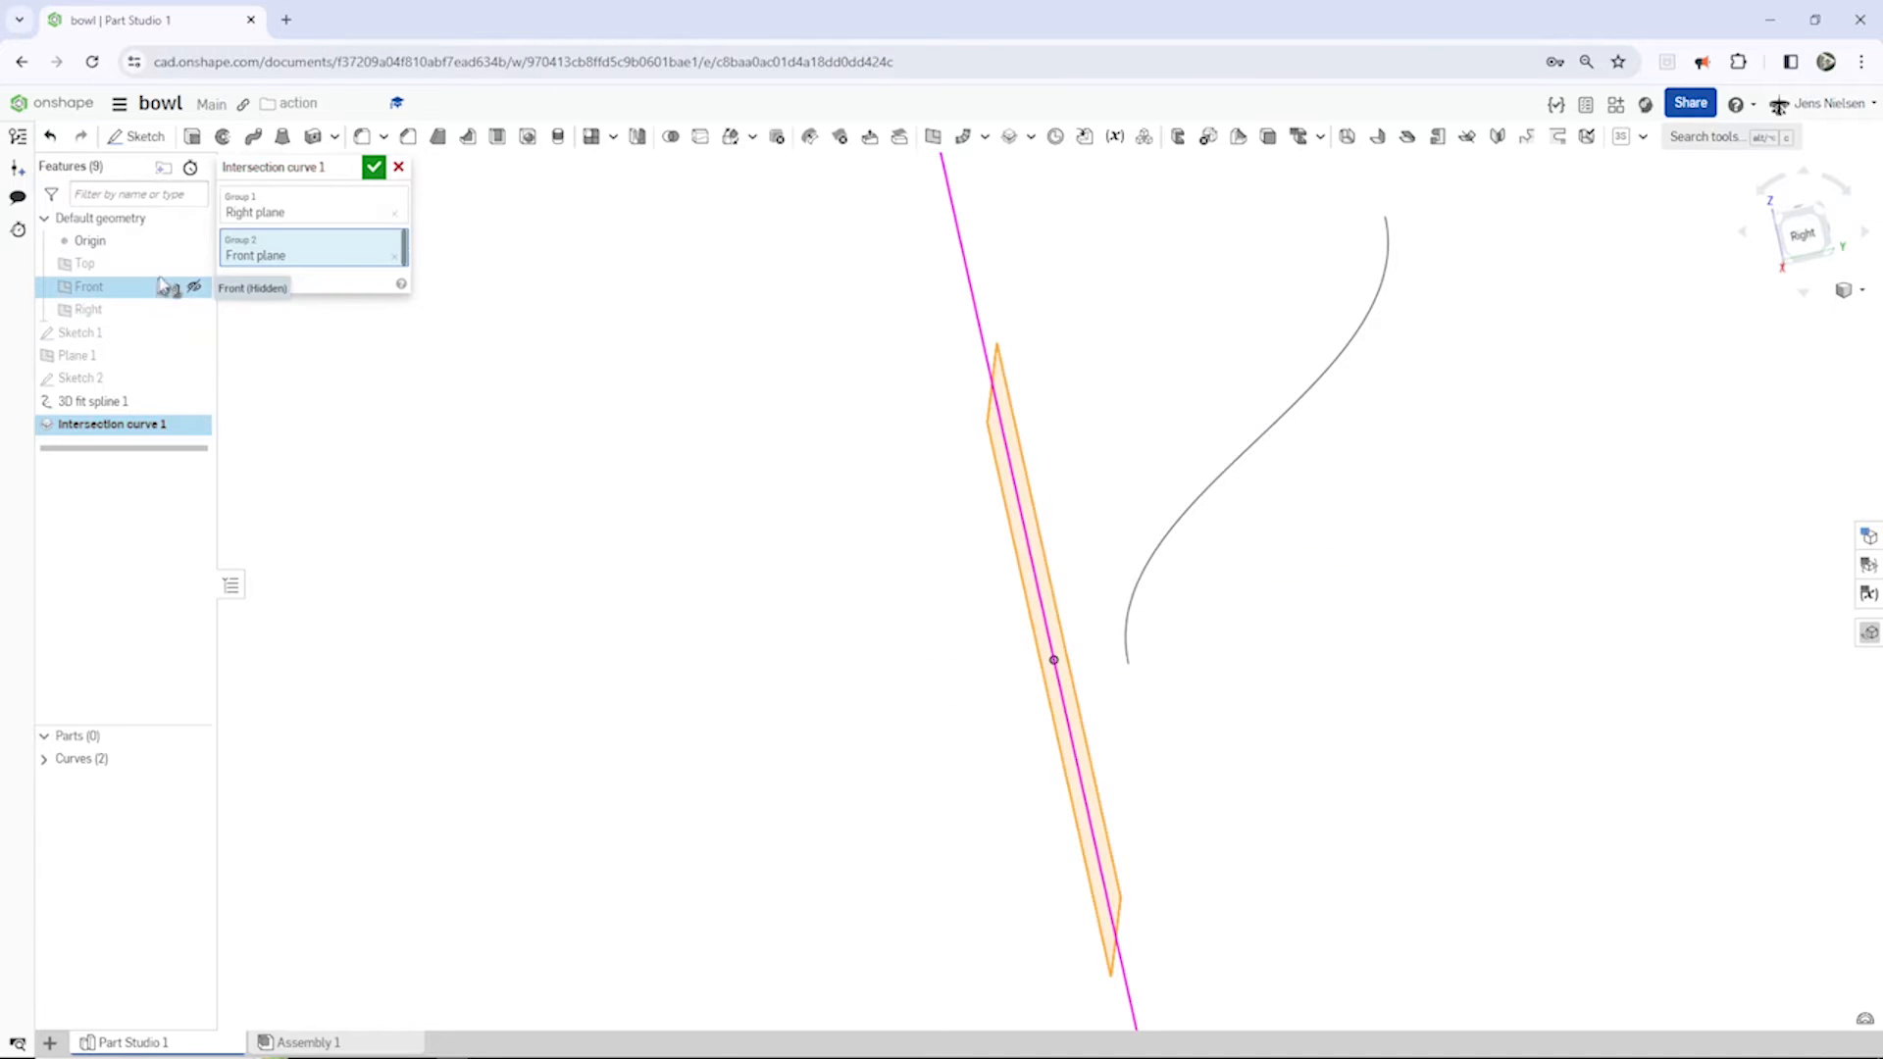
left_click(374, 166)
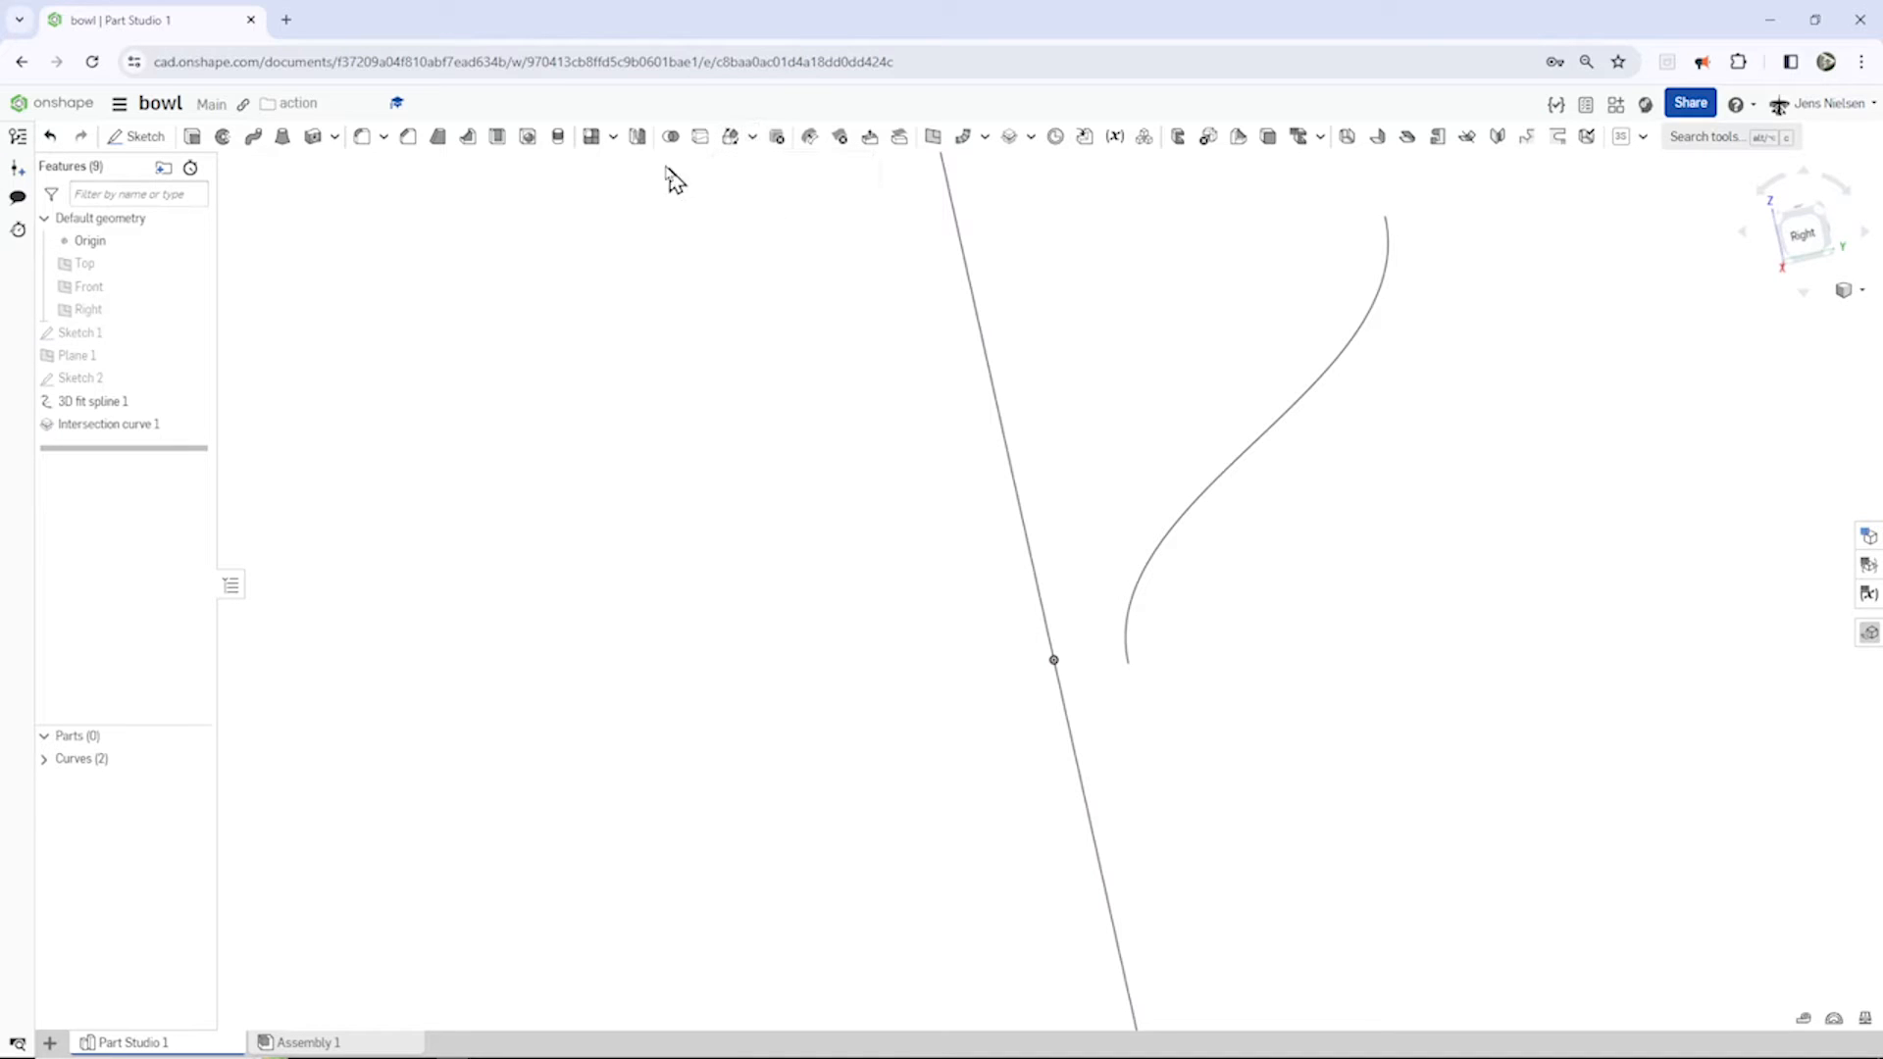
Step: Circular-pattern the spline around the axis line, 2 instances at 30°
left_click(611, 135)
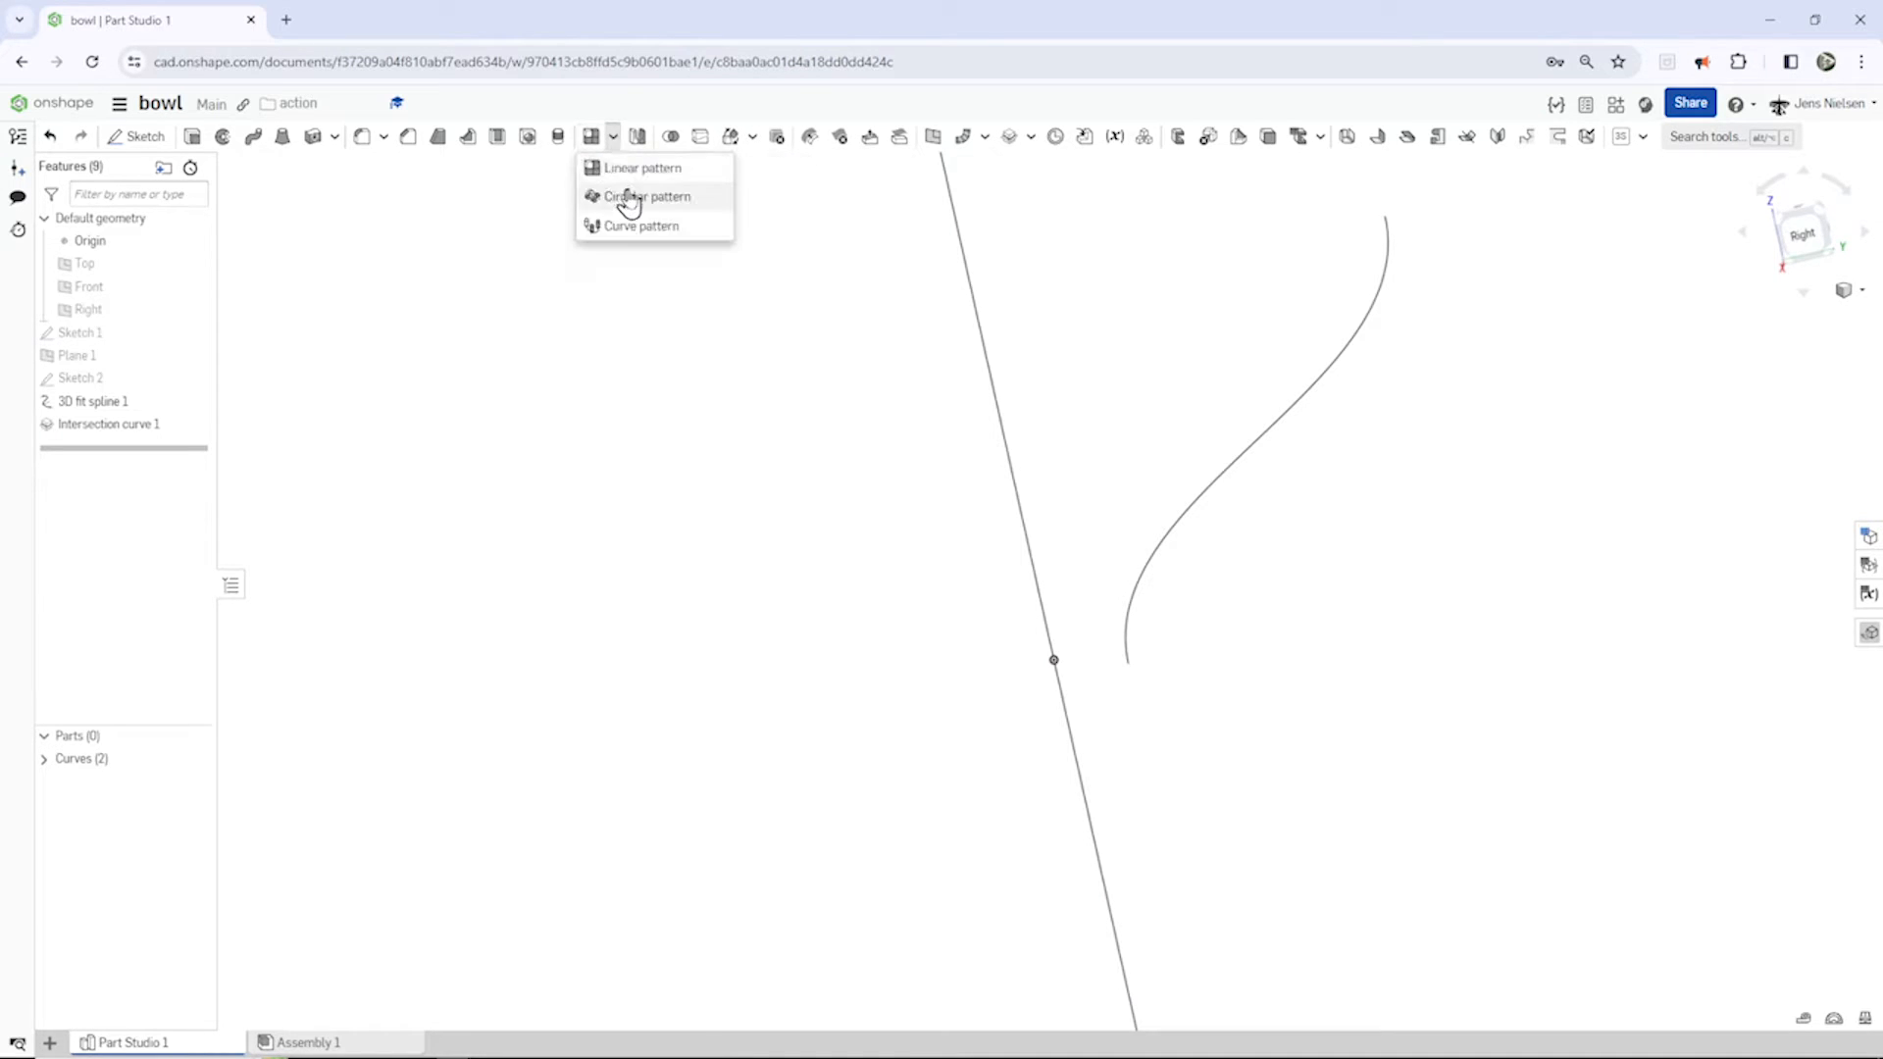
left_click(643, 196)
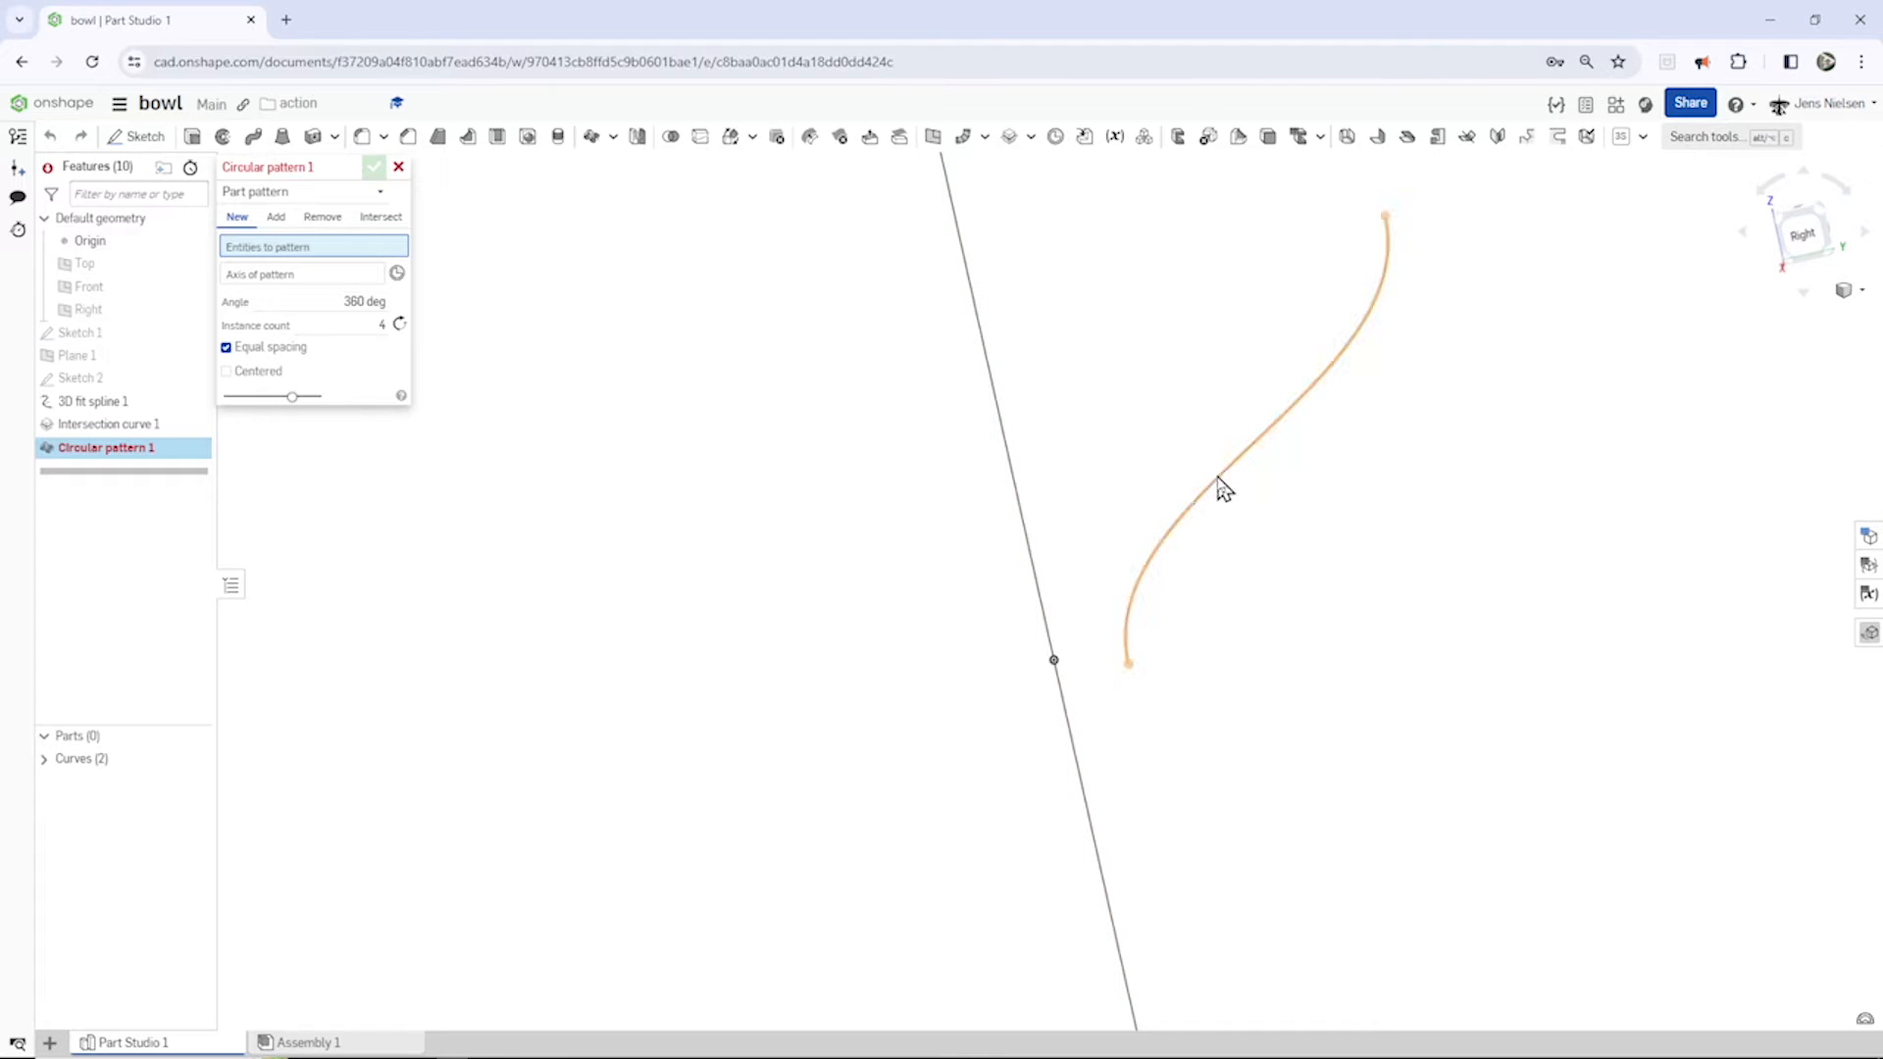
left_click(1216, 488)
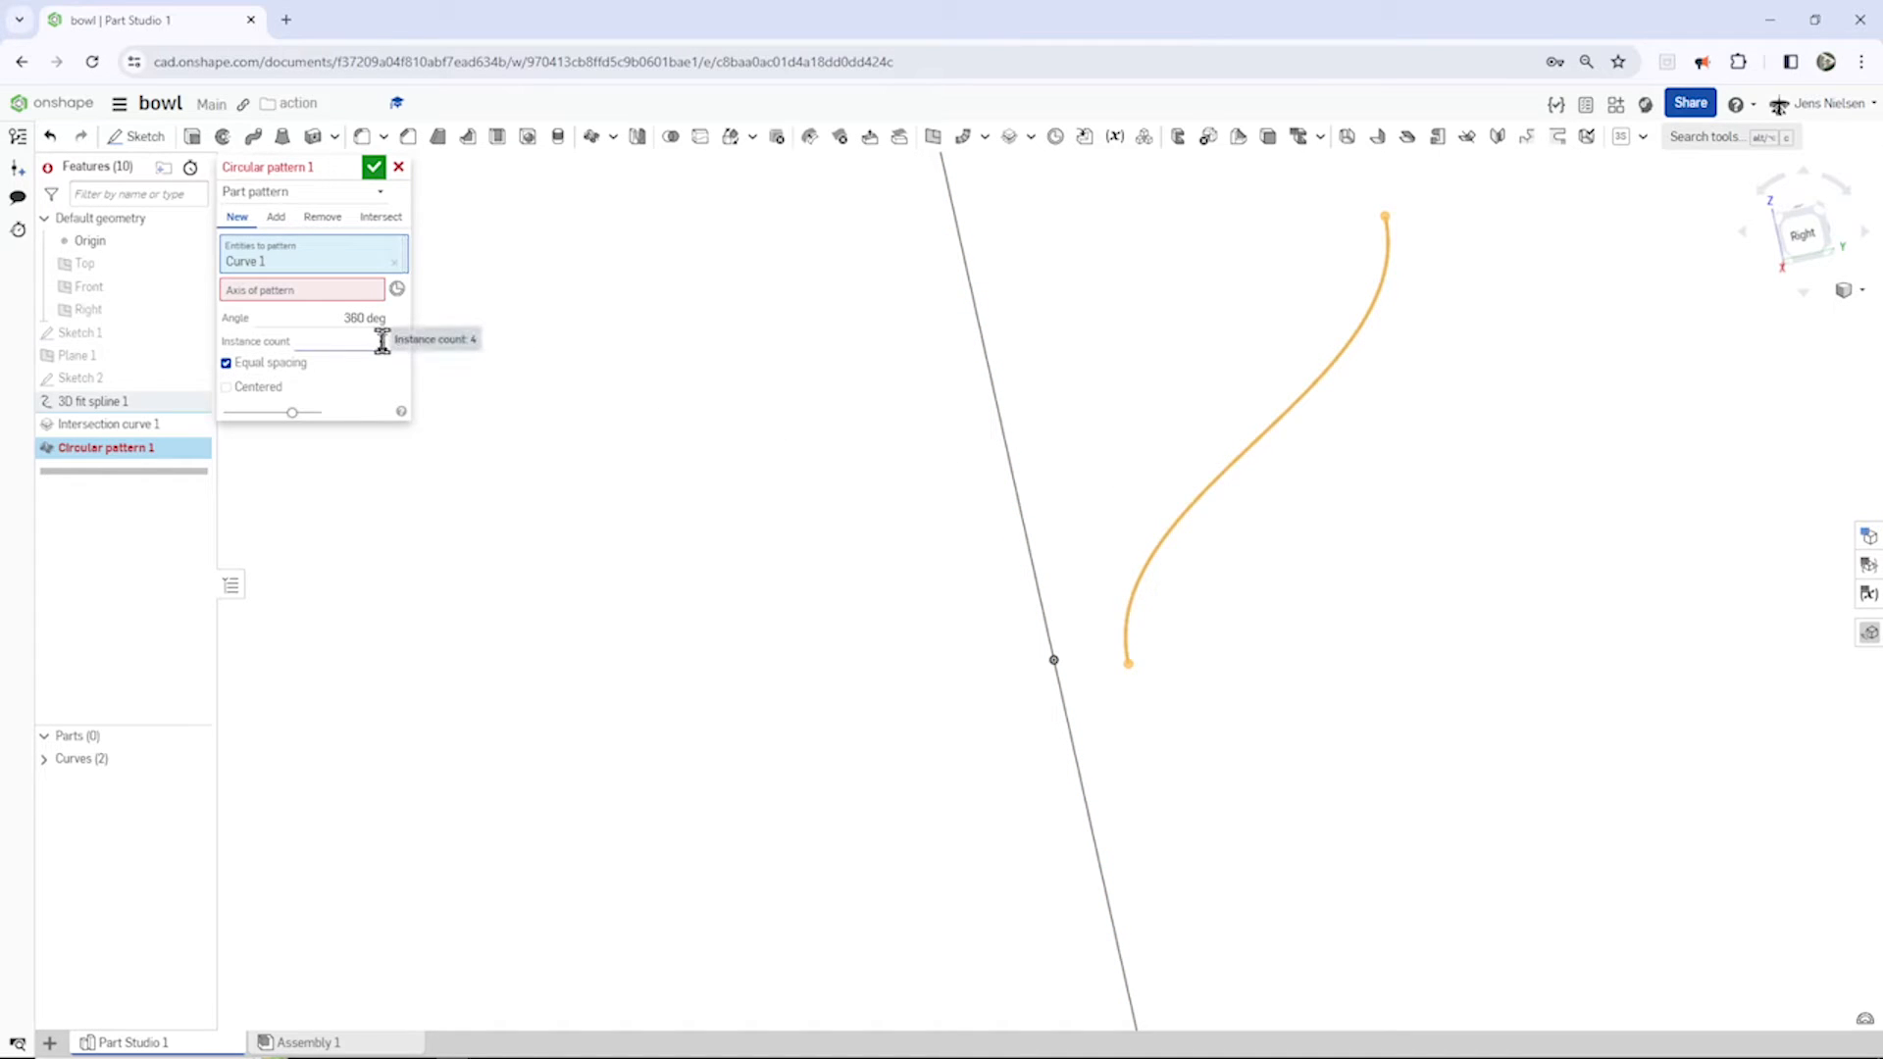
type("2")
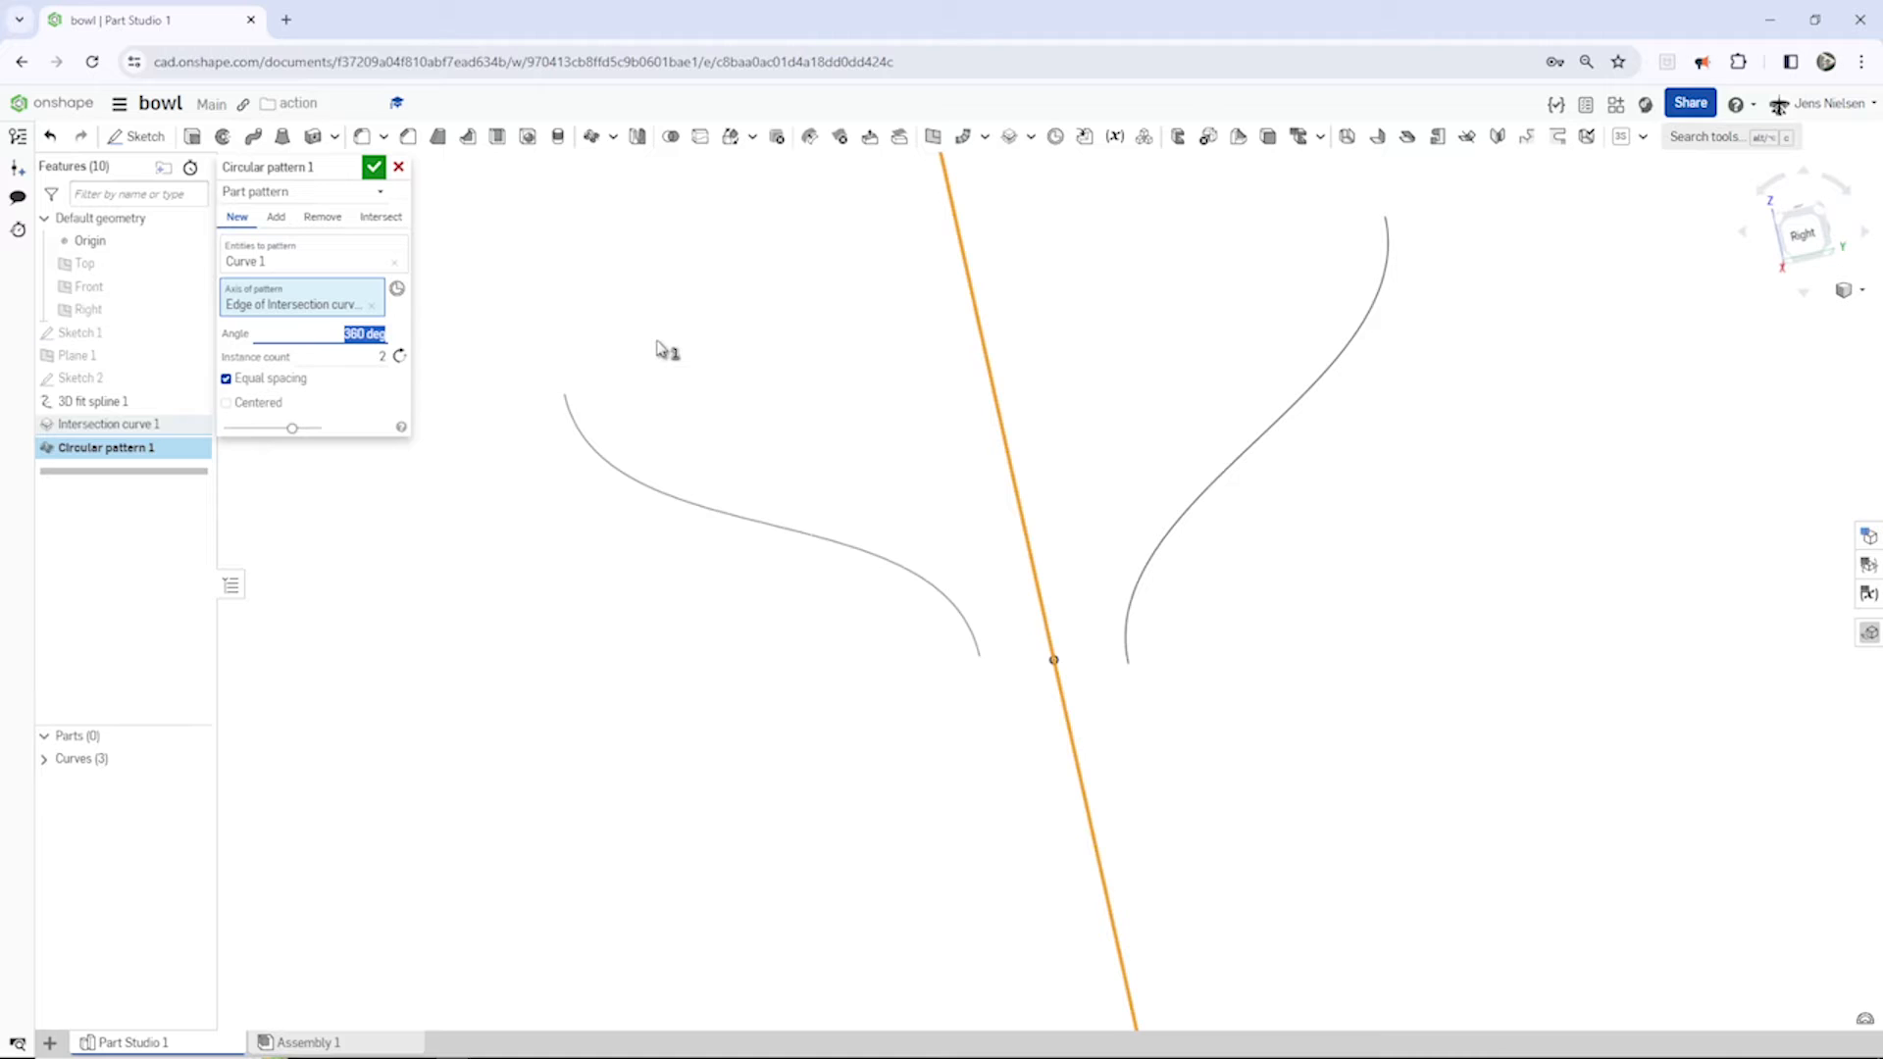
type("30")
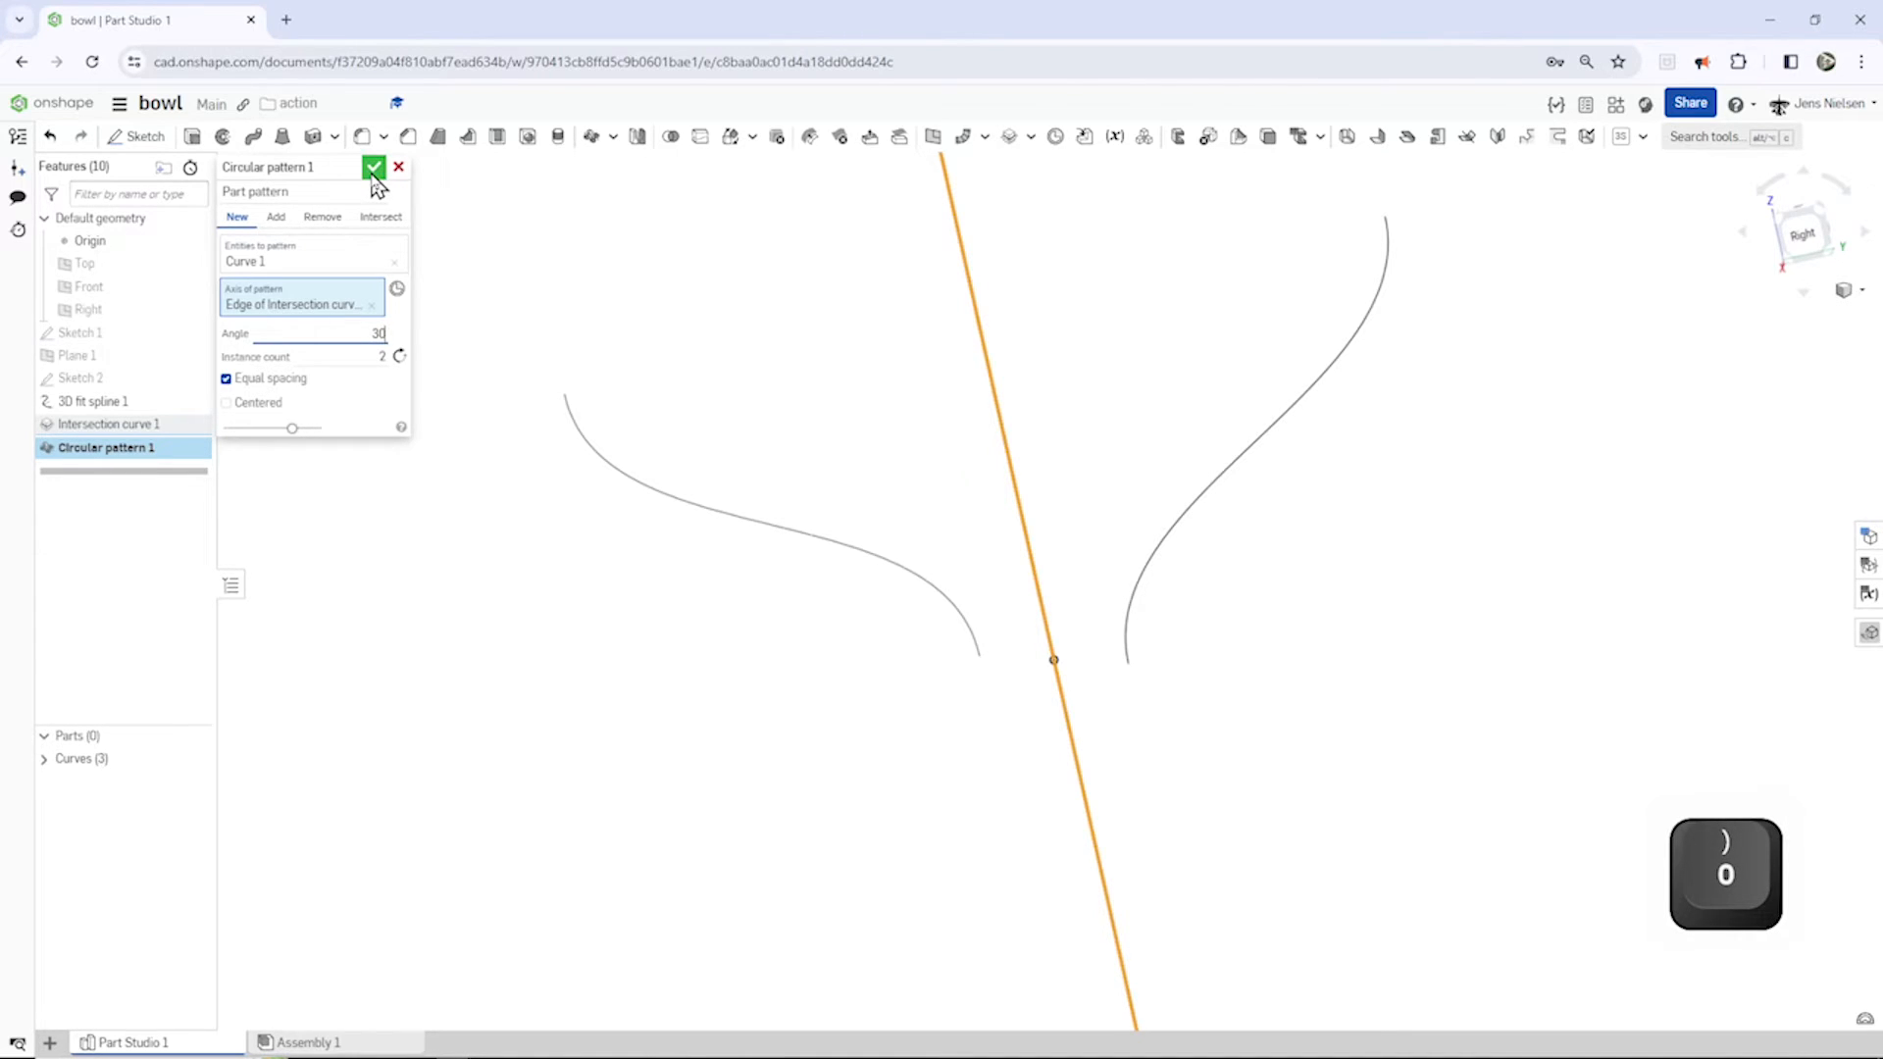
left_click(374, 166)
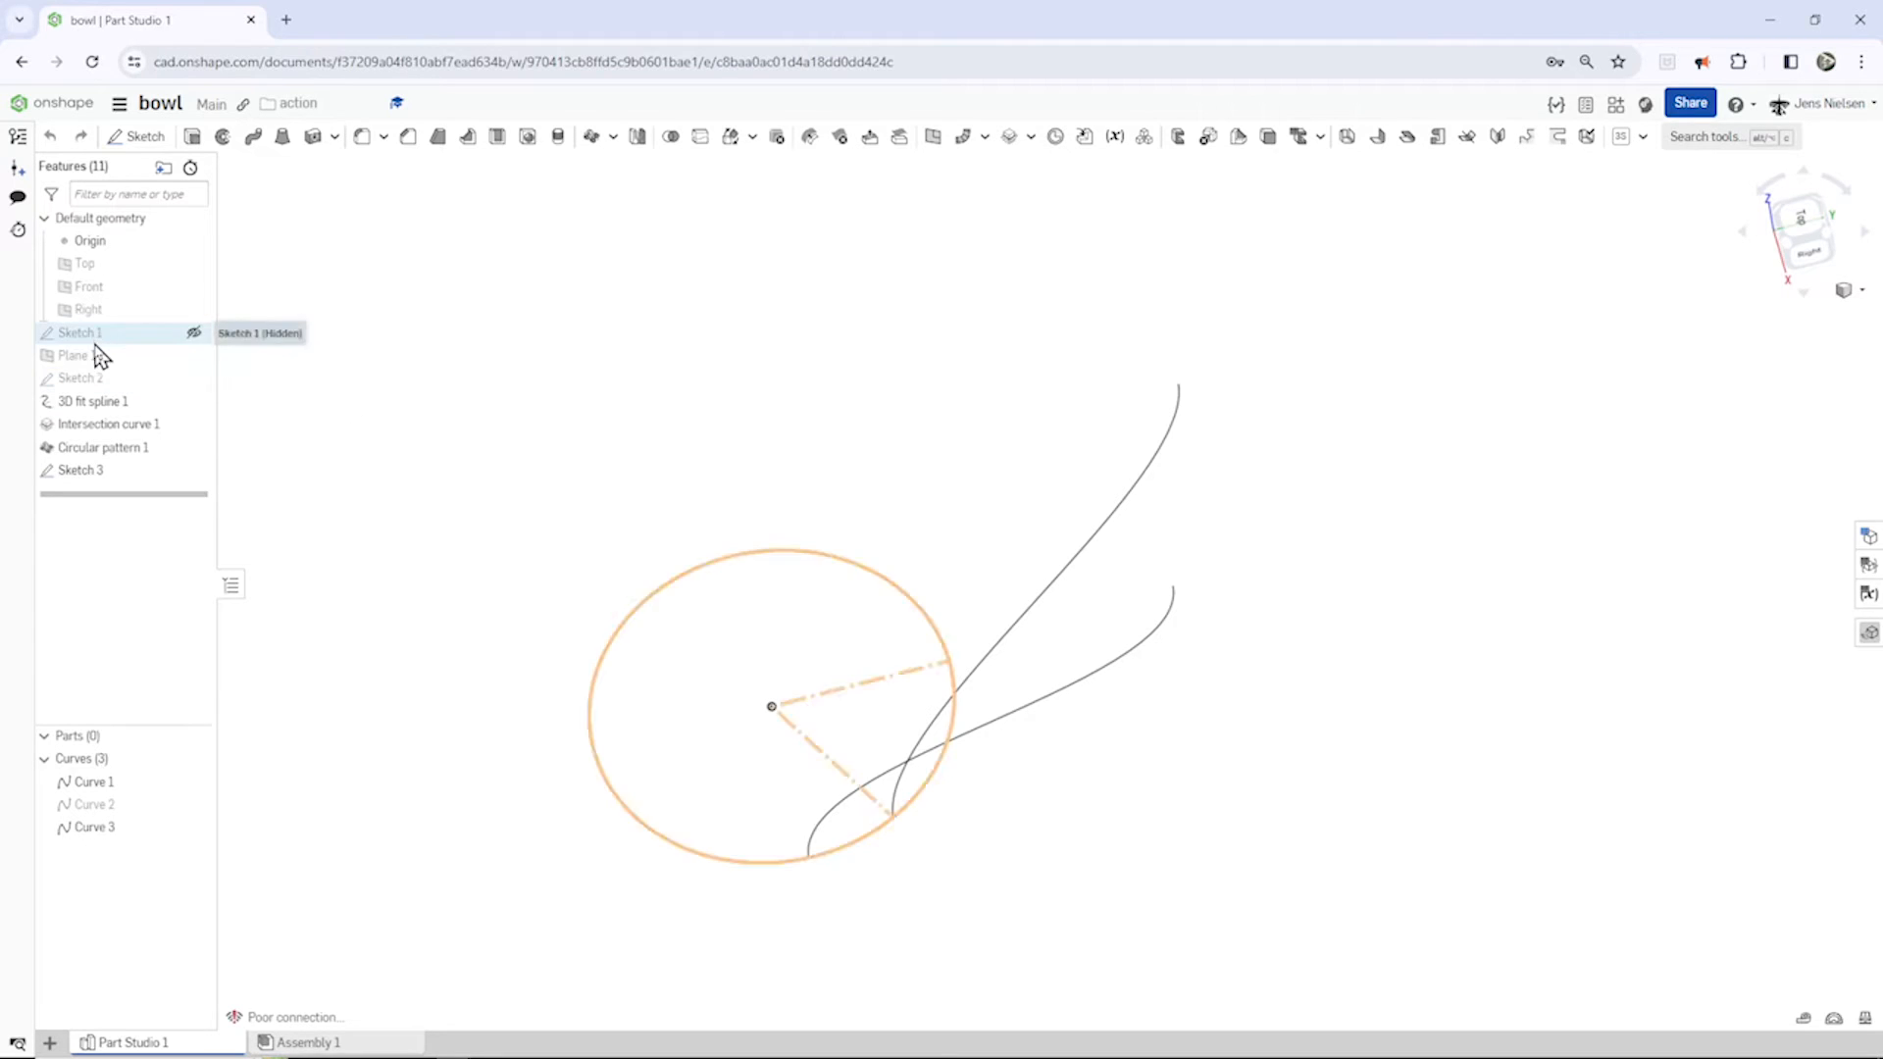
right_click(75, 355)
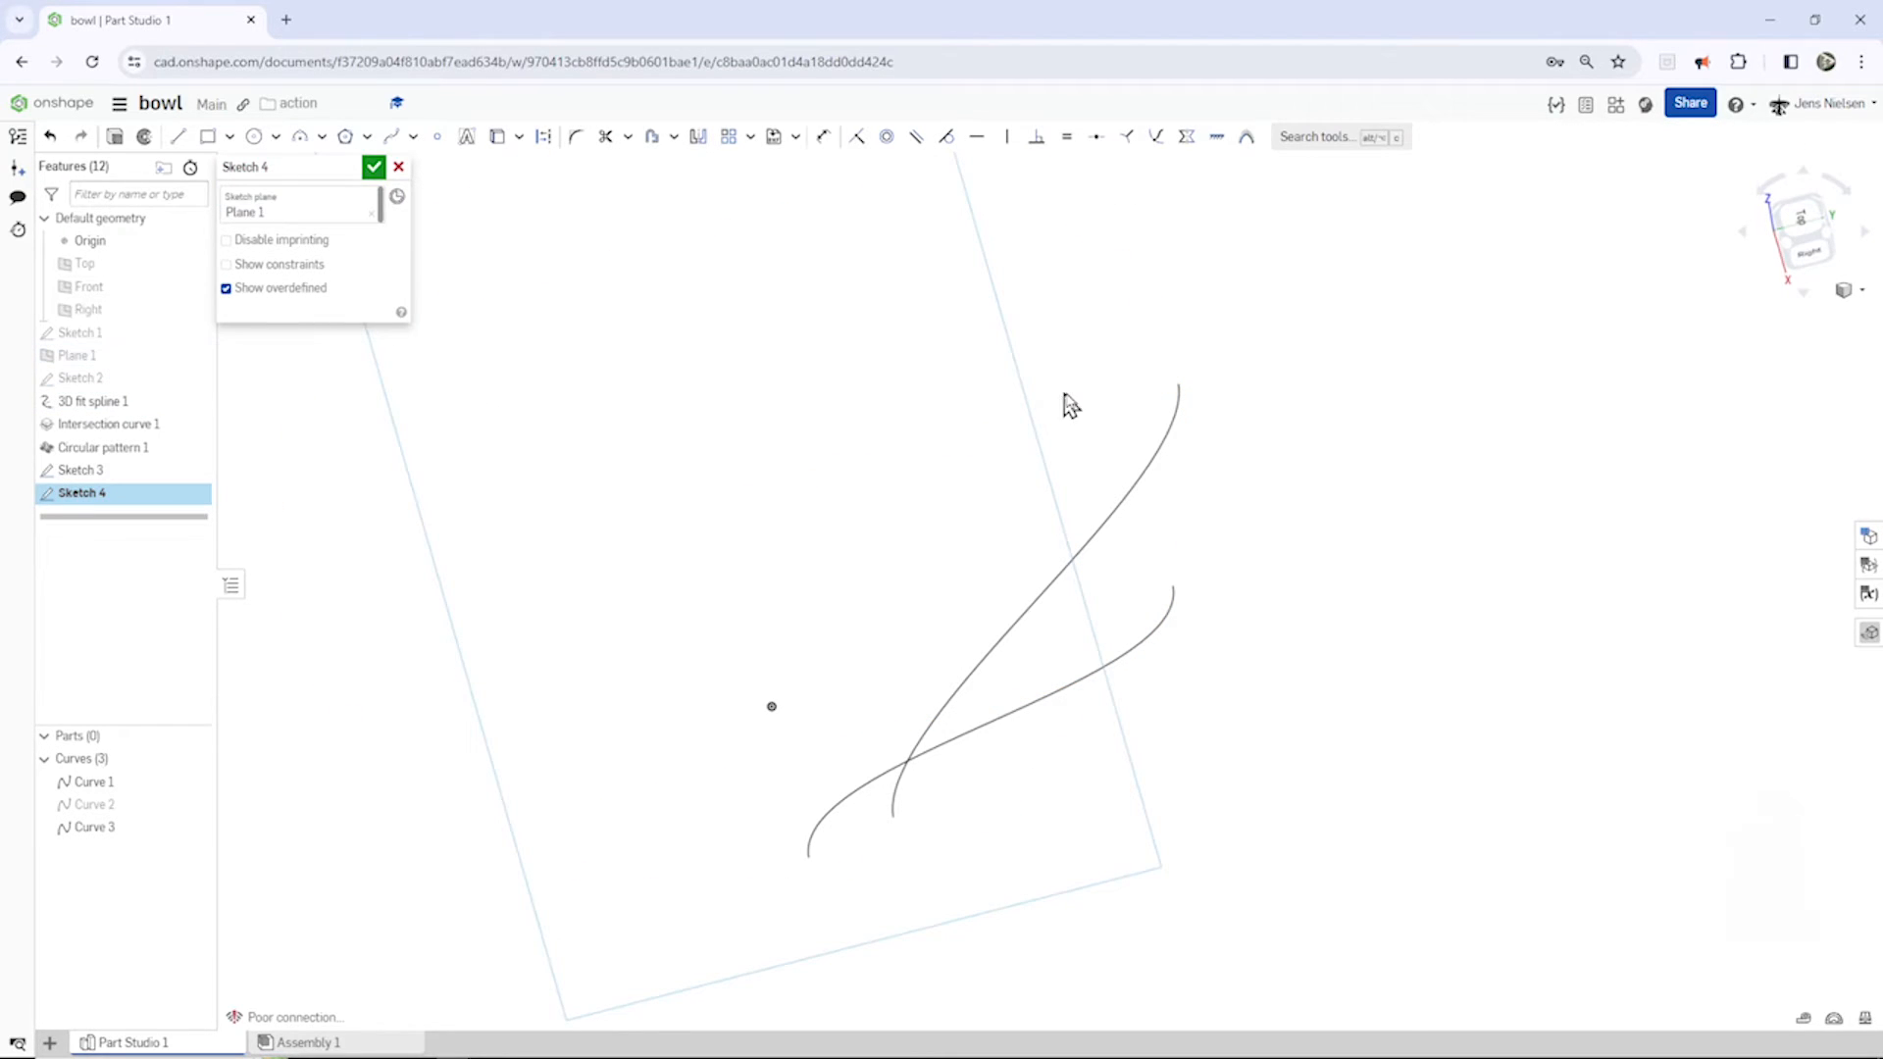
Step: Sketch on Plane 1 a 3-point arc joining the upper ends of the two splines and finish Sketch 4
key("s")
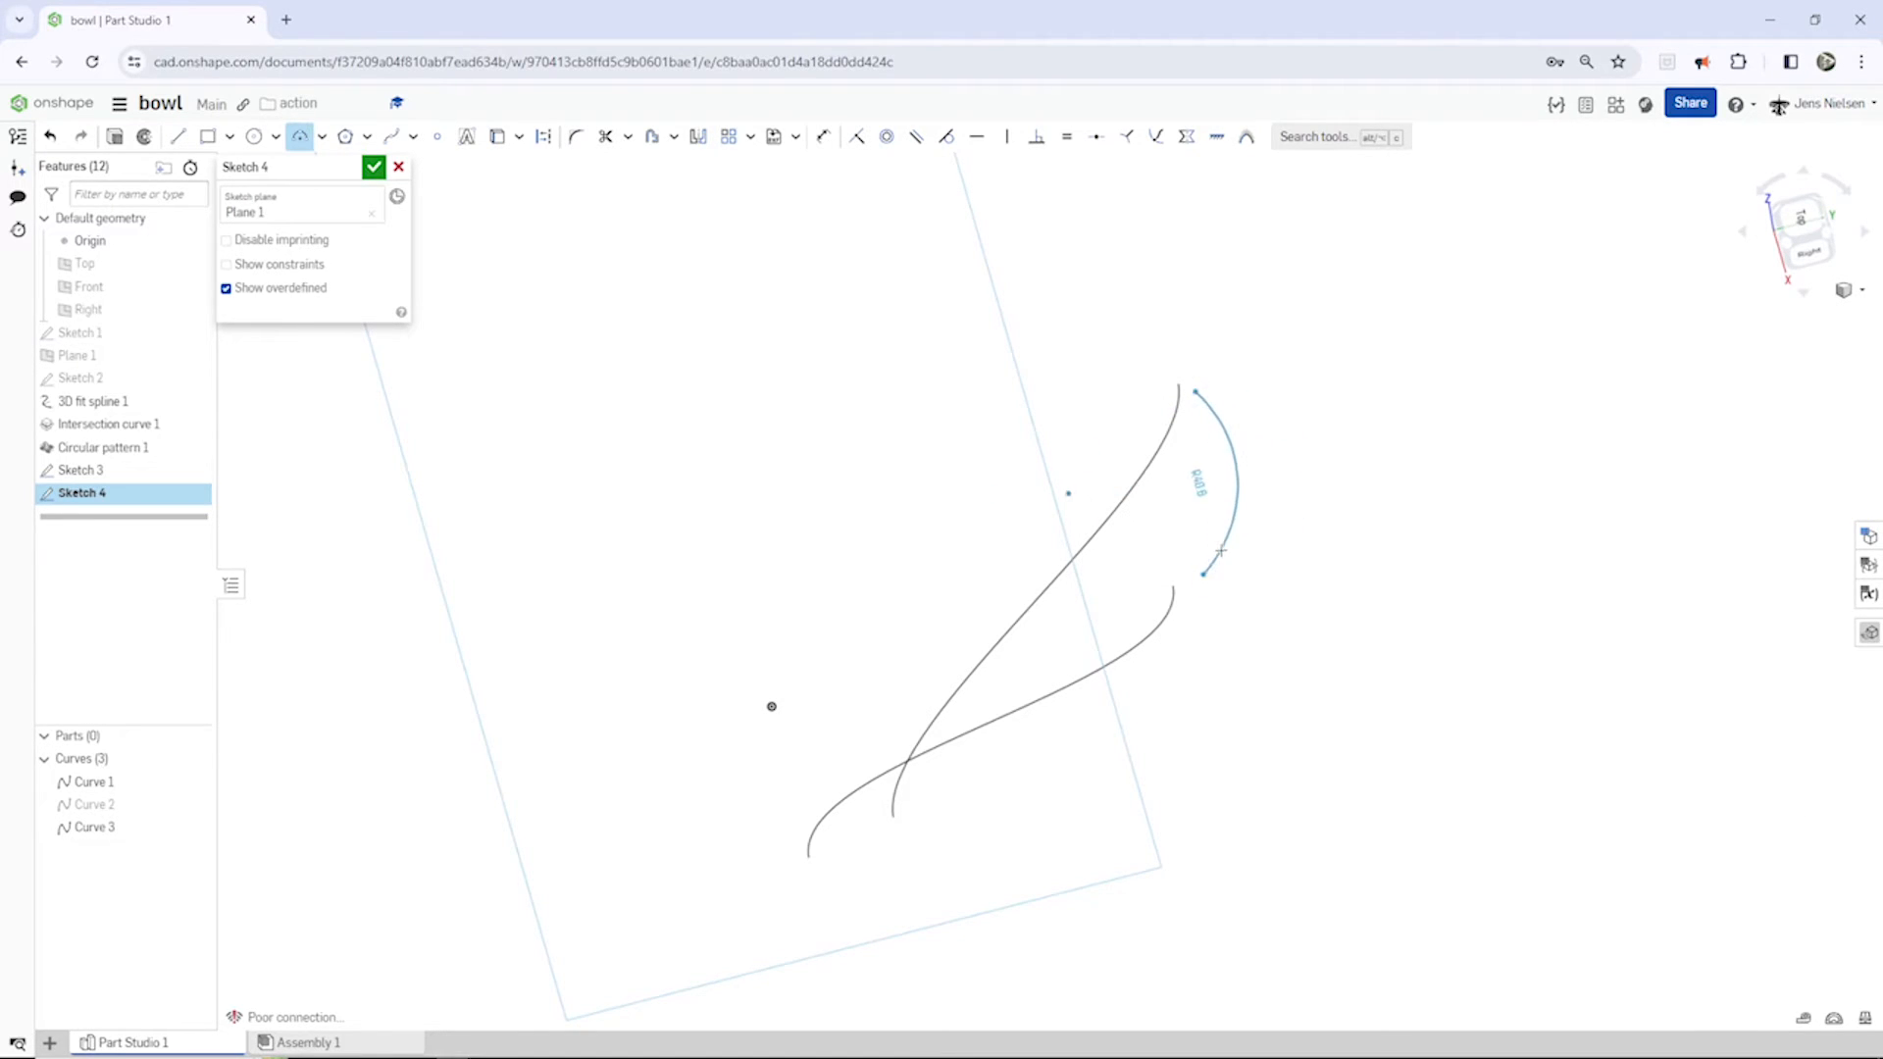
left_click(855, 136)
type("3")
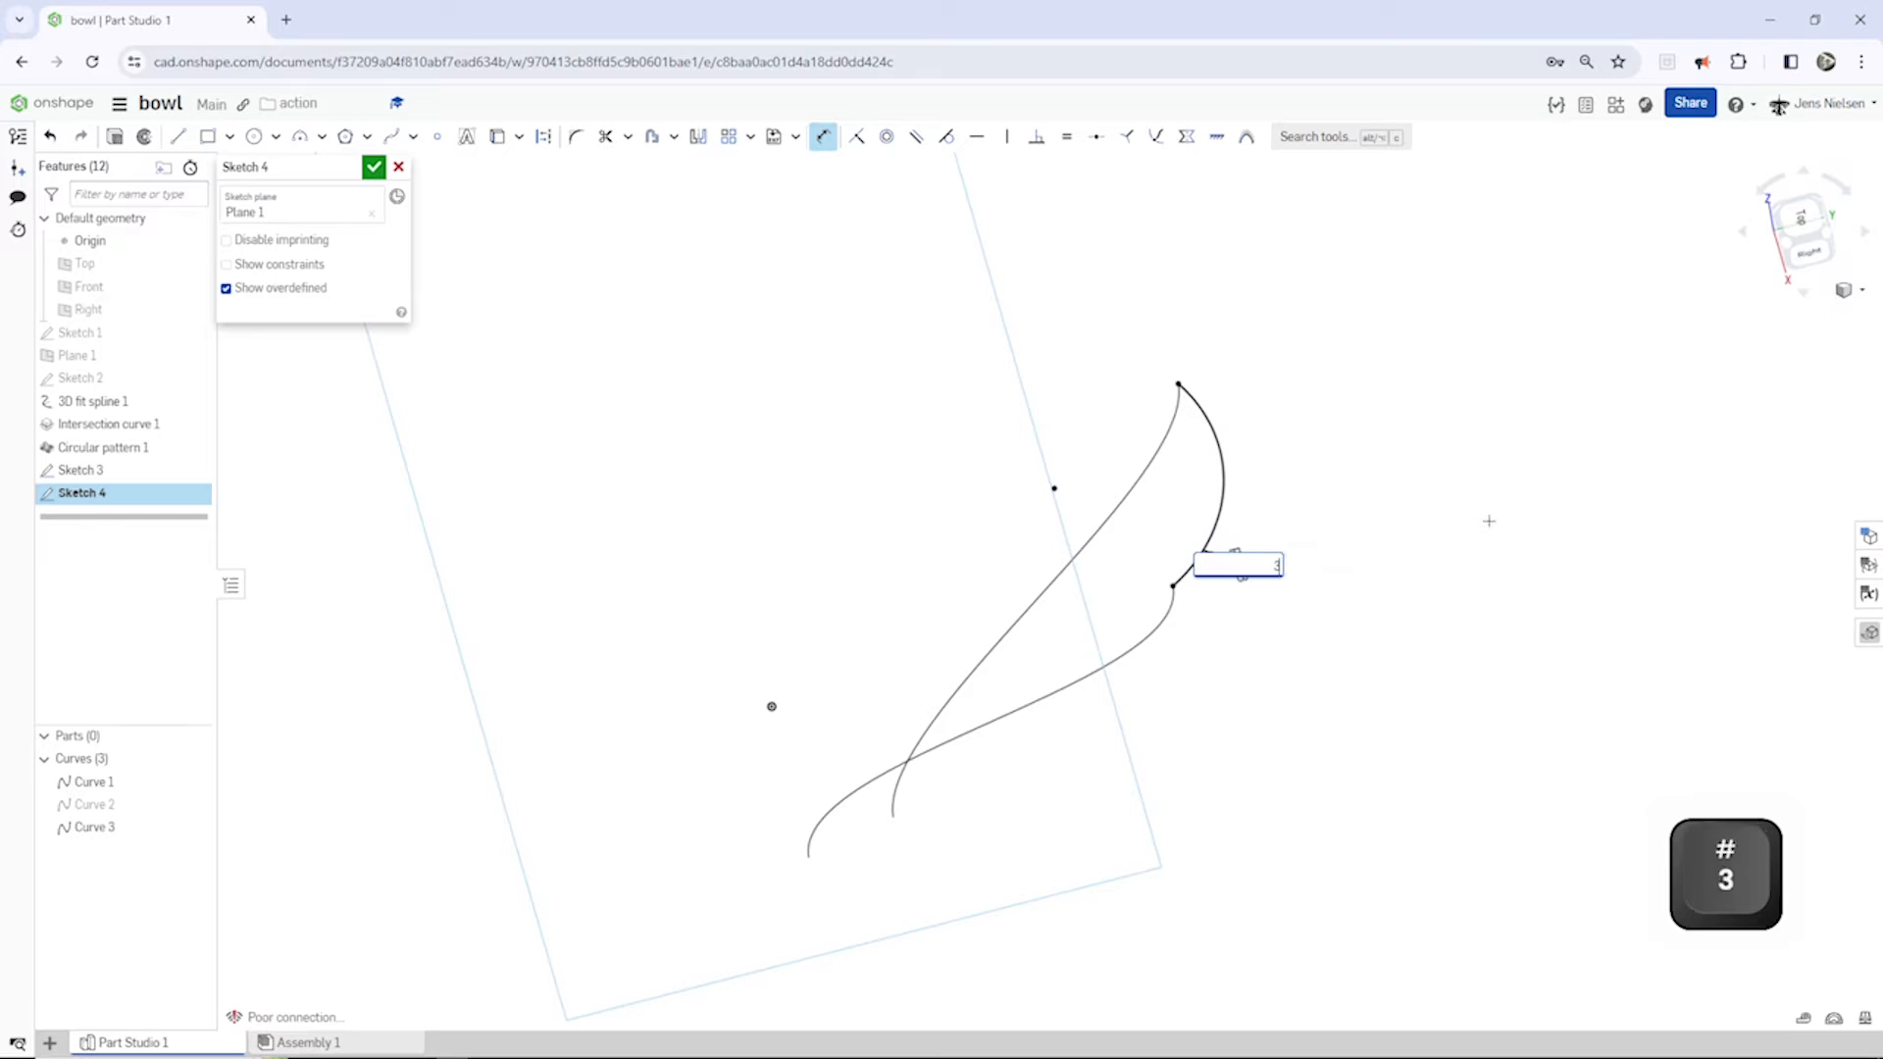
key("enter")
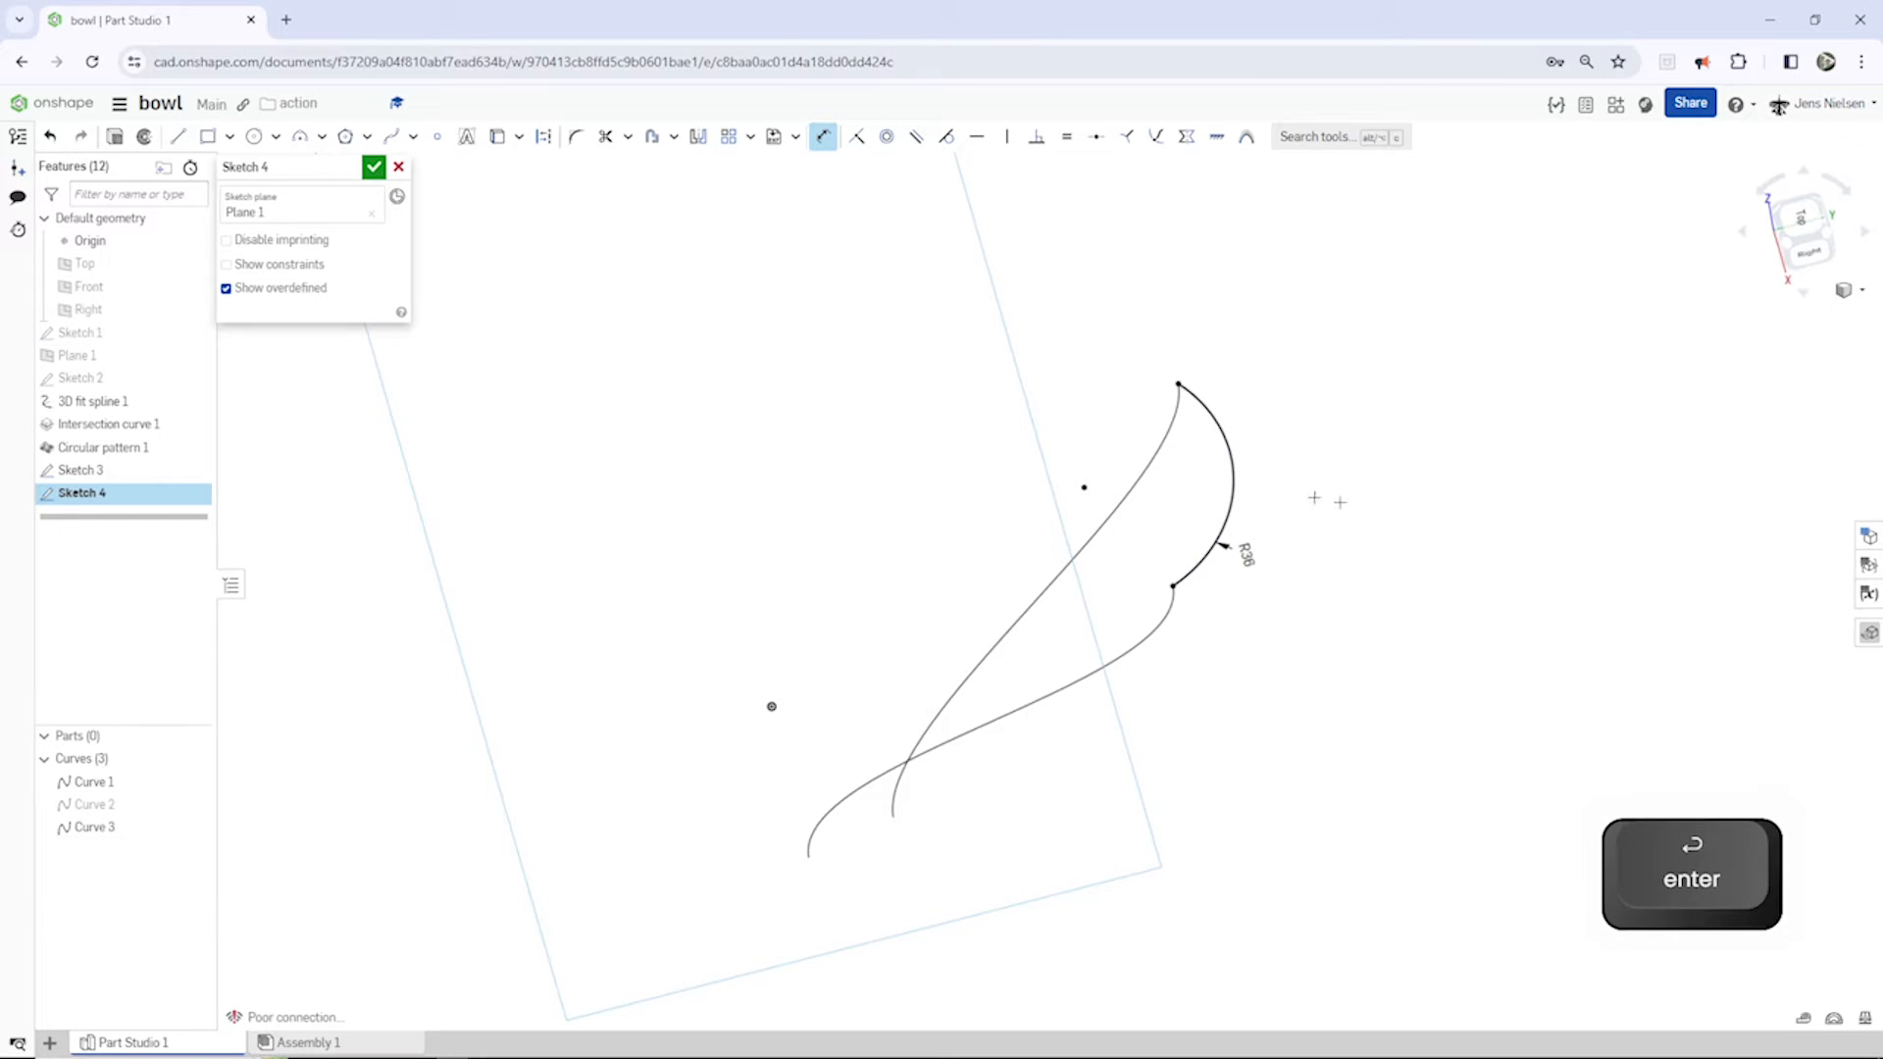
left_click(374, 167)
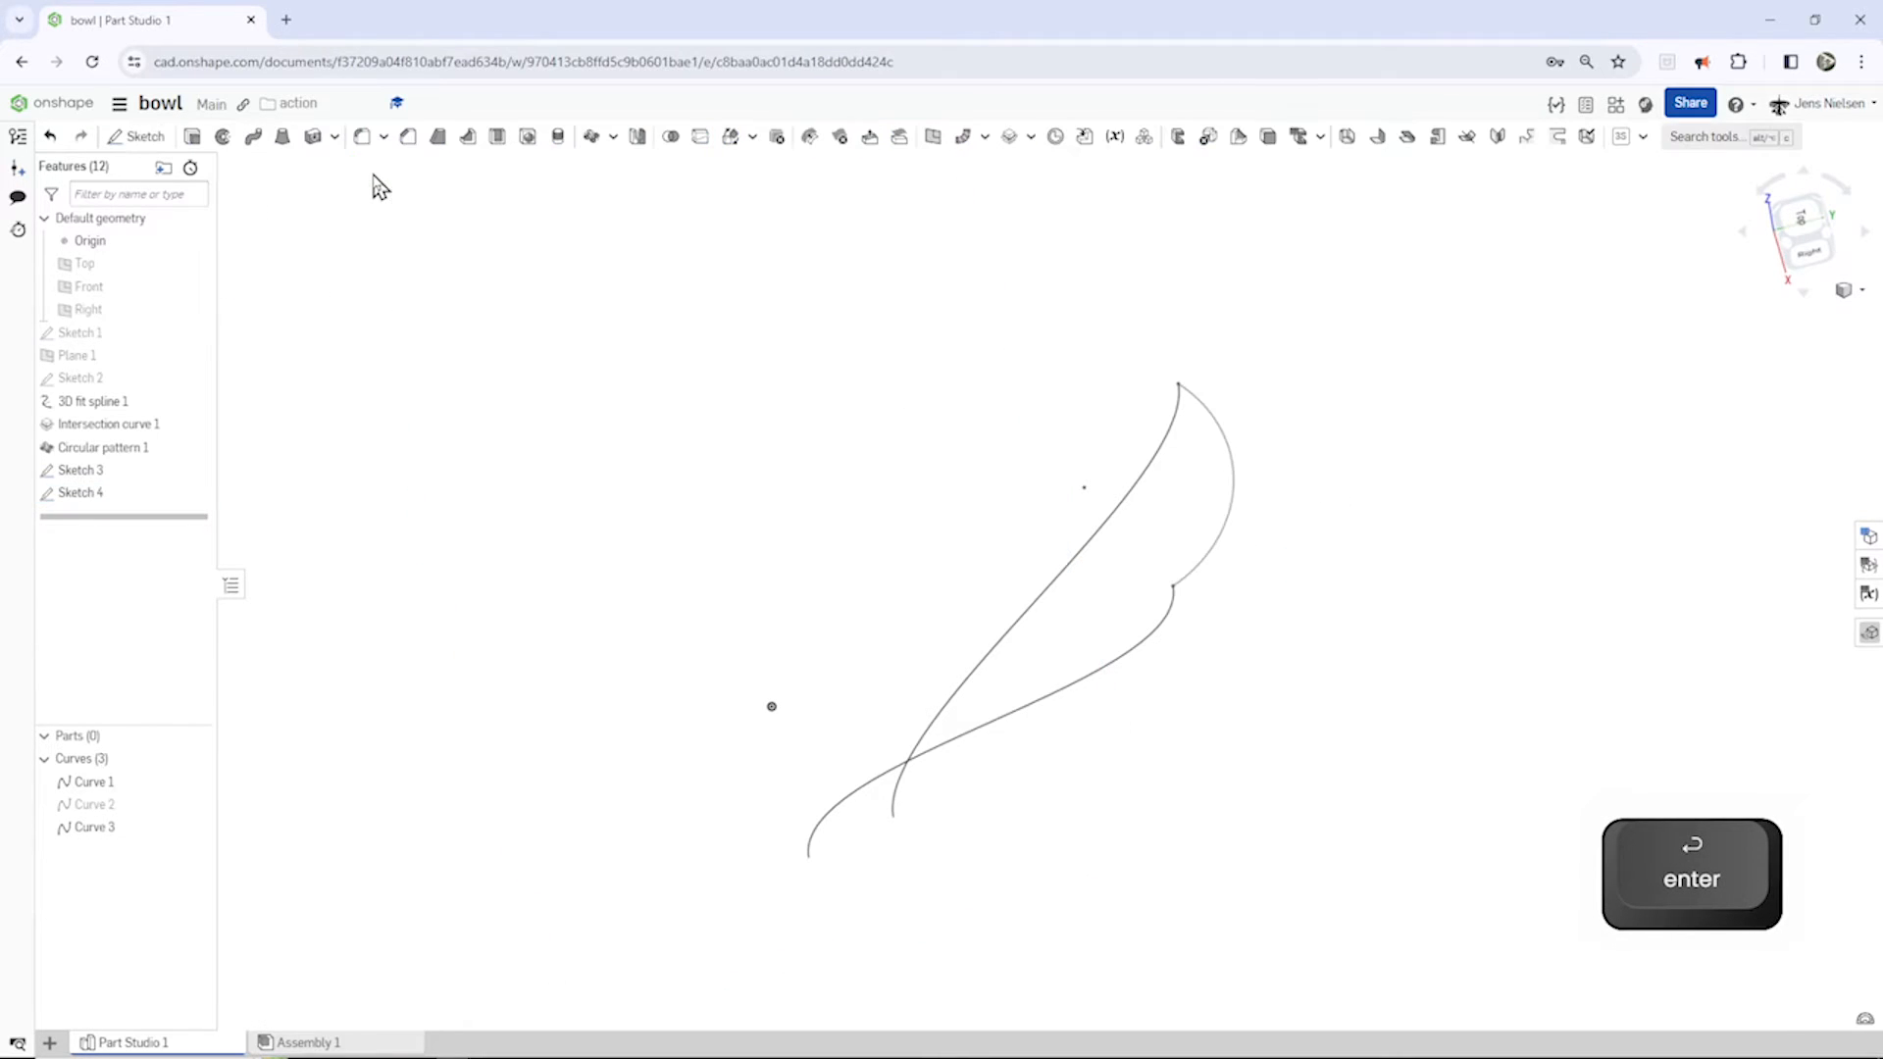
Step: Sketch on the Top plane an arc joining the lower ends of the two splines and finish Sketch 5
key("enter")
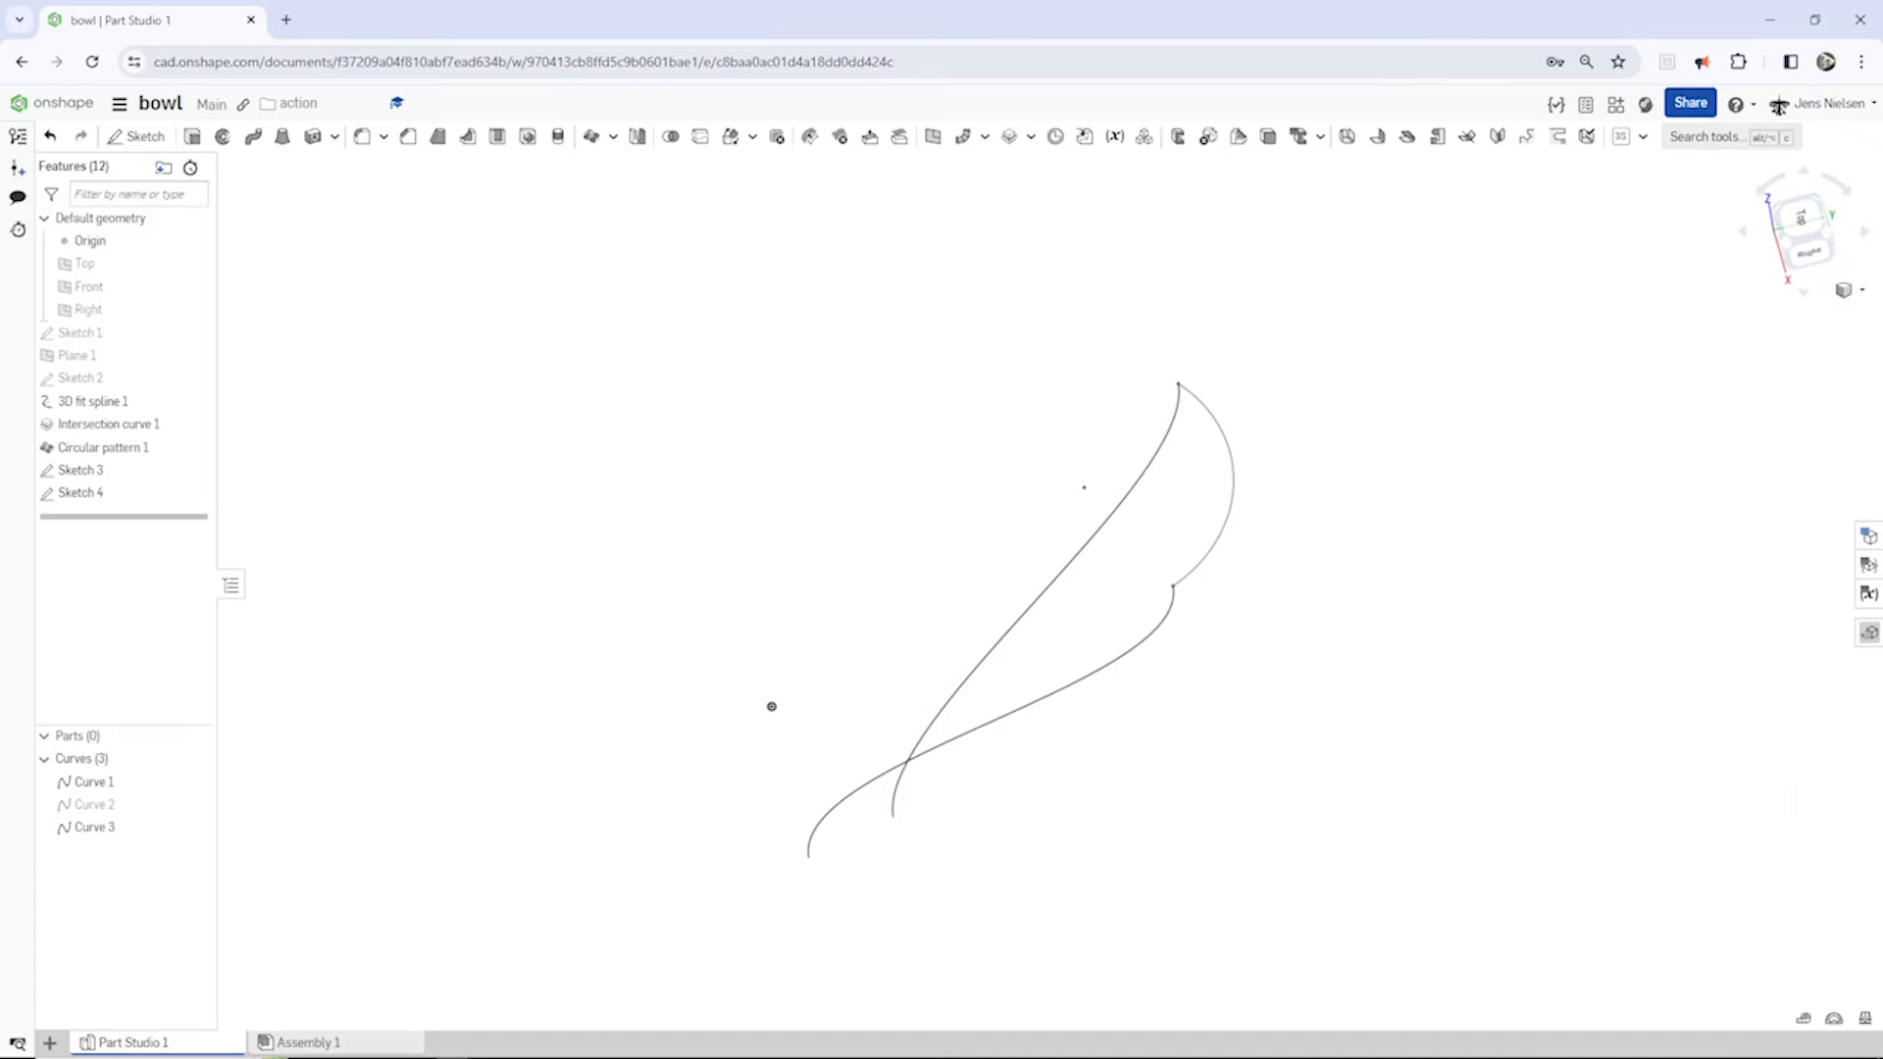
key("s")
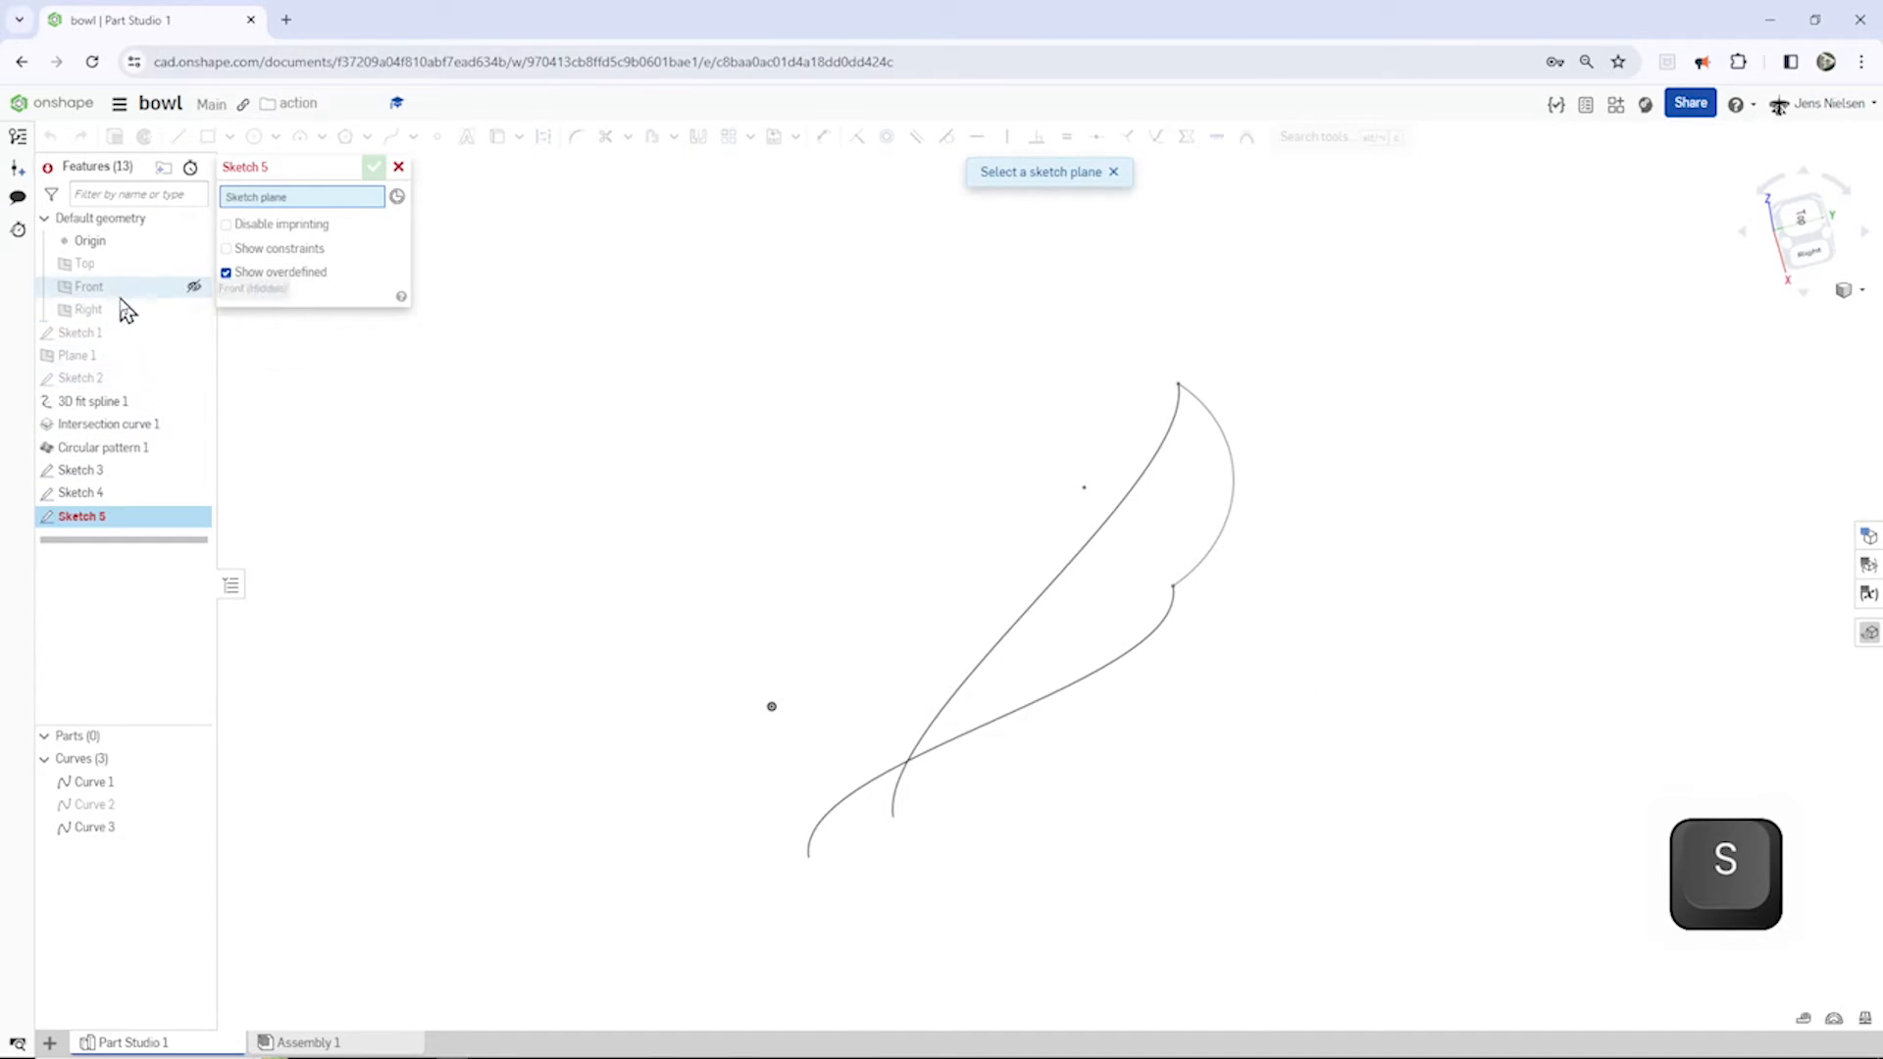
left_click(84, 262)
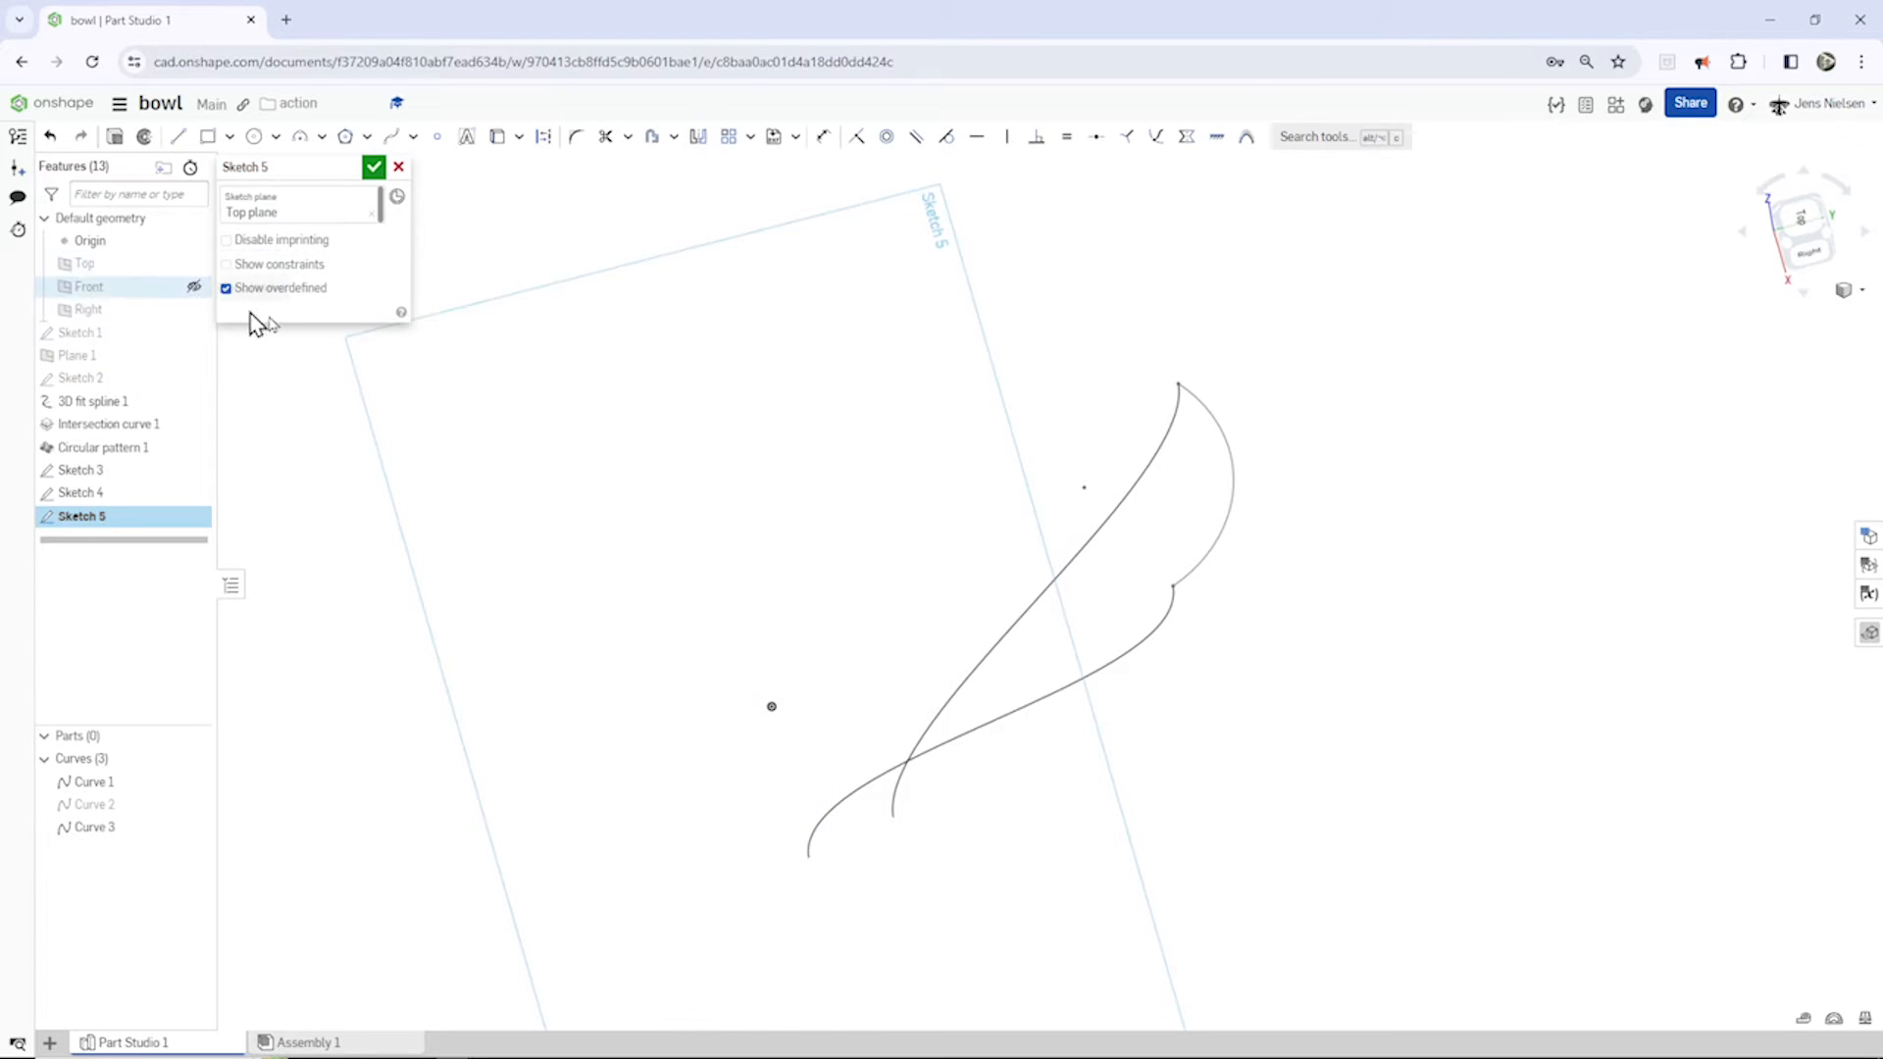
key("s")
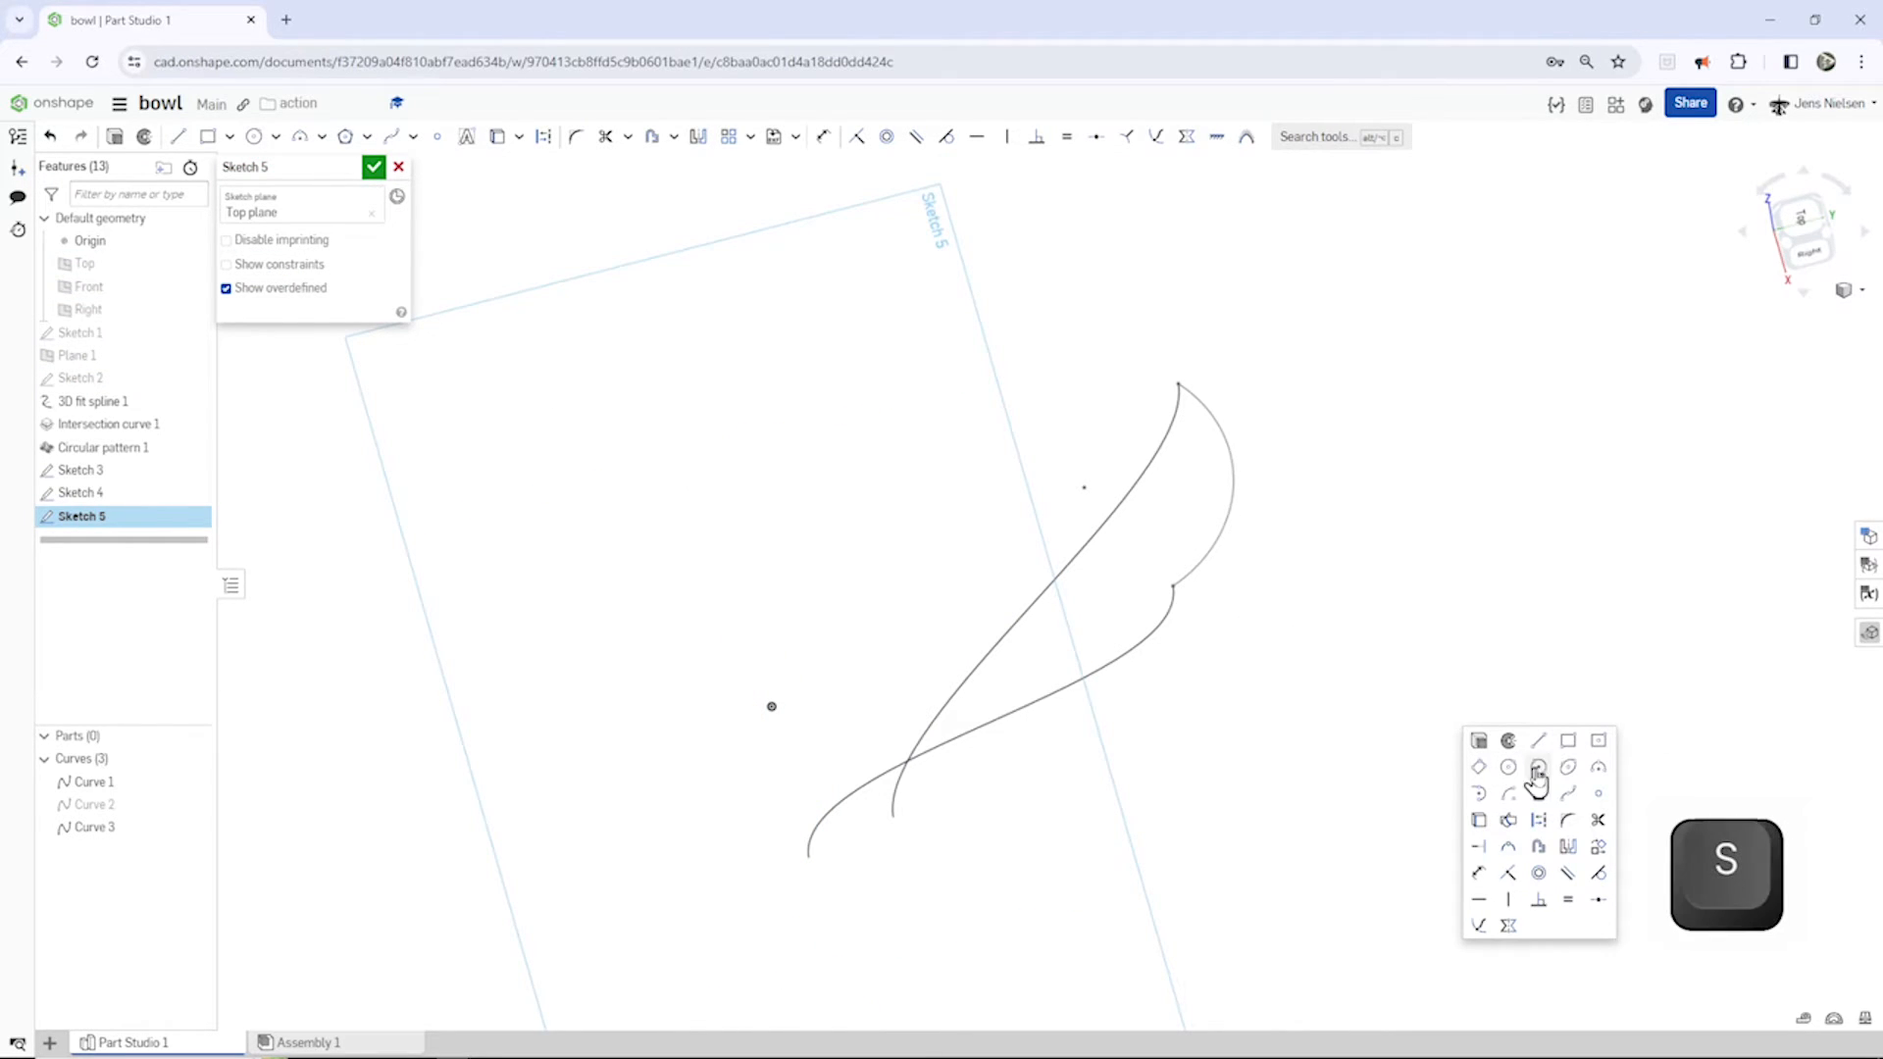
mouse_move(1604, 778)
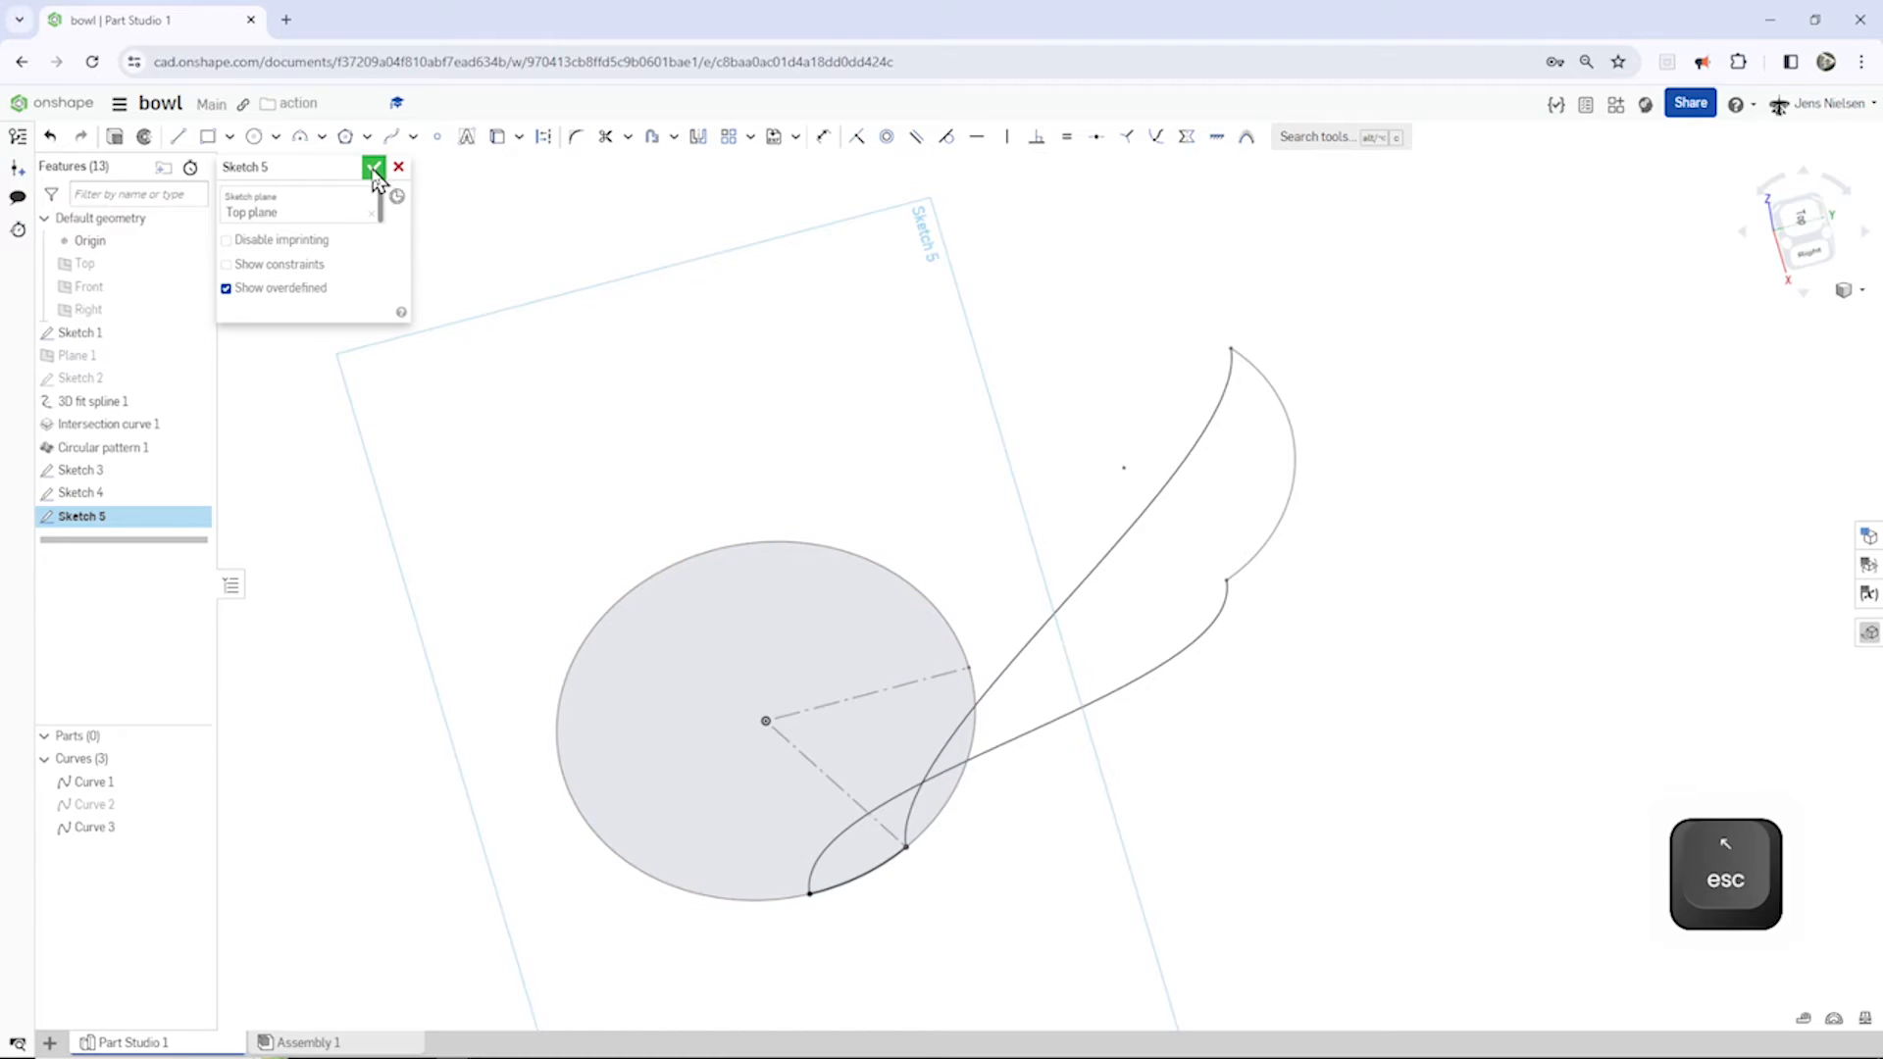
left_click(374, 166)
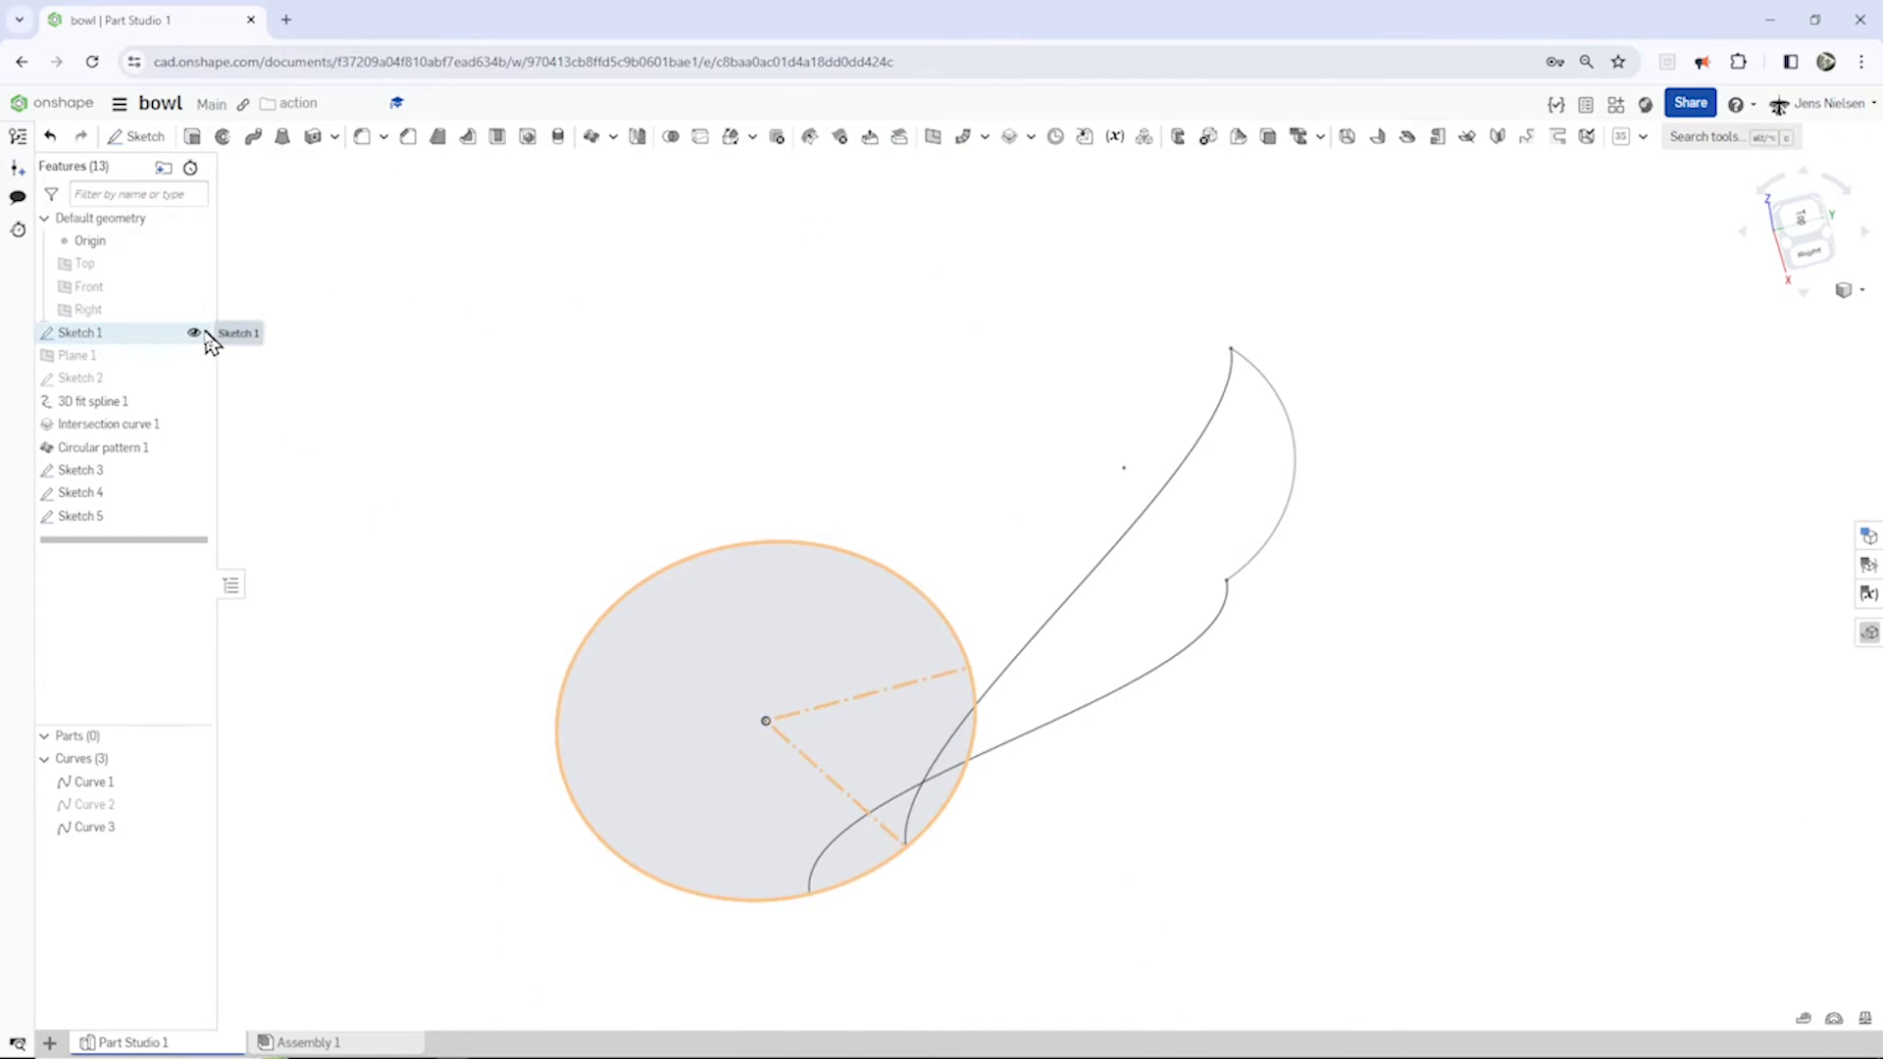
Step: Hide Sketch 1's circle and create Plane 2 offset 22 mm from the Top plane
left_click(192, 332)
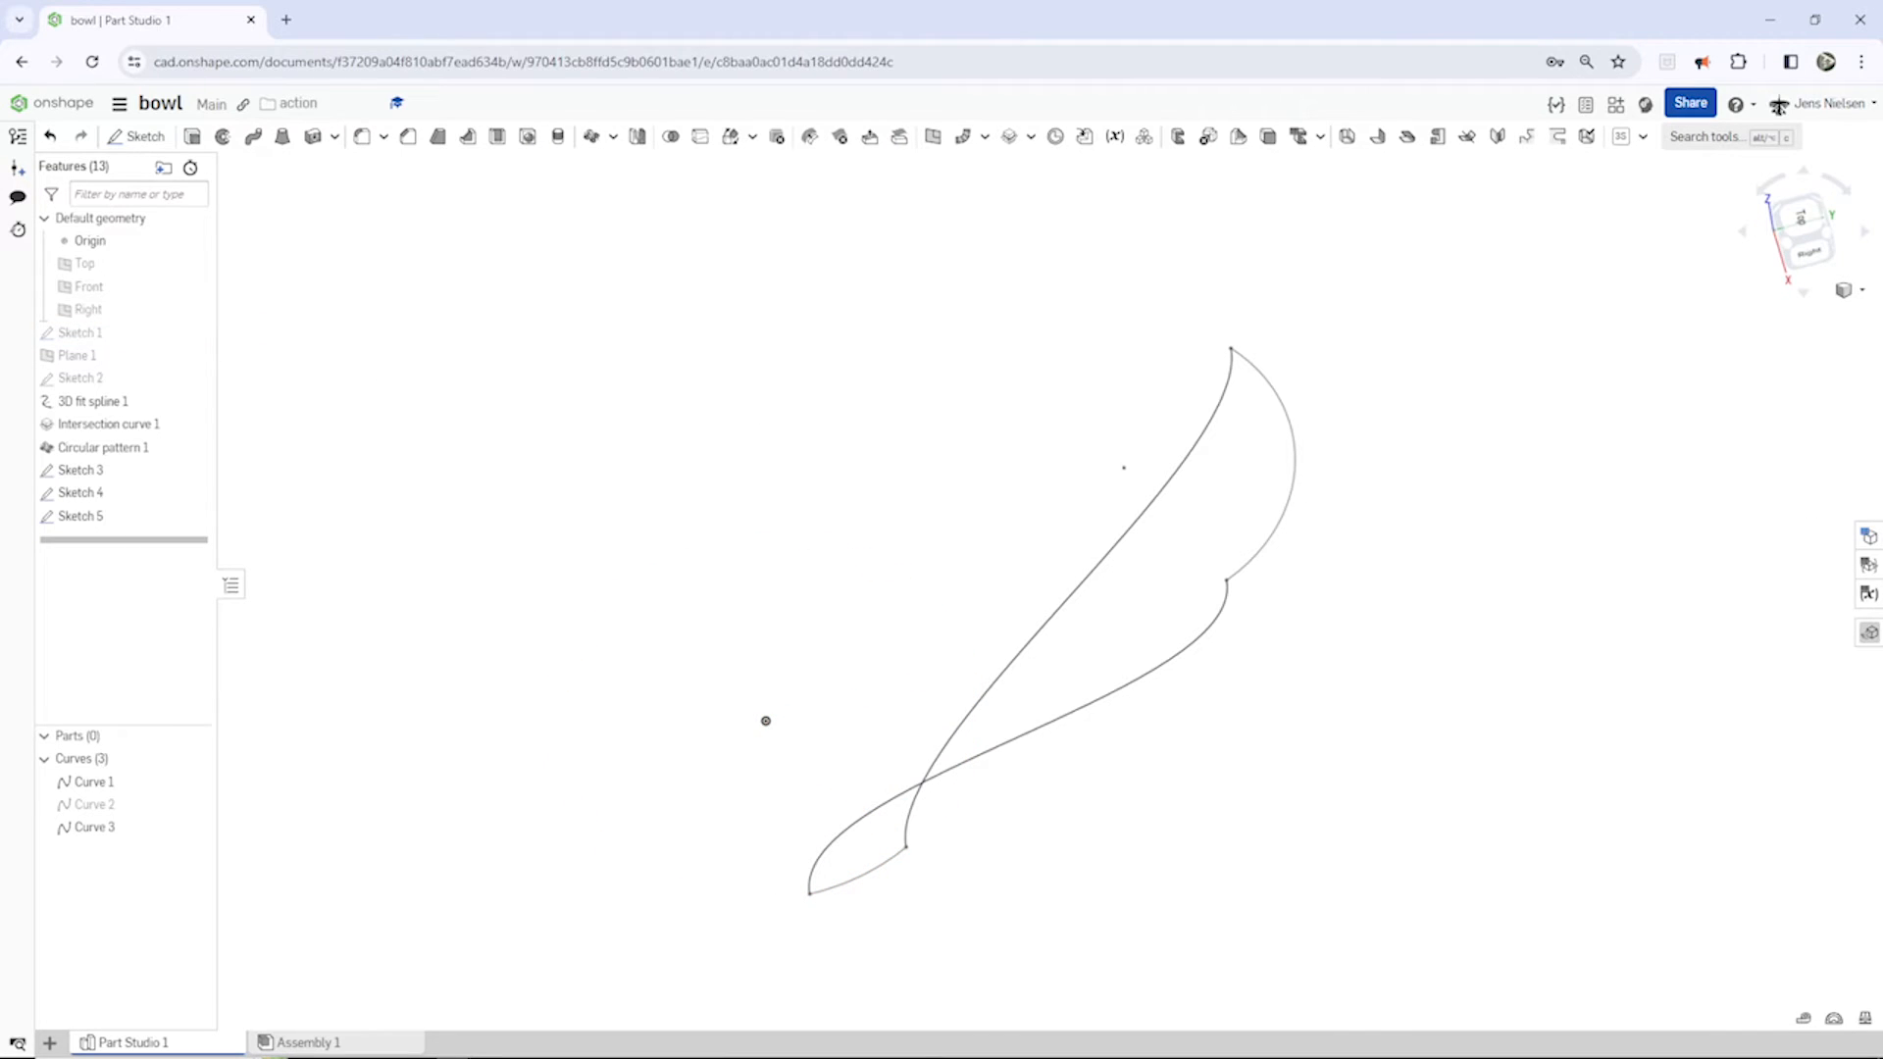
key("s")
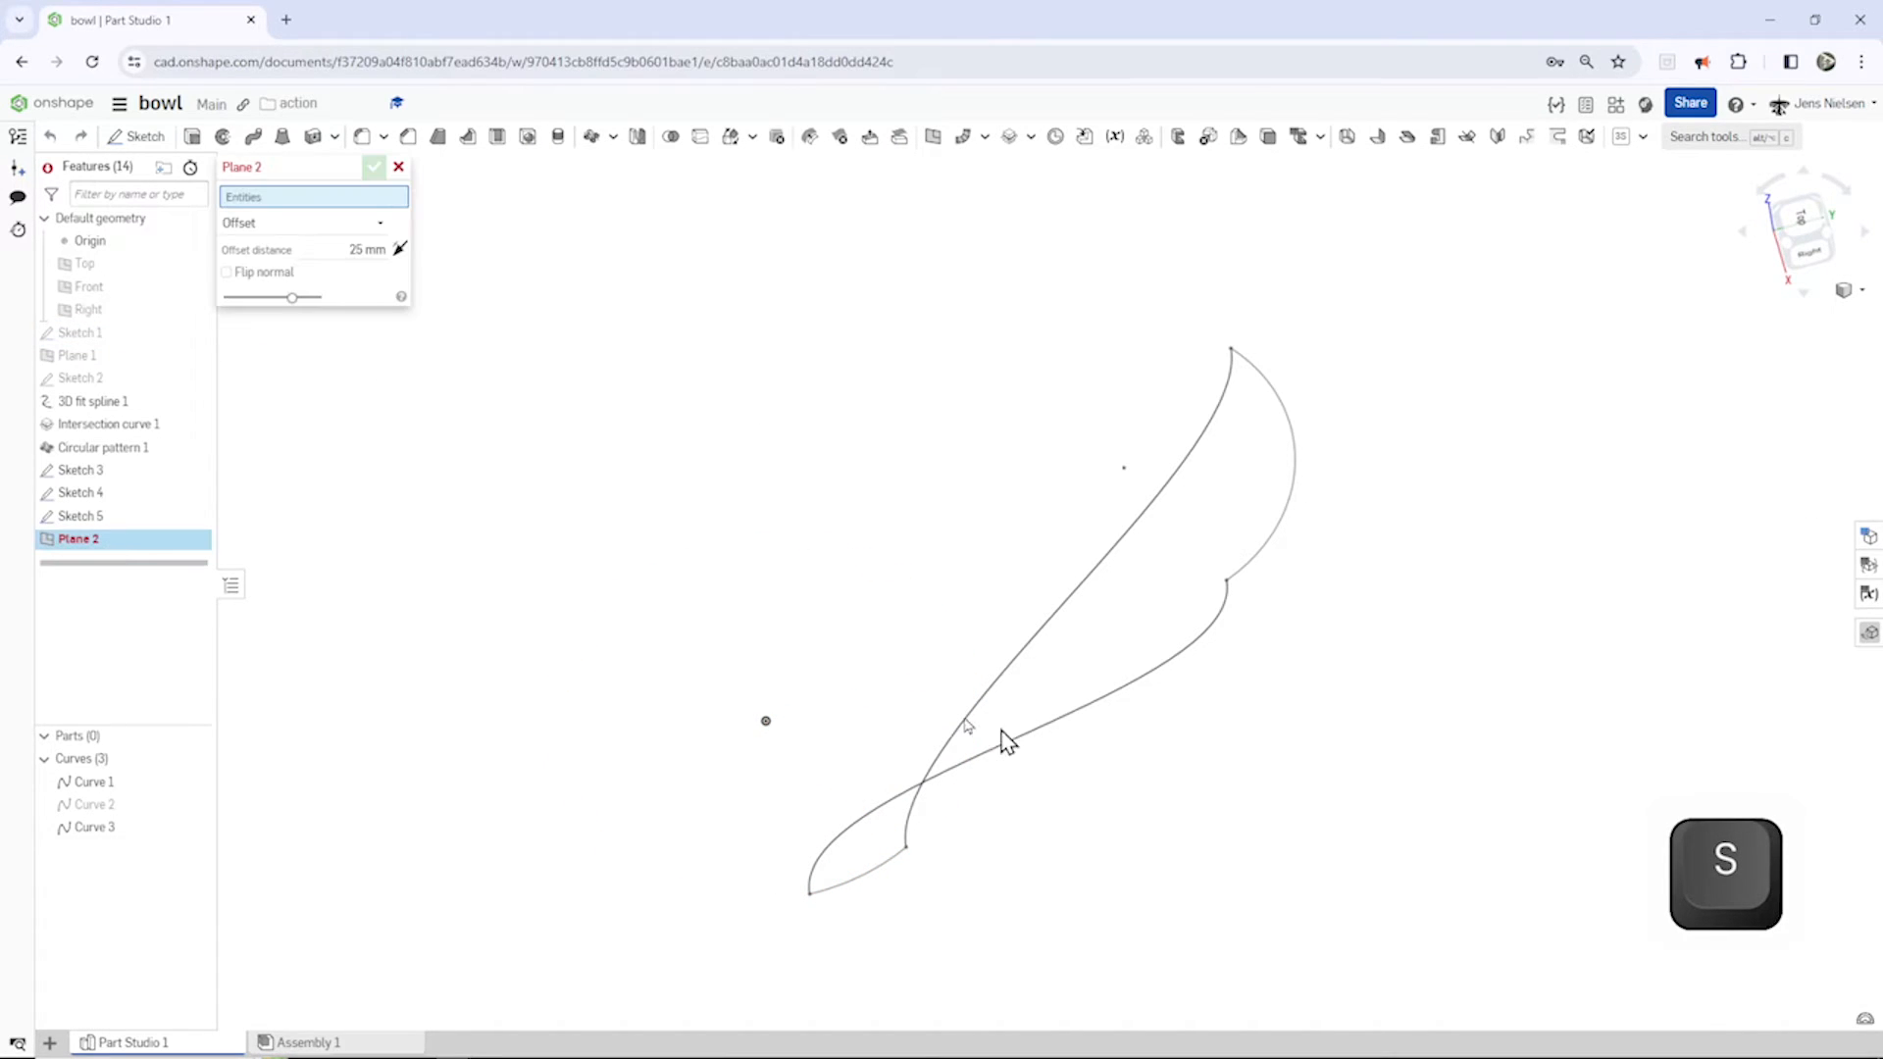
mouse_move(369, 273)
type("22")
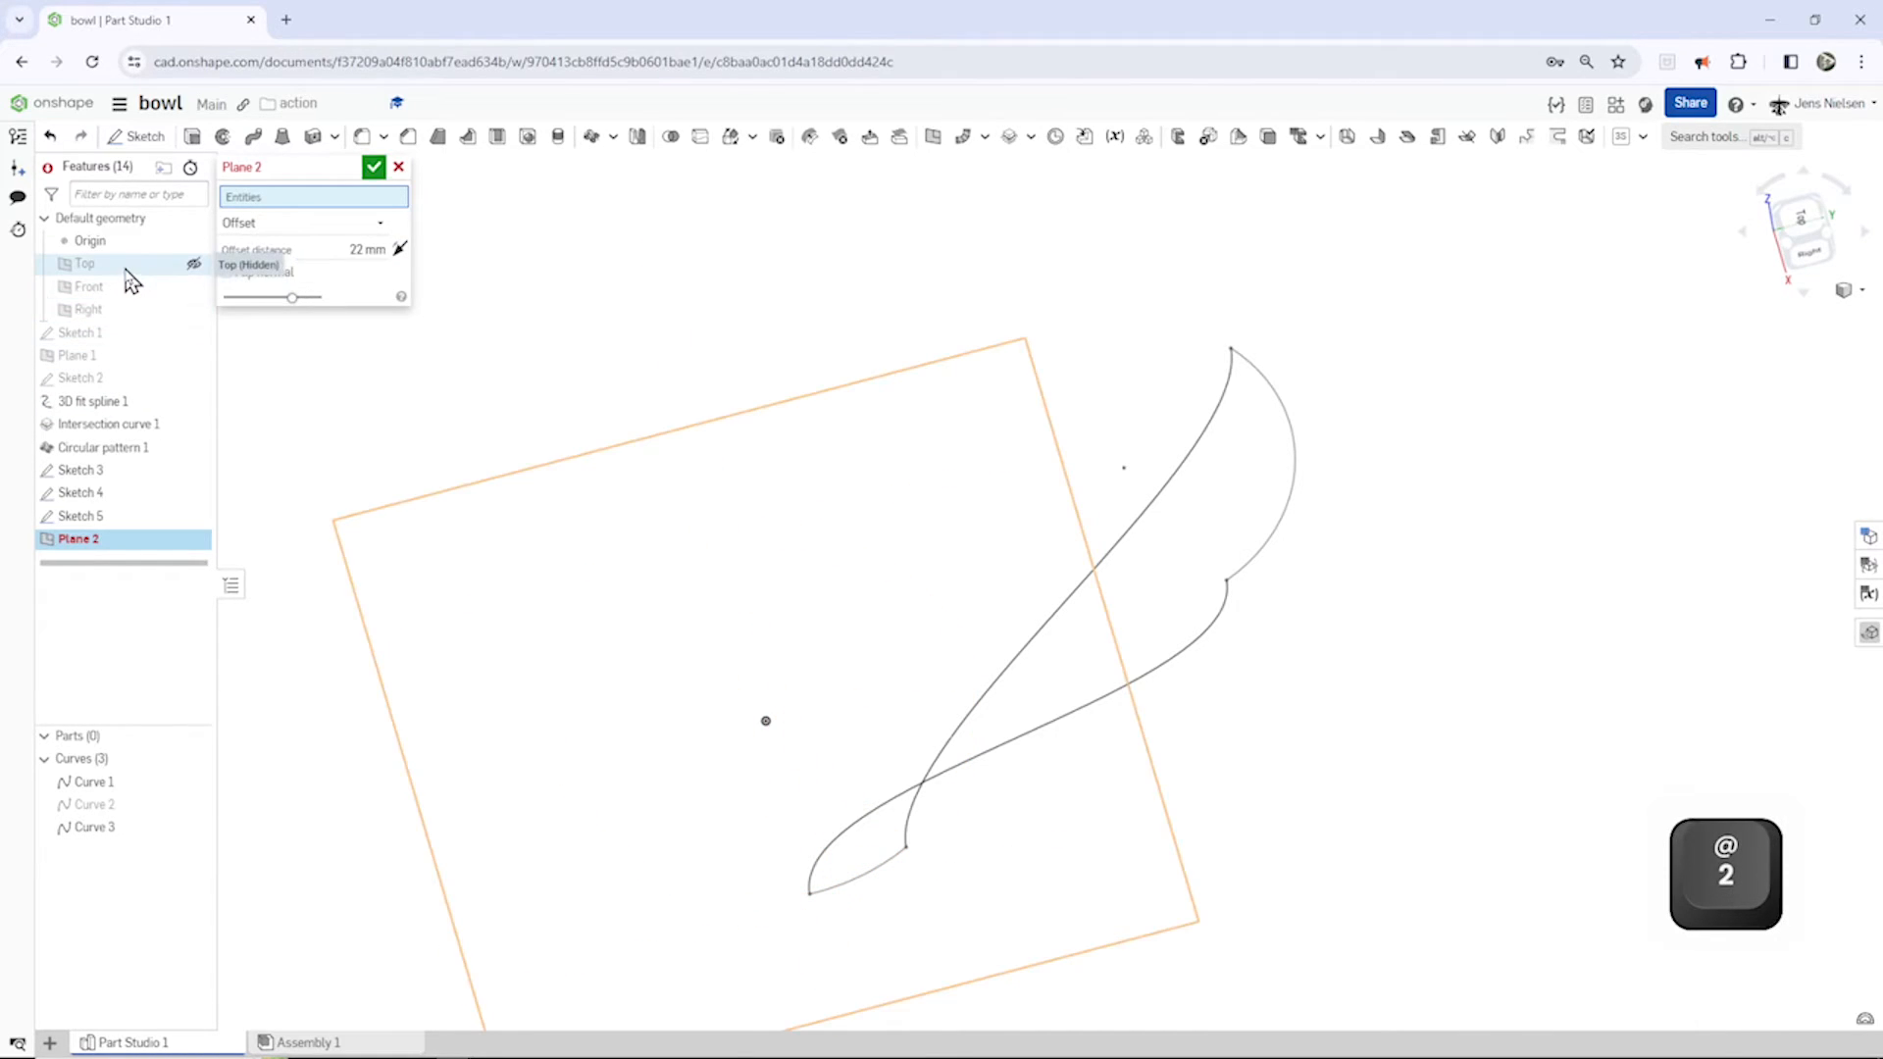
left_click(373, 167)
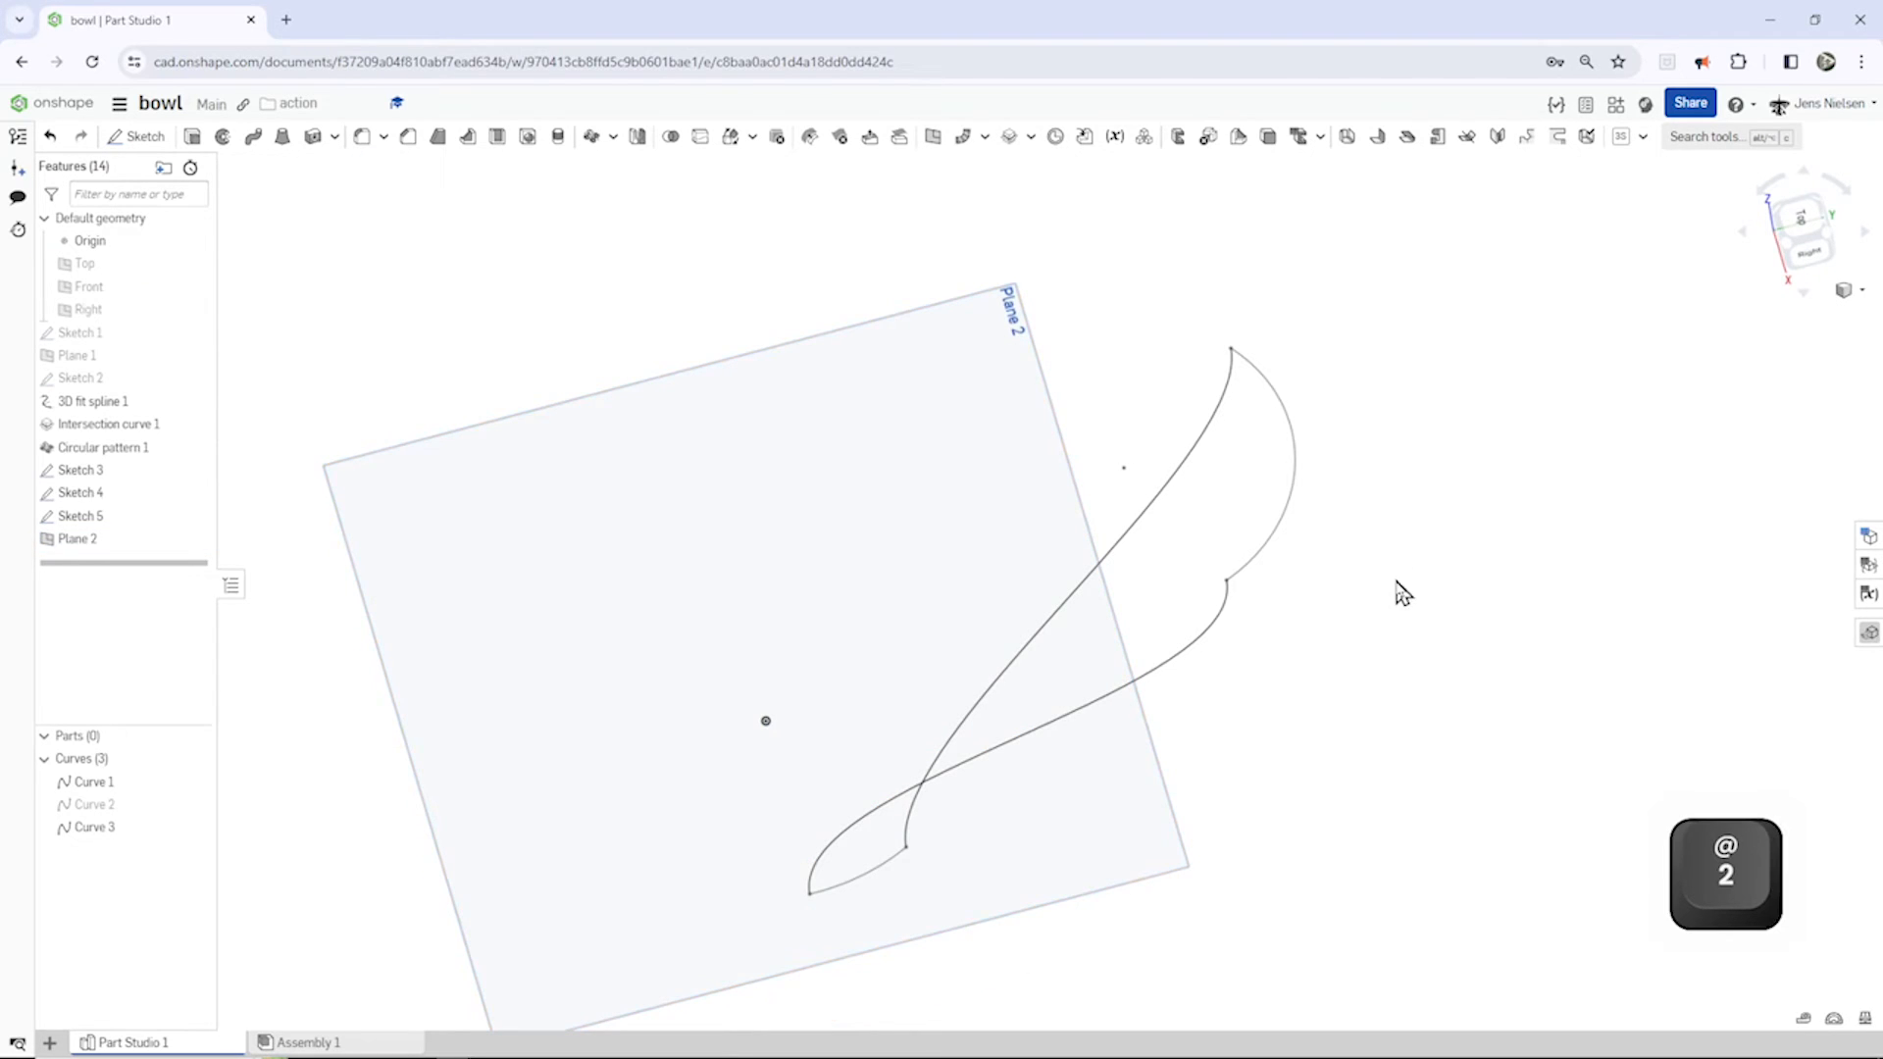
left_click_drag(1405, 589, 1296, 654)
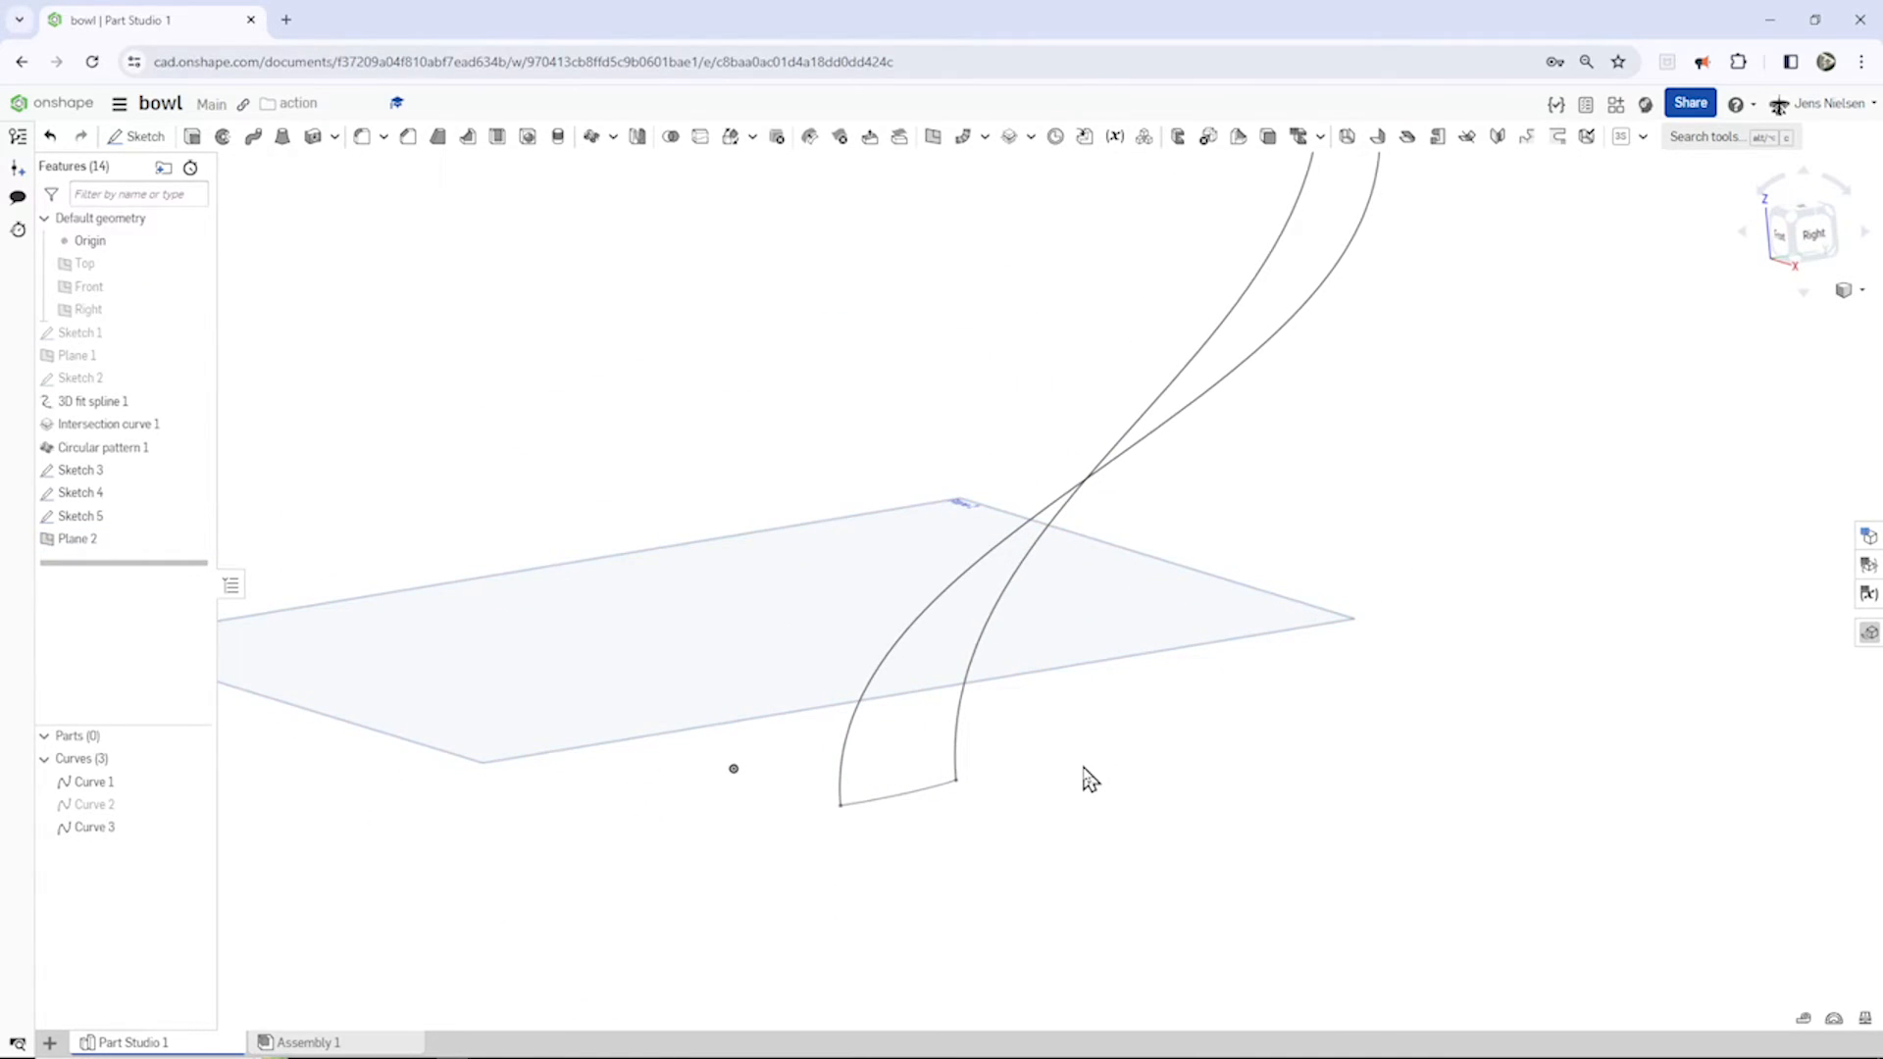
Step: Sketch an arc on Plane 2 joining the two curves, dimension it 3, and finish the sketch
left_click(77, 538)
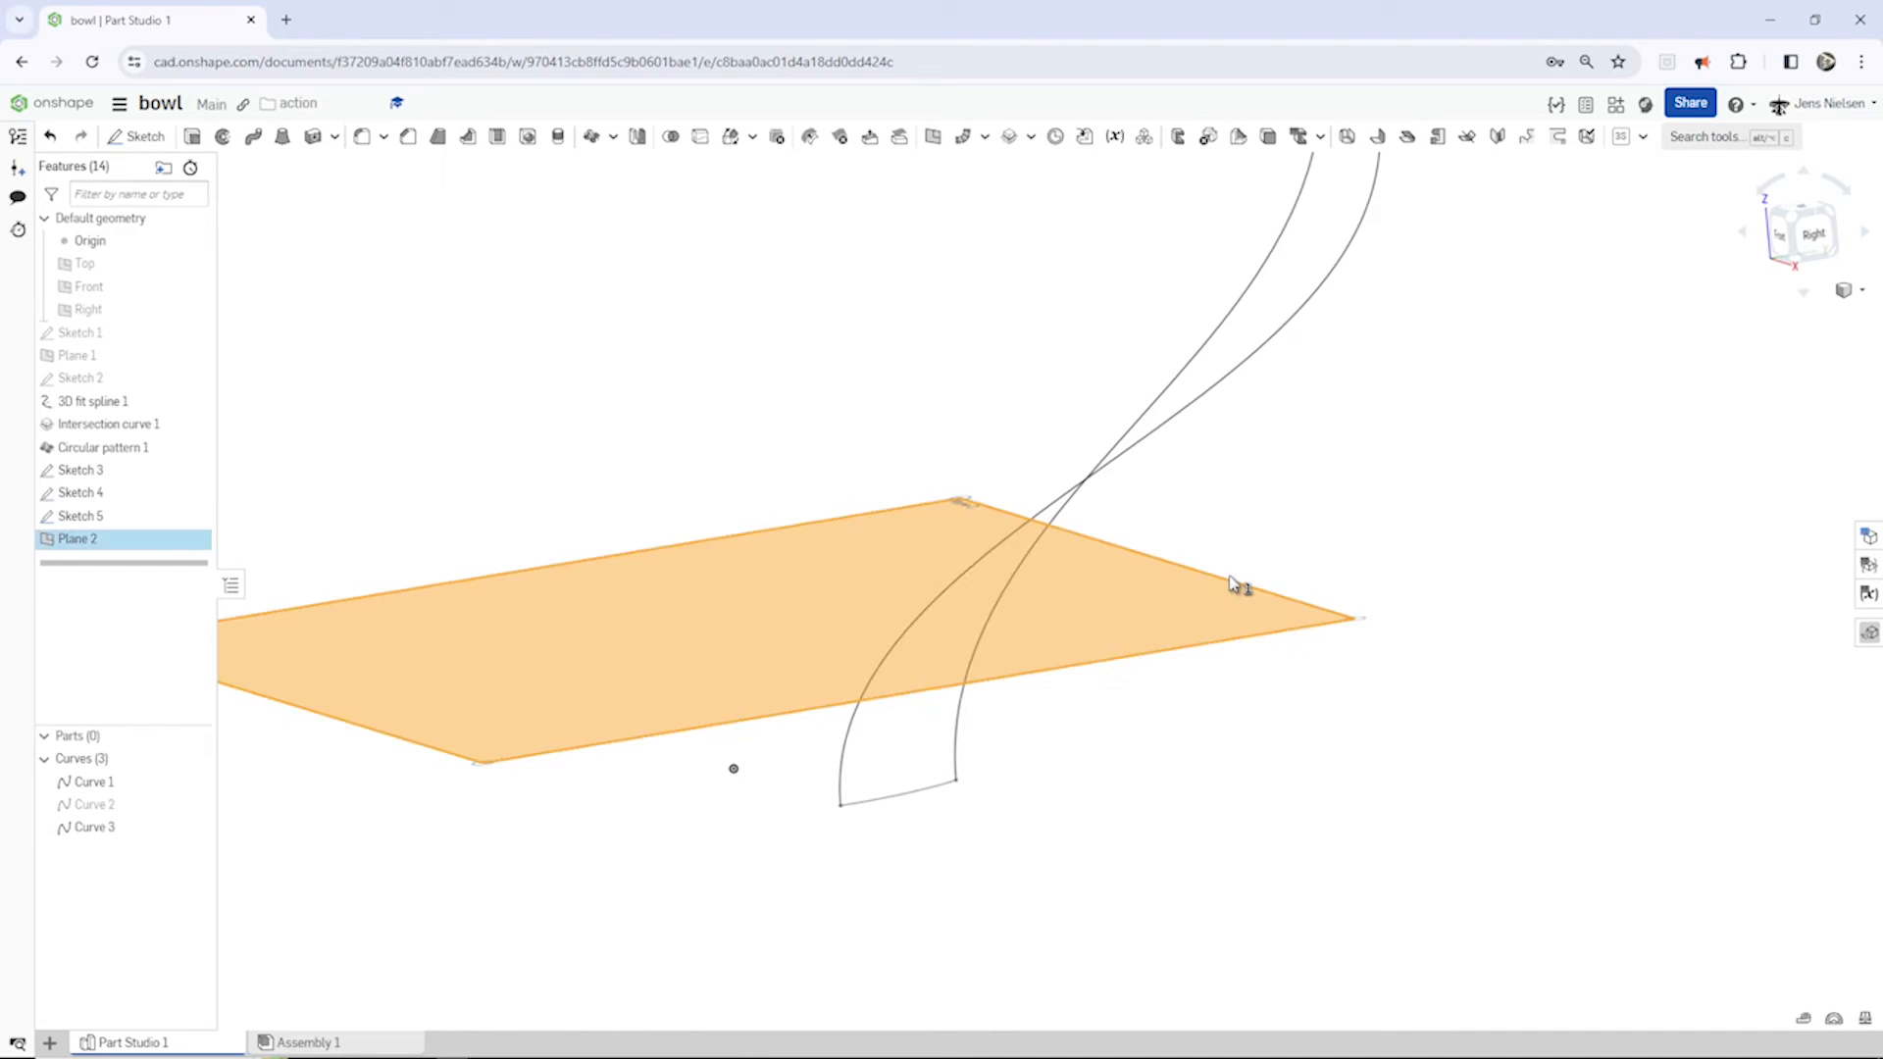
key("s")
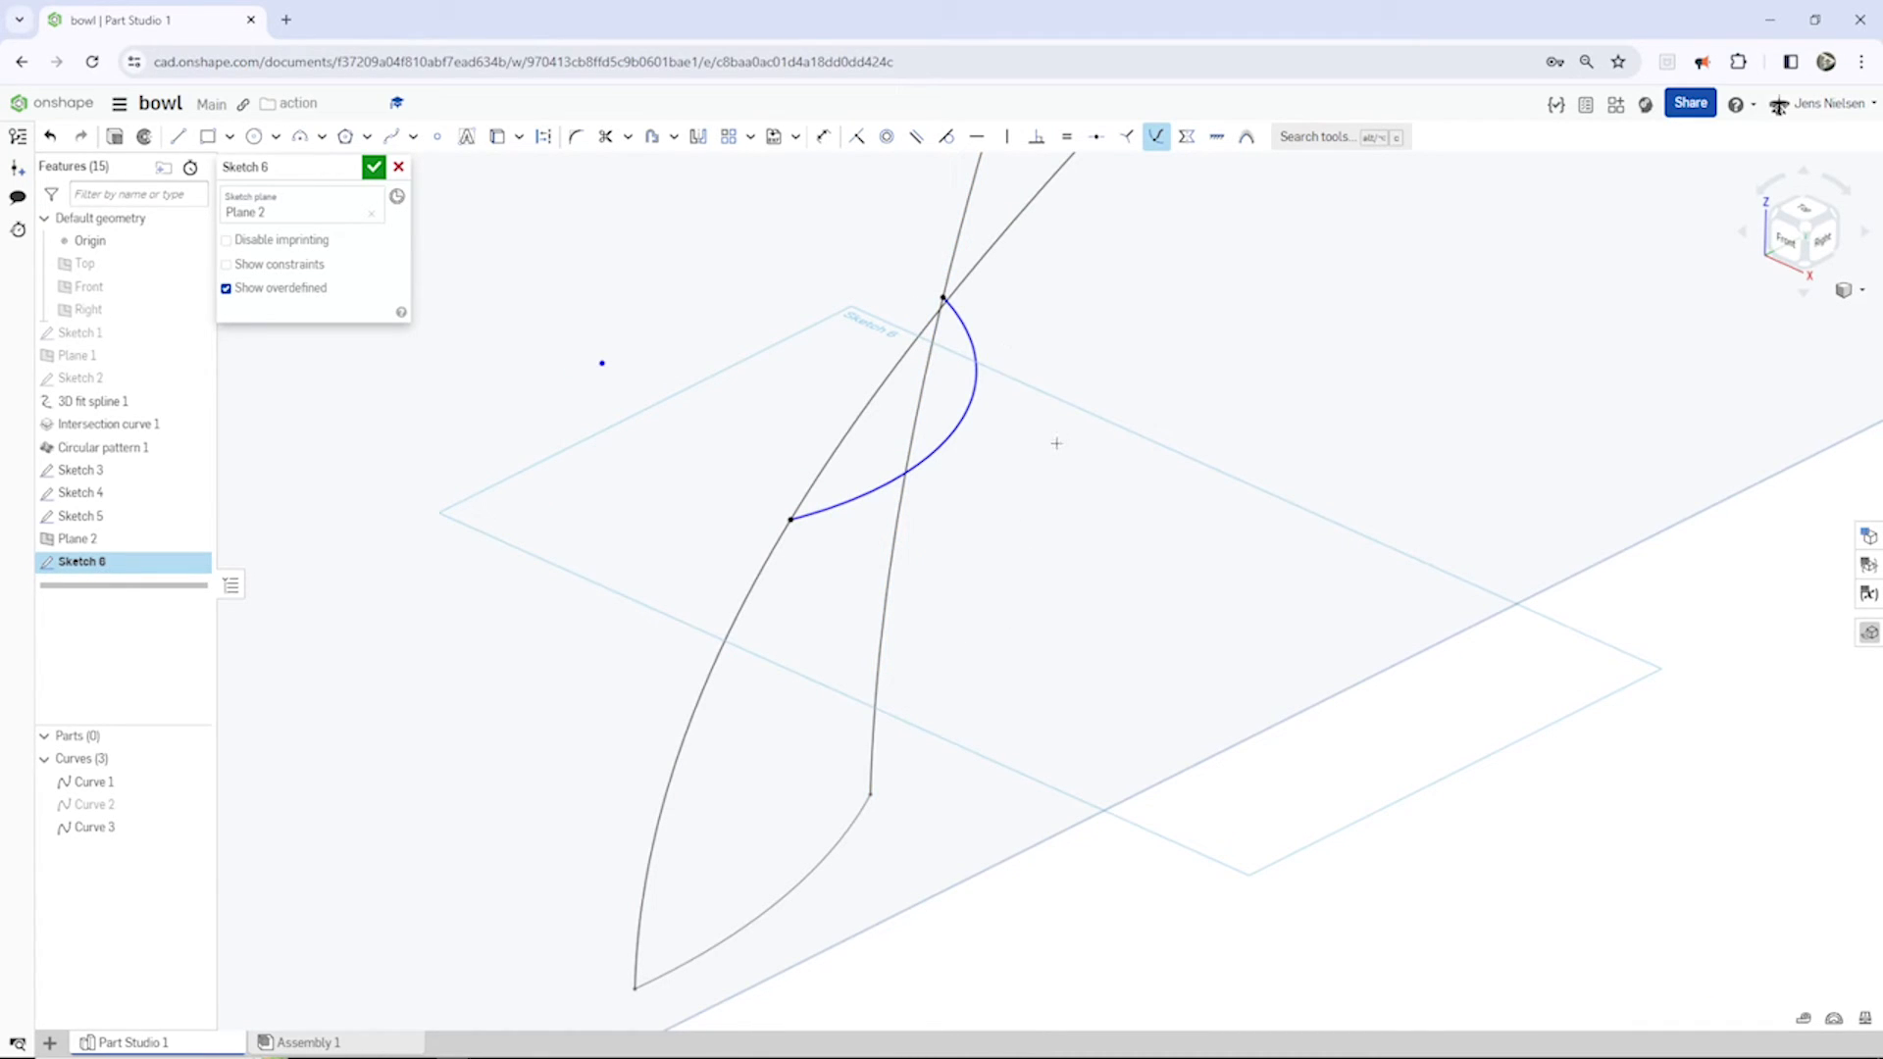
key("d")
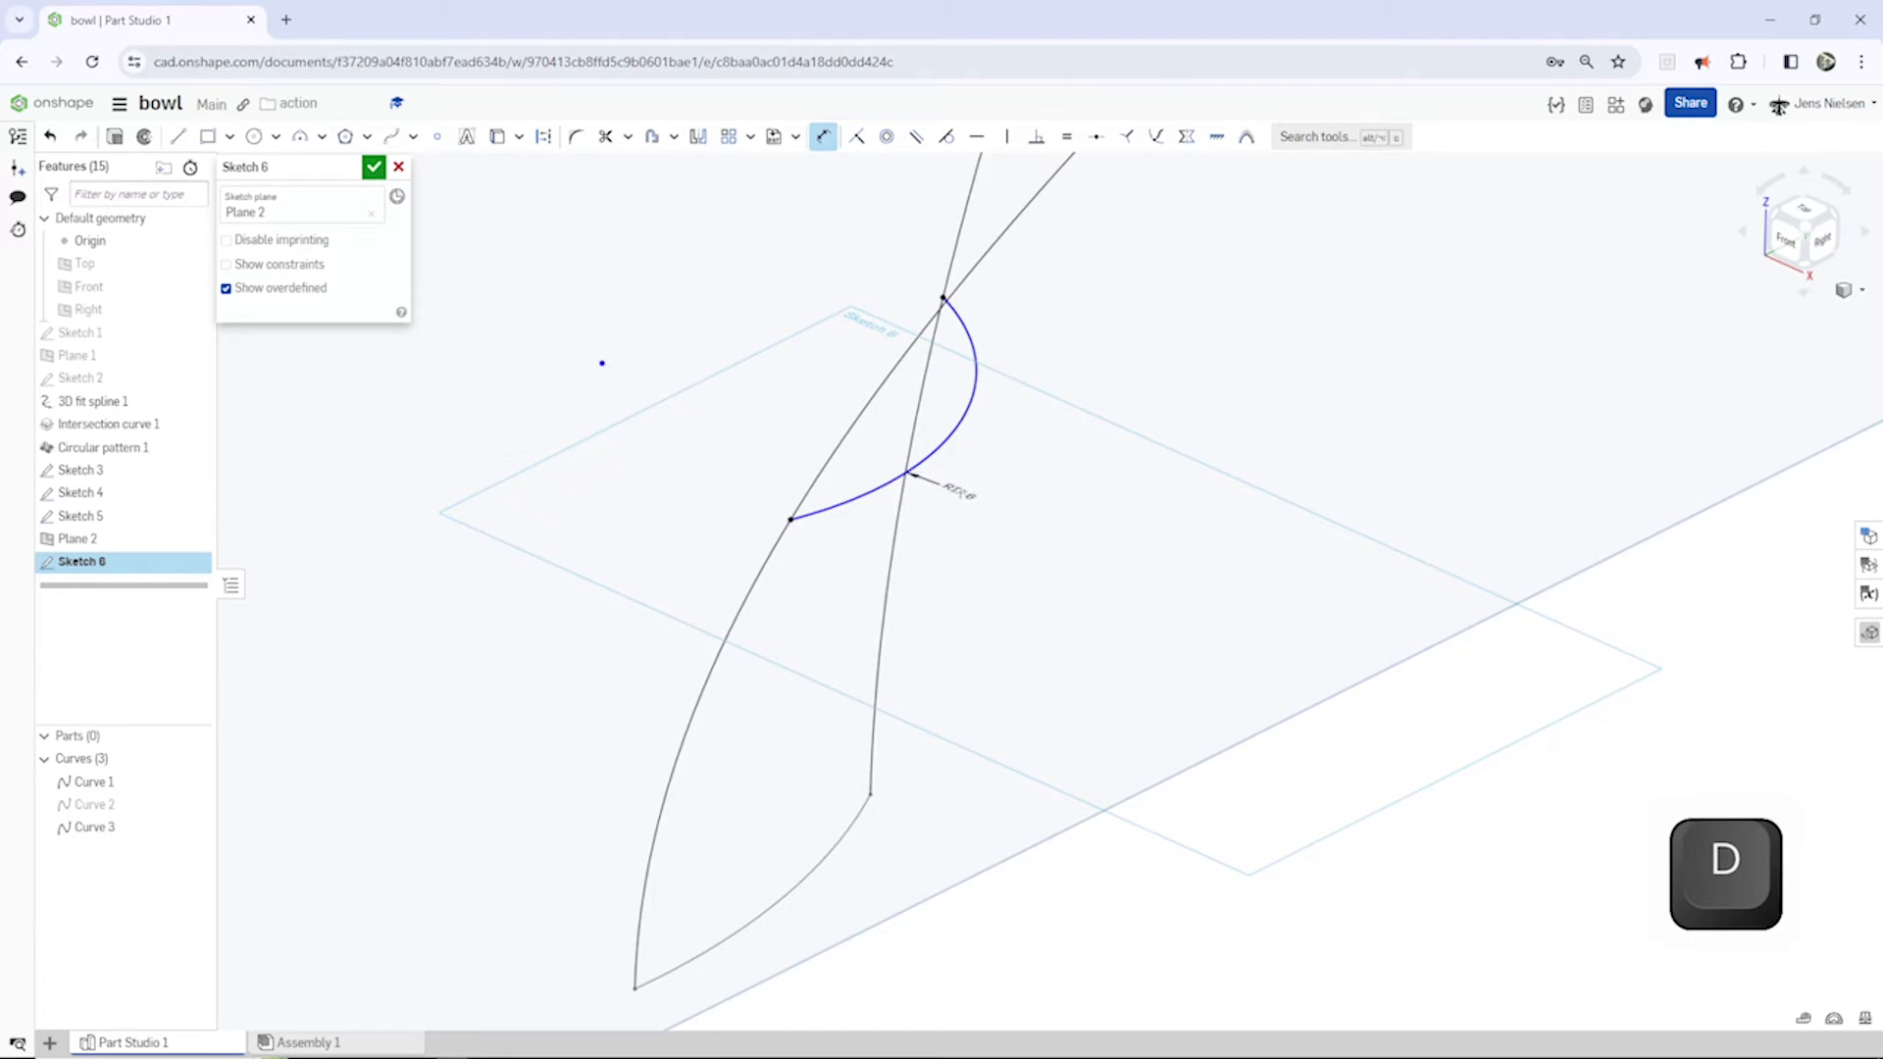
type("3")
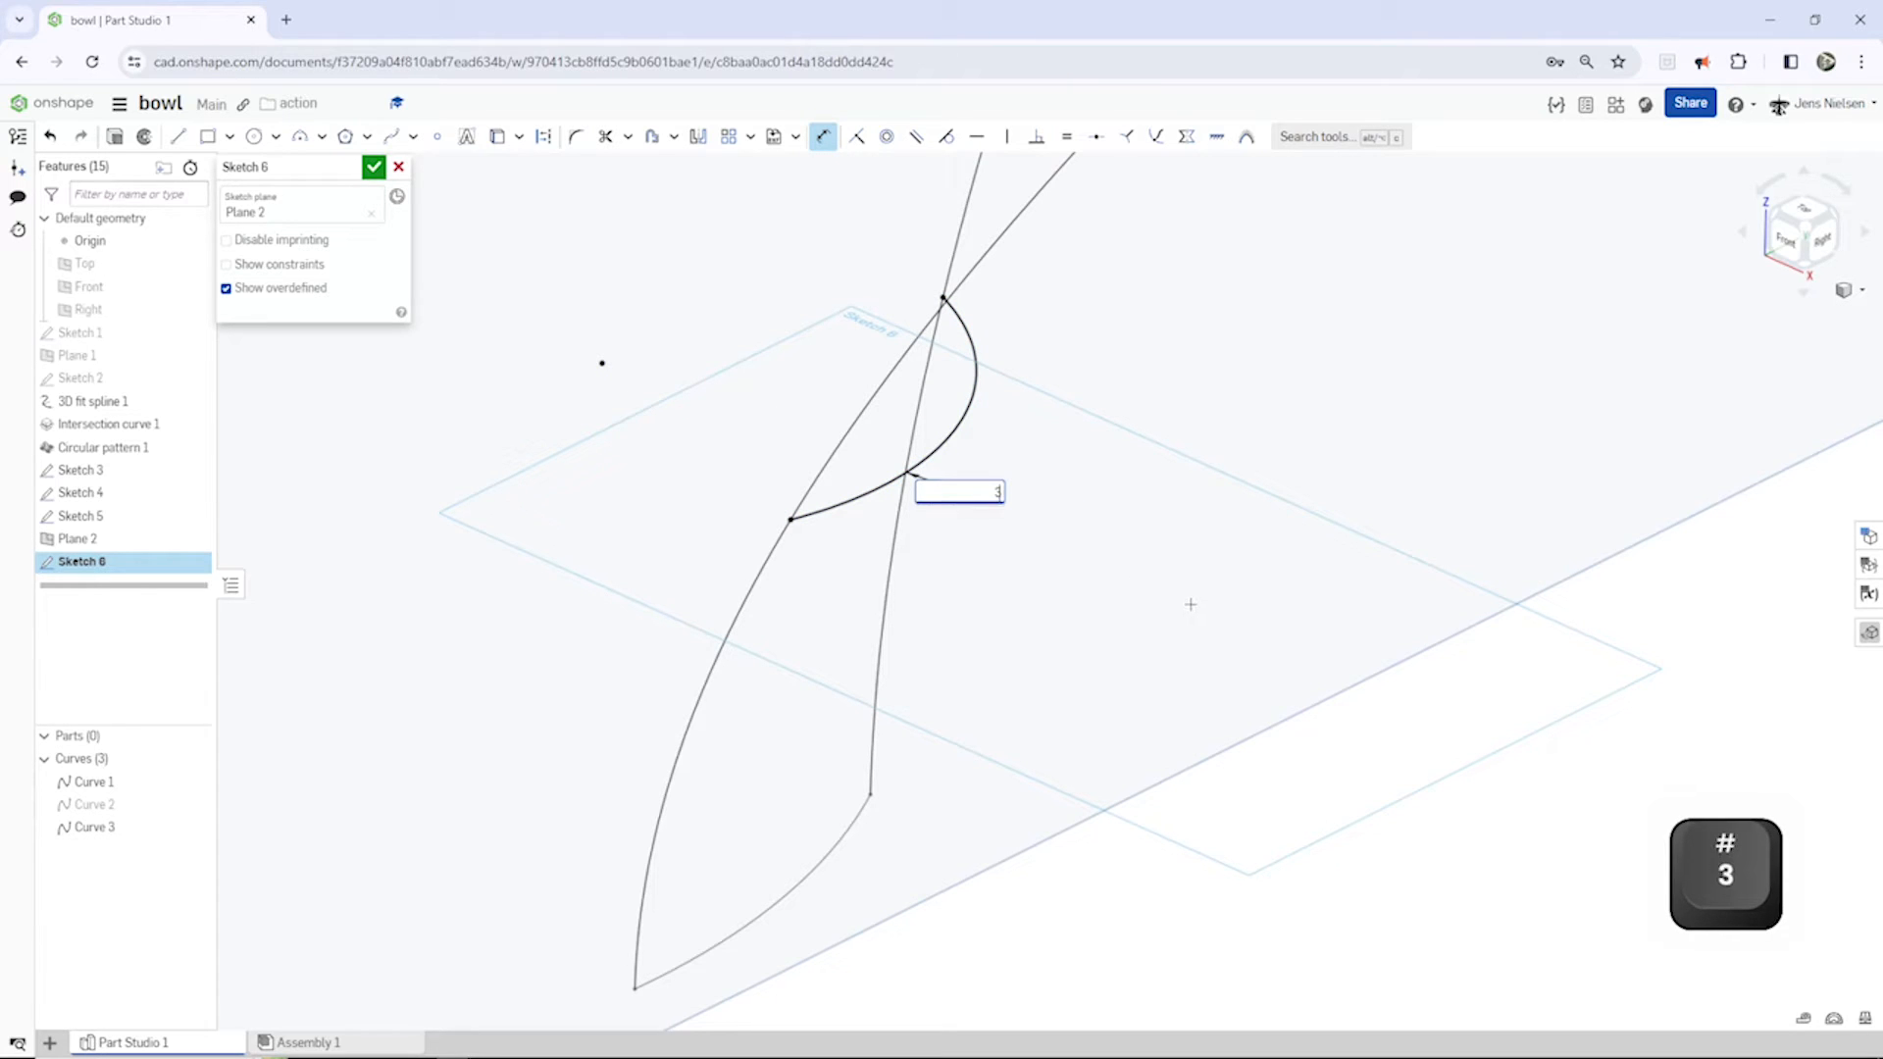
key("enter")
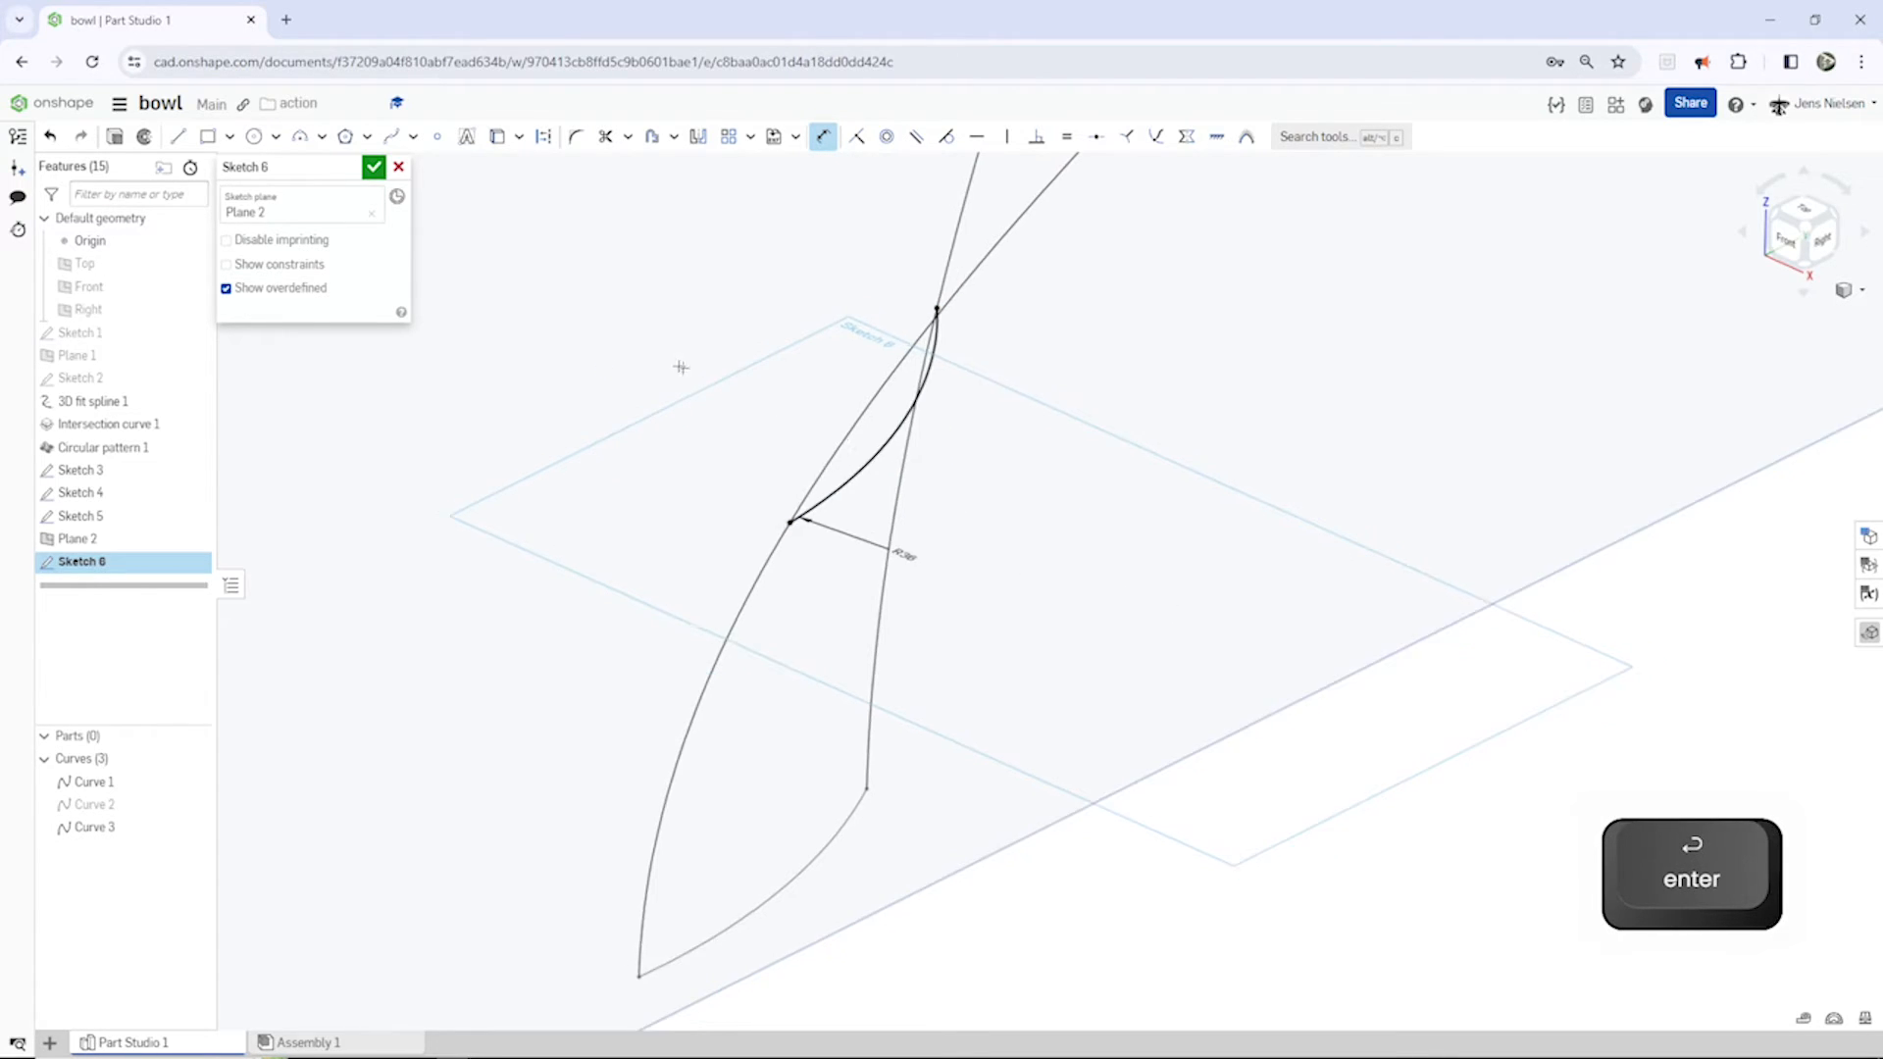
left_click(374, 167)
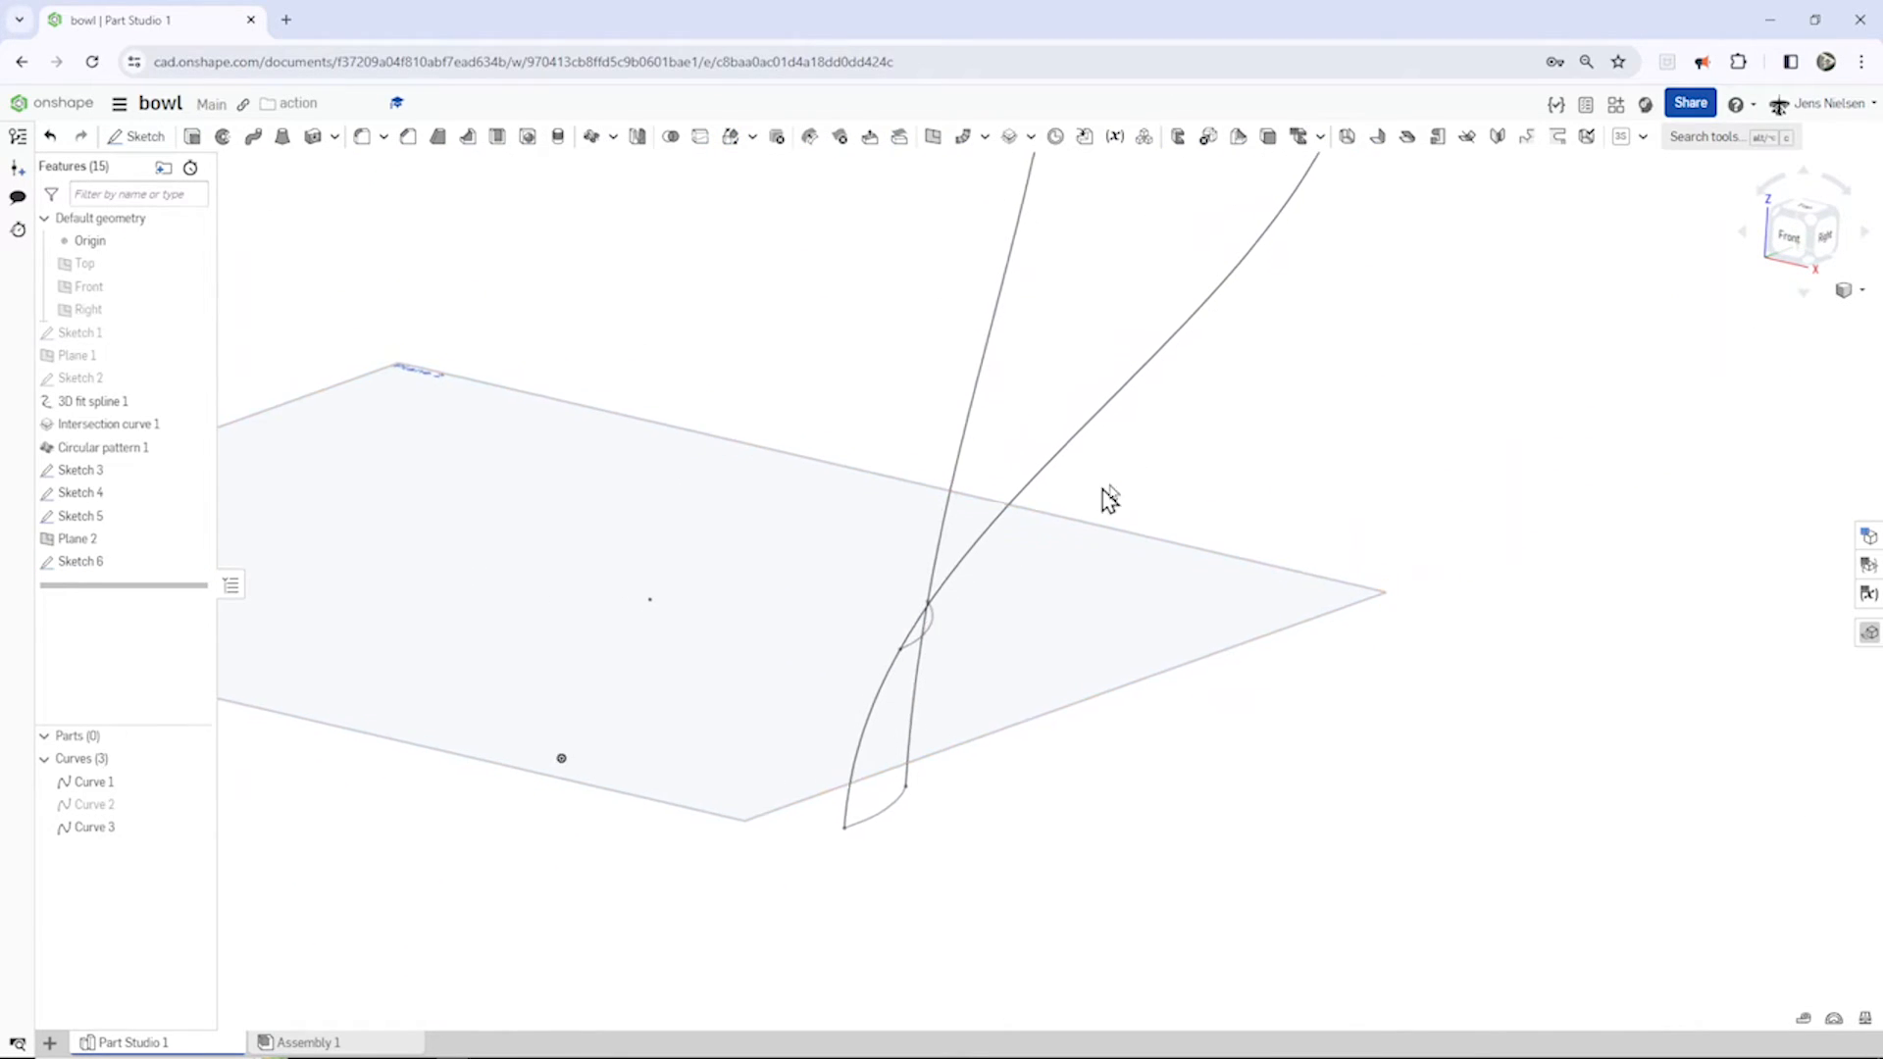
left_click_drag(1106, 499, 1095, 649)
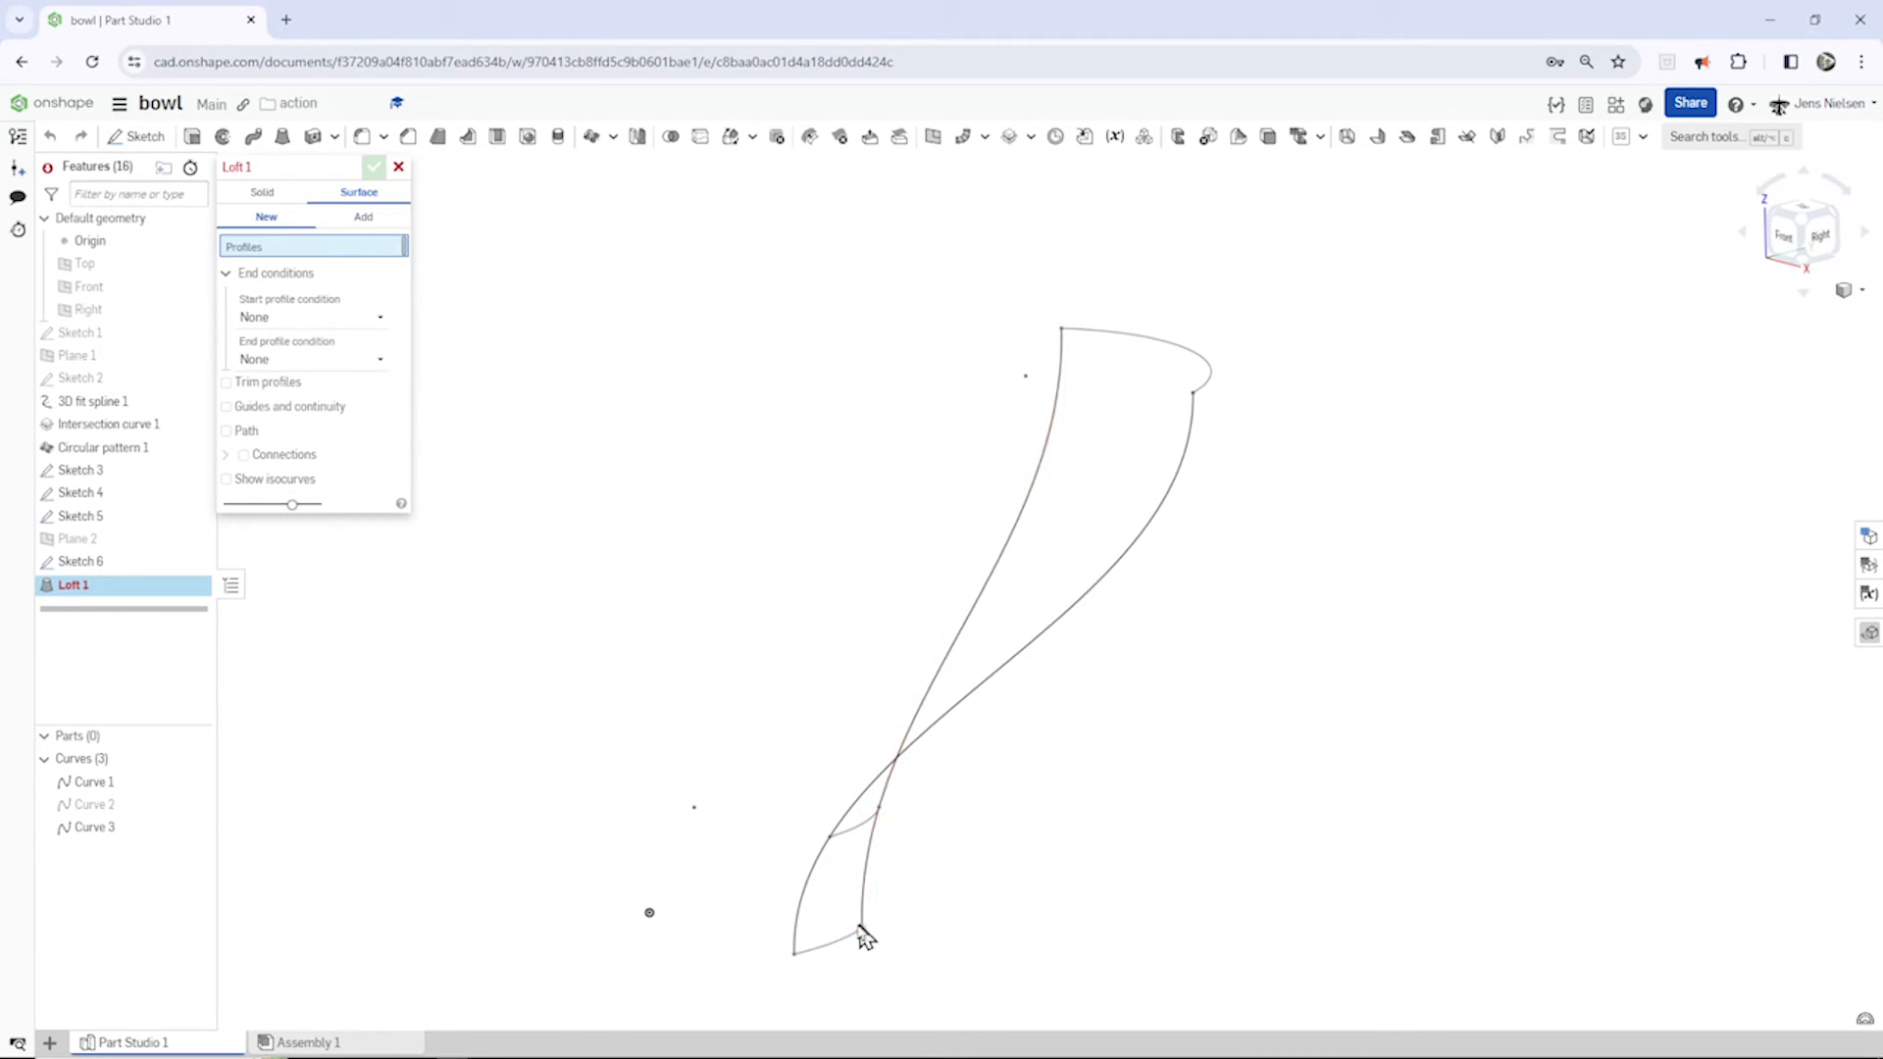
Step: Loft a petal surface through Sketches 5, 6 and 4 with Curves 1 and 3 as guides
left_click(828, 943)
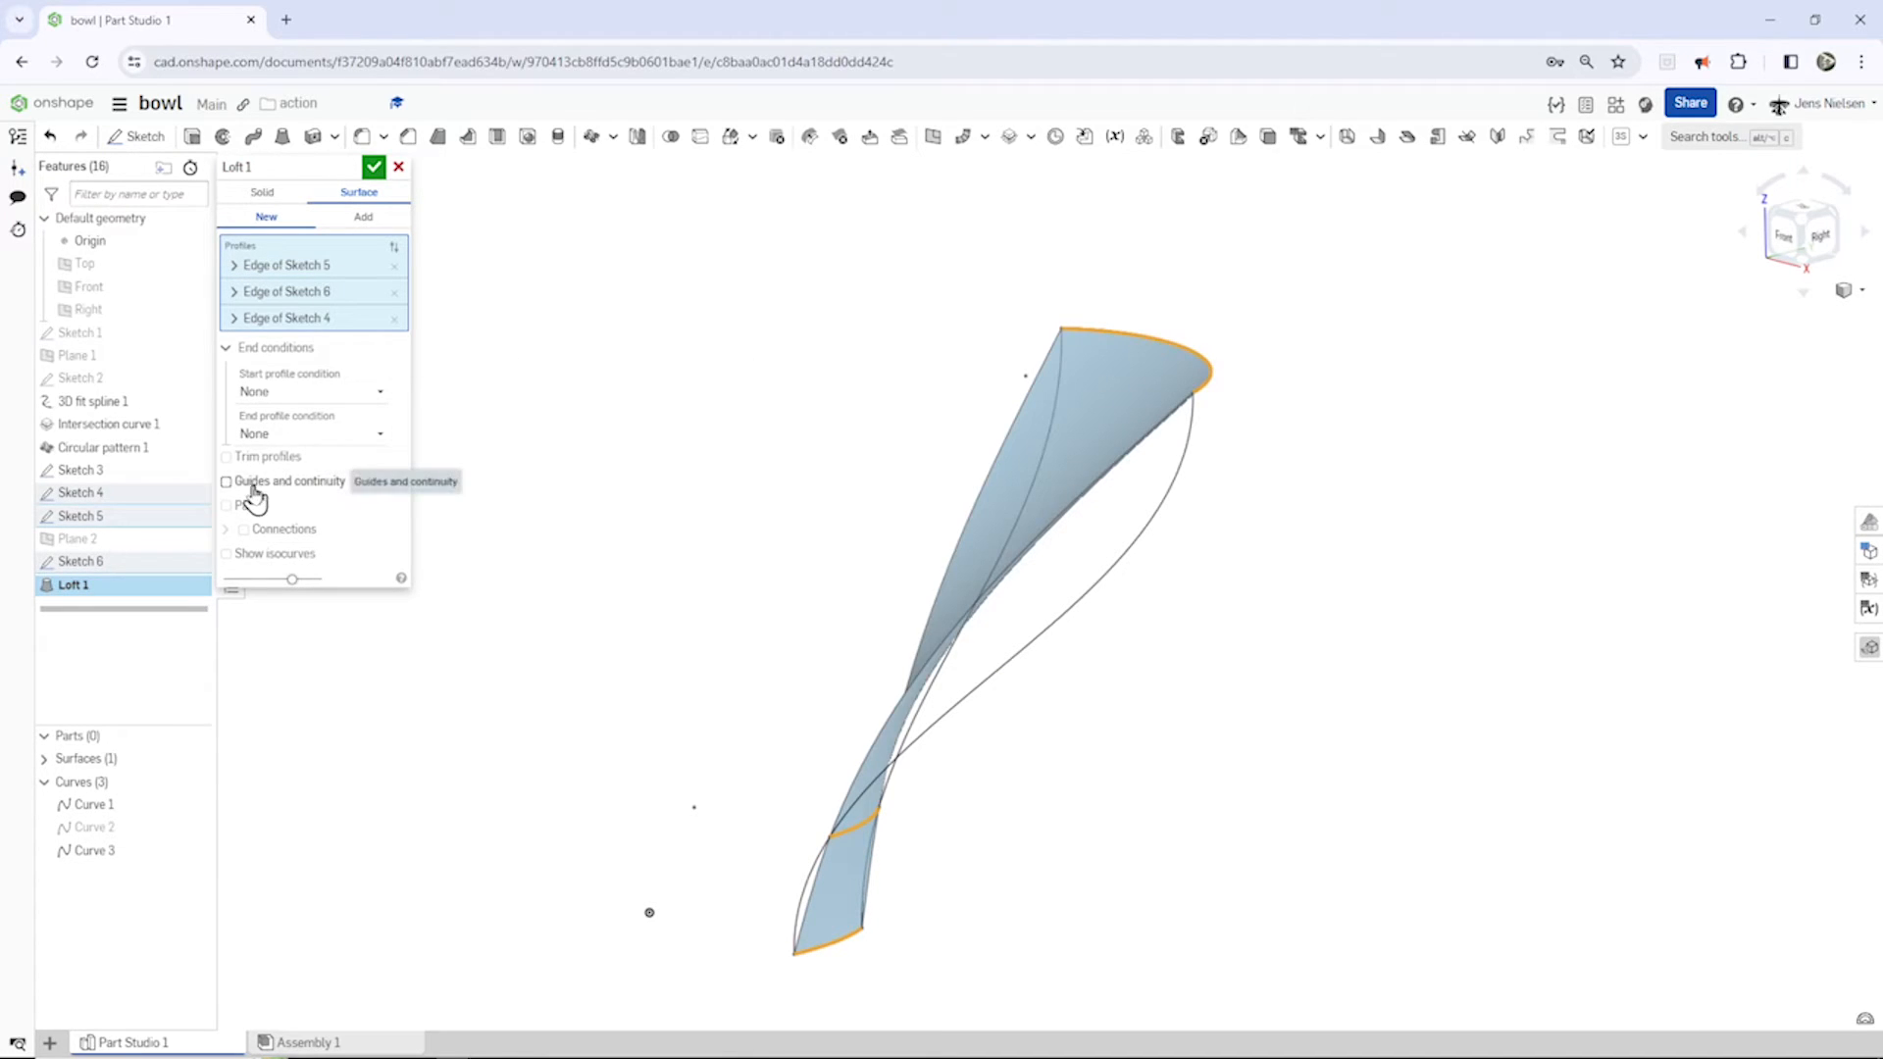
left_click(225, 480)
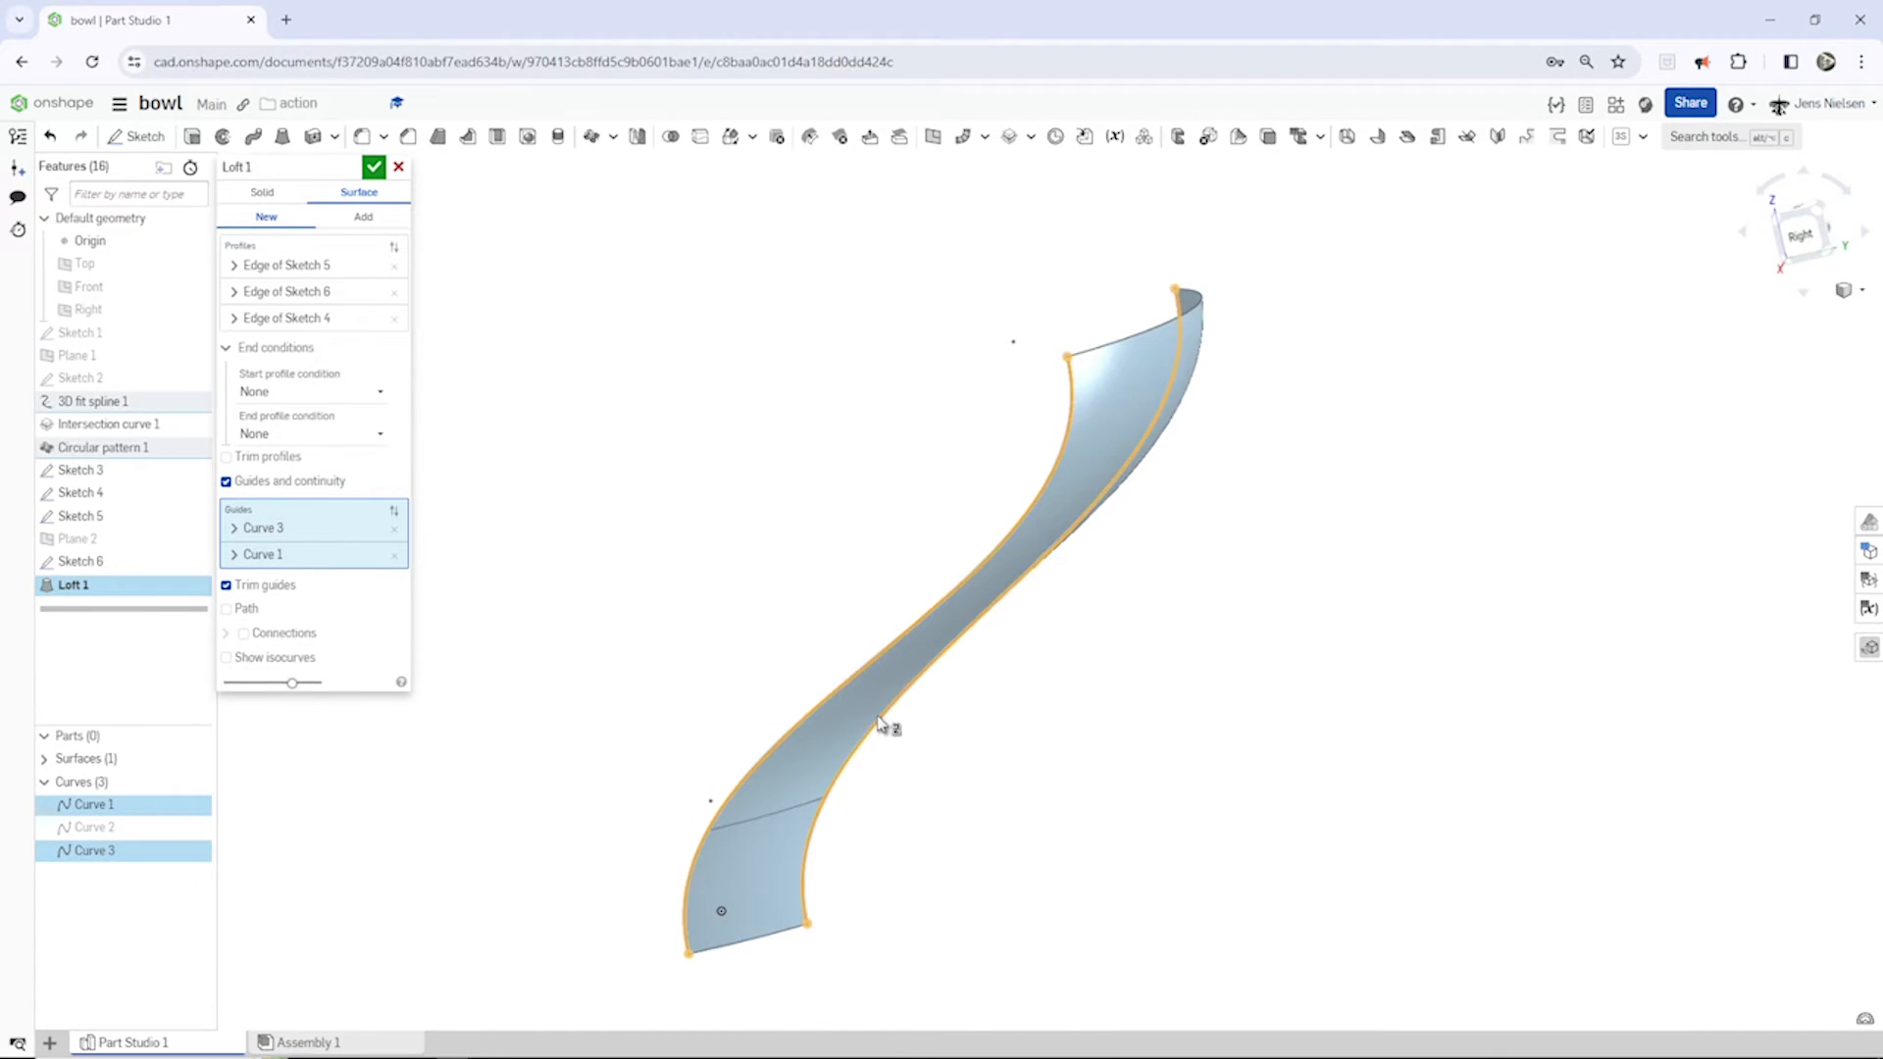
left_click(374, 166)
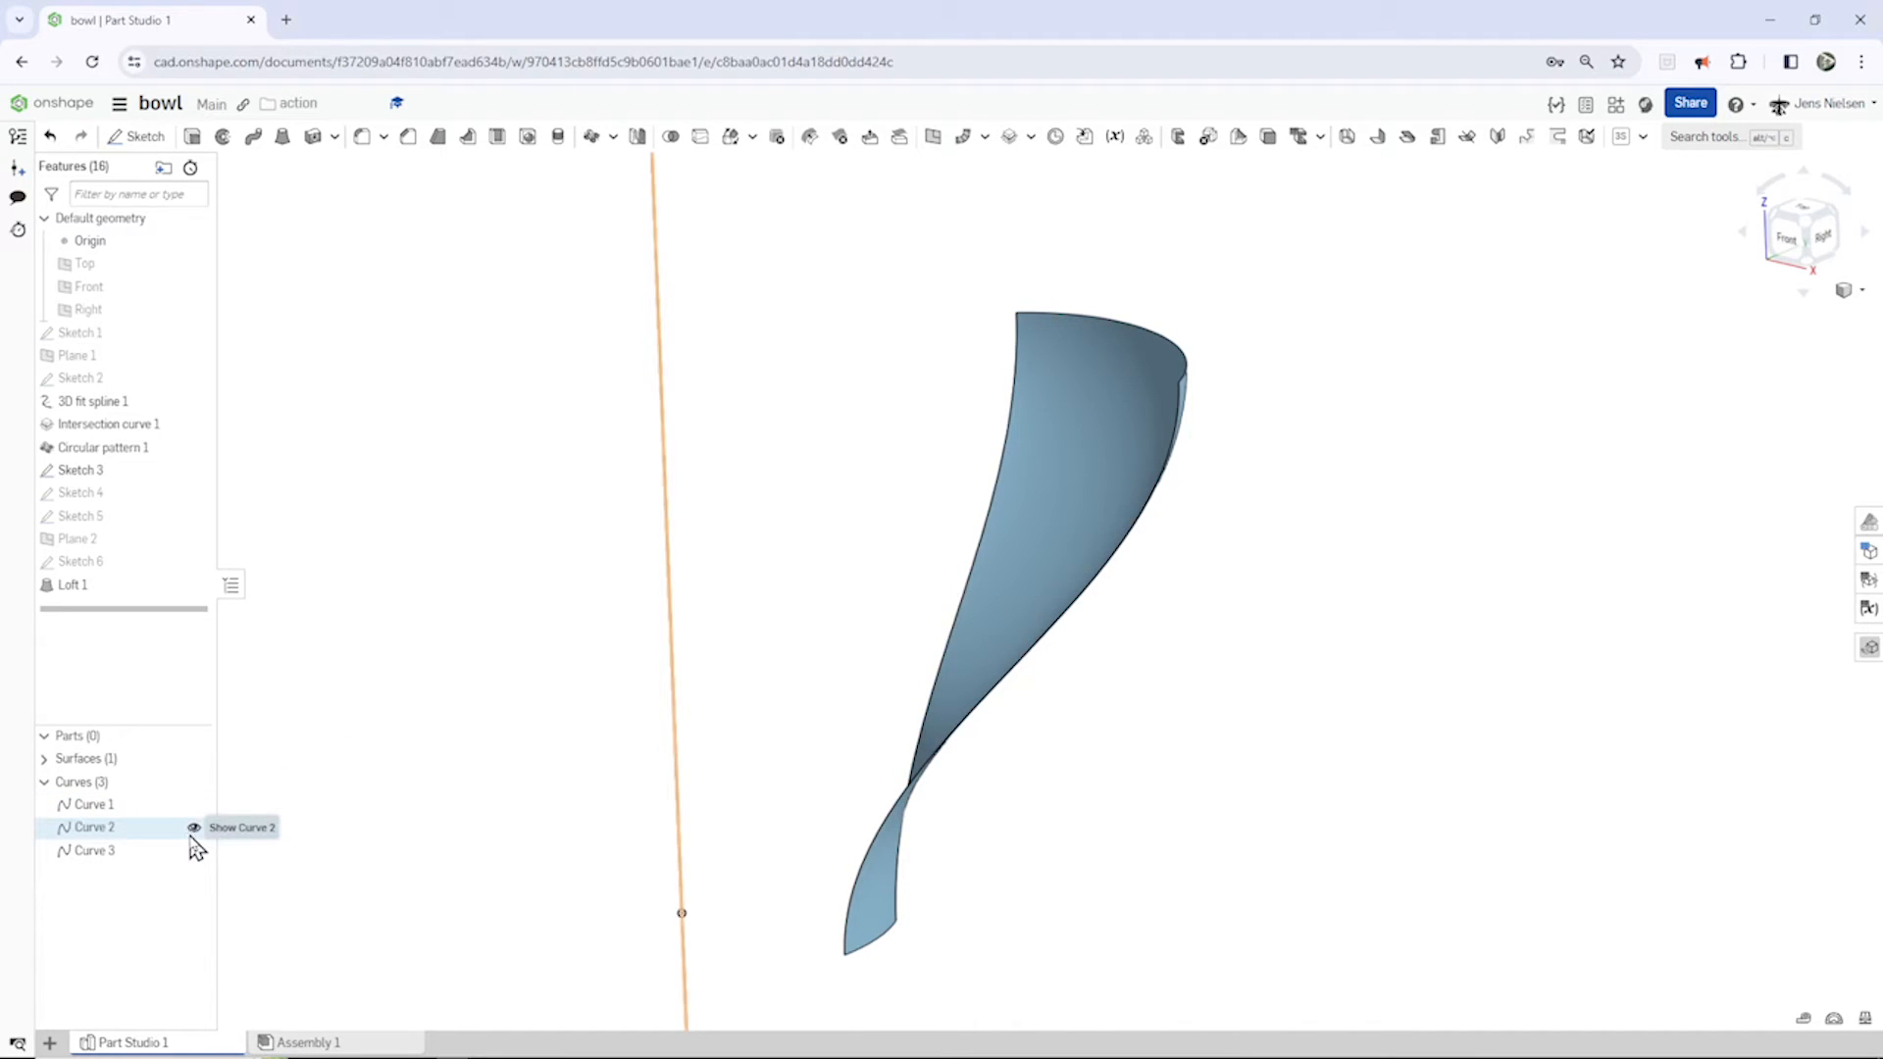
Step: Circular-pattern the petal surface 12 times over 360 deg about the vertical curve axis
left_click(592, 136)
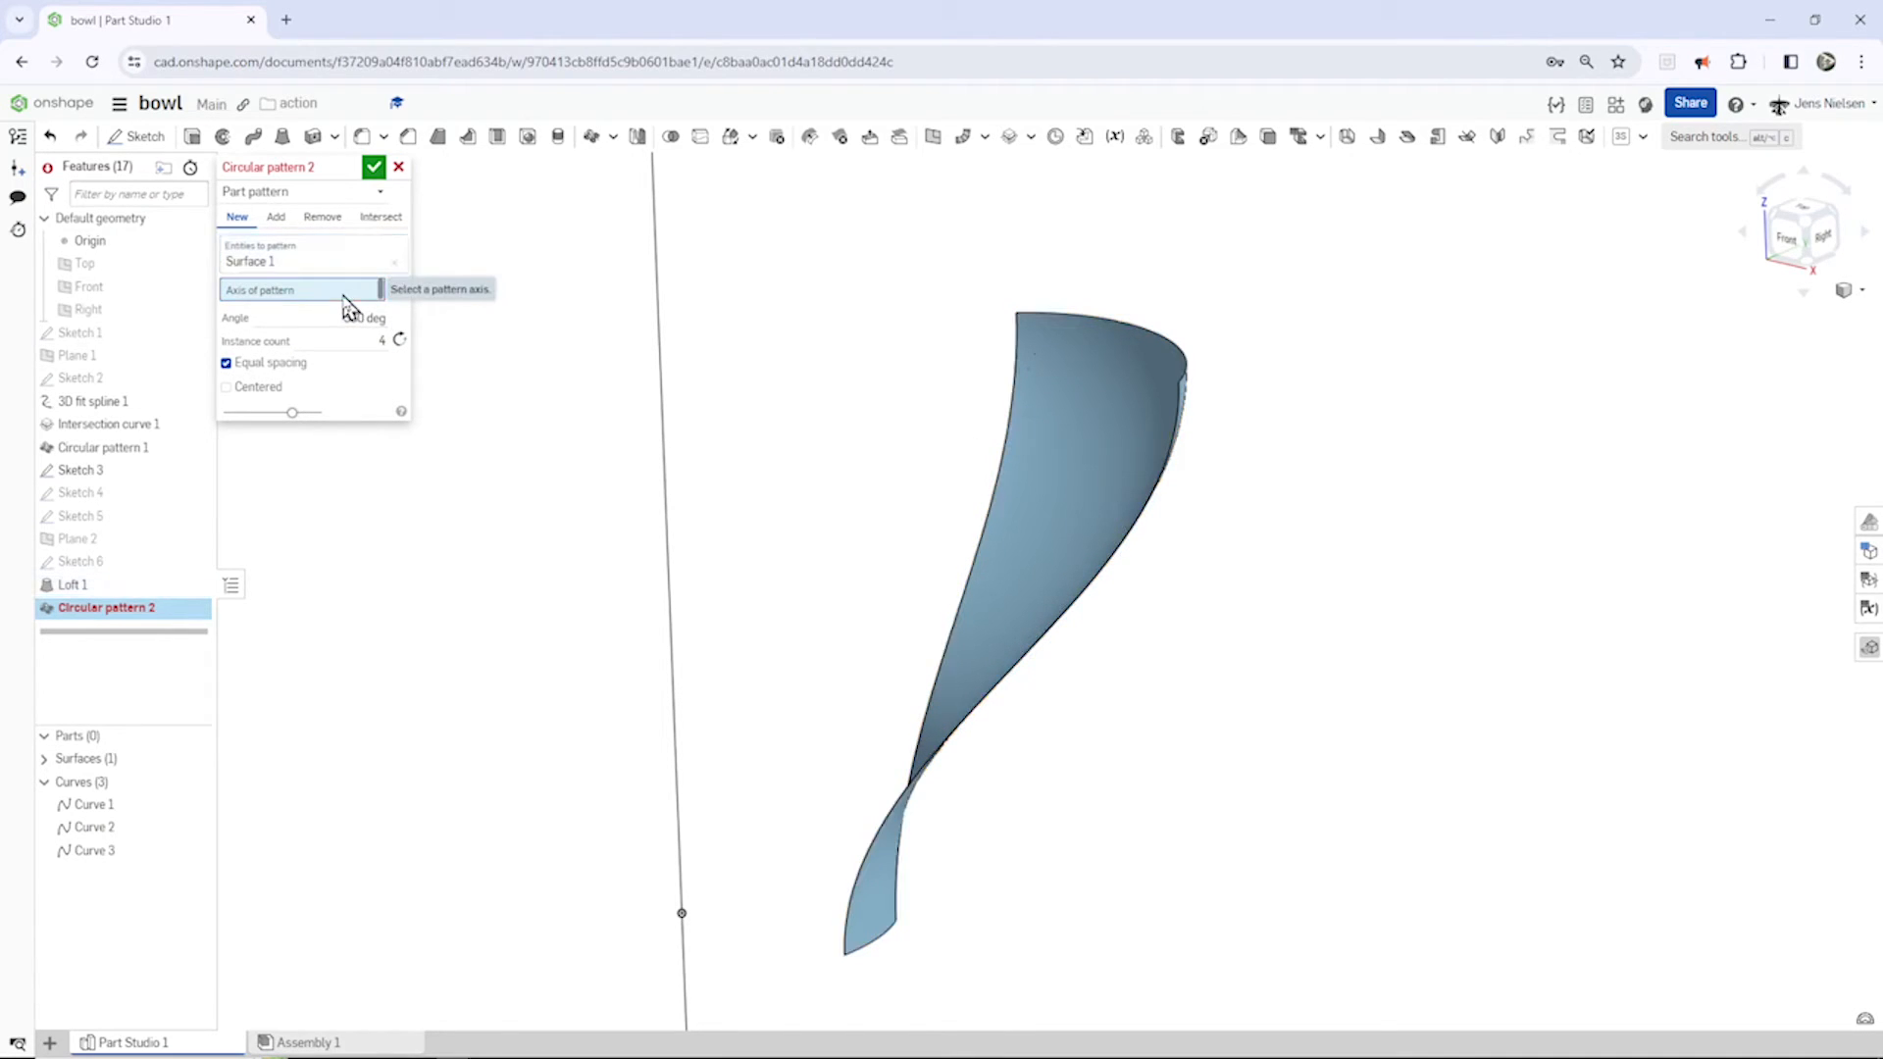
left_click(670, 360)
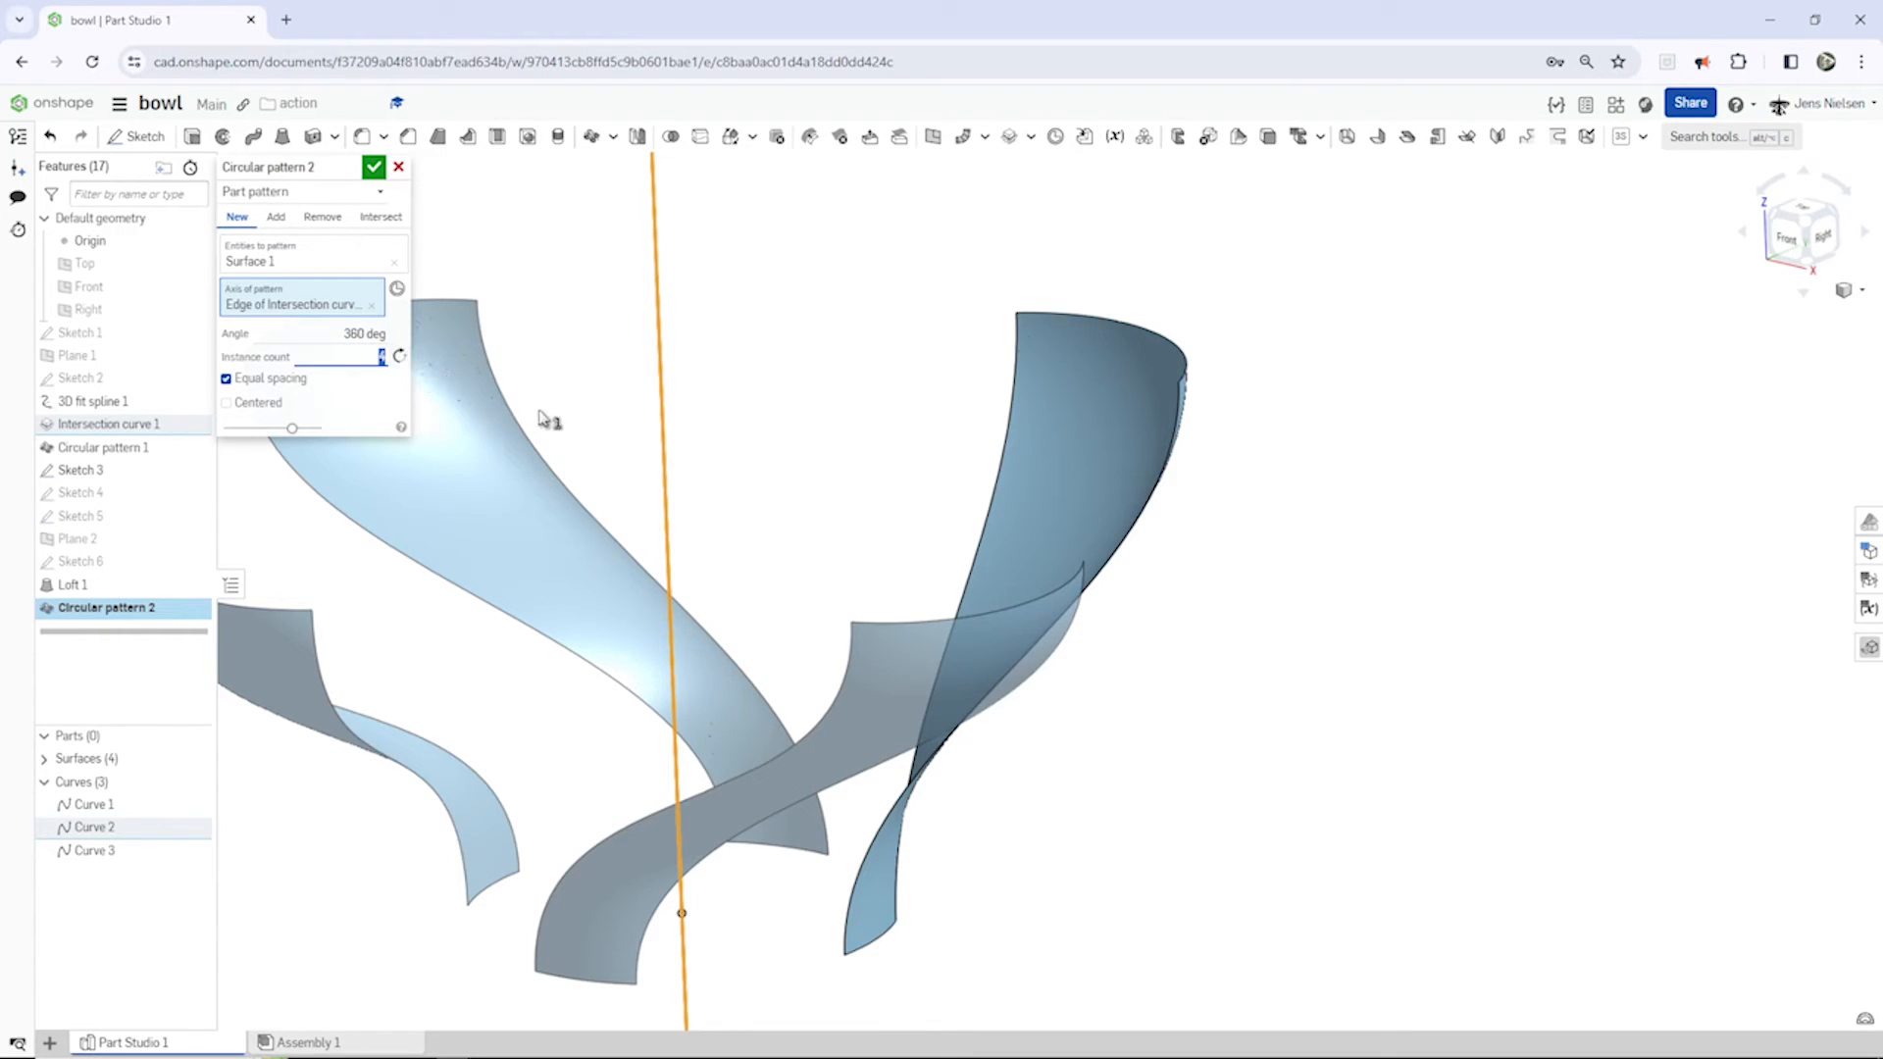
key("tab")
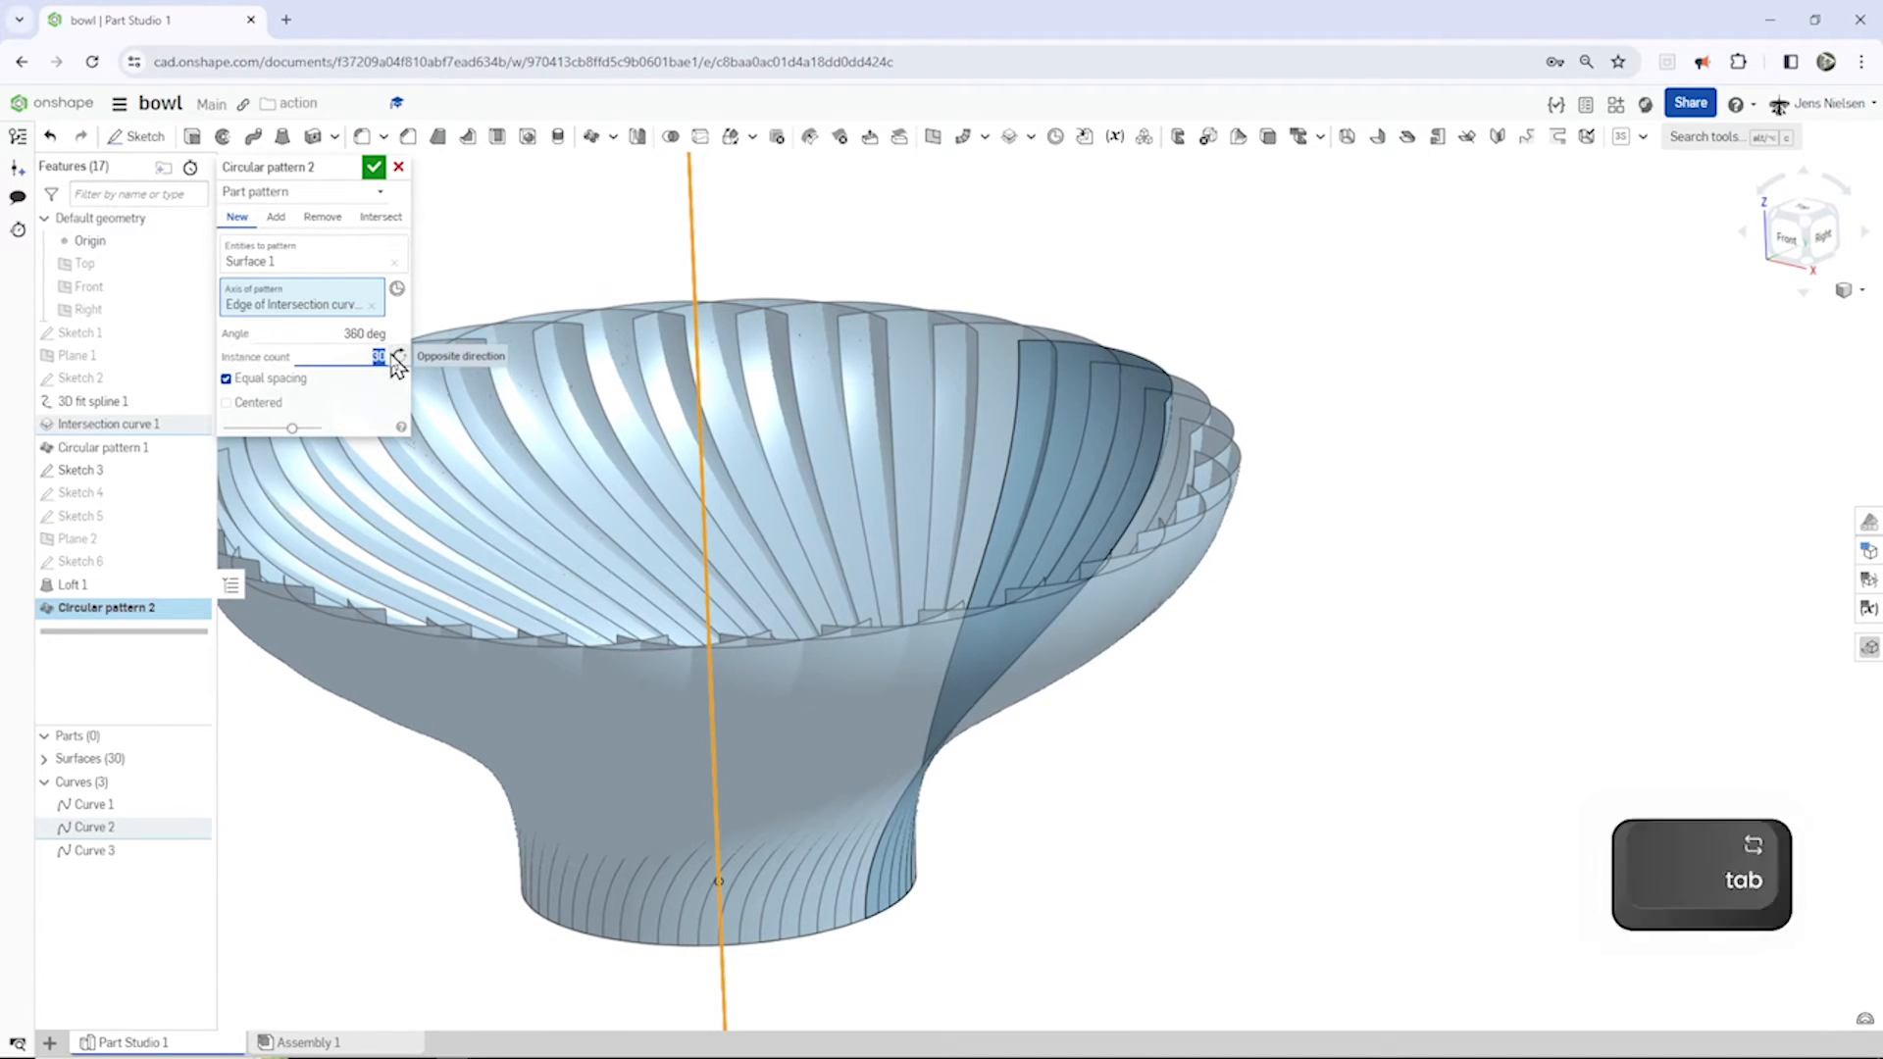
type("12")
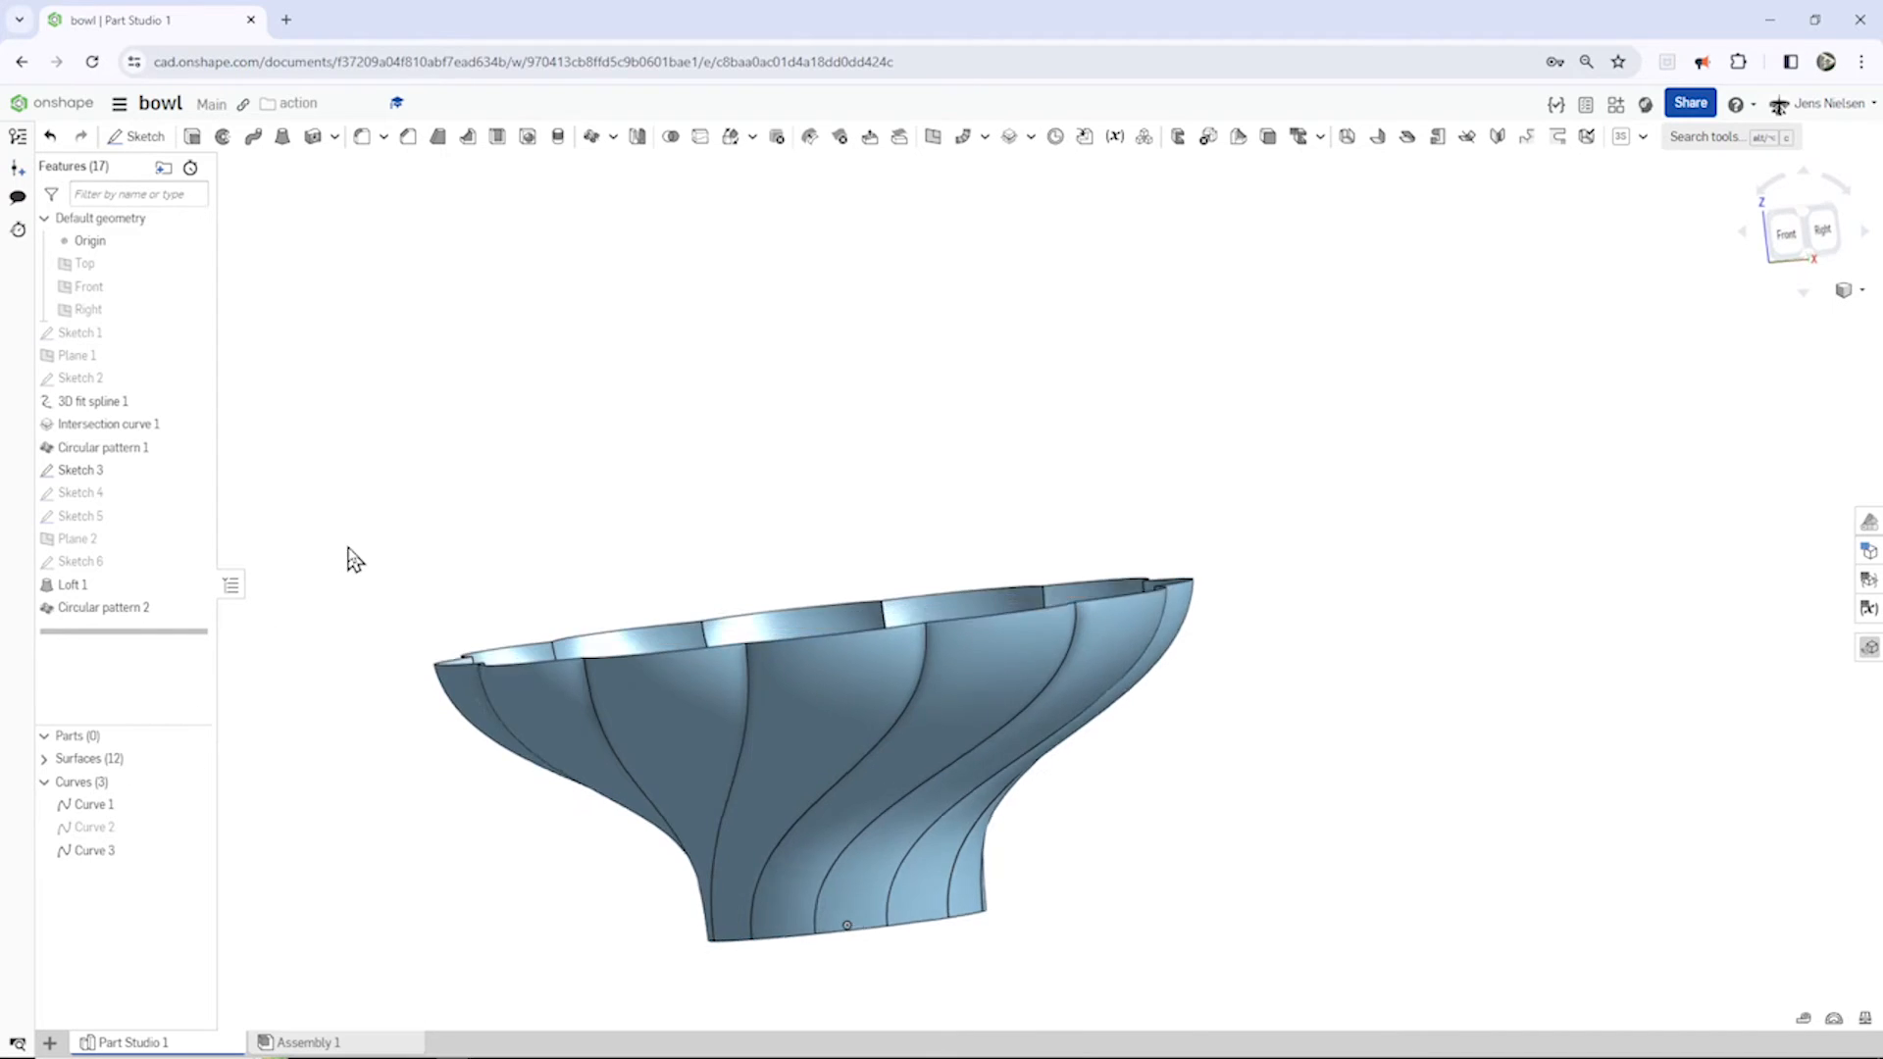
Step: Edit Circular pattern 2 to Add so the twelve petals merge into one surface
right_click(103, 606)
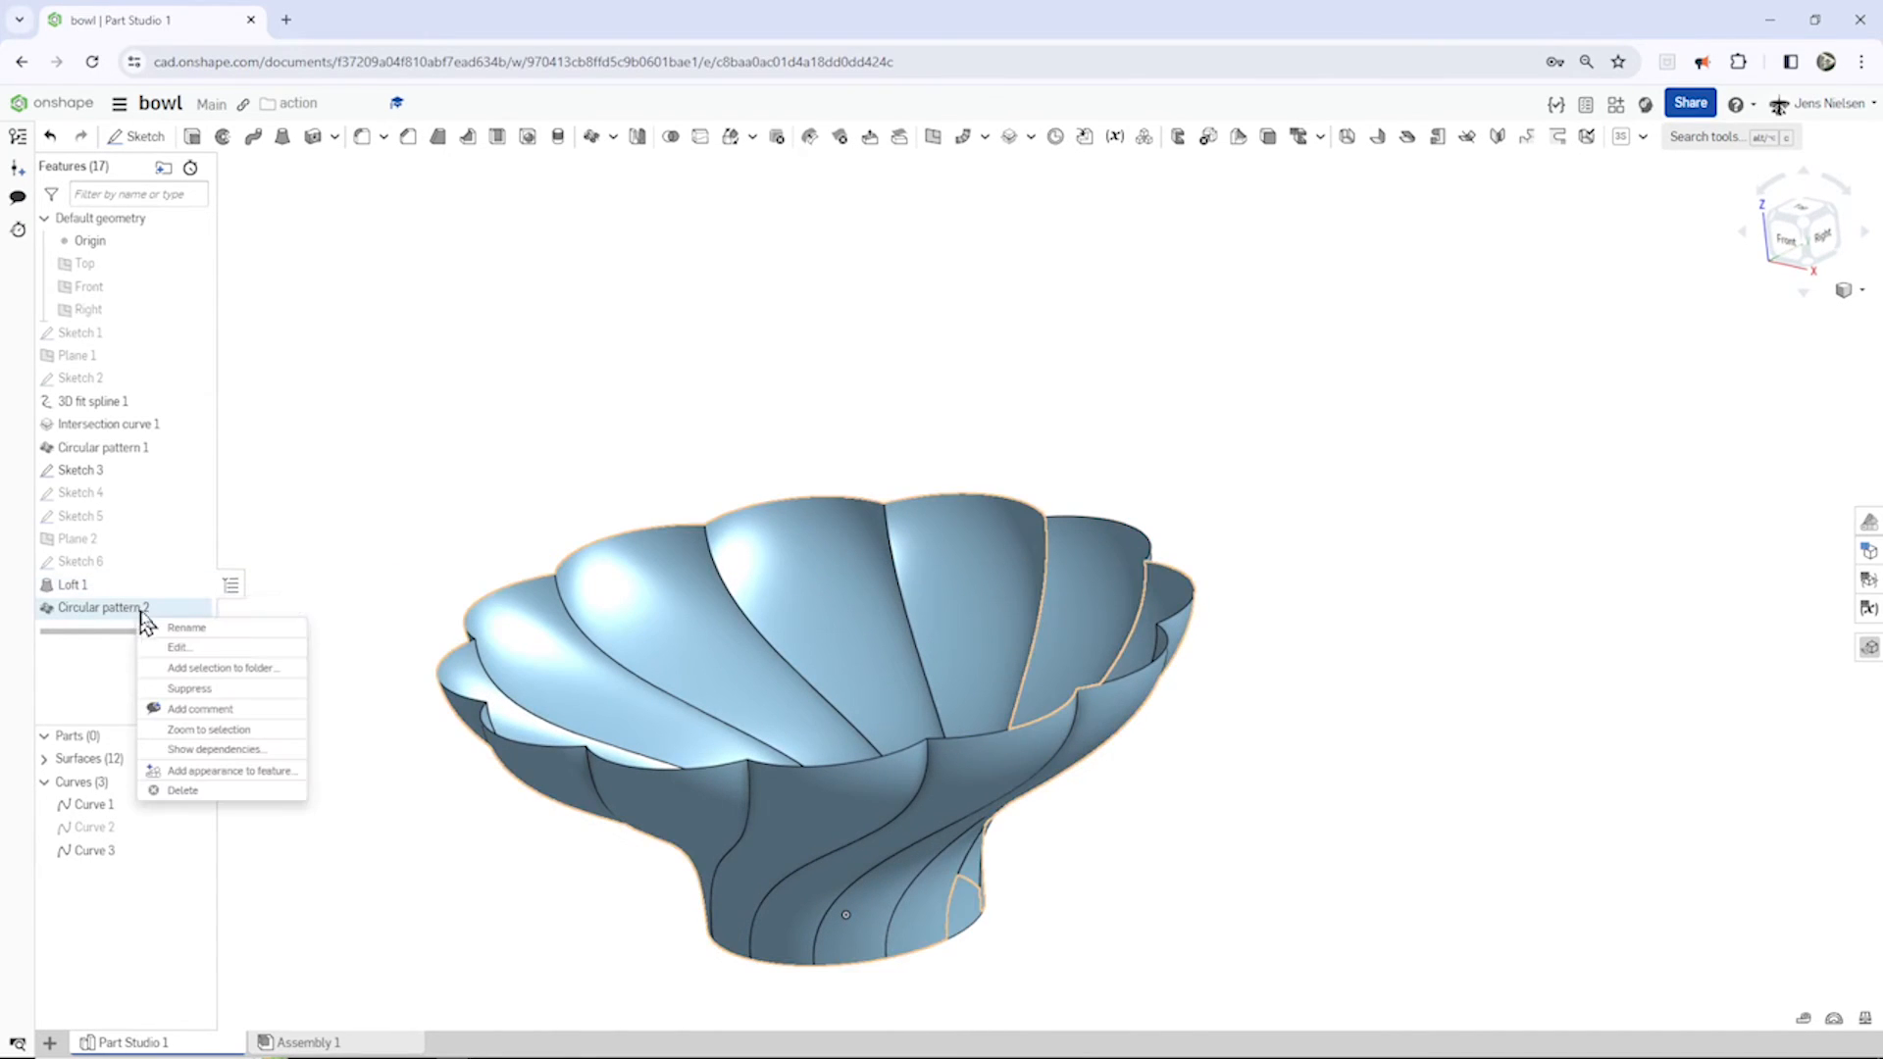
left_click(179, 647)
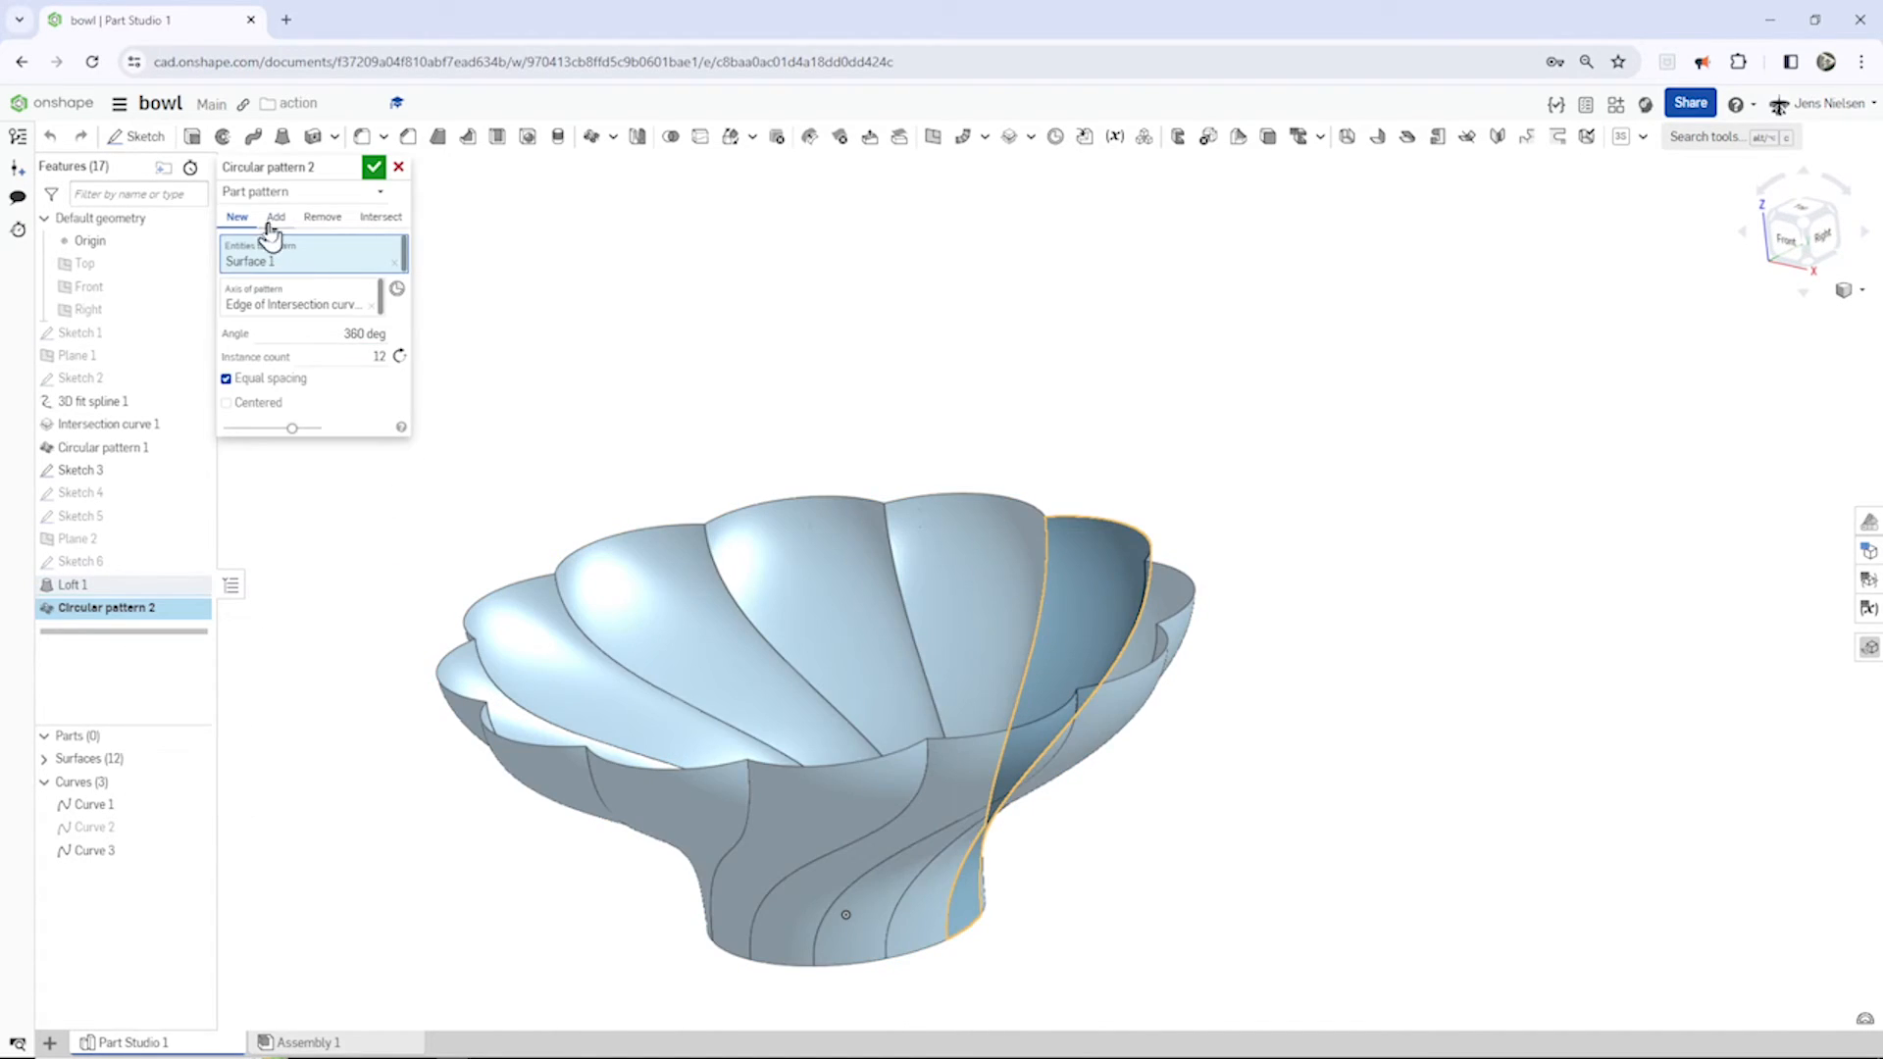
left_click(277, 218)
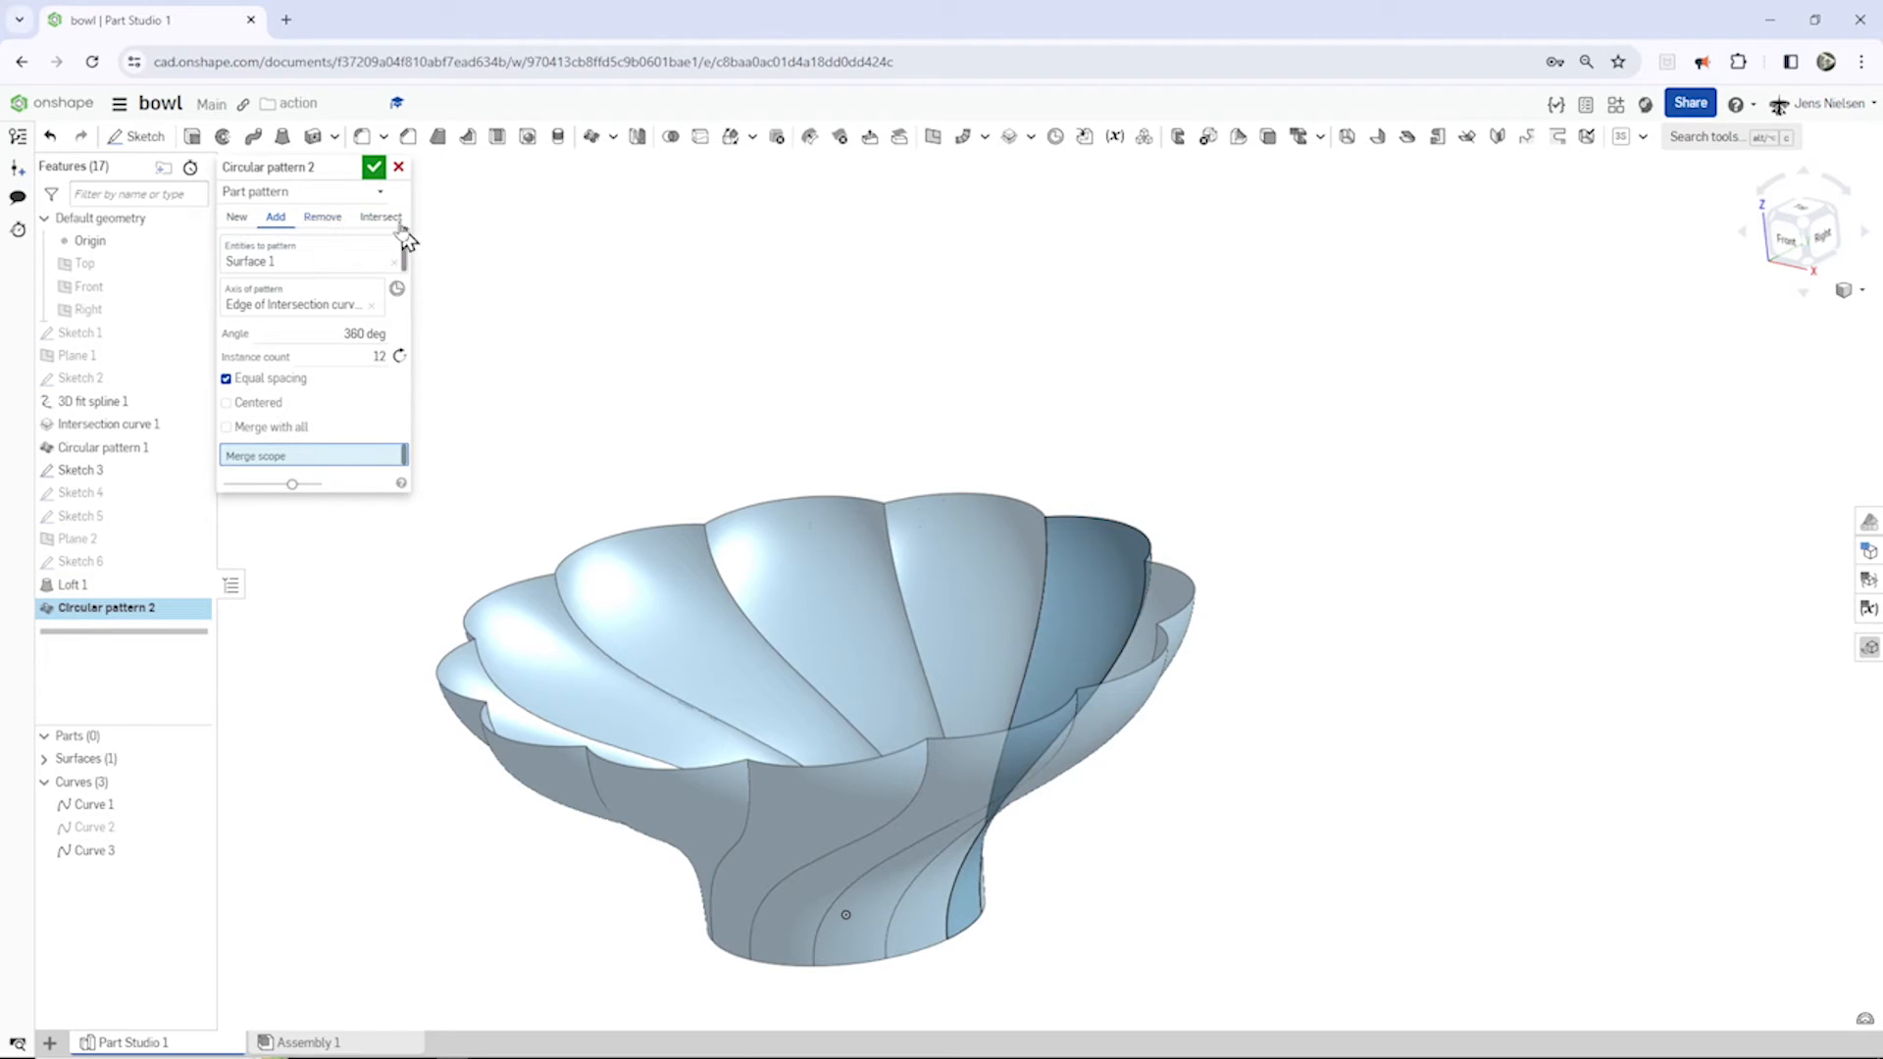
left_click(373, 167)
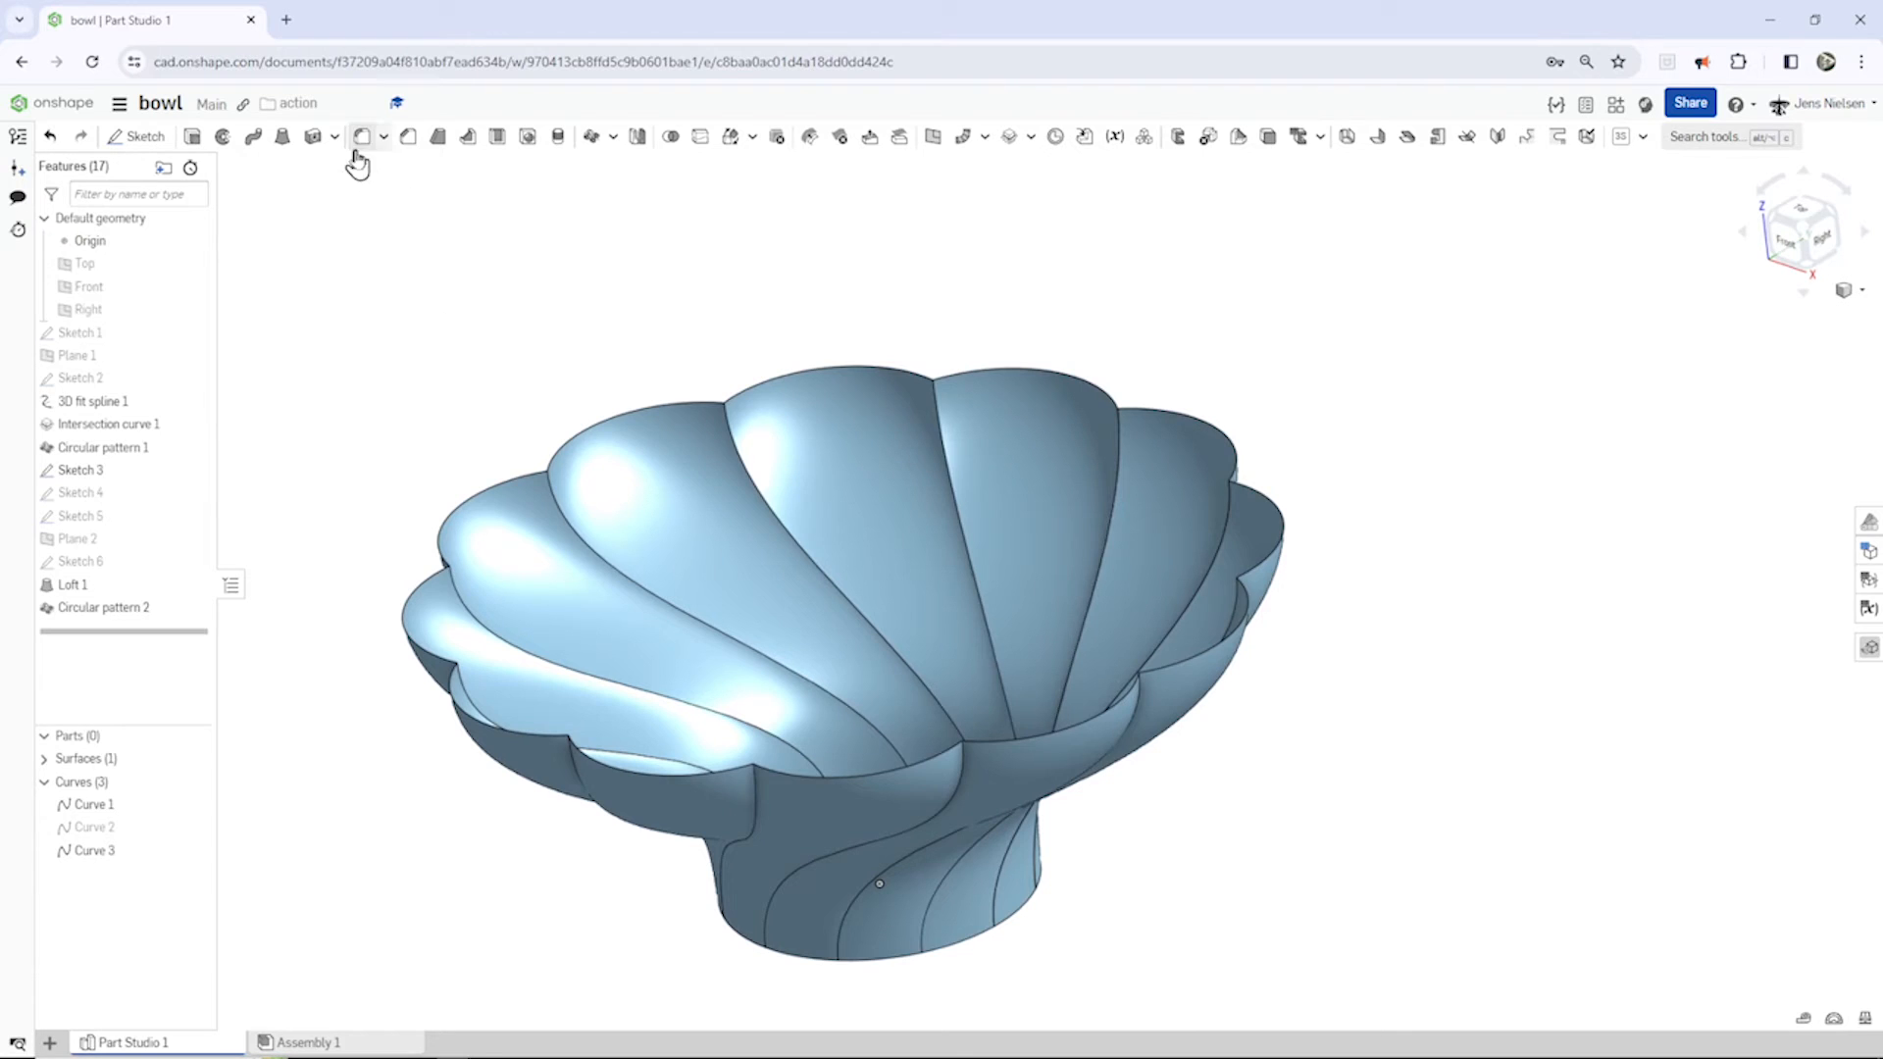
Step: Fillet the seam edges between the petals with a 0.5 mm radius
left_click(363, 135)
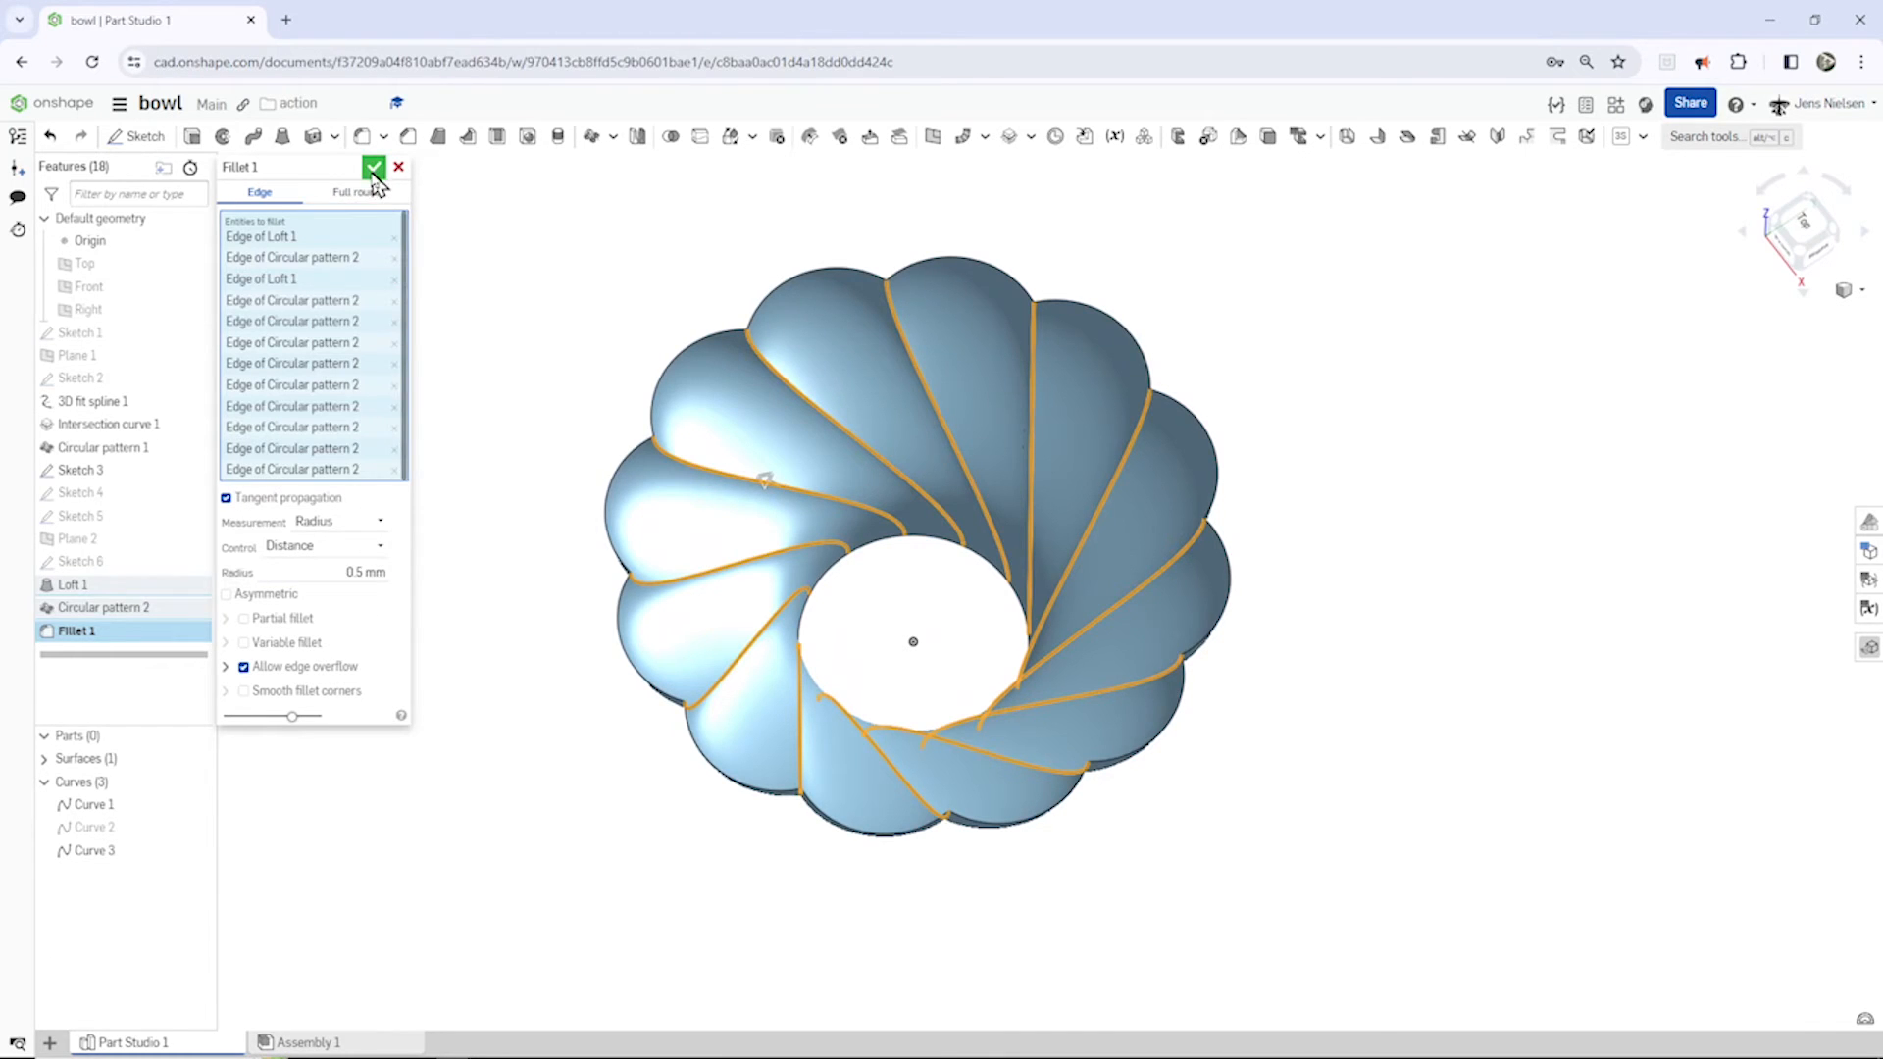
left_click(373, 166)
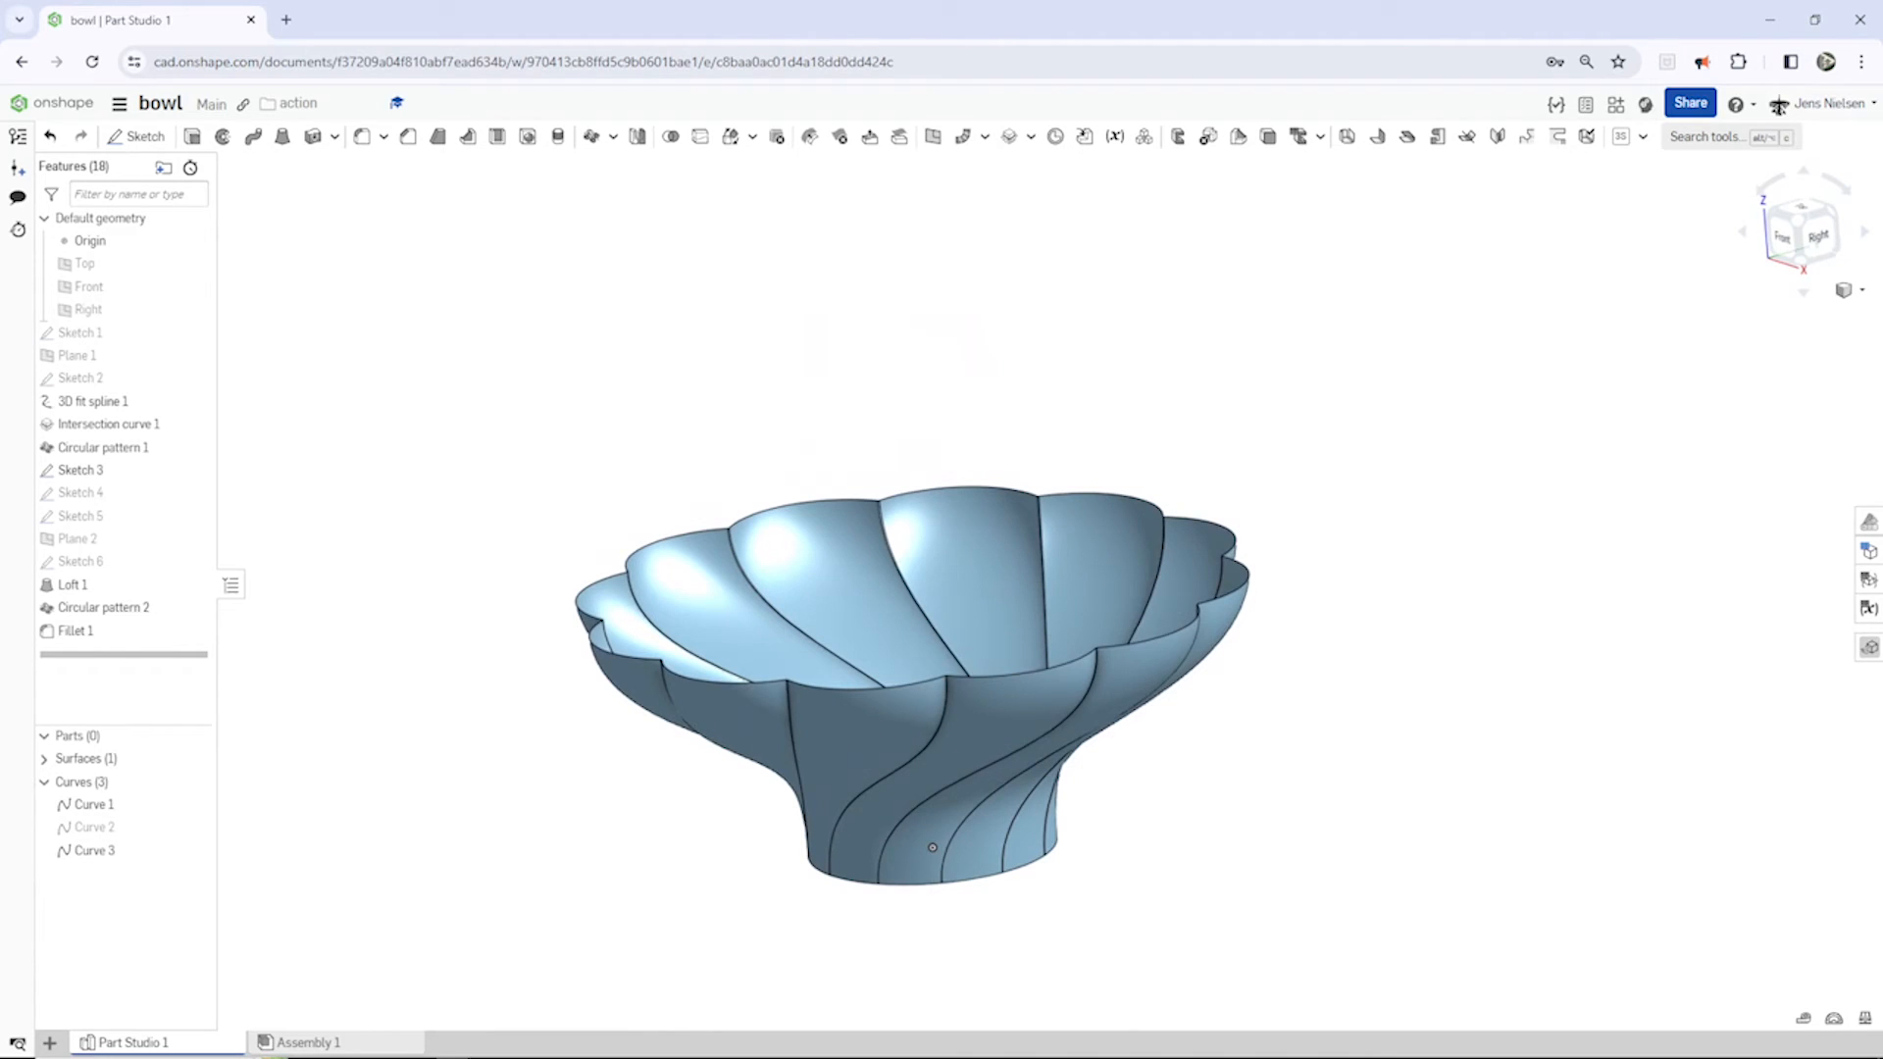
Step: Fill the bowl's open bottom from the Sketch 1 edge, merged with the bowl surface
left_click(983, 135)
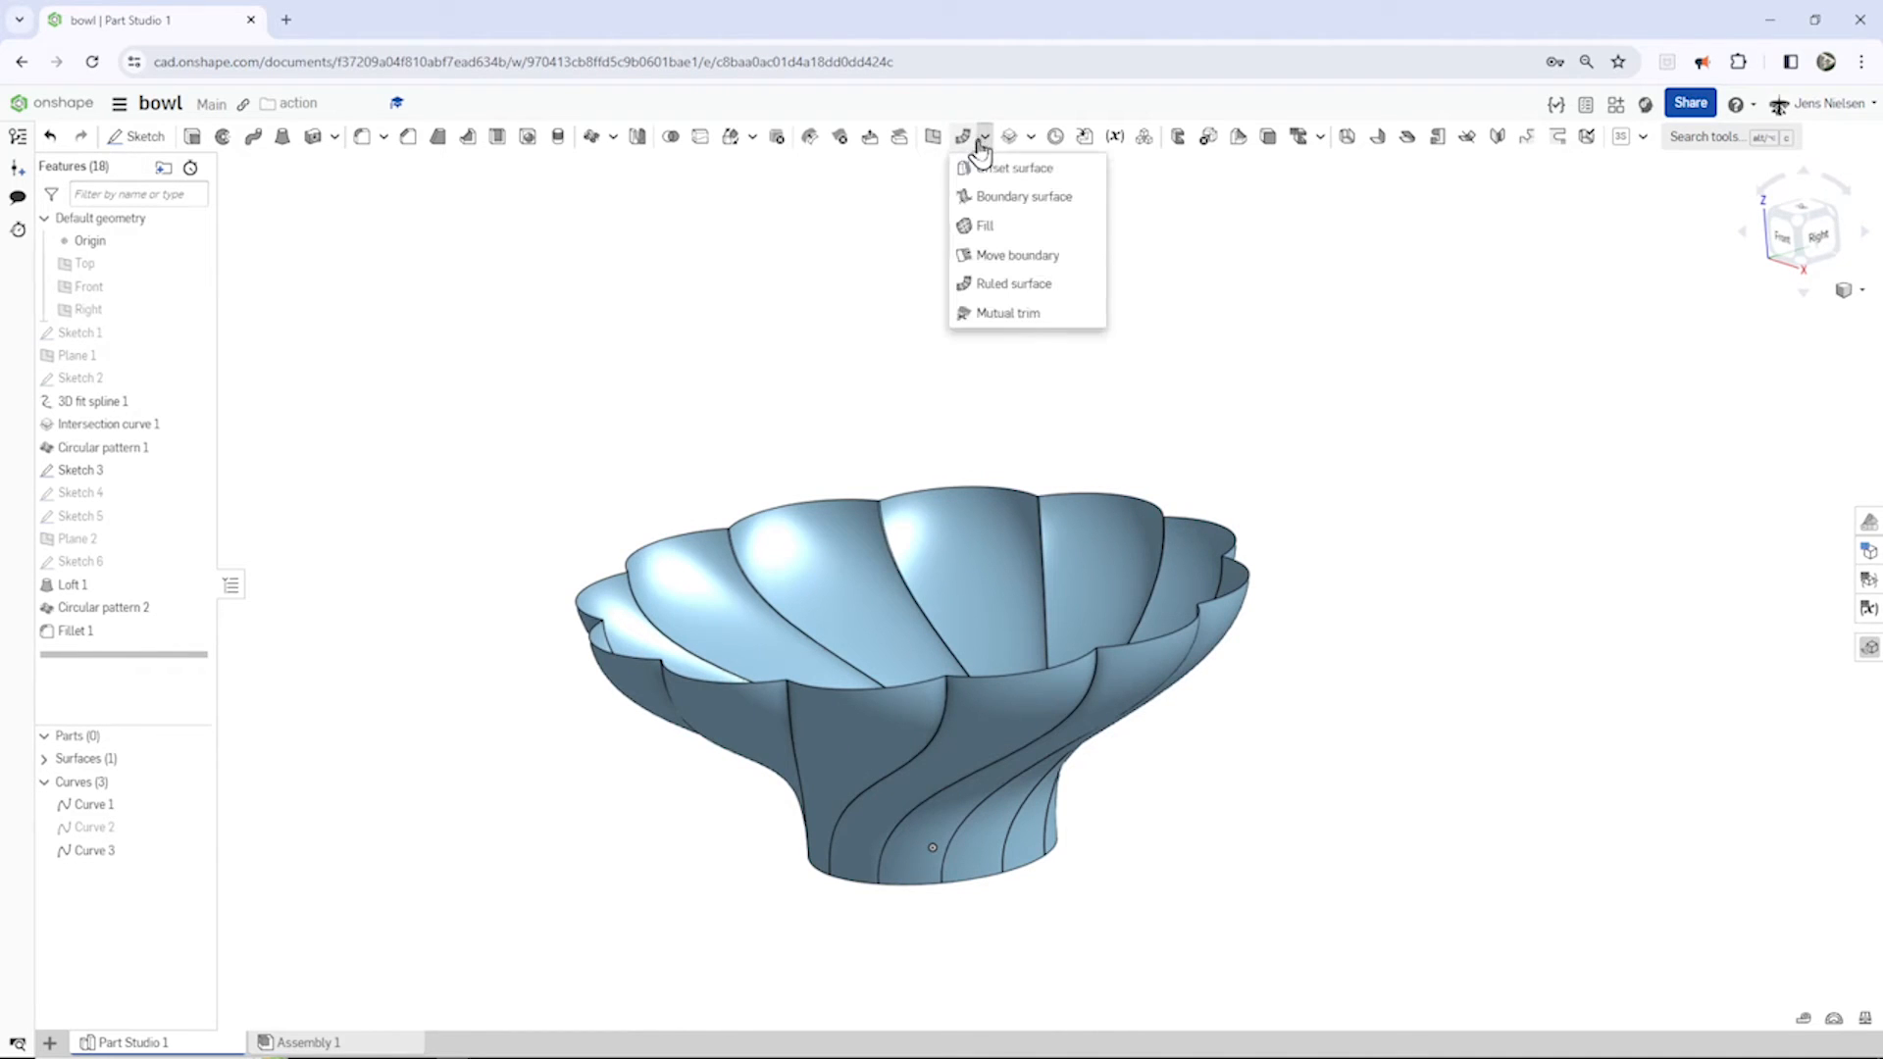
left_click(984, 226)
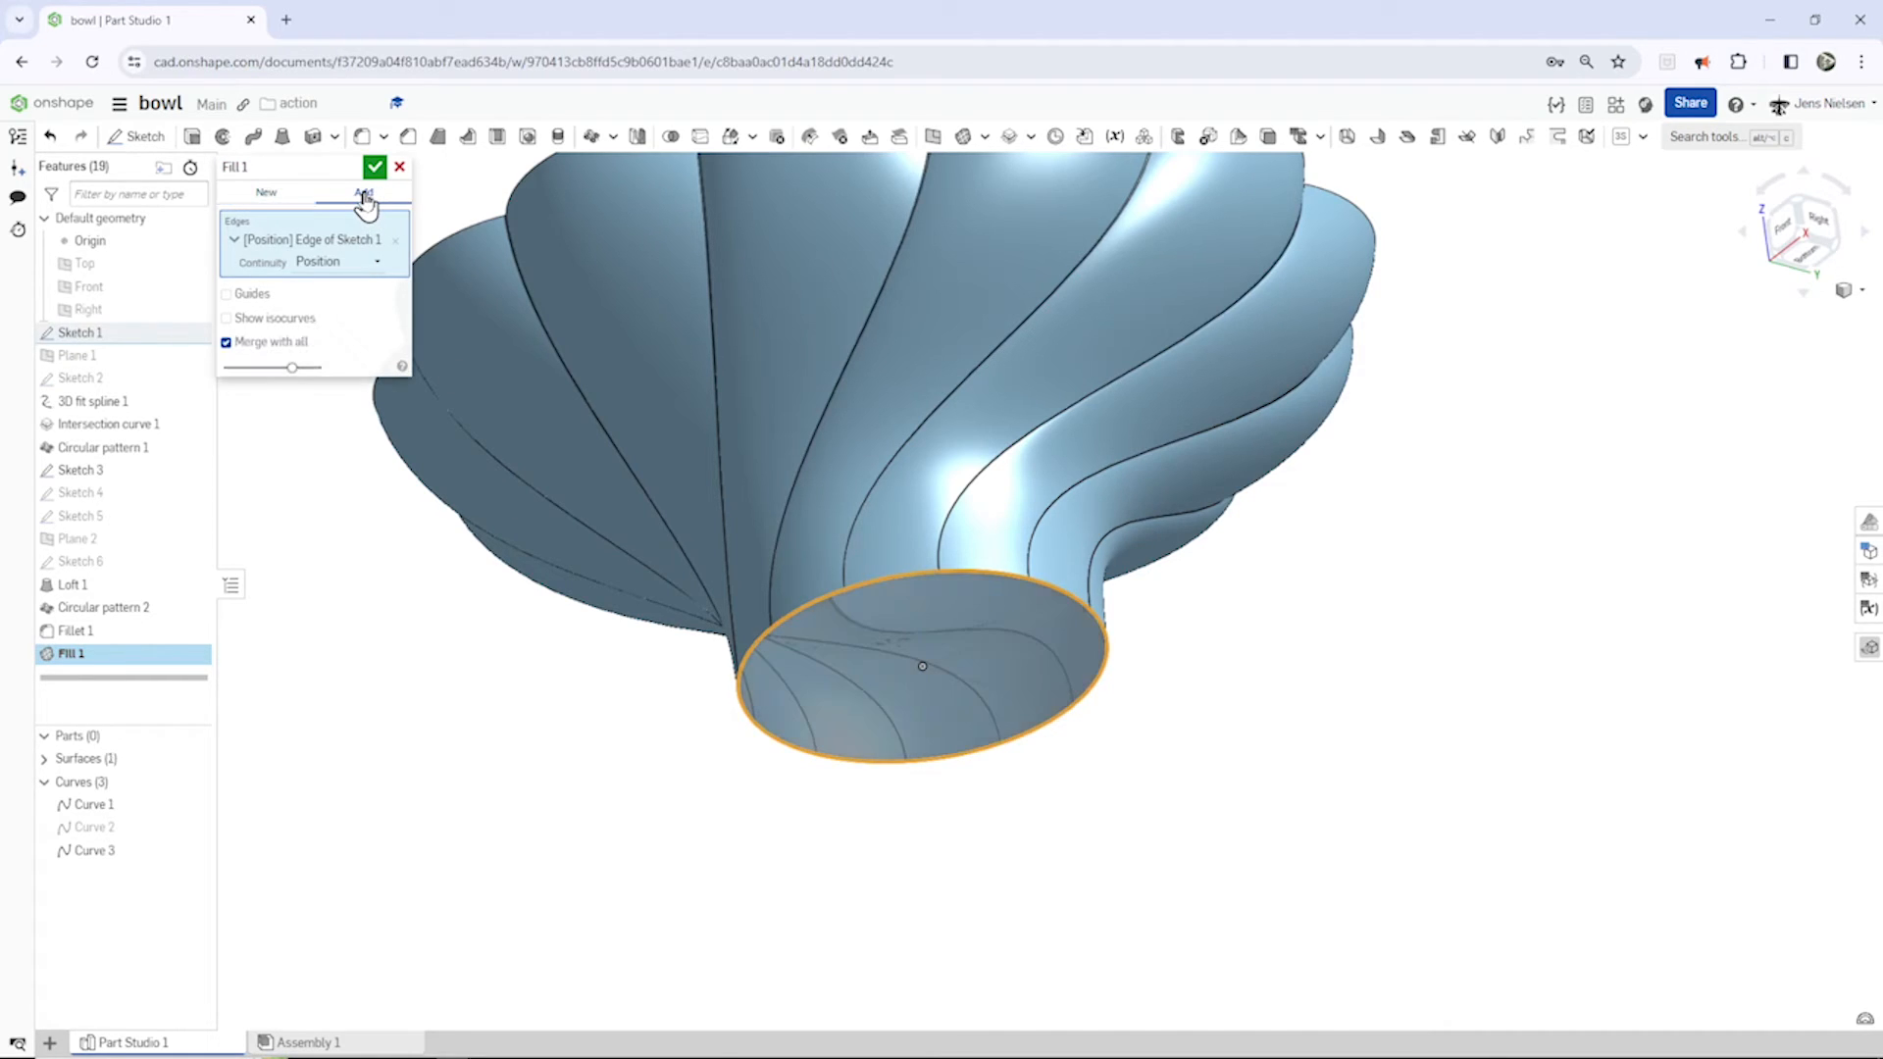
left_click(375, 165)
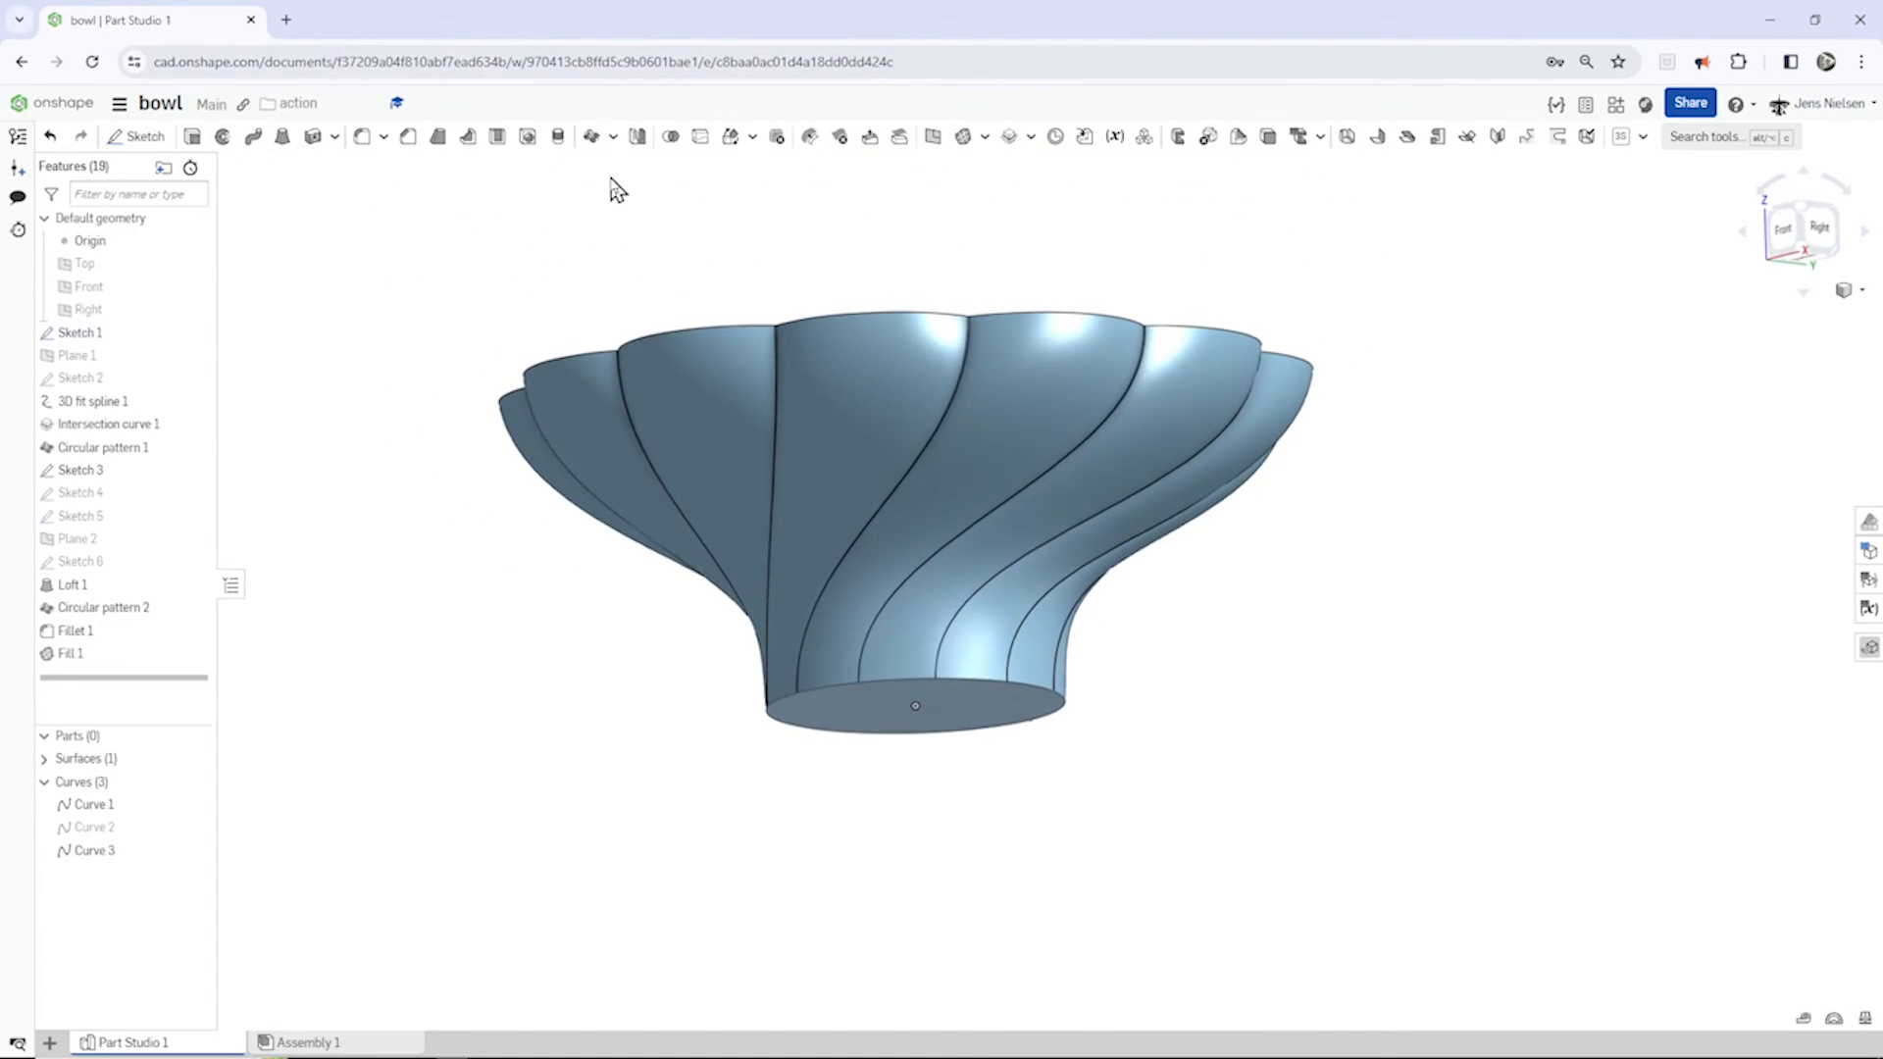
Step: Fillet the bottom rim edge where wall meets base with a 2 mm radius
left_click(364, 136)
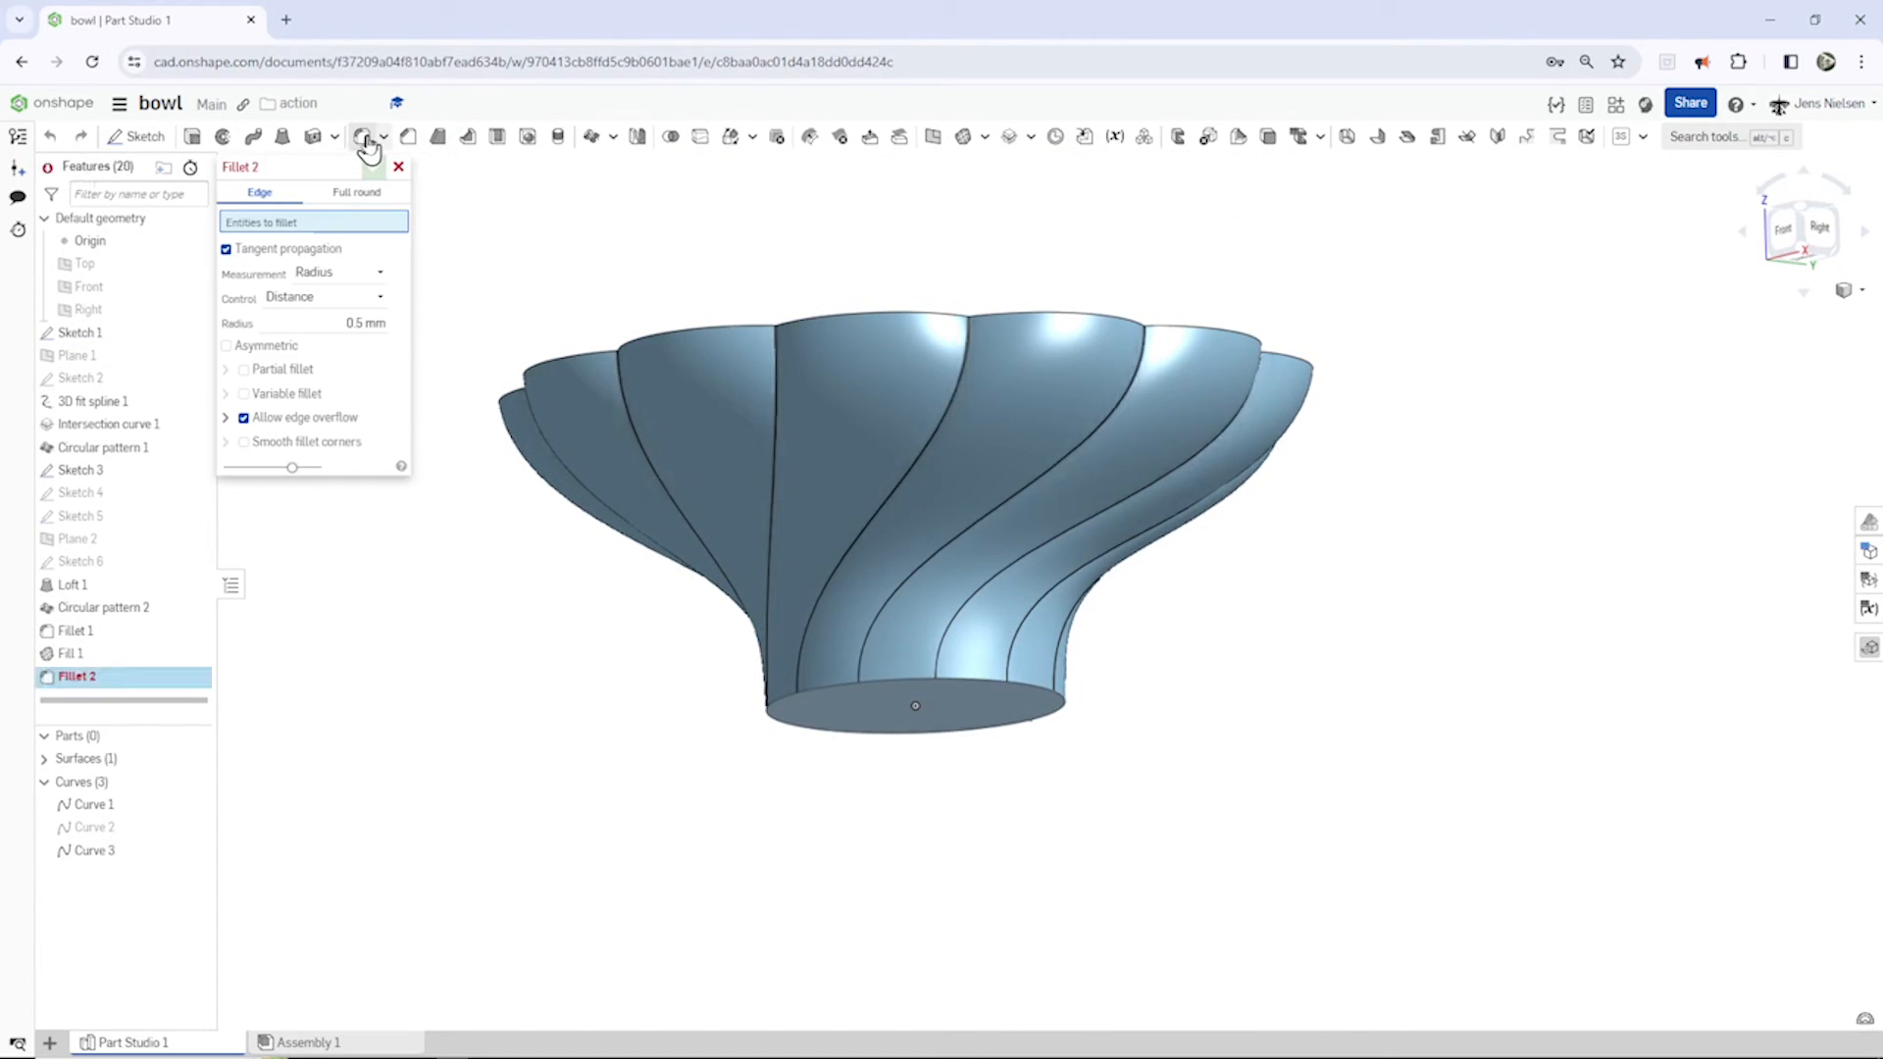
left_click(366, 323)
type("2")
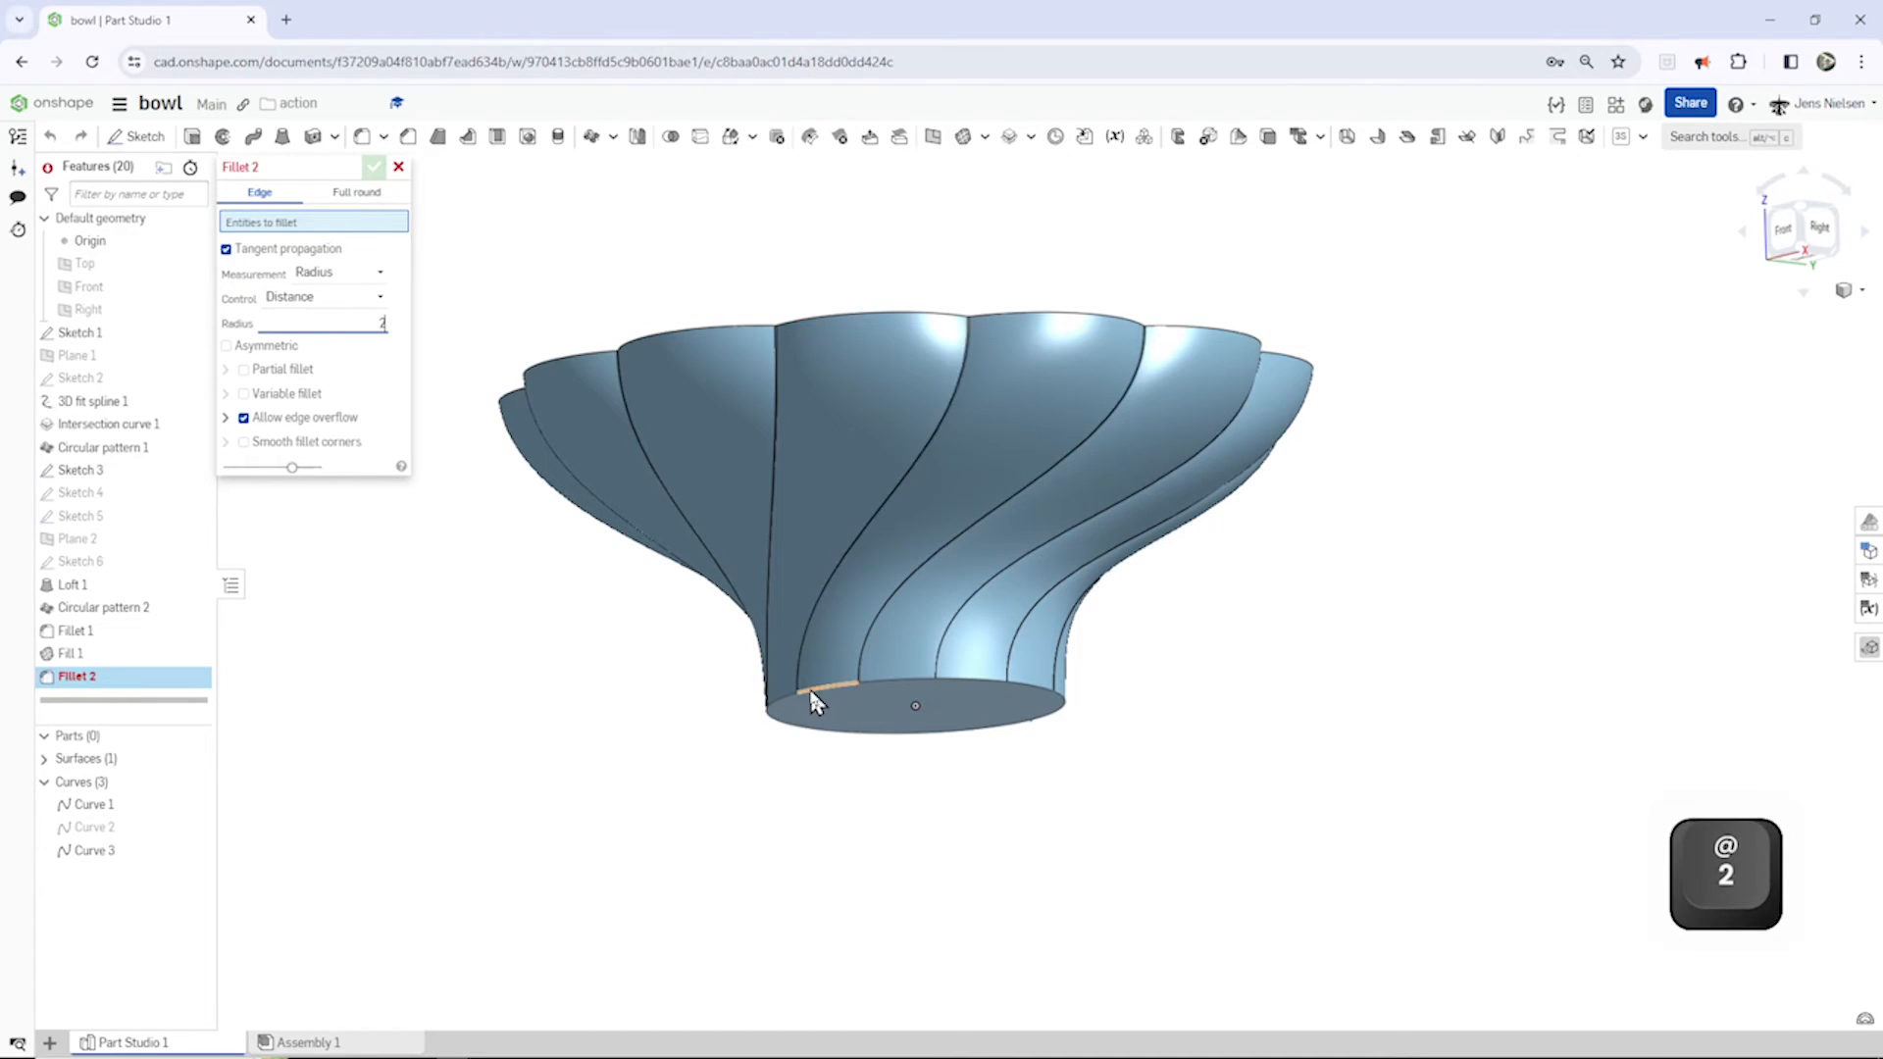
left_click(823, 691)
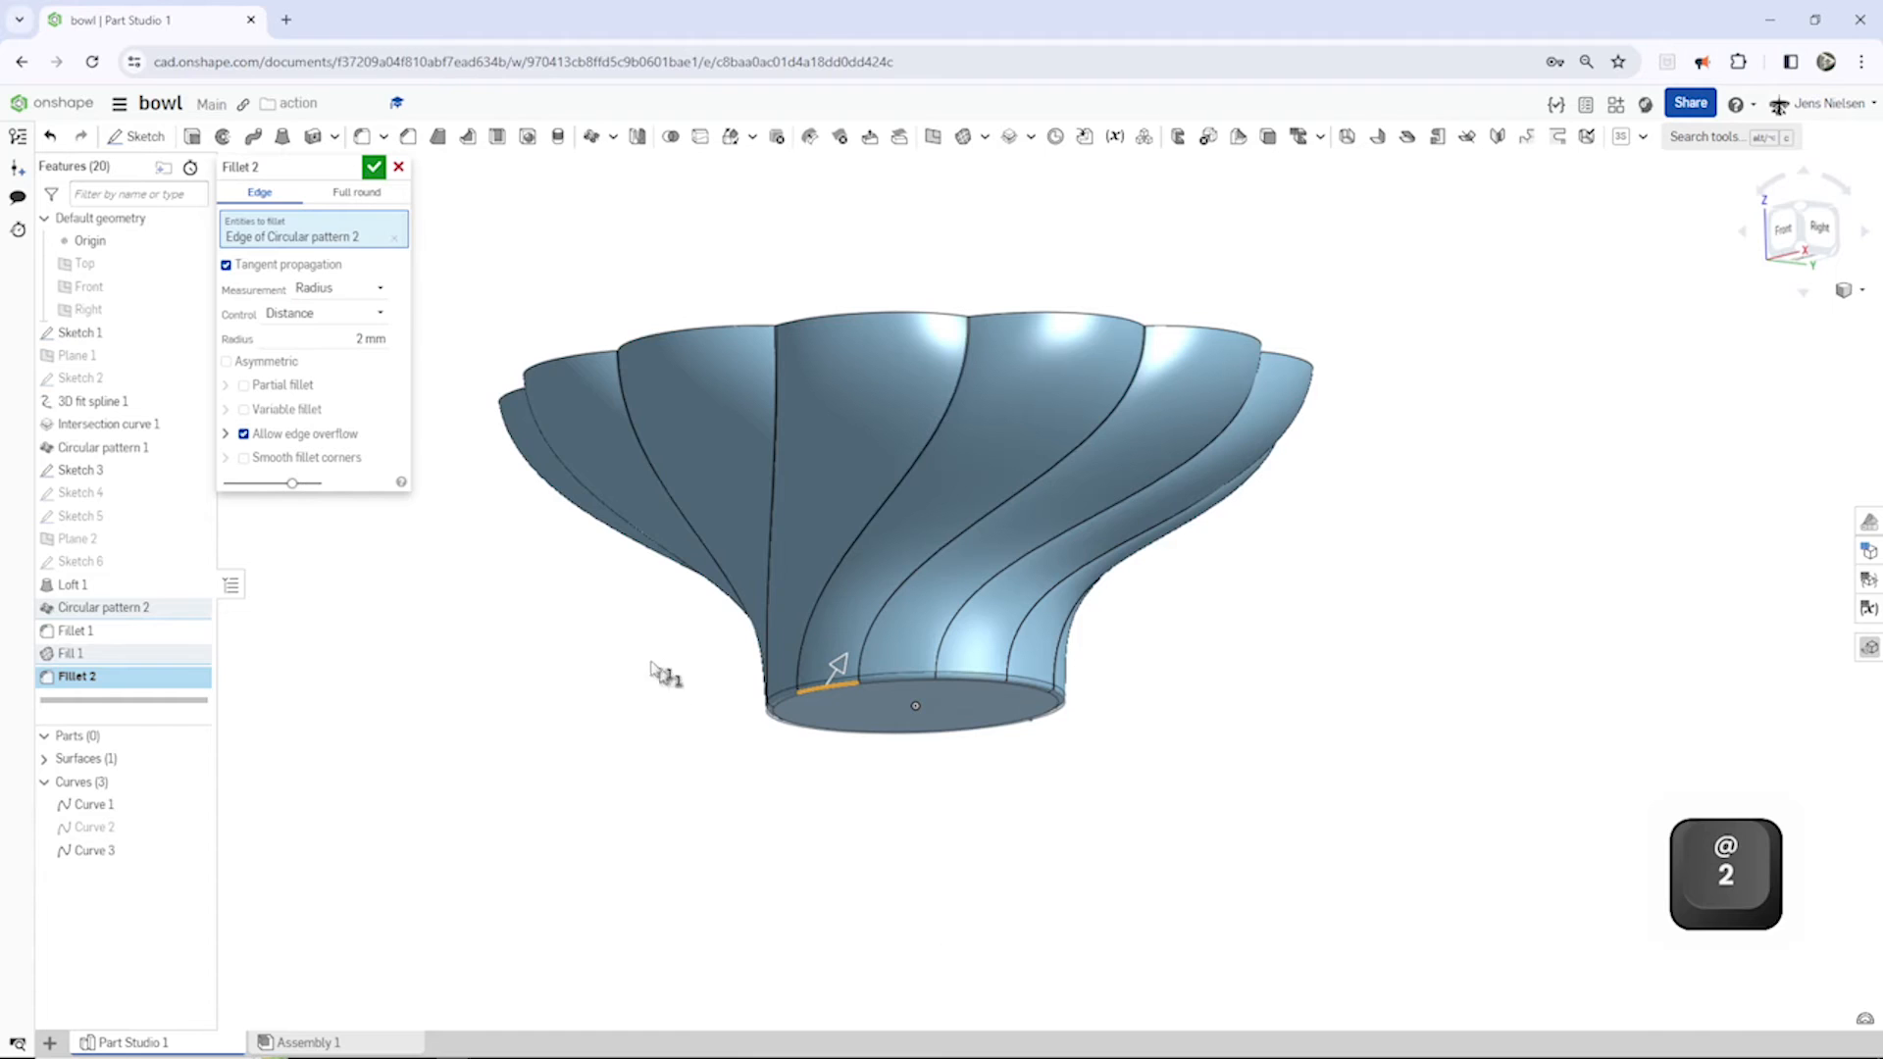
left_click(373, 165)
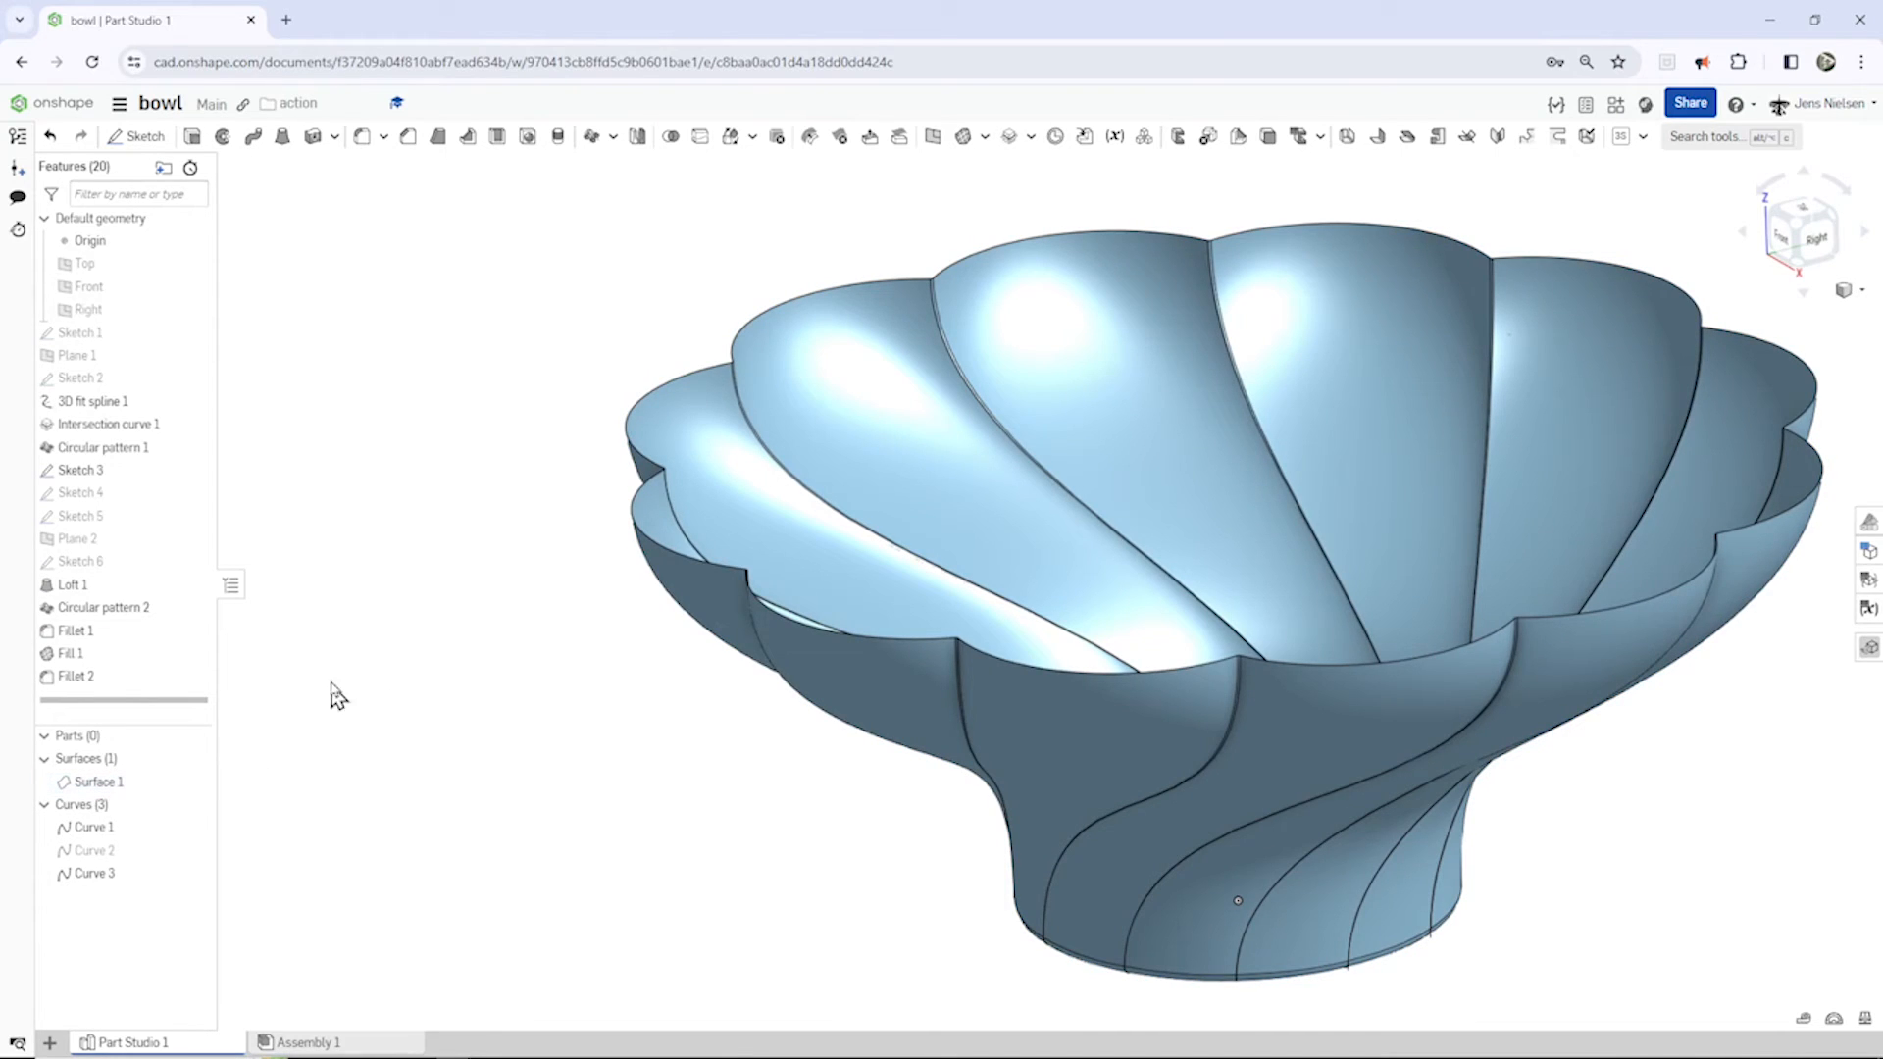
Step: Thicken the bowl surface by 2 mm into solid Part 1
left_click(311, 135)
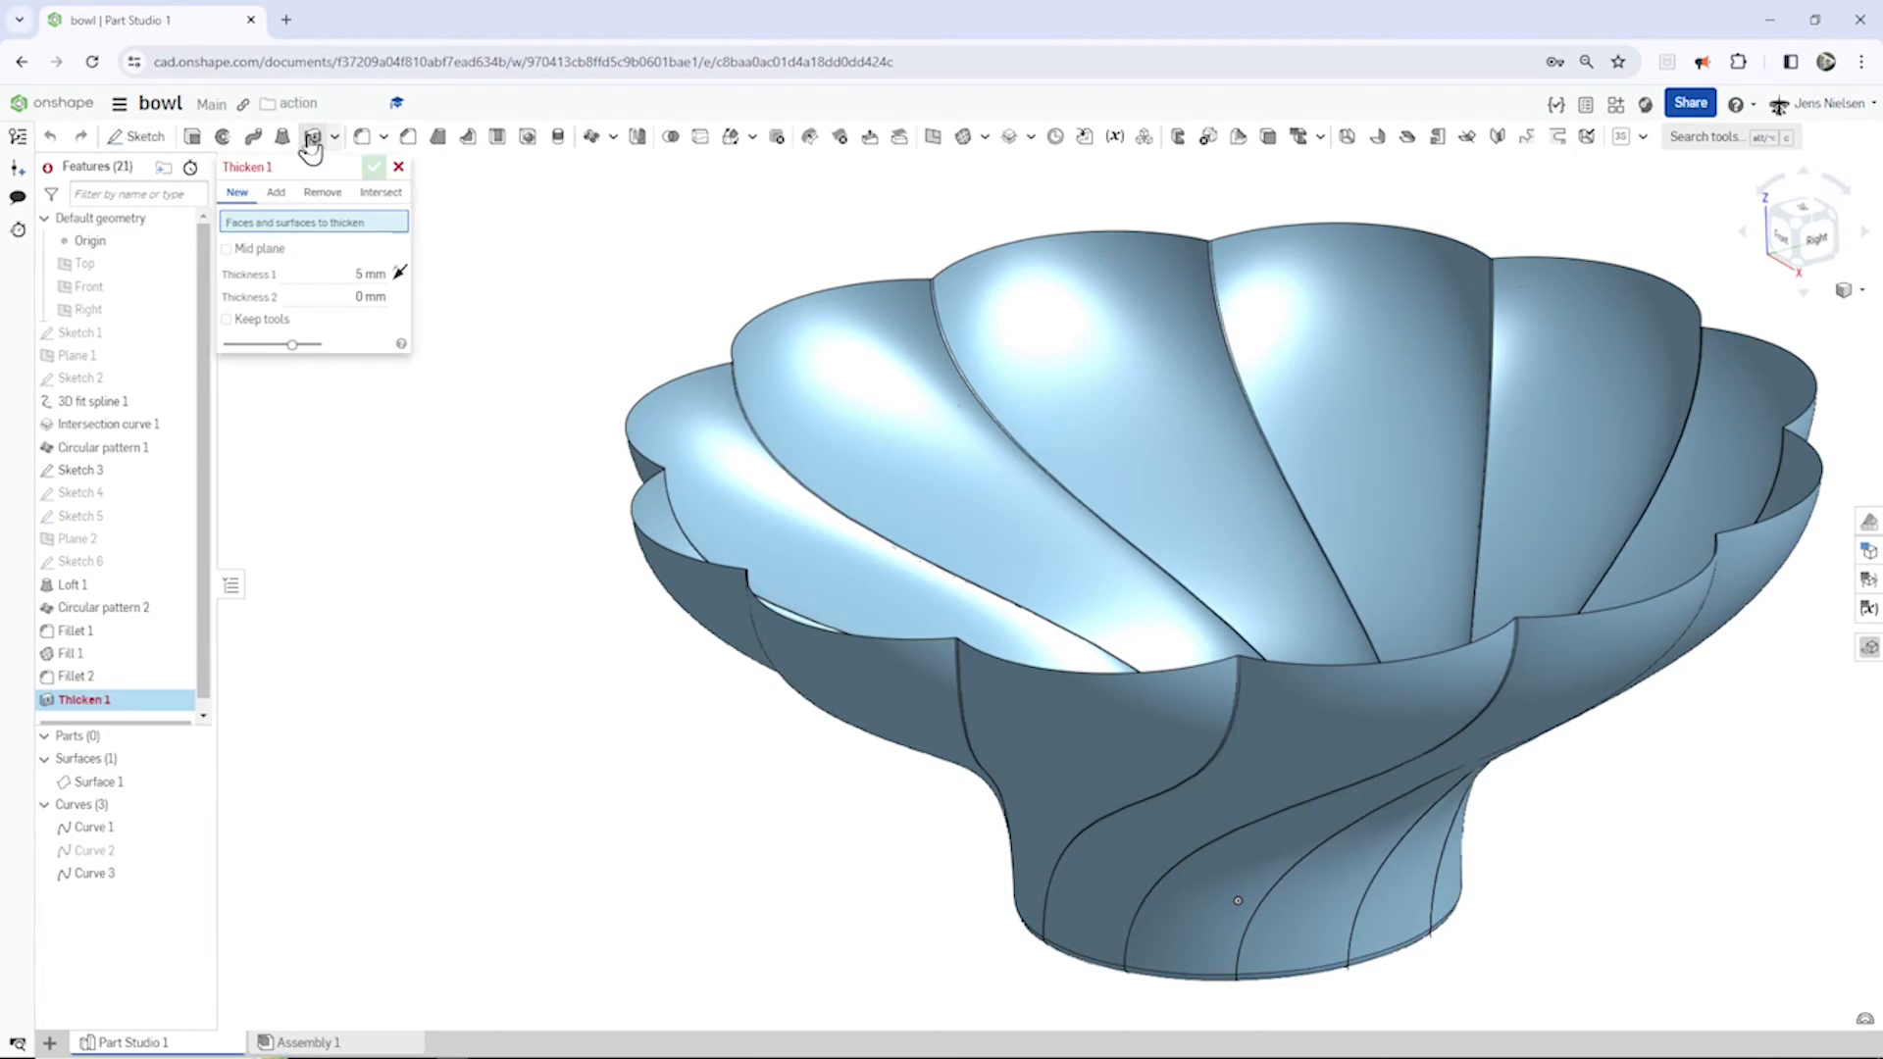
left_click(366, 274)
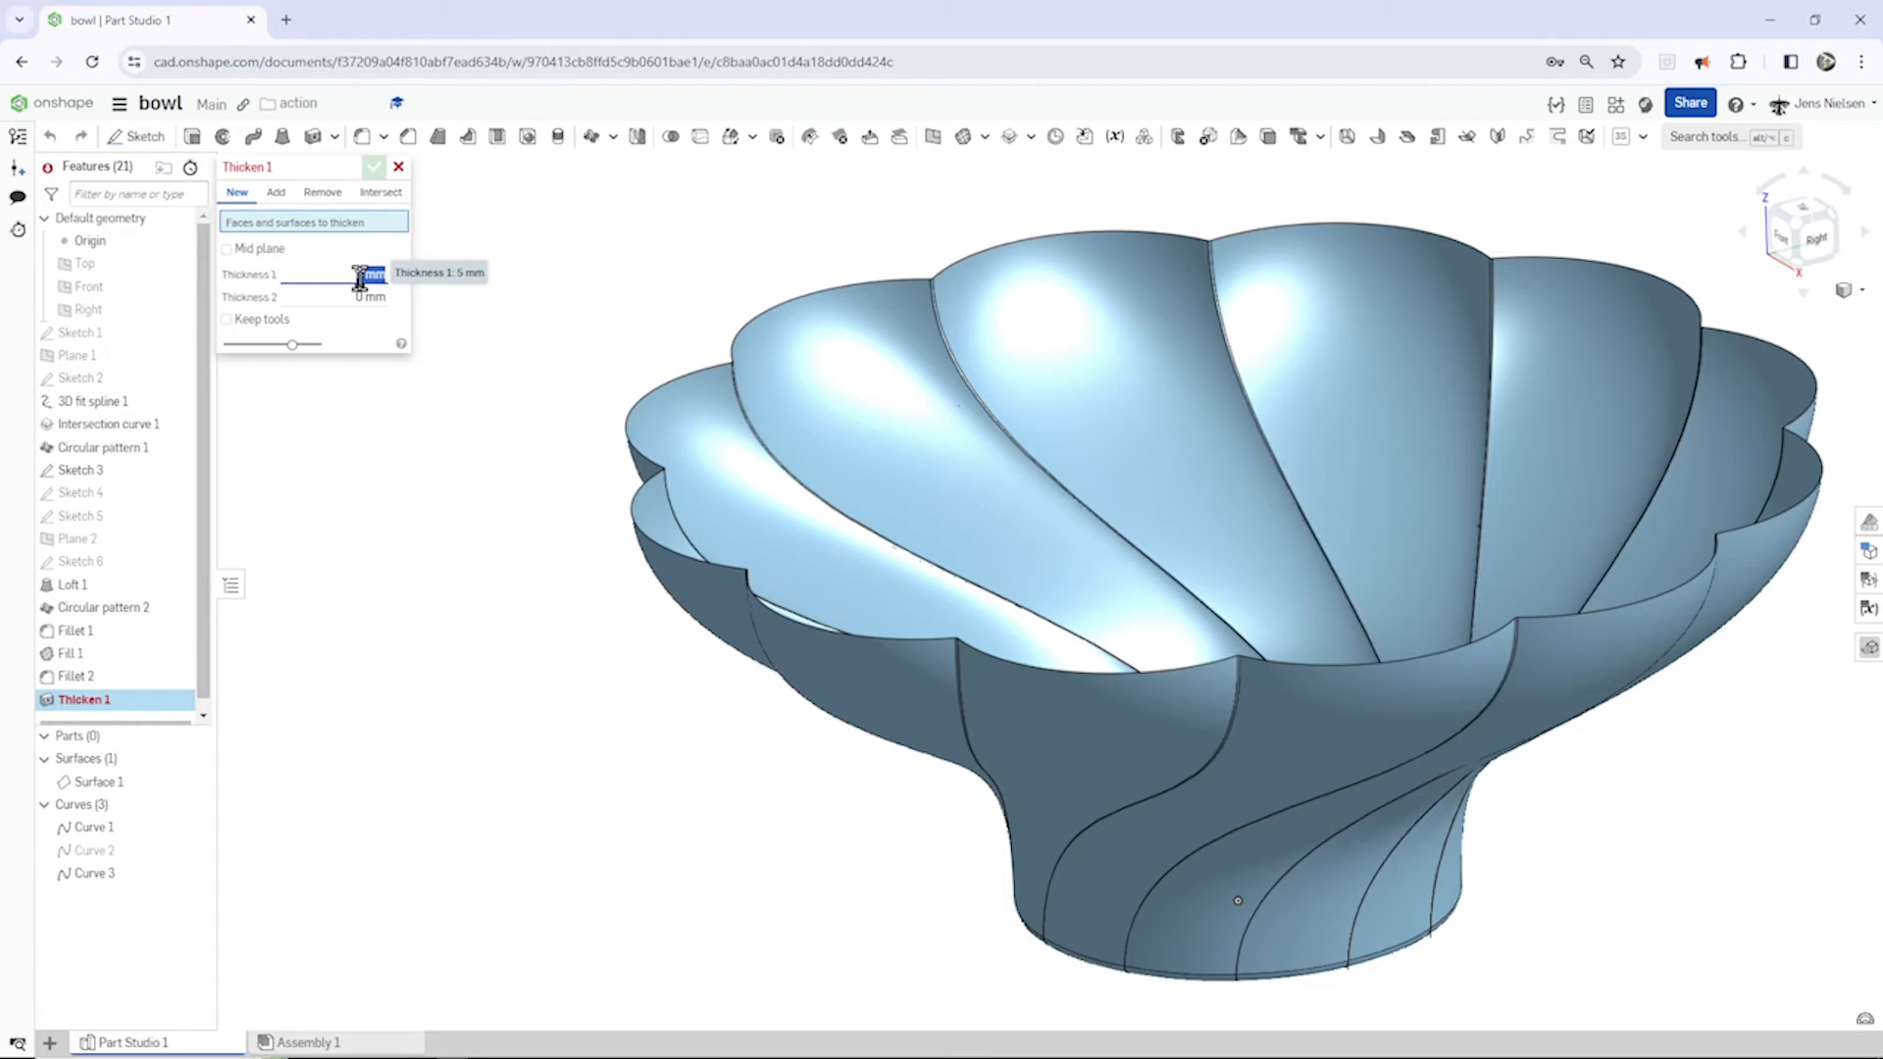
type("2")
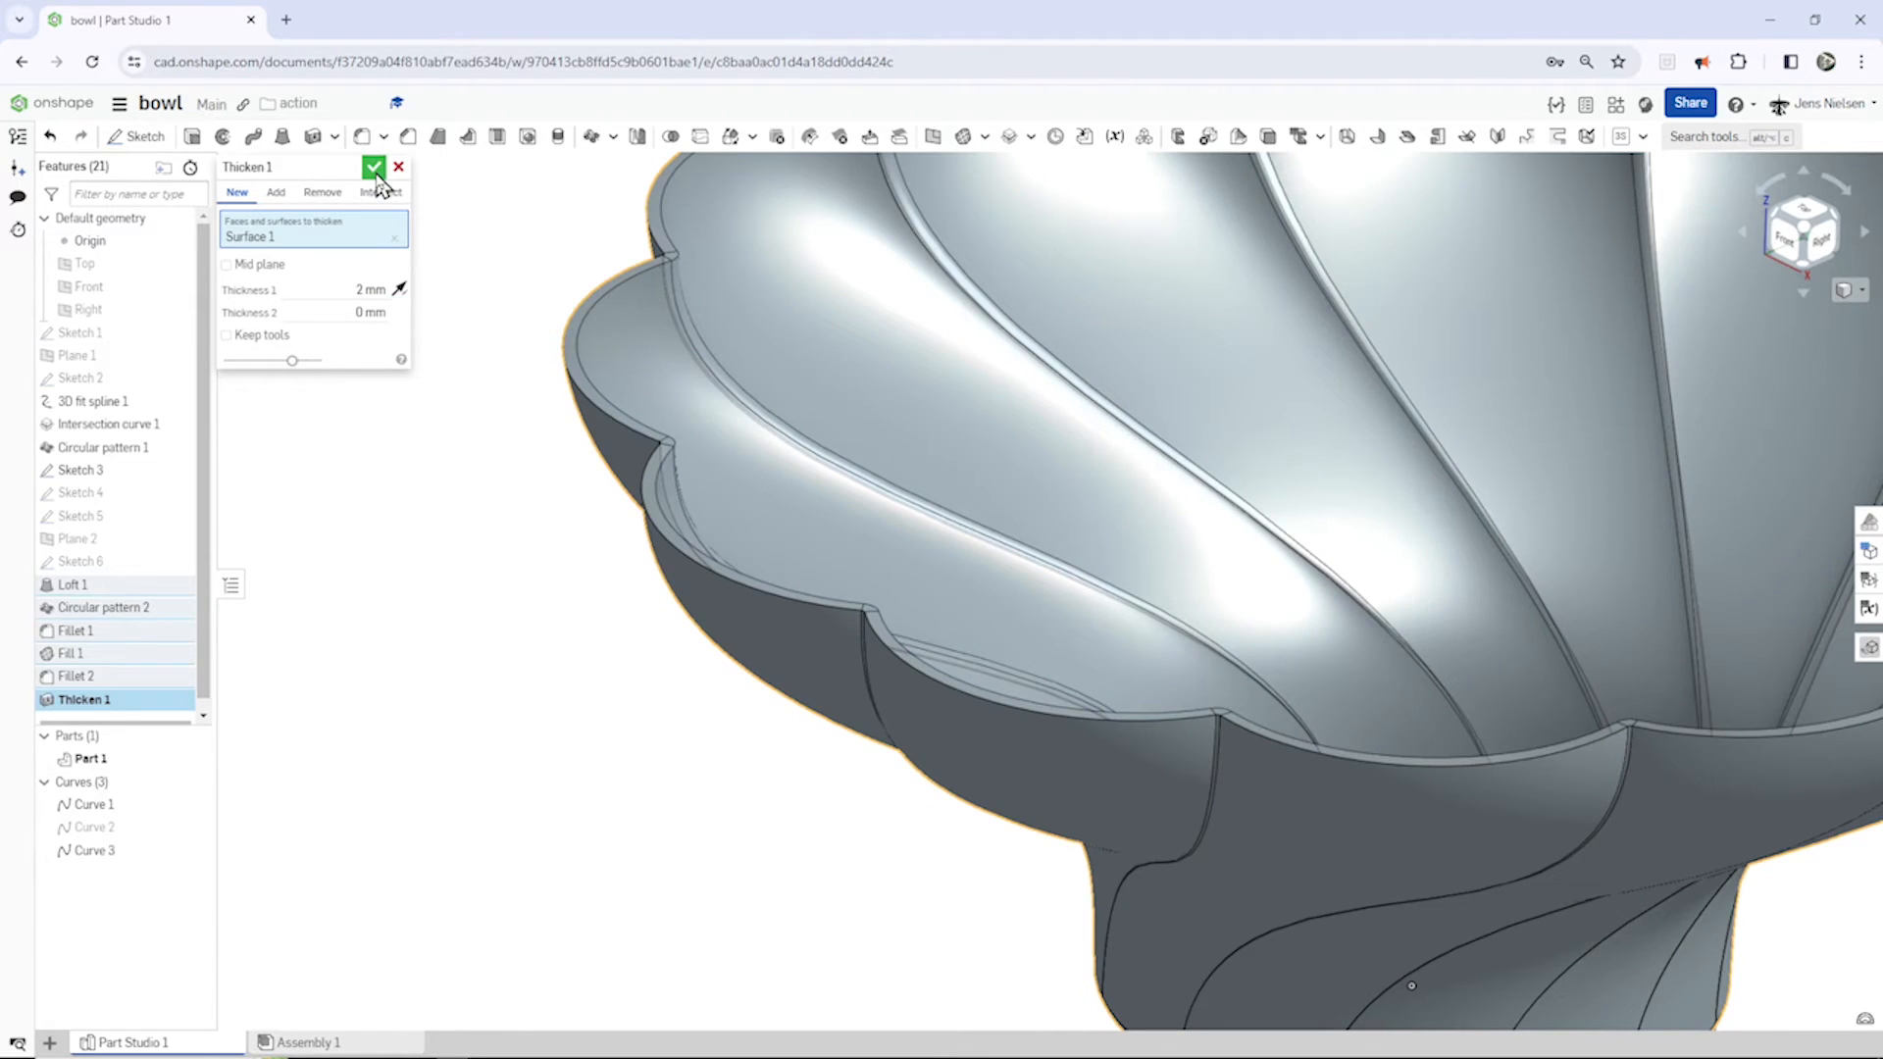
left_click(375, 167)
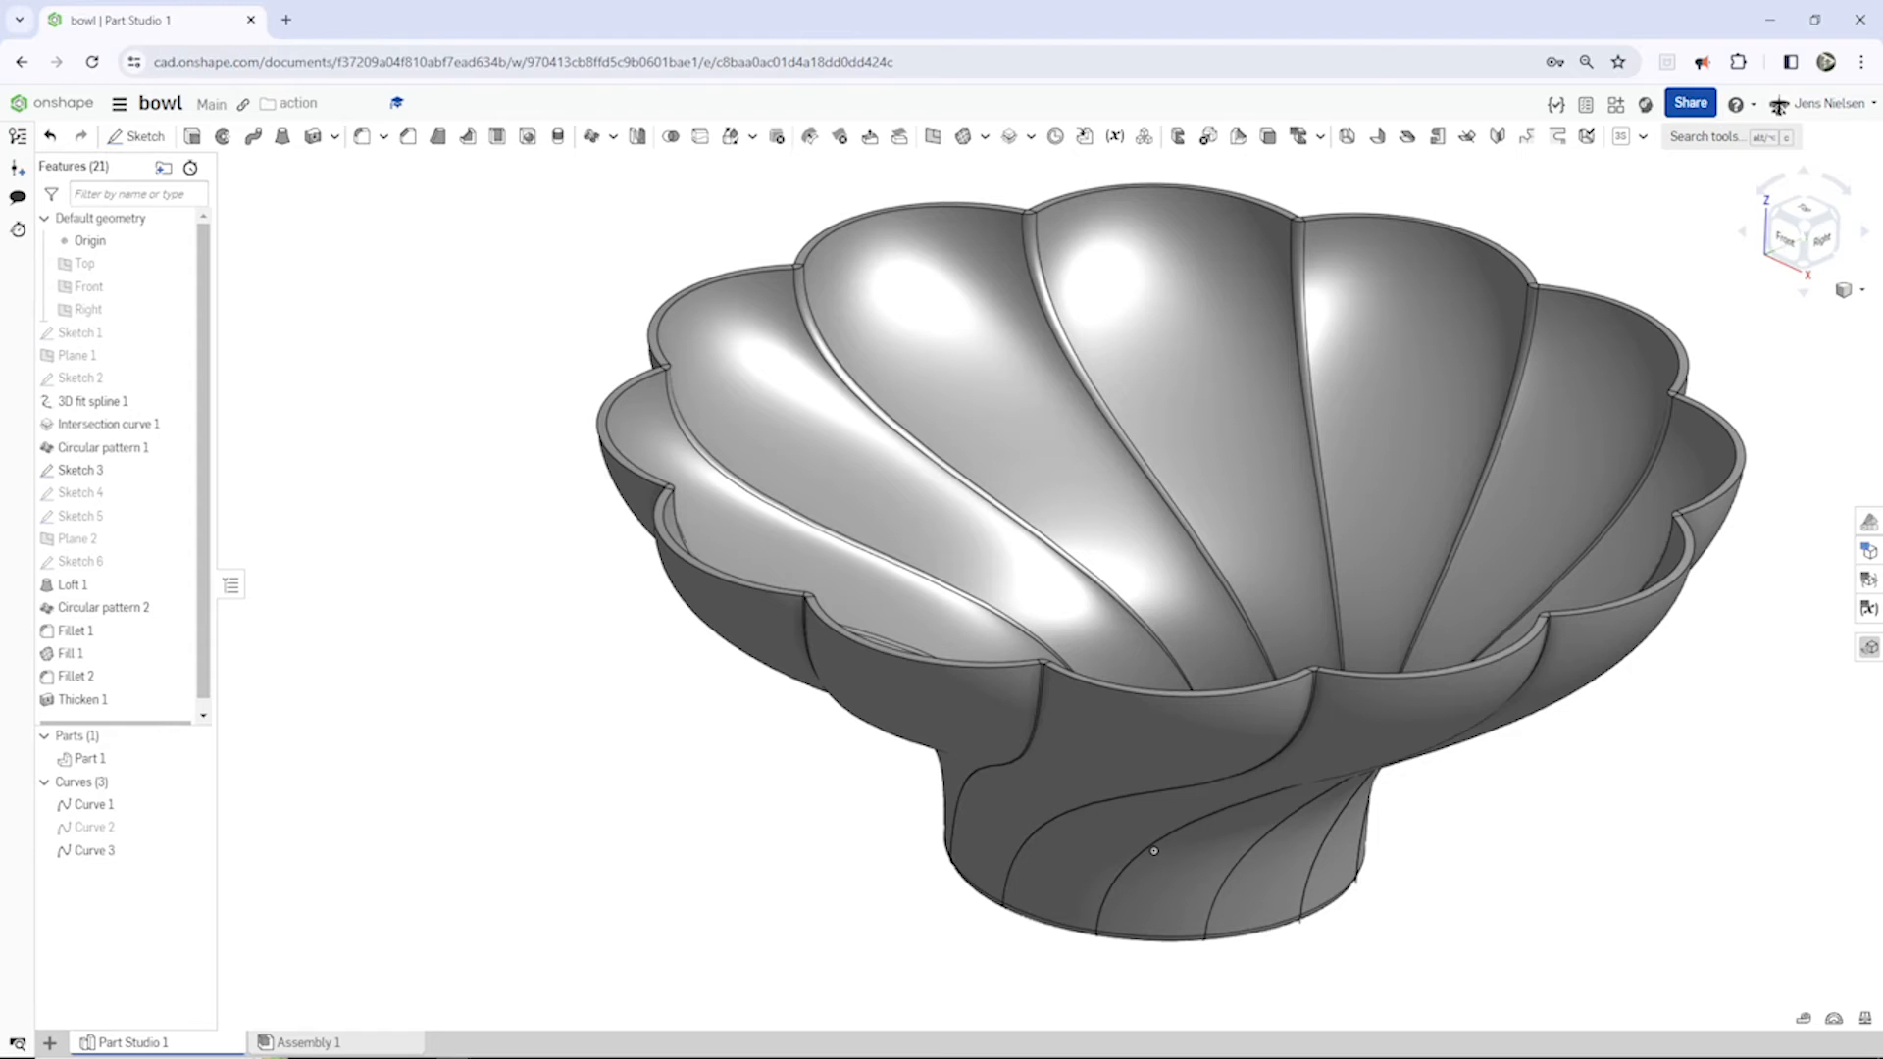
mouse_move(1663, 825)
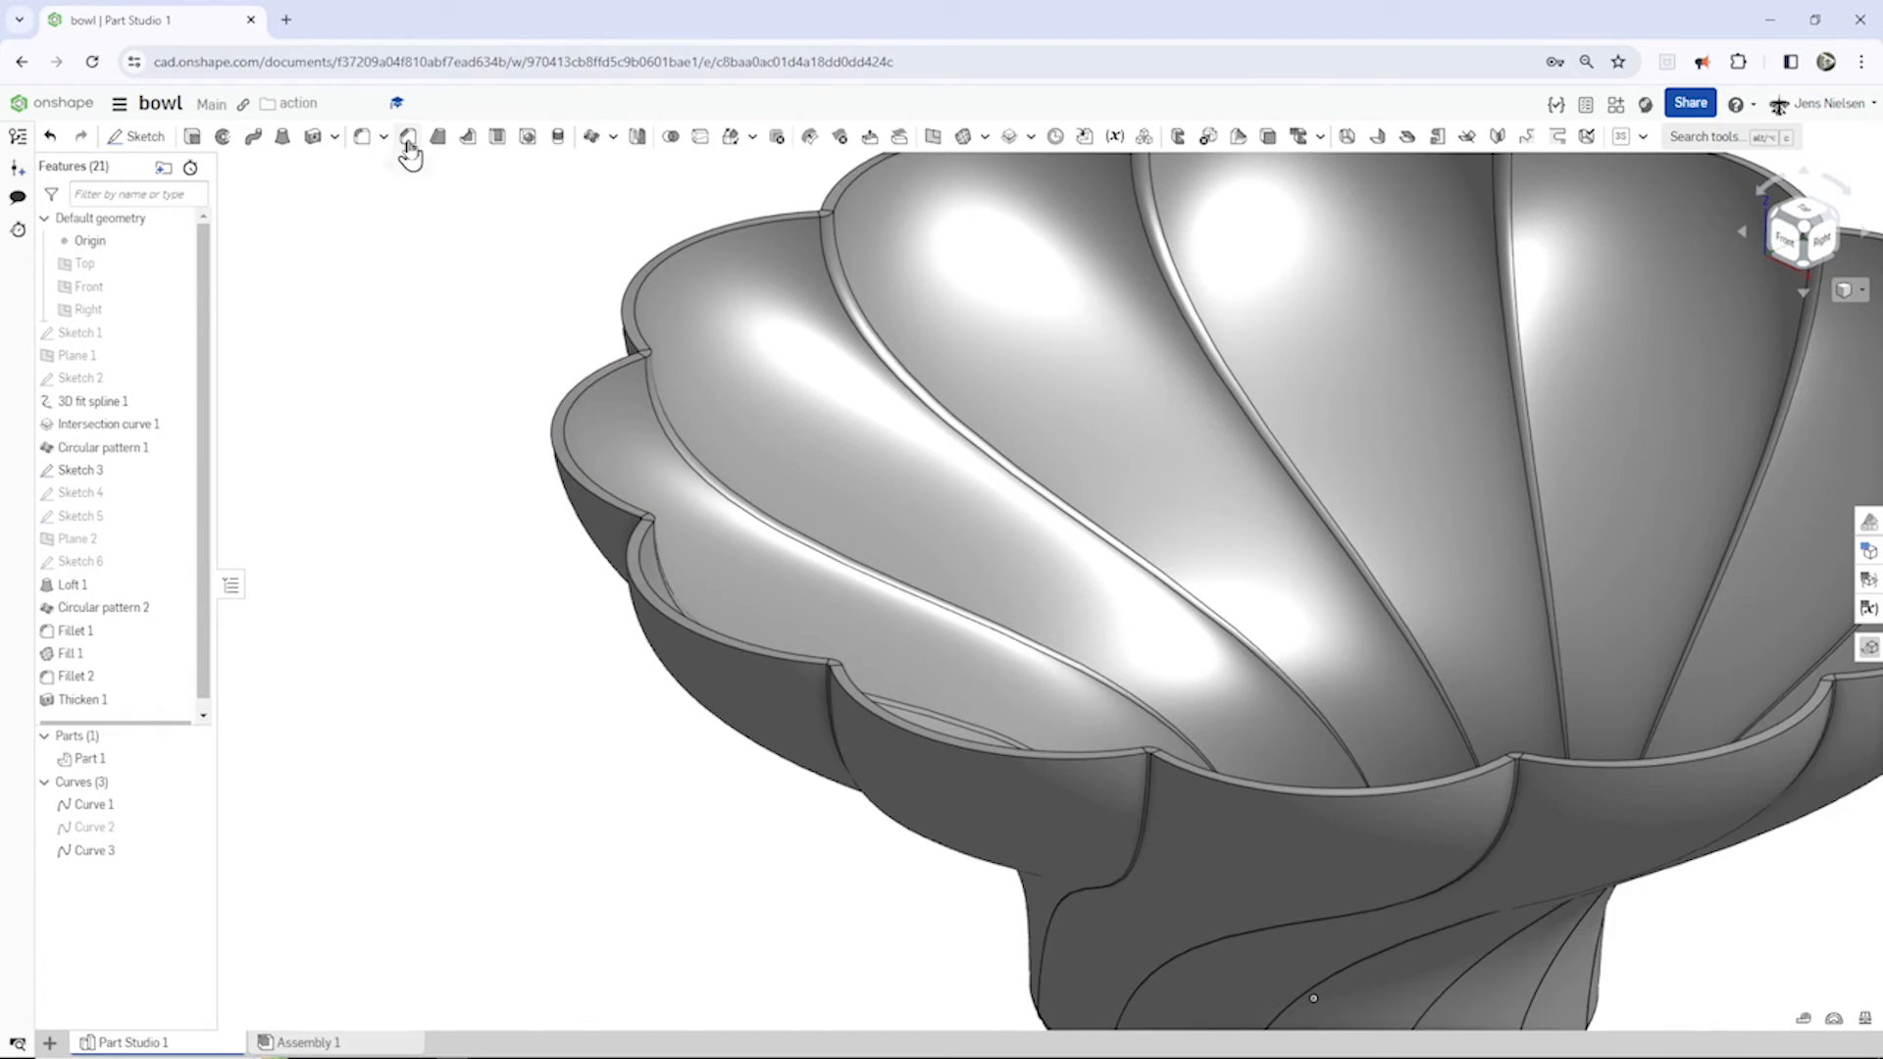
mouse_move(360, 136)
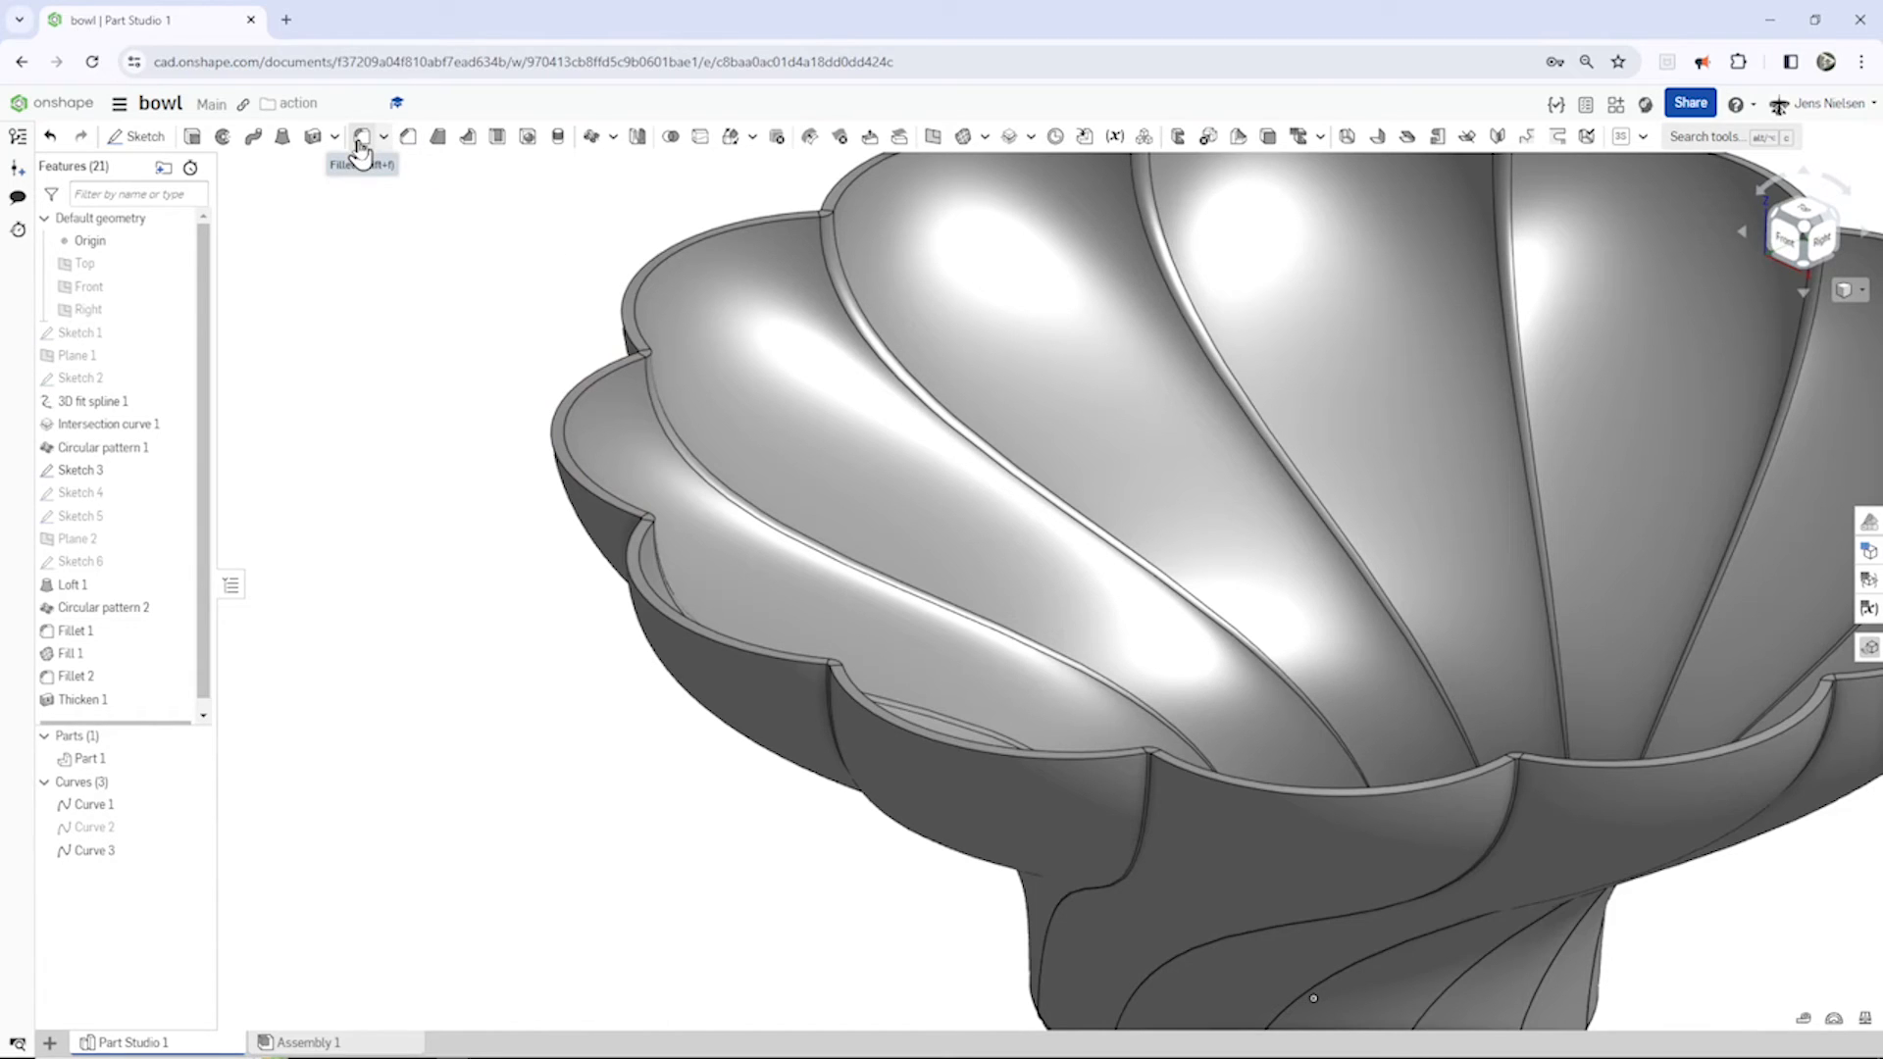
Step: Apply a full round fillet across the bowl's lip faces as Fillet 3
left_click(360, 135)
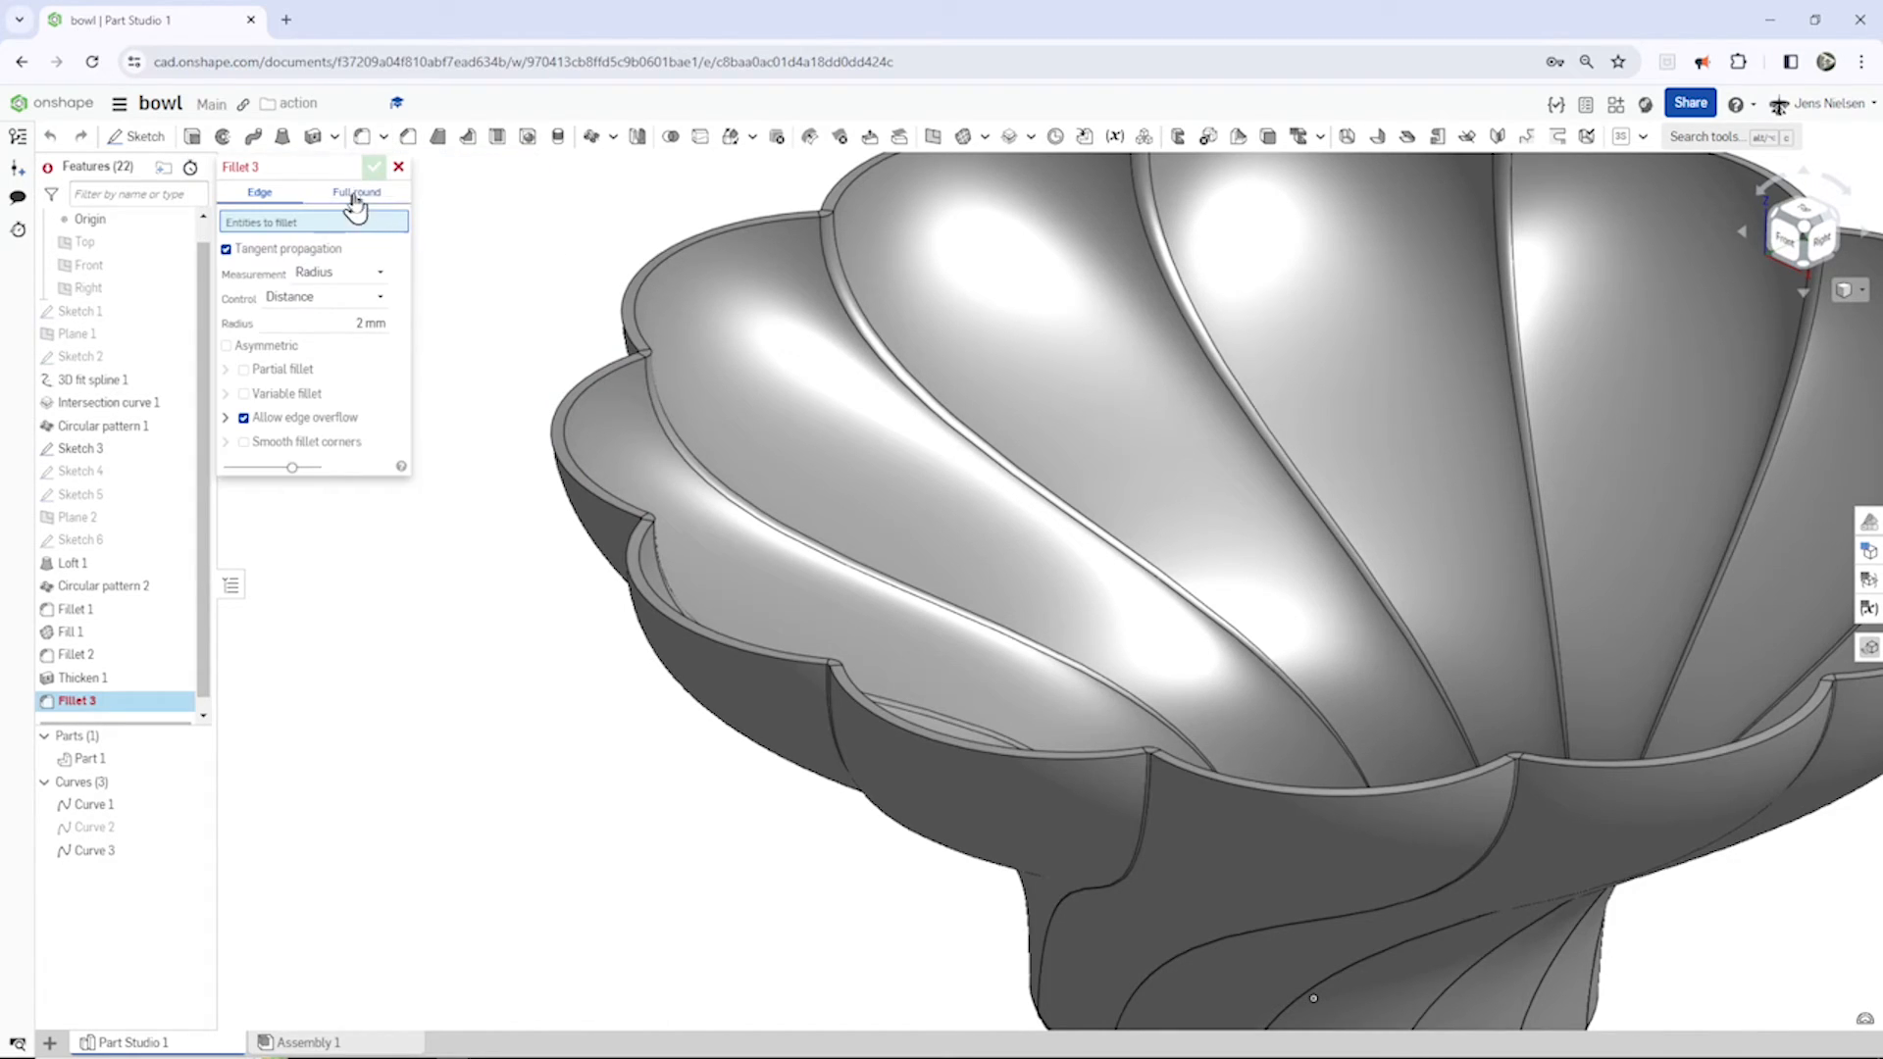
left_click(355, 193)
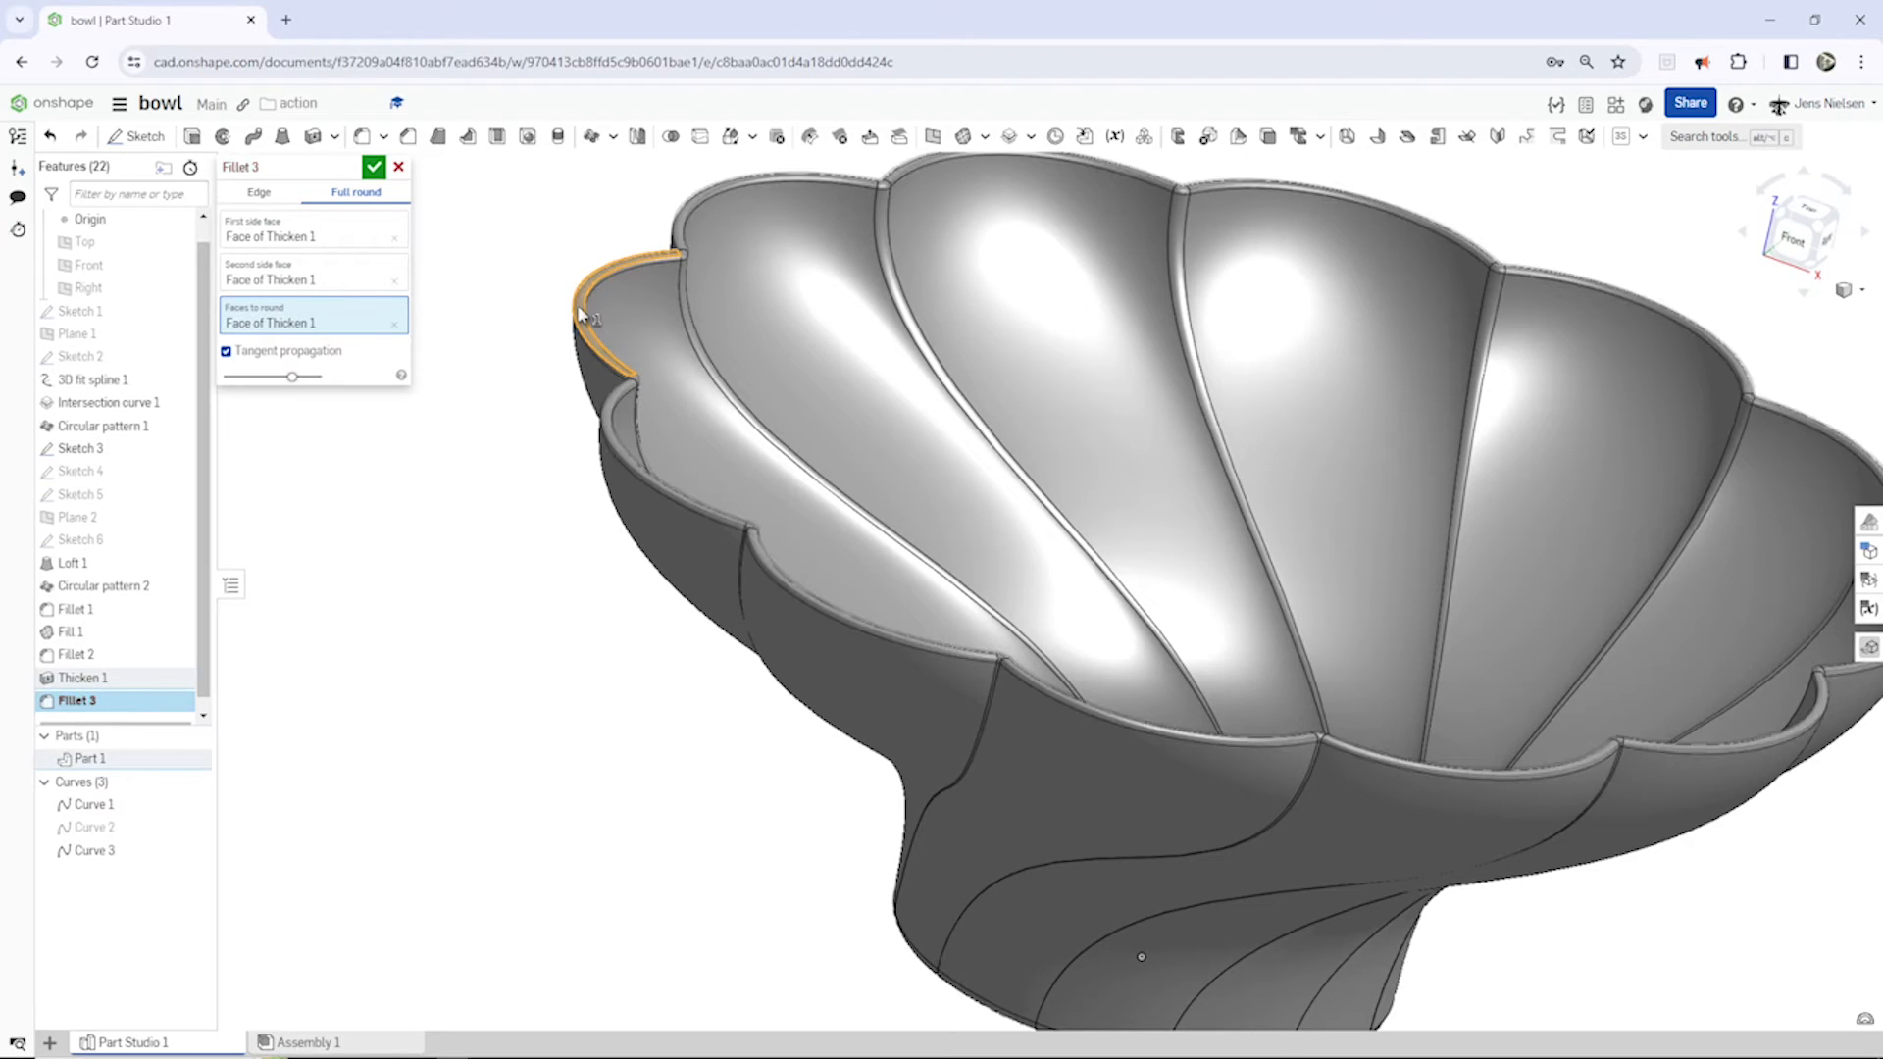
left_click(374, 166)
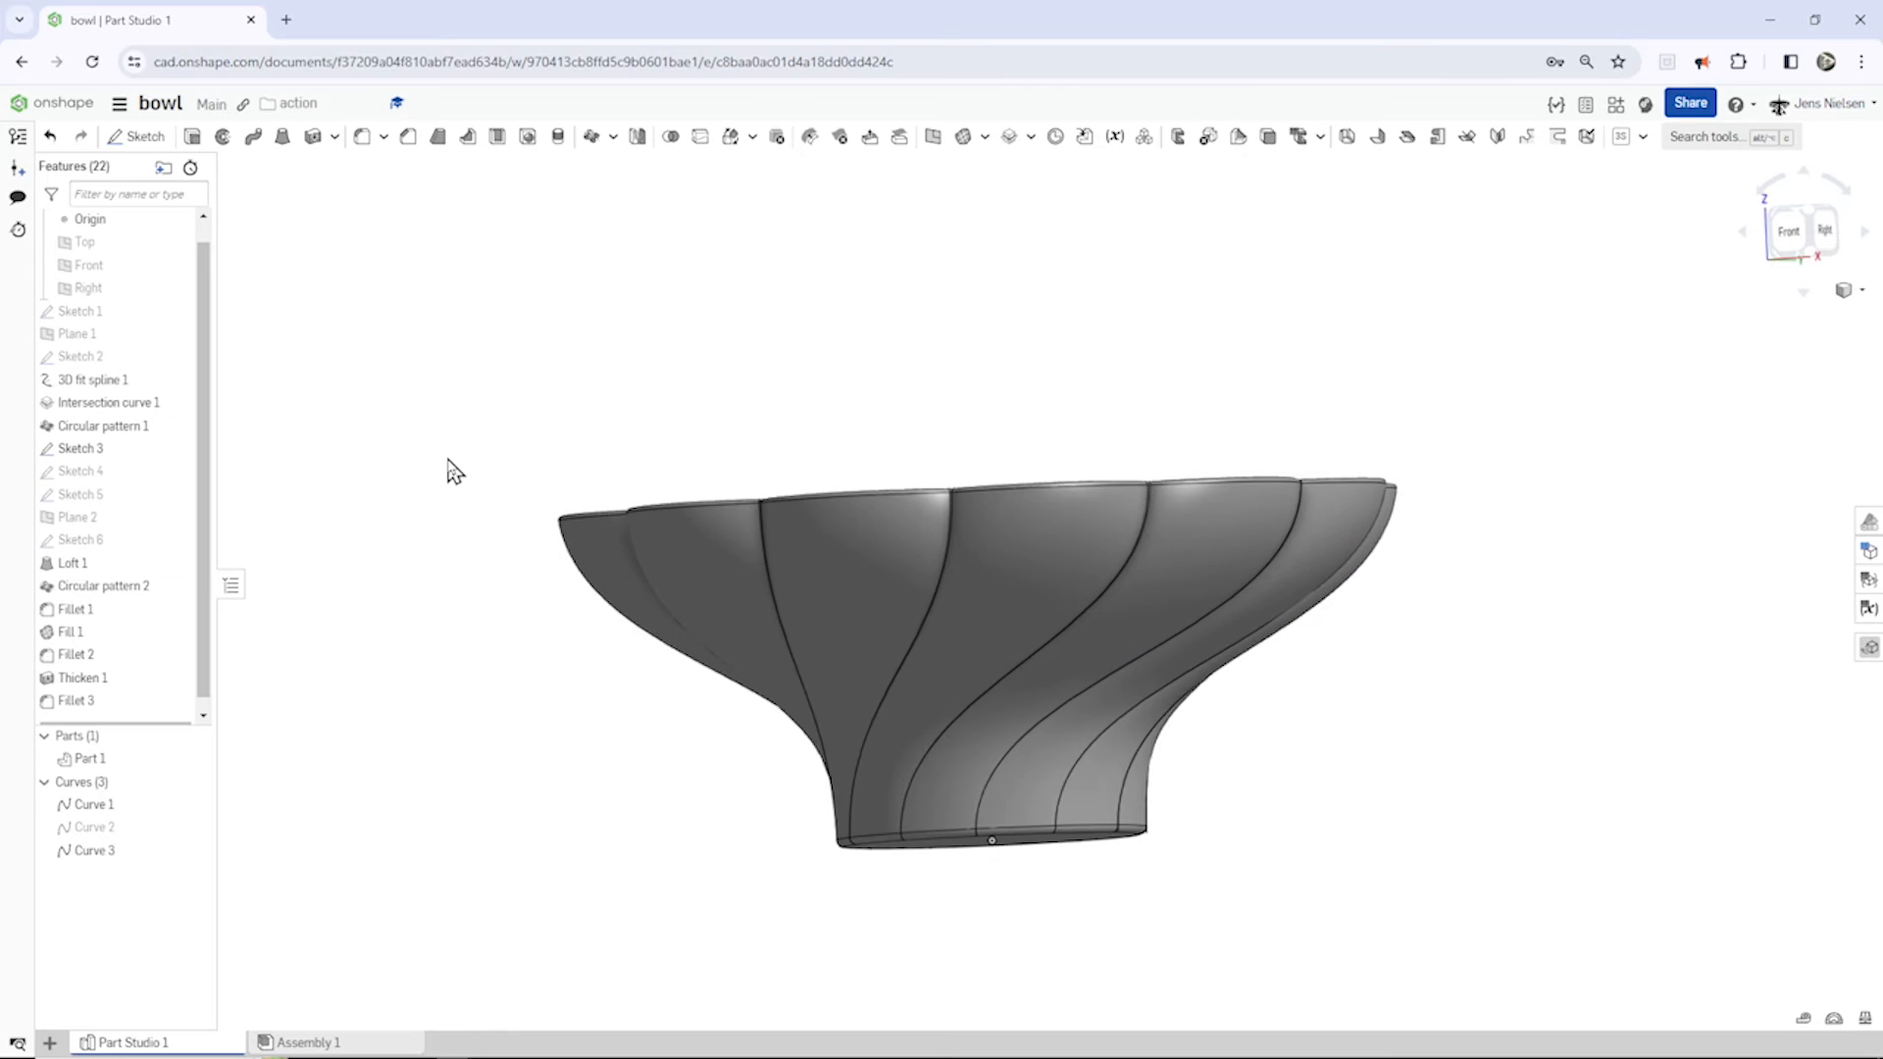
Step: Give Part 1 a green body appearance
right_click(89, 758)
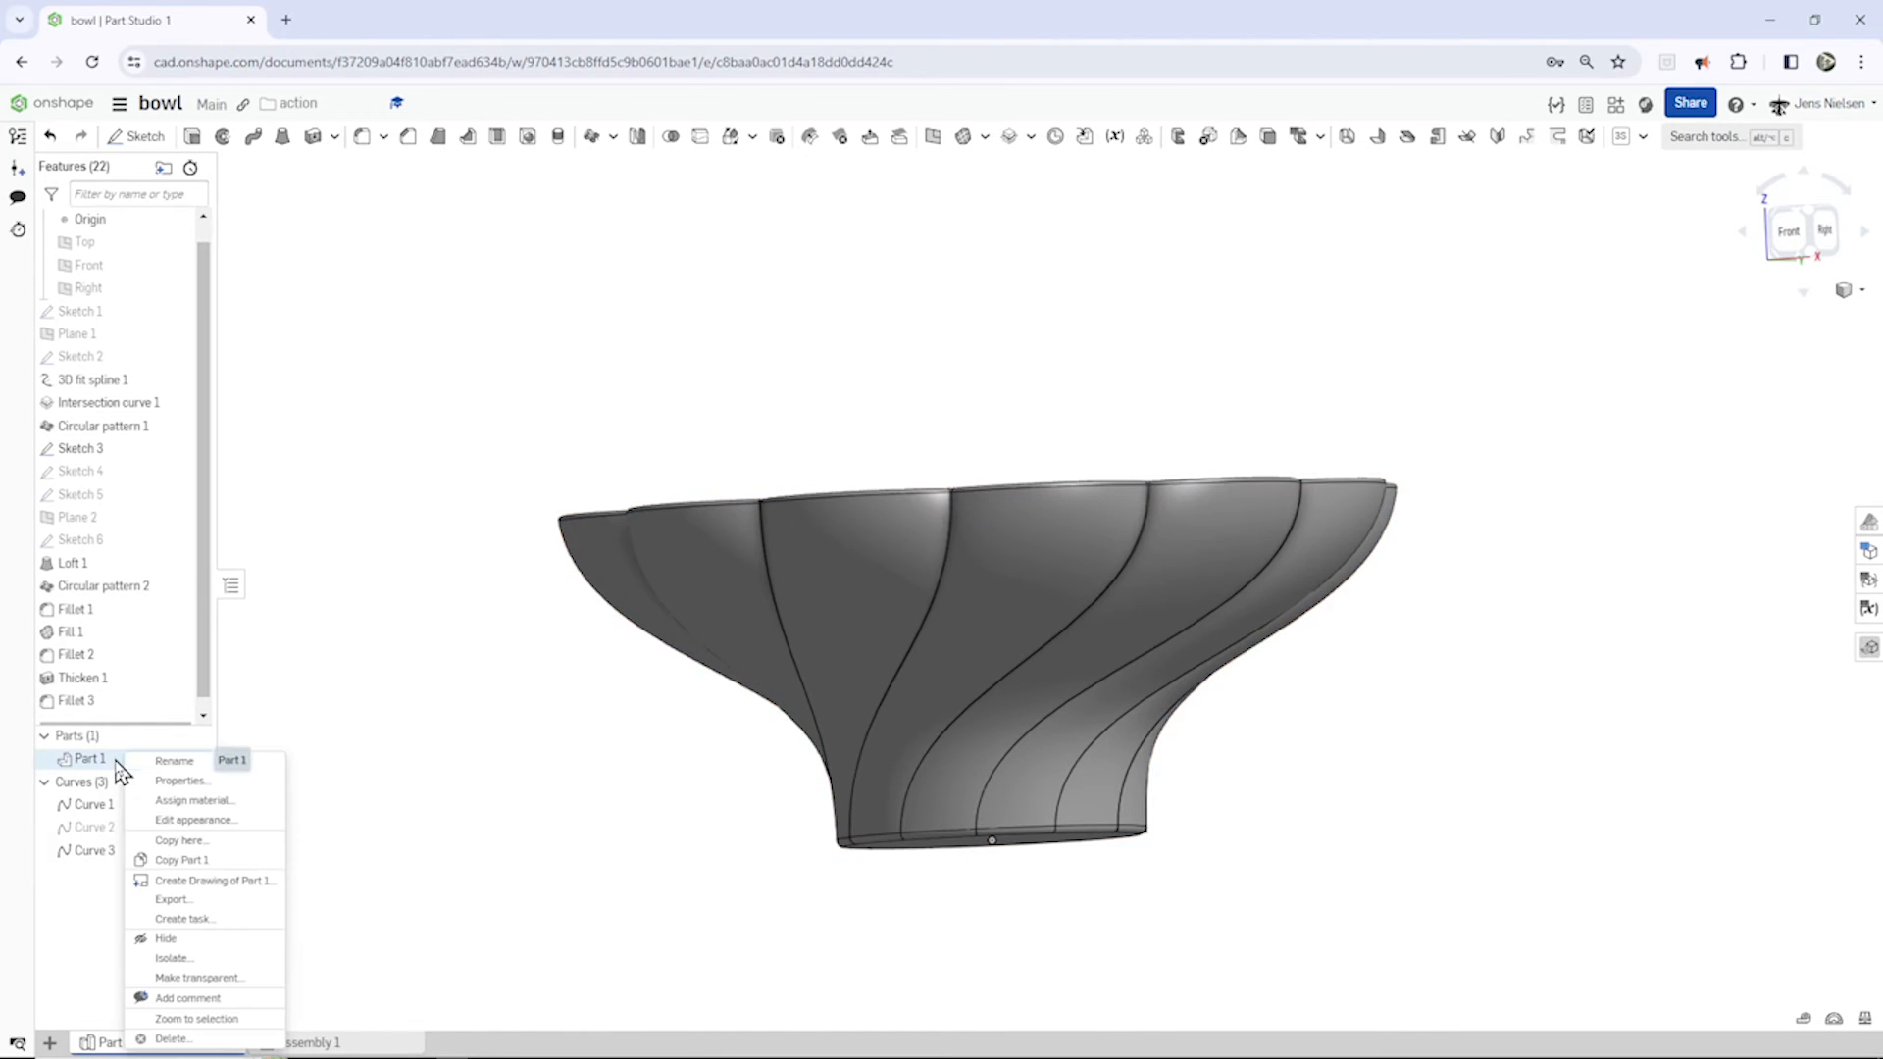
left_click(195, 819)
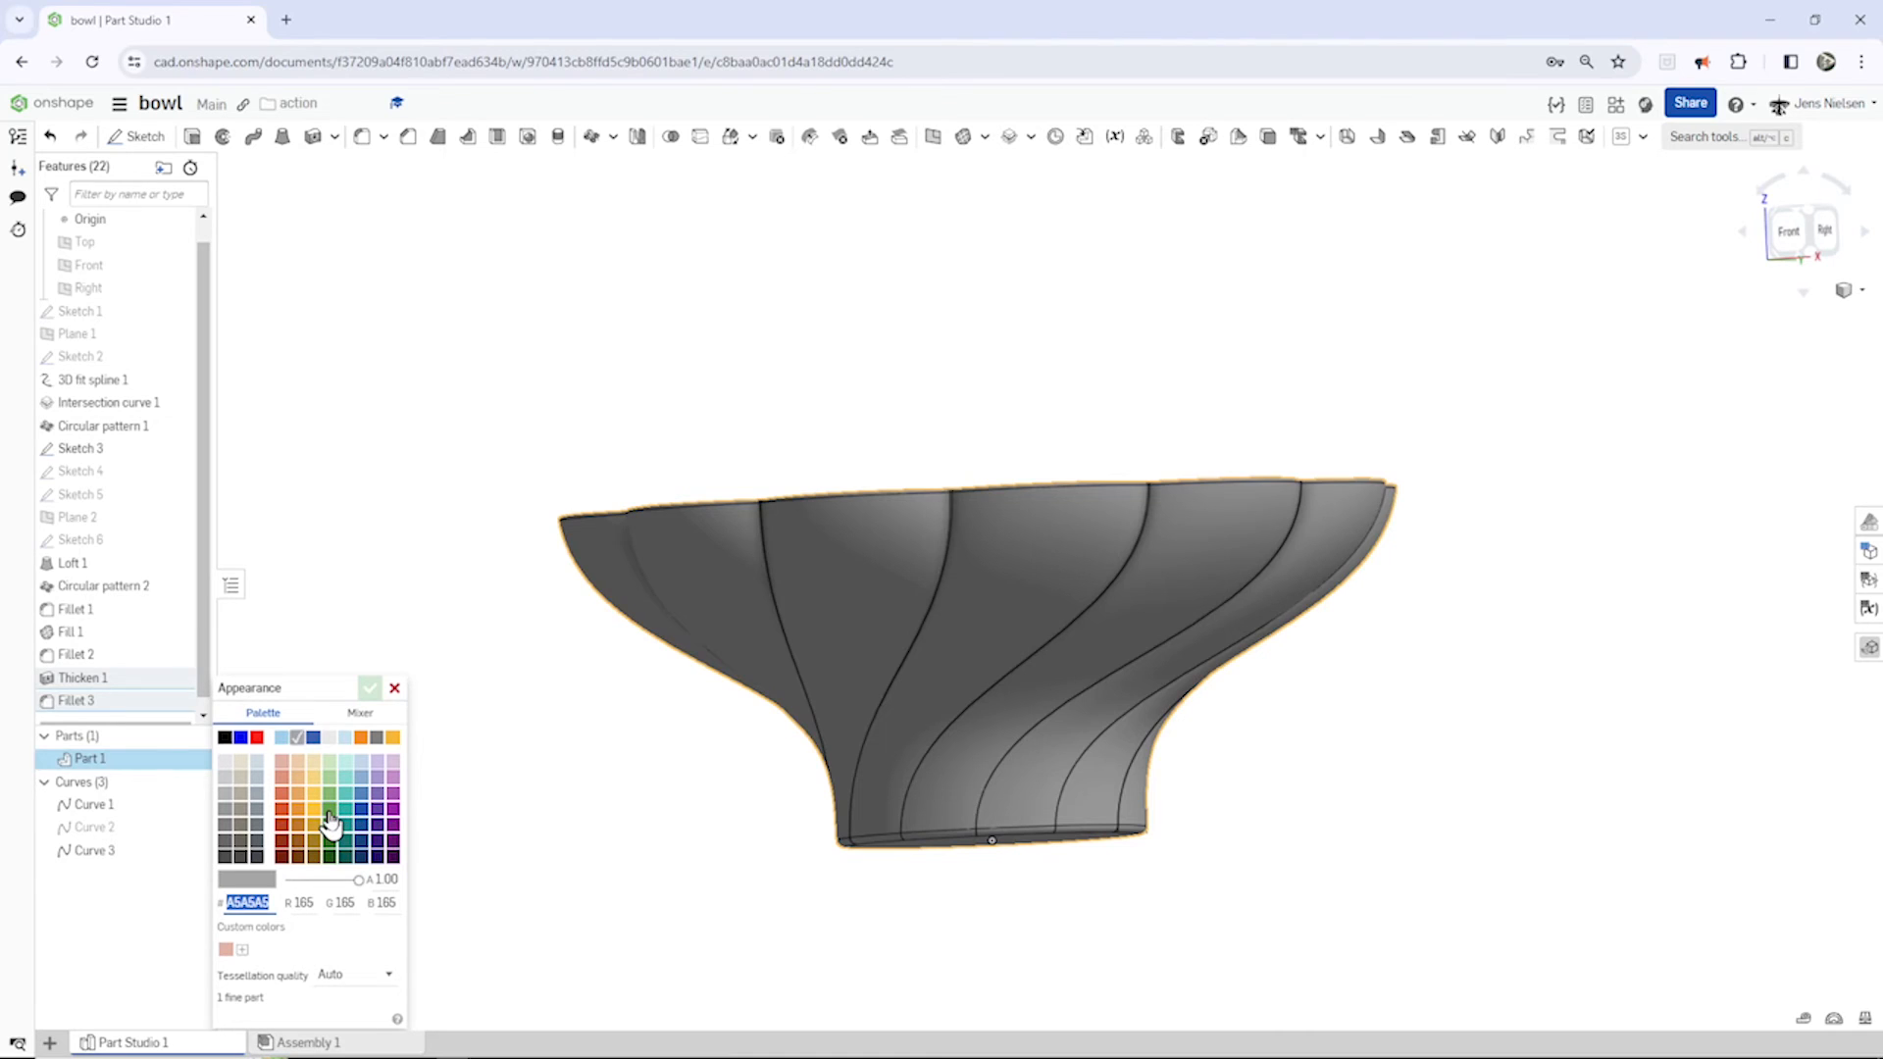
left_click(340, 807)
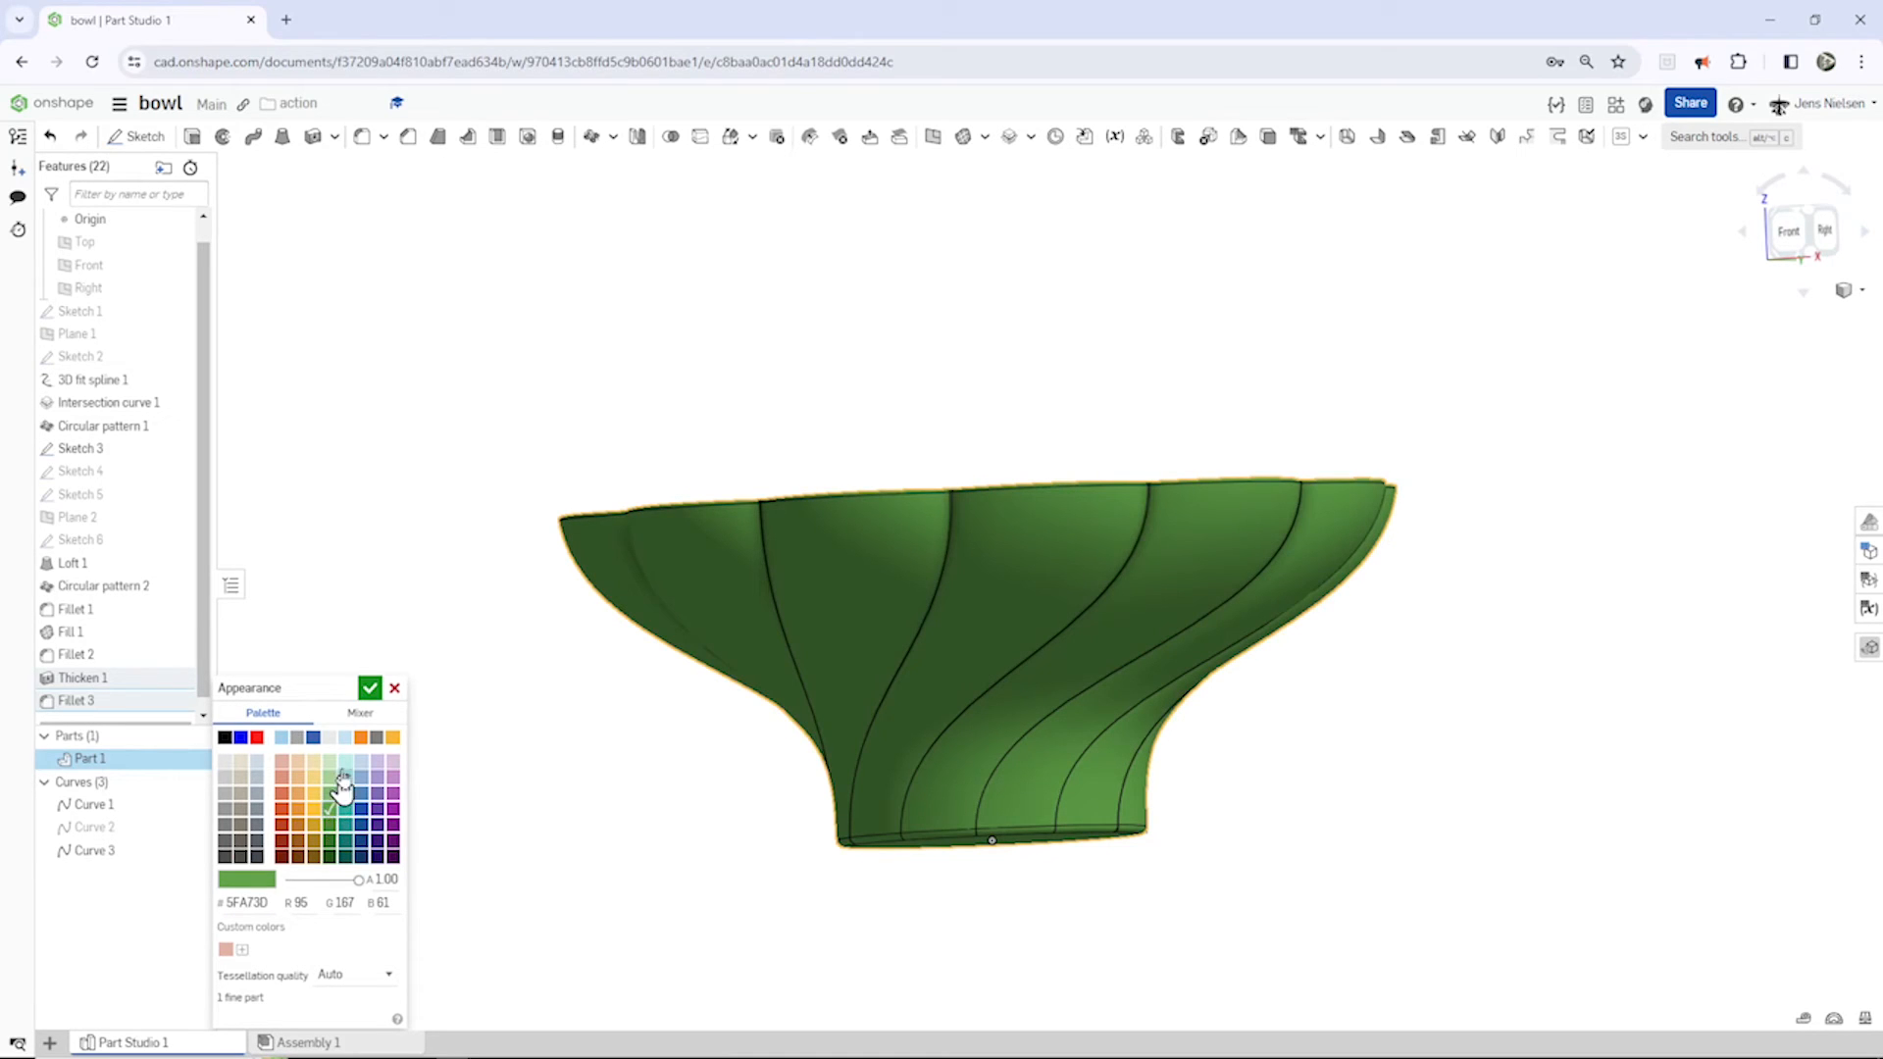
left_click(370, 688)
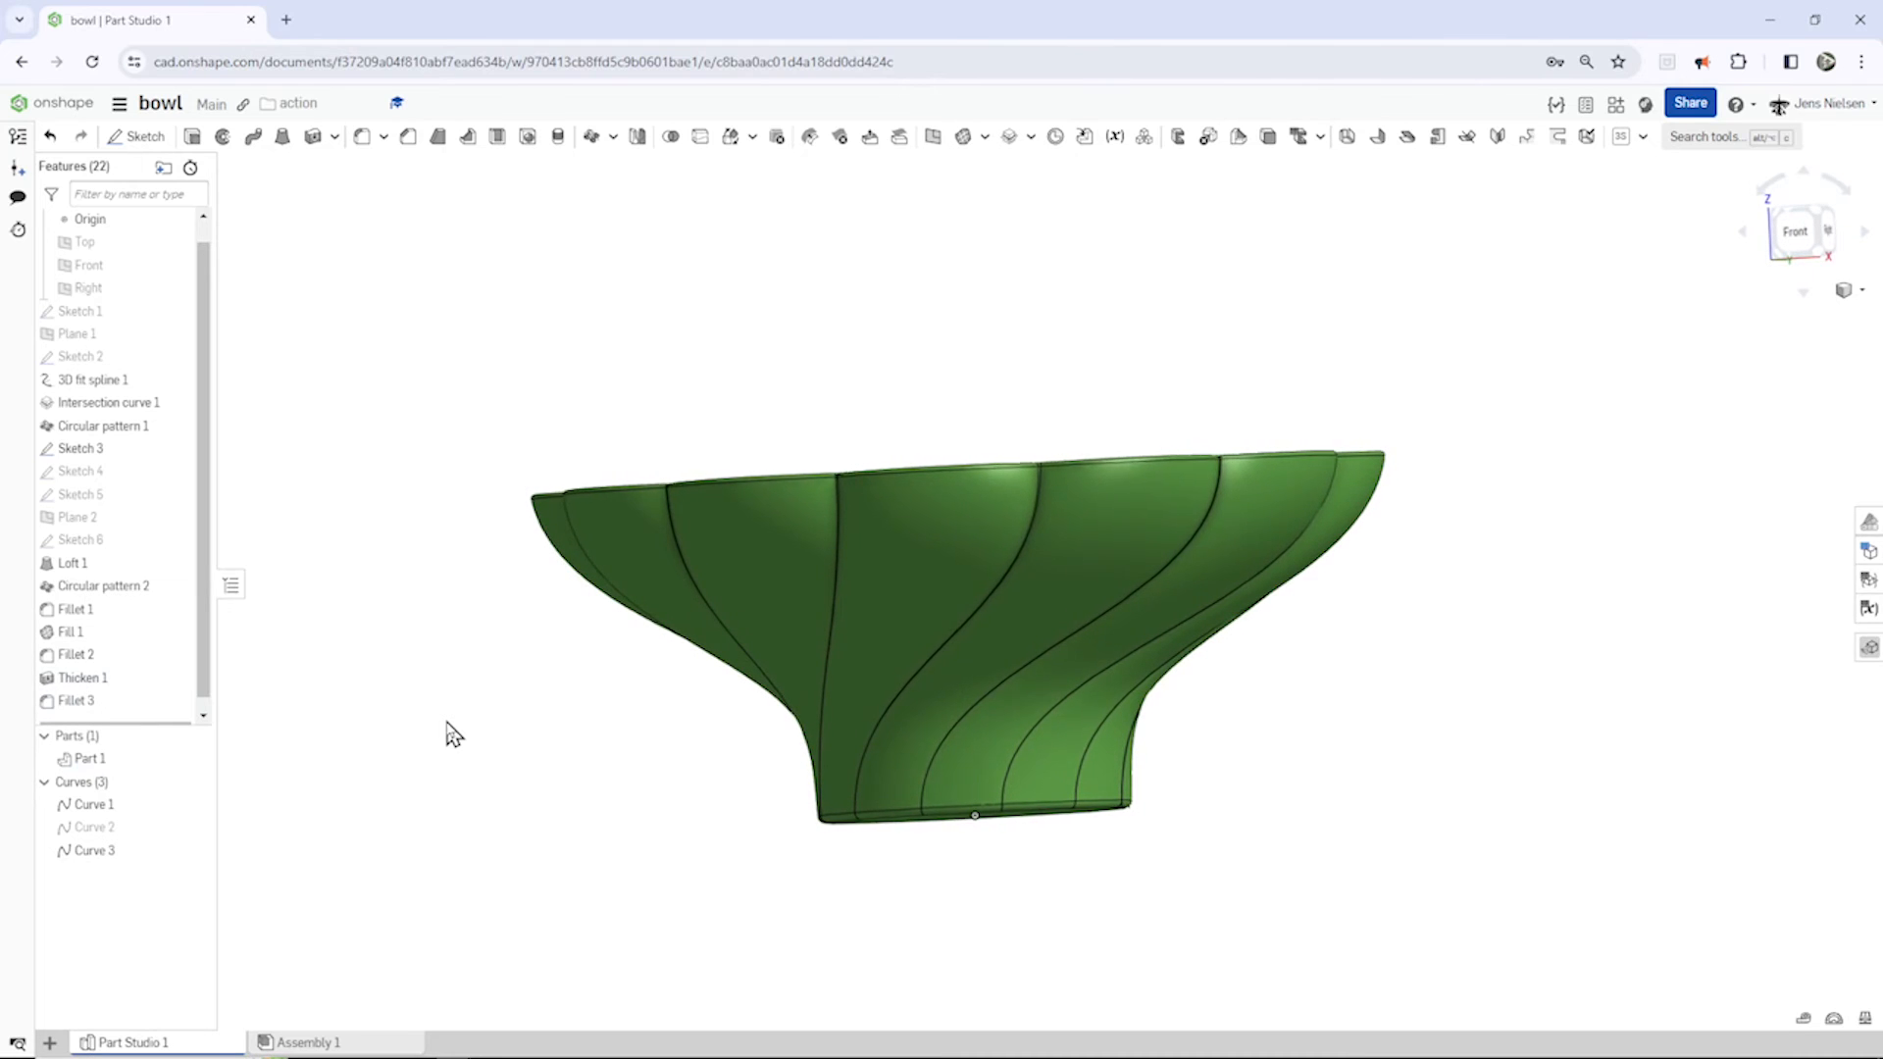
Step: Colour the Fillet 3 lip faces orange and show the model shaded without edges
left_click(76, 700)
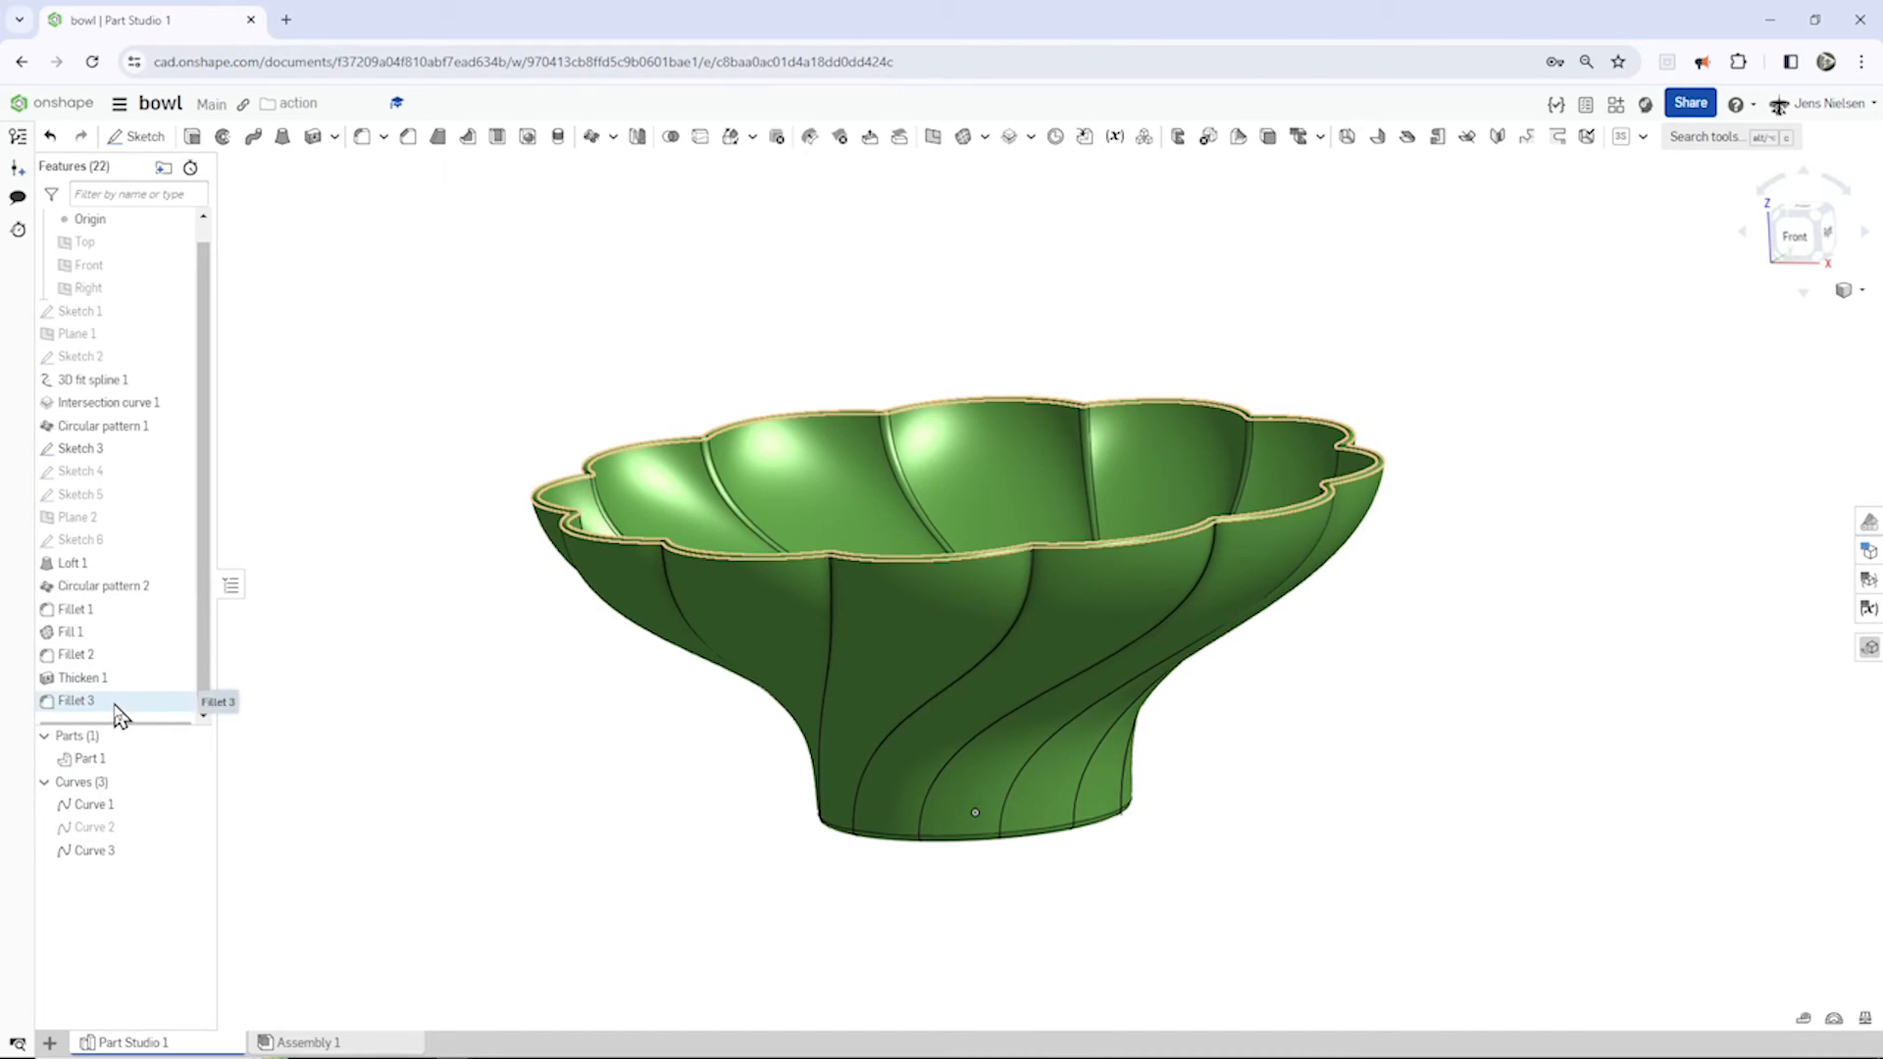
right_click(76, 700)
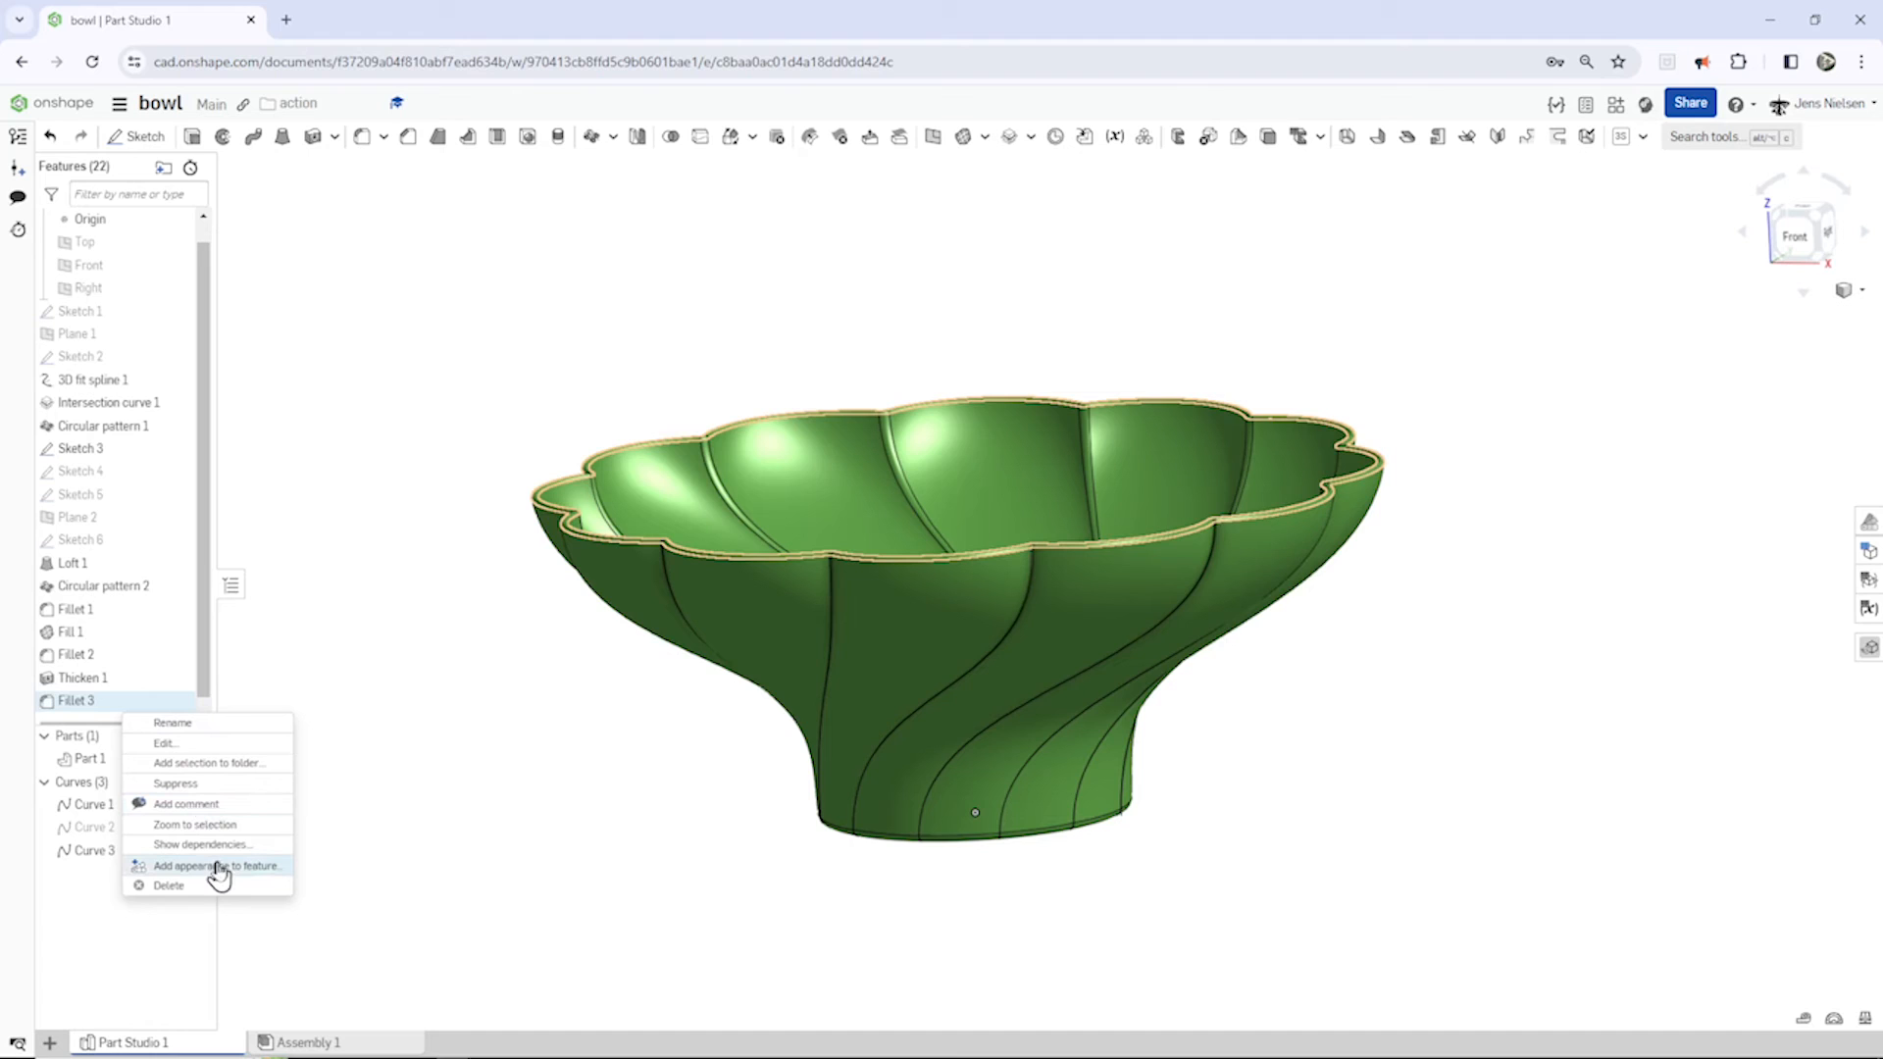
left_click(216, 866)
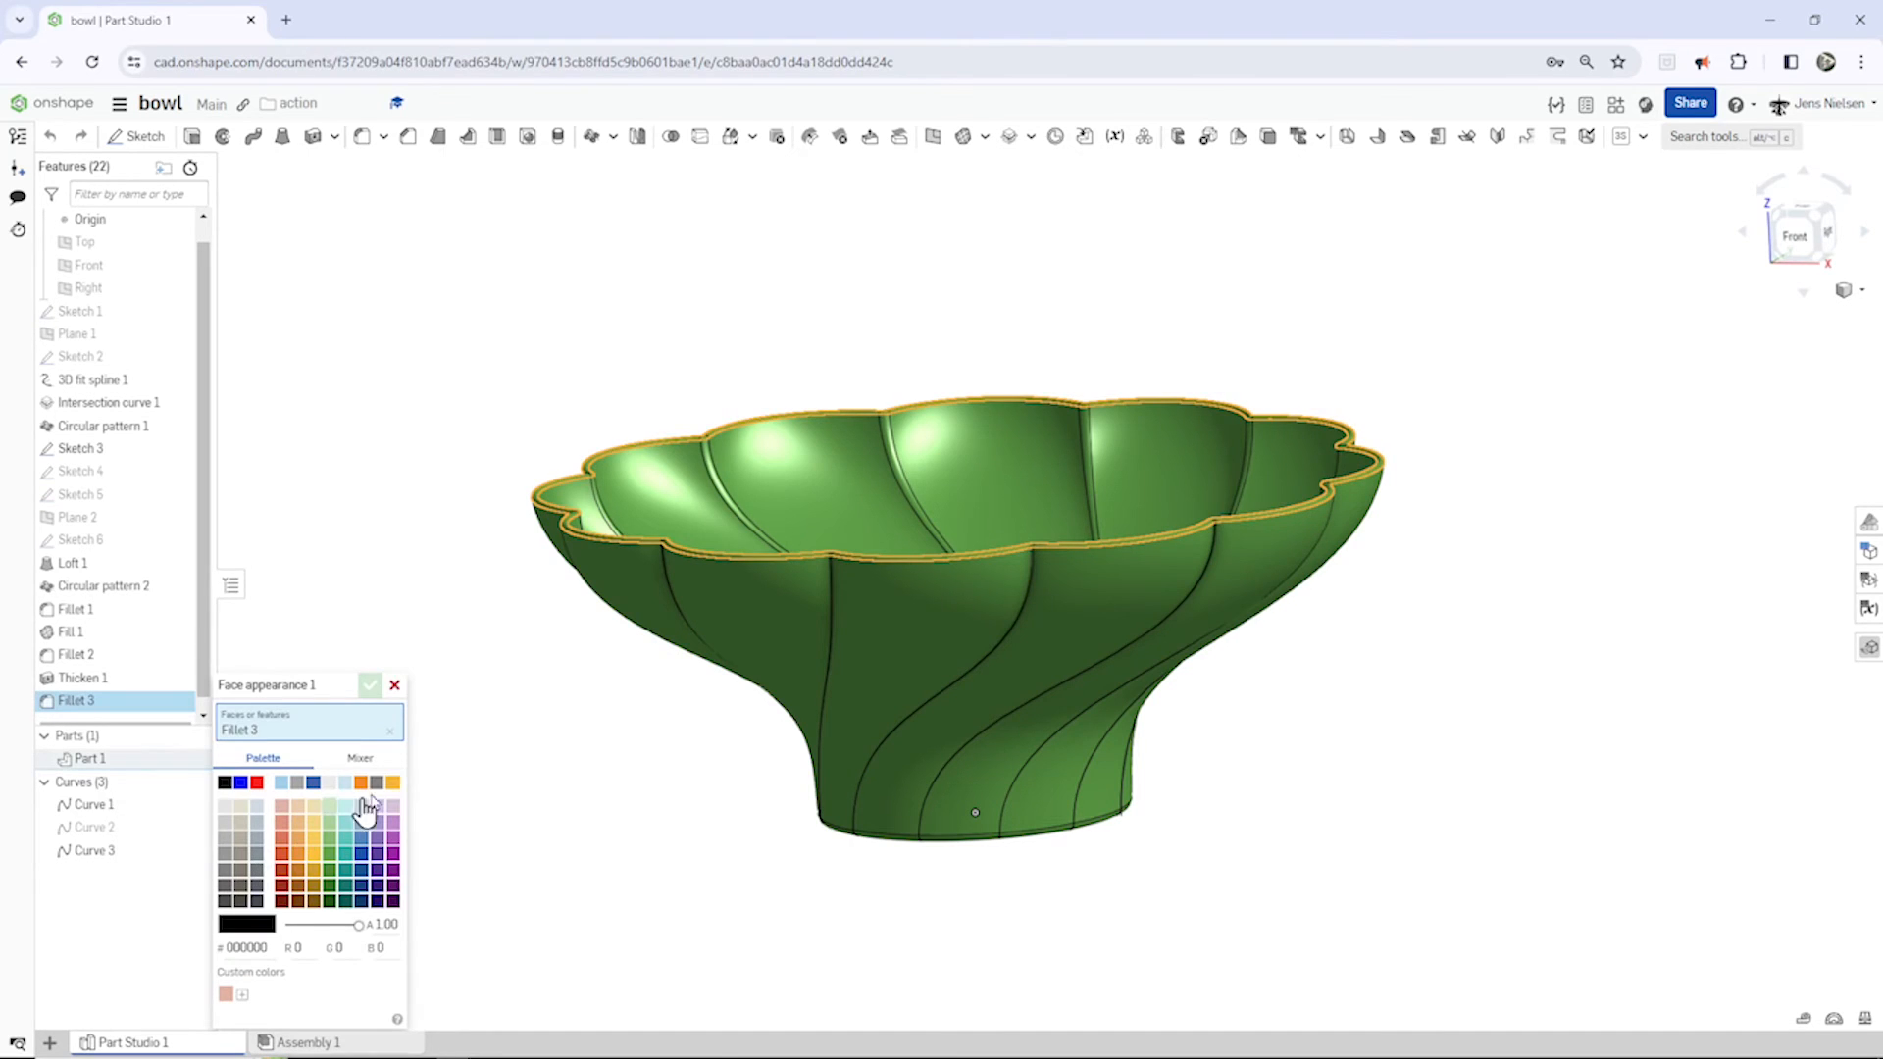
left_click(332, 836)
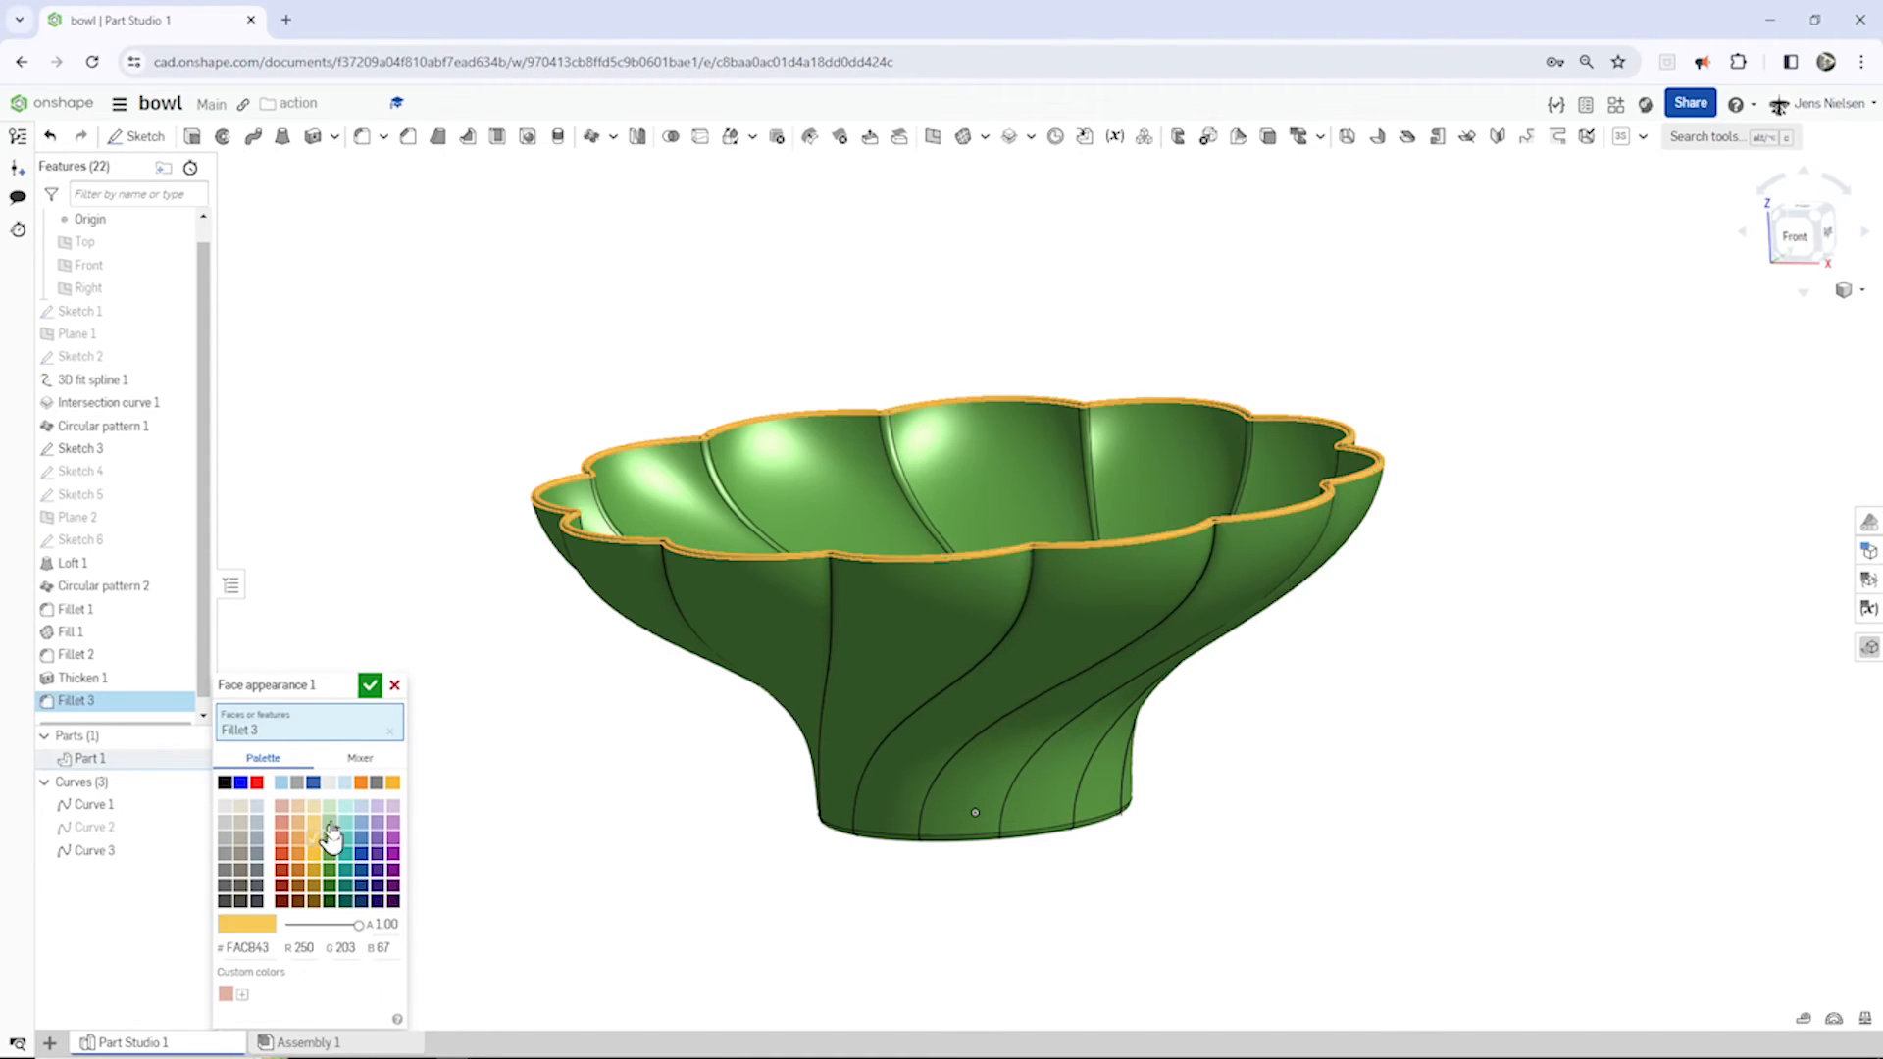
left_click(370, 685)
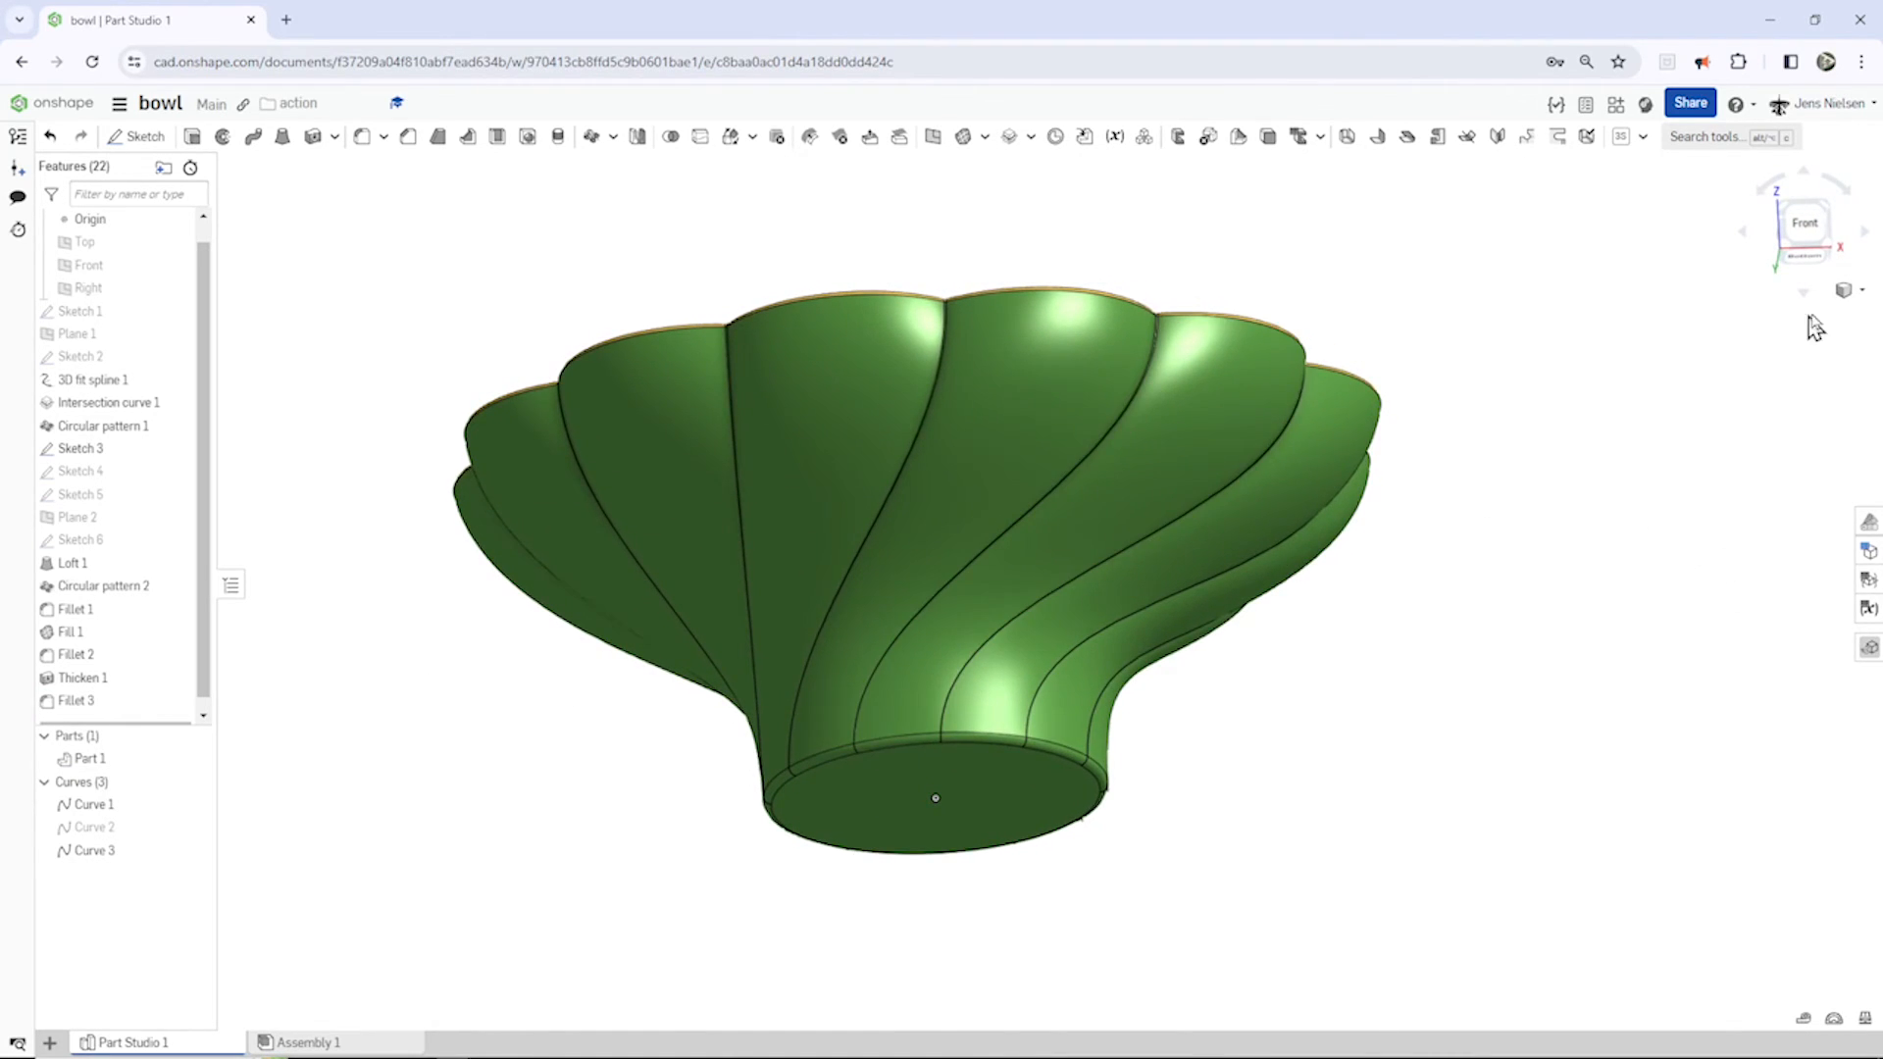
left_click(1860, 290)
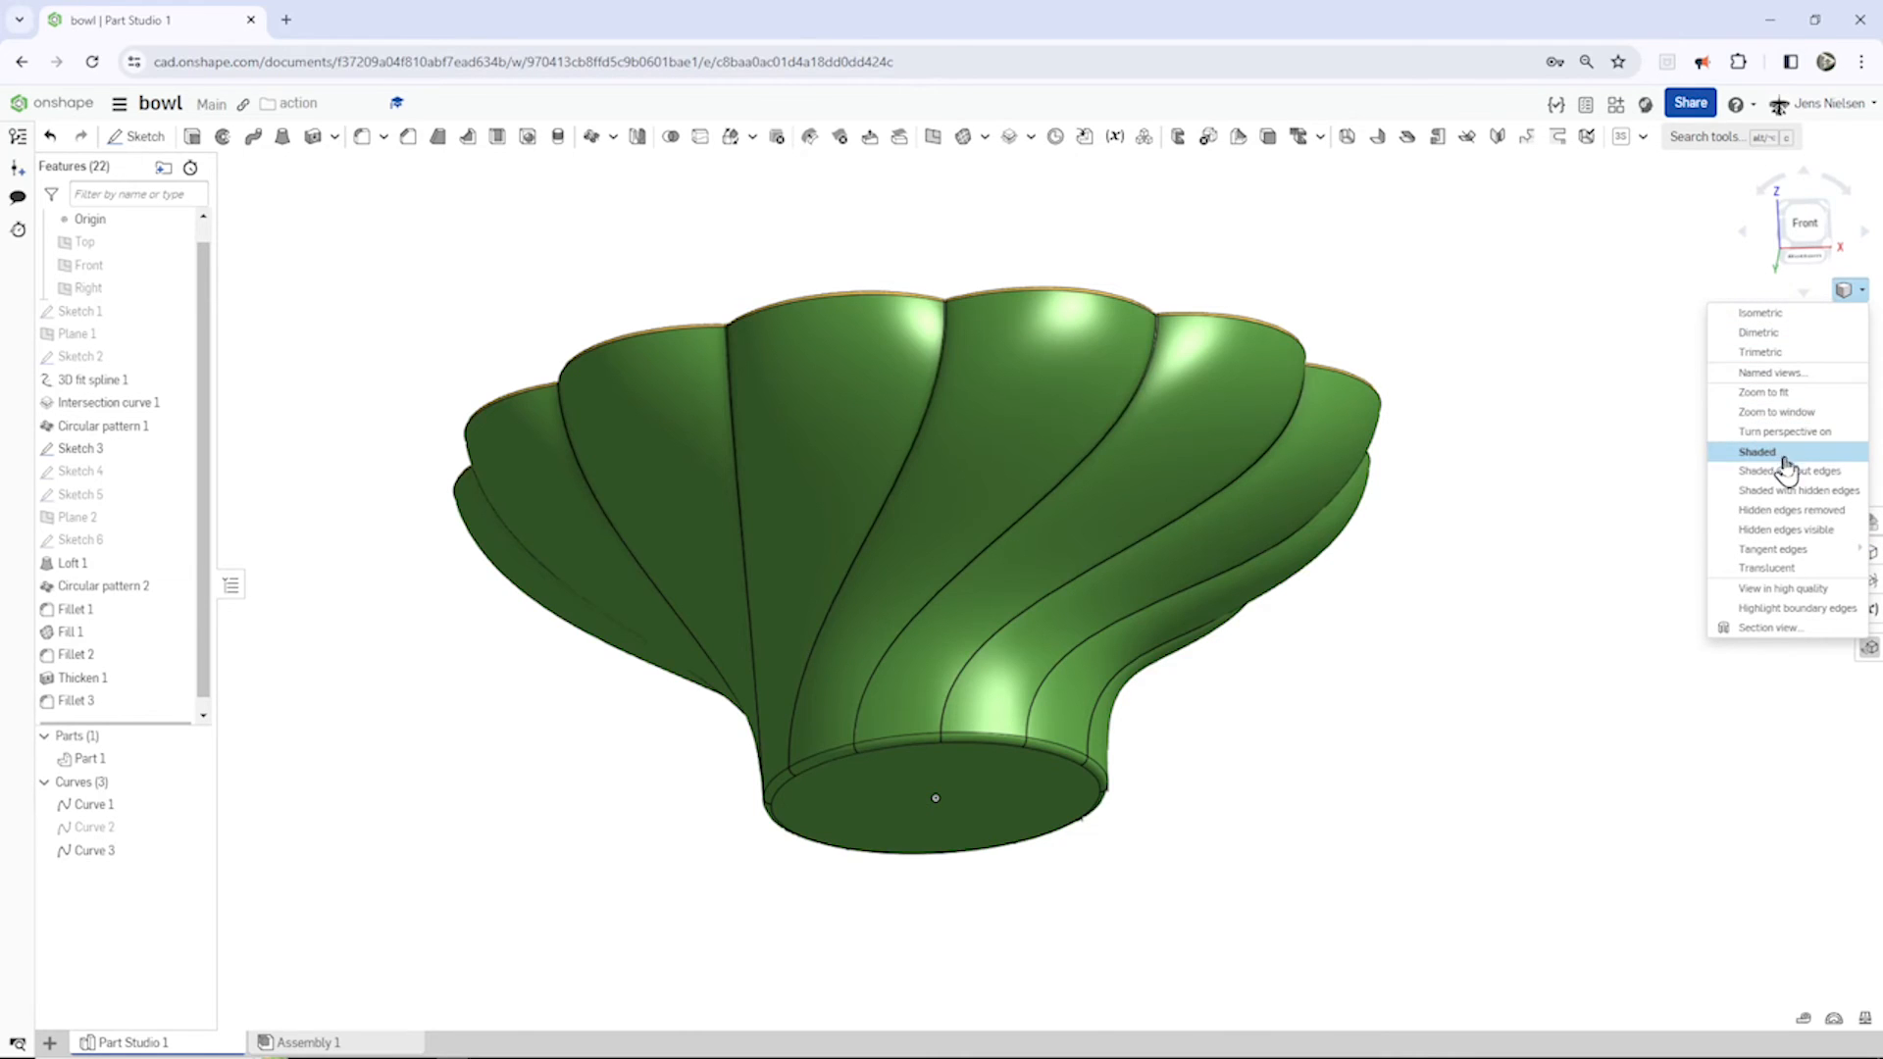
left_click(1791, 470)
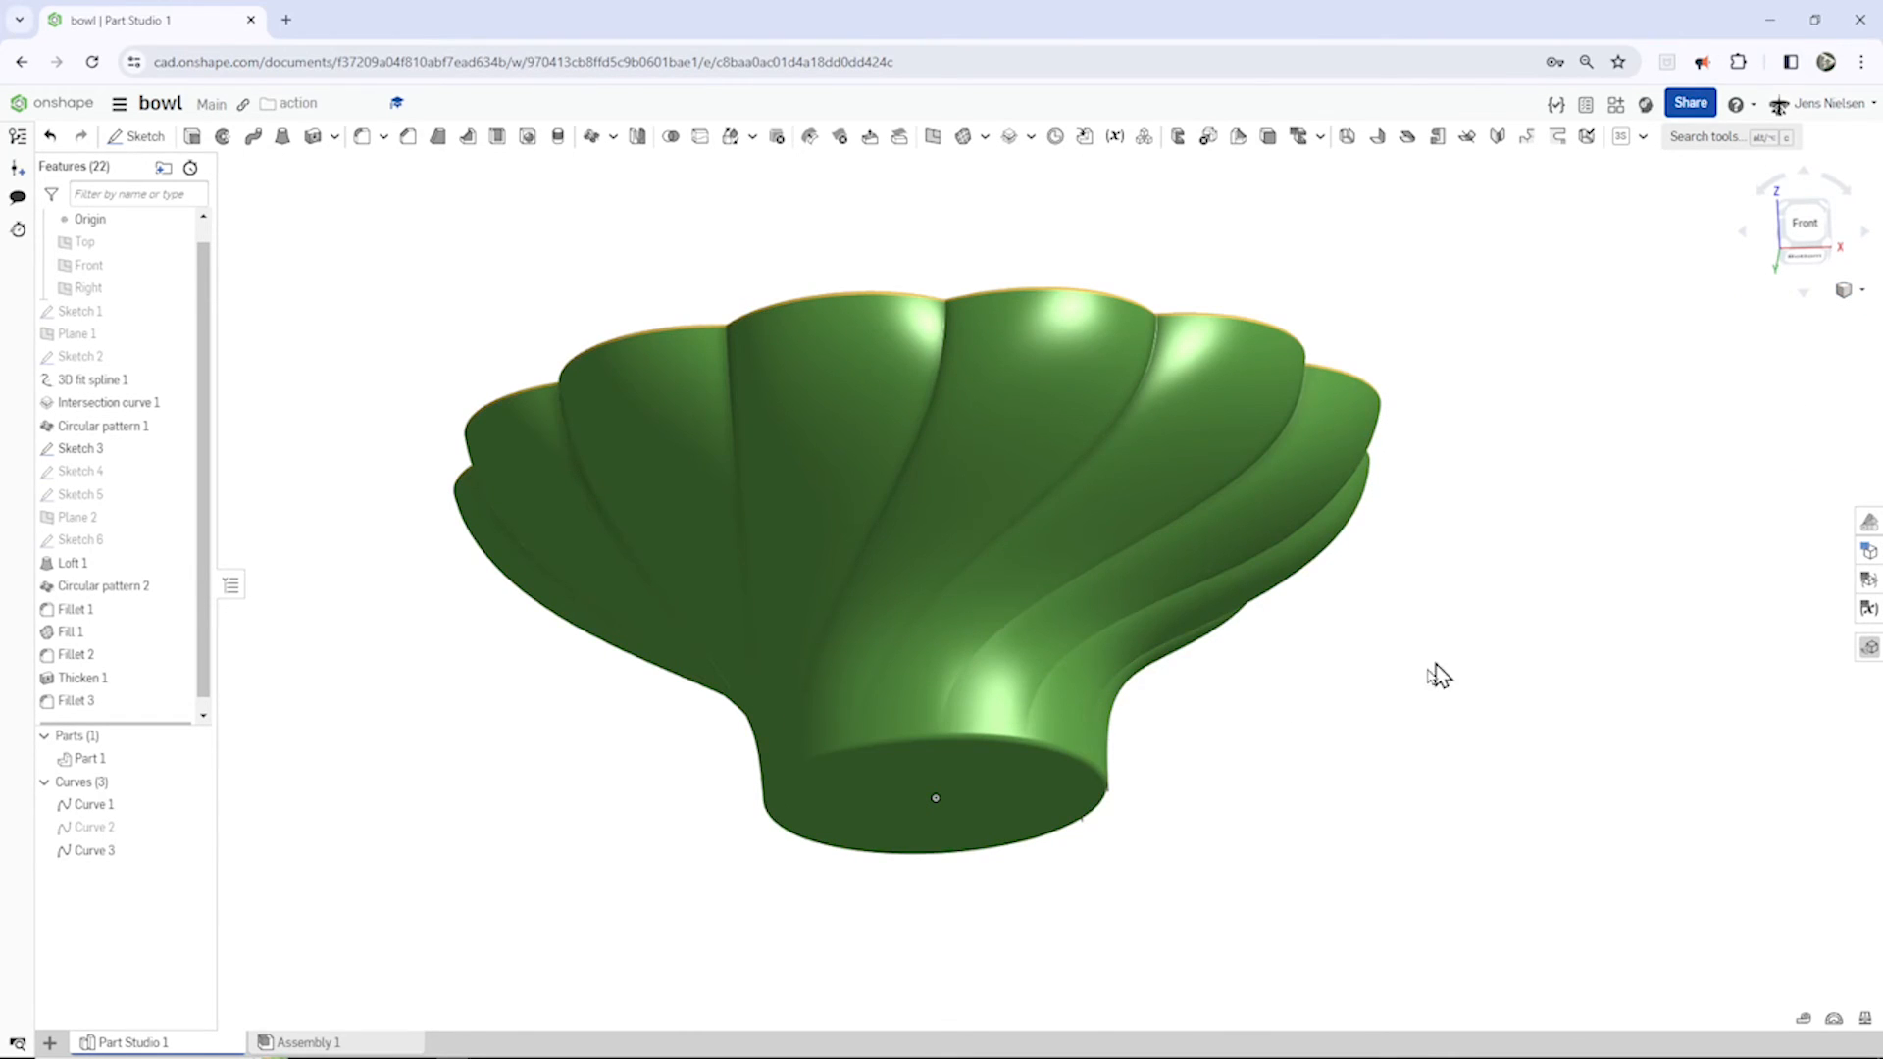
mouse_move(919, 551)
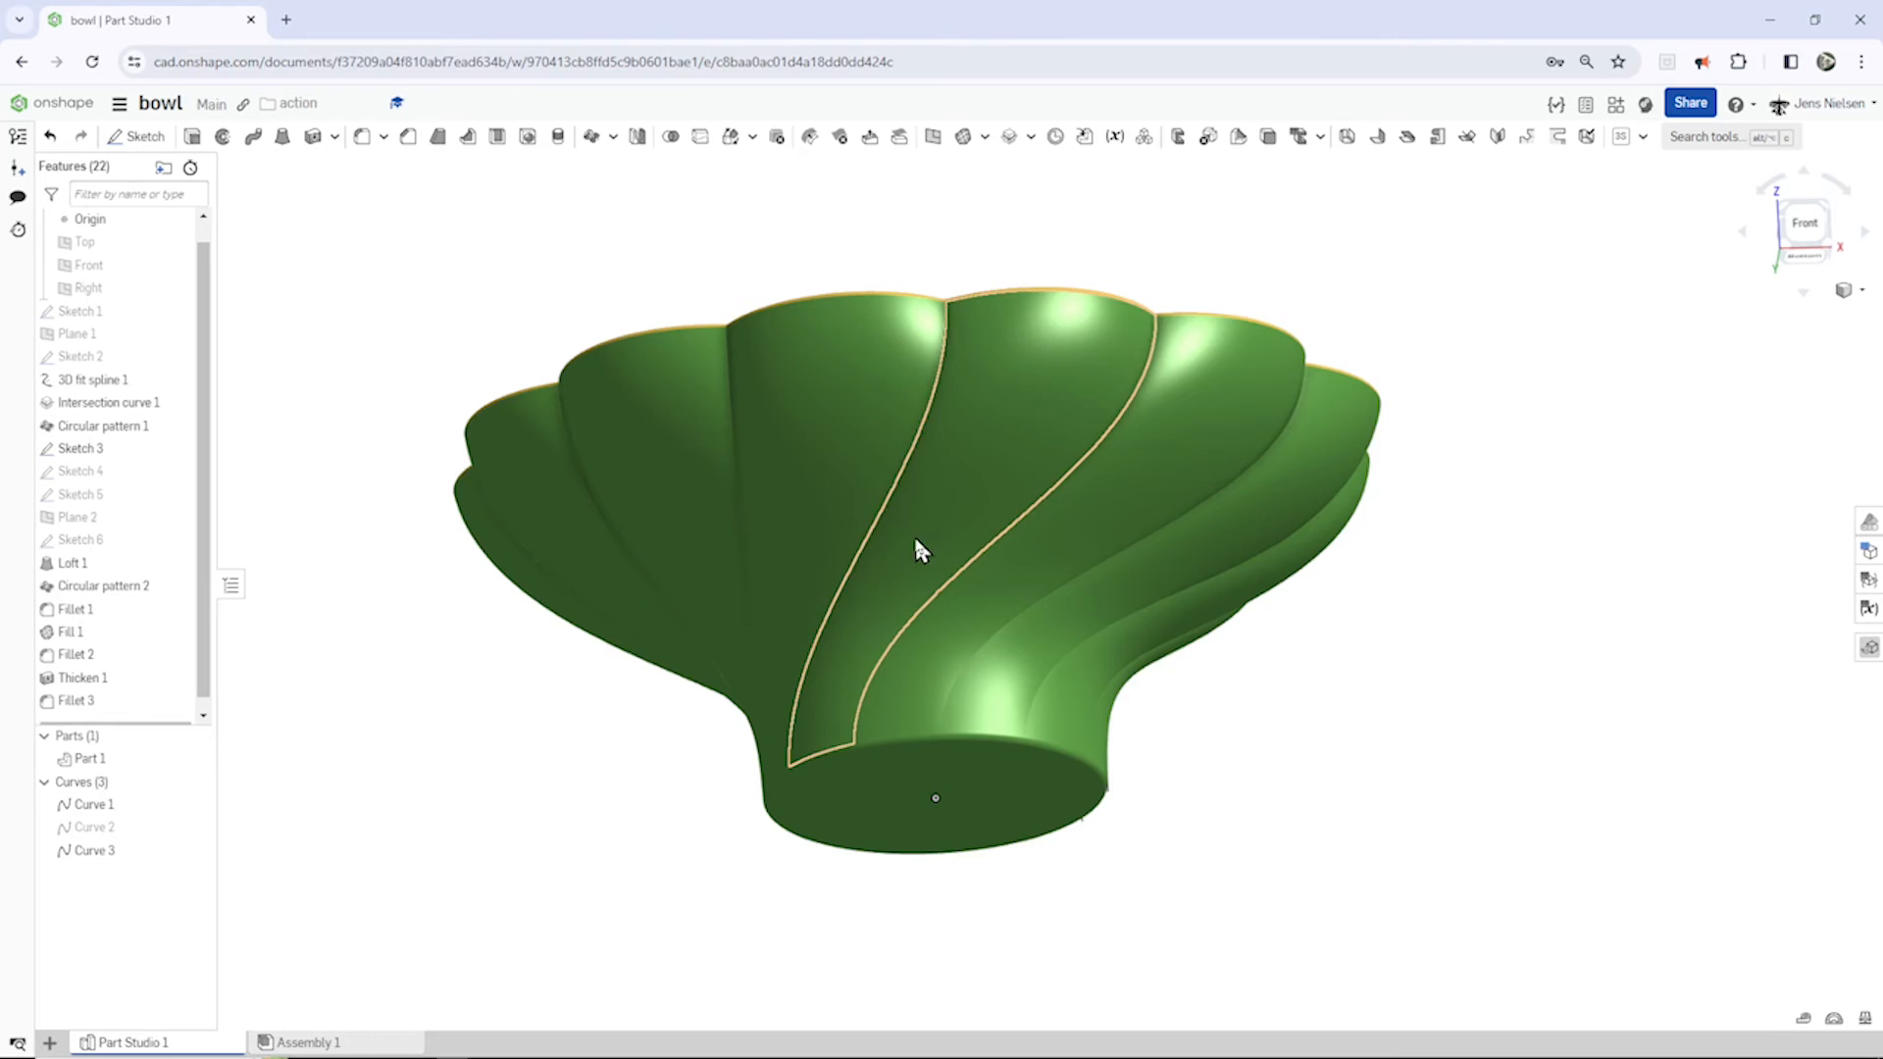
Step: Select eight alternating petal faces around the bowl and give them a red-orange face appearance
left_click(919, 547)
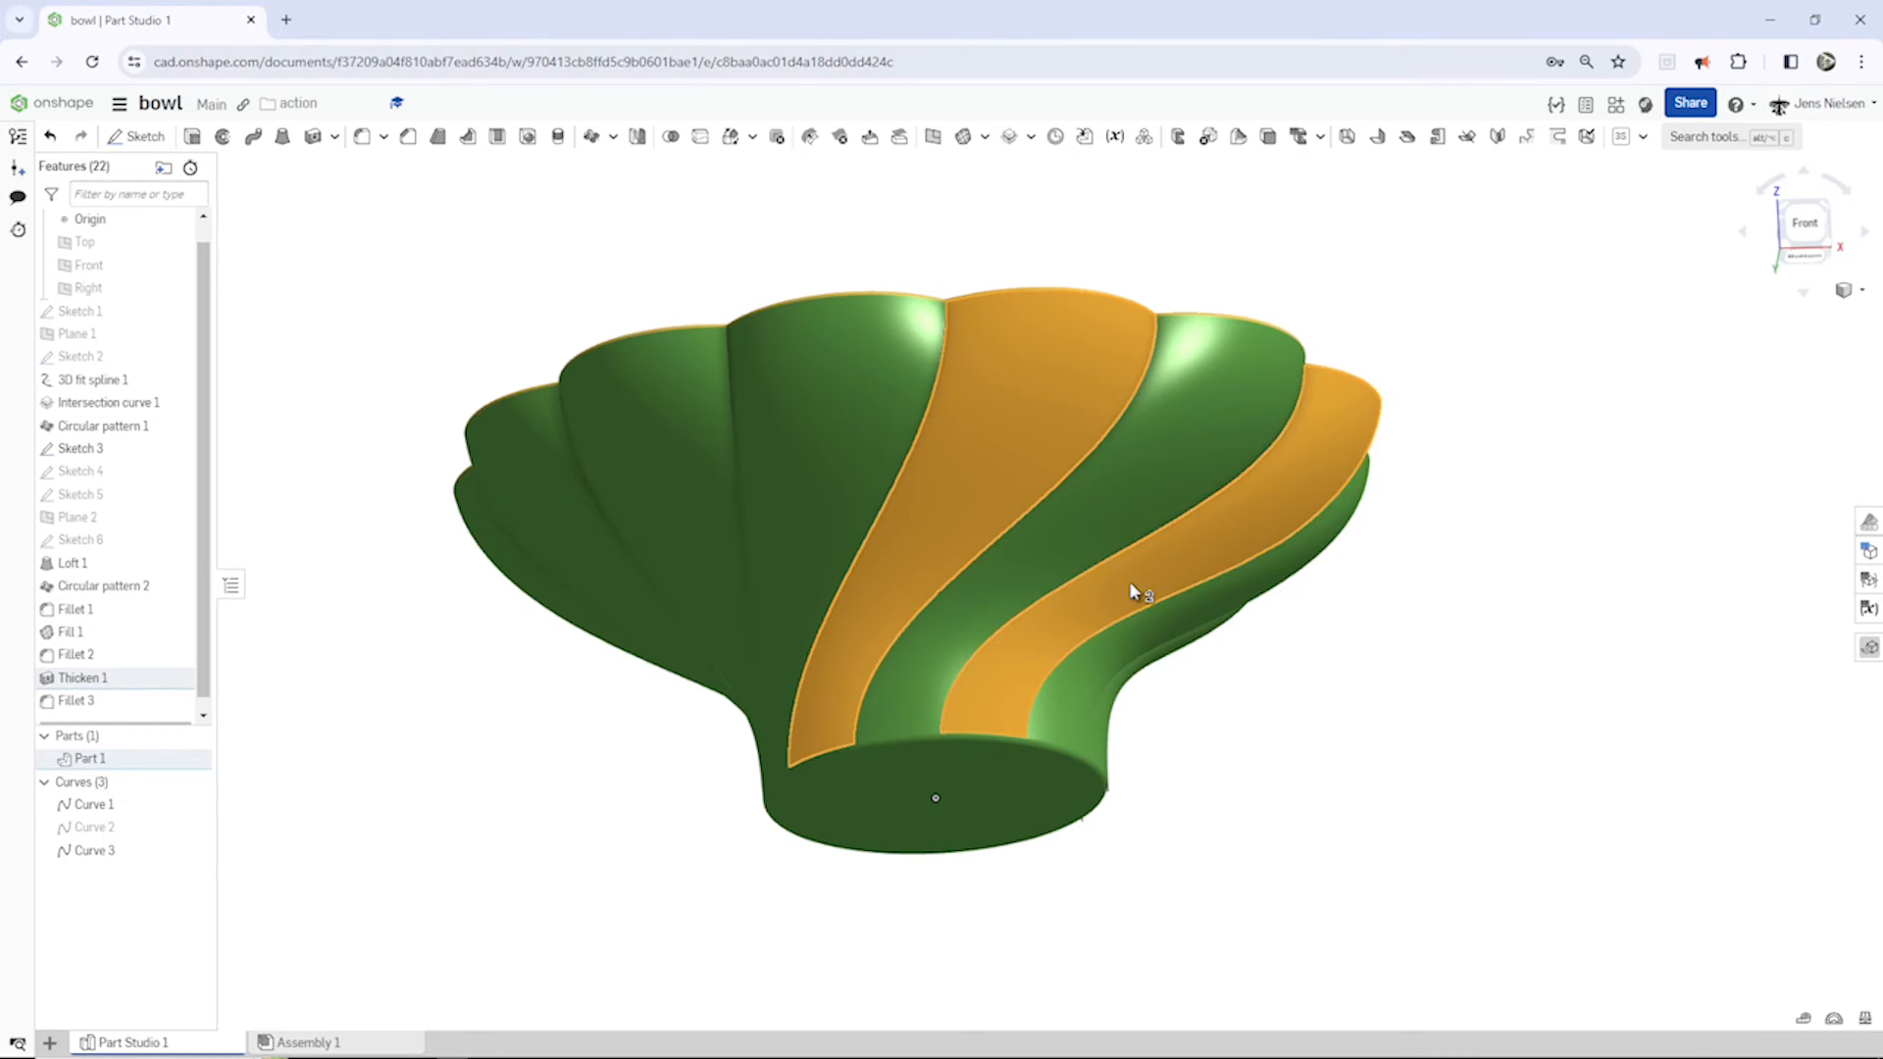
left_click_drag(1128, 588, 1117, 637)
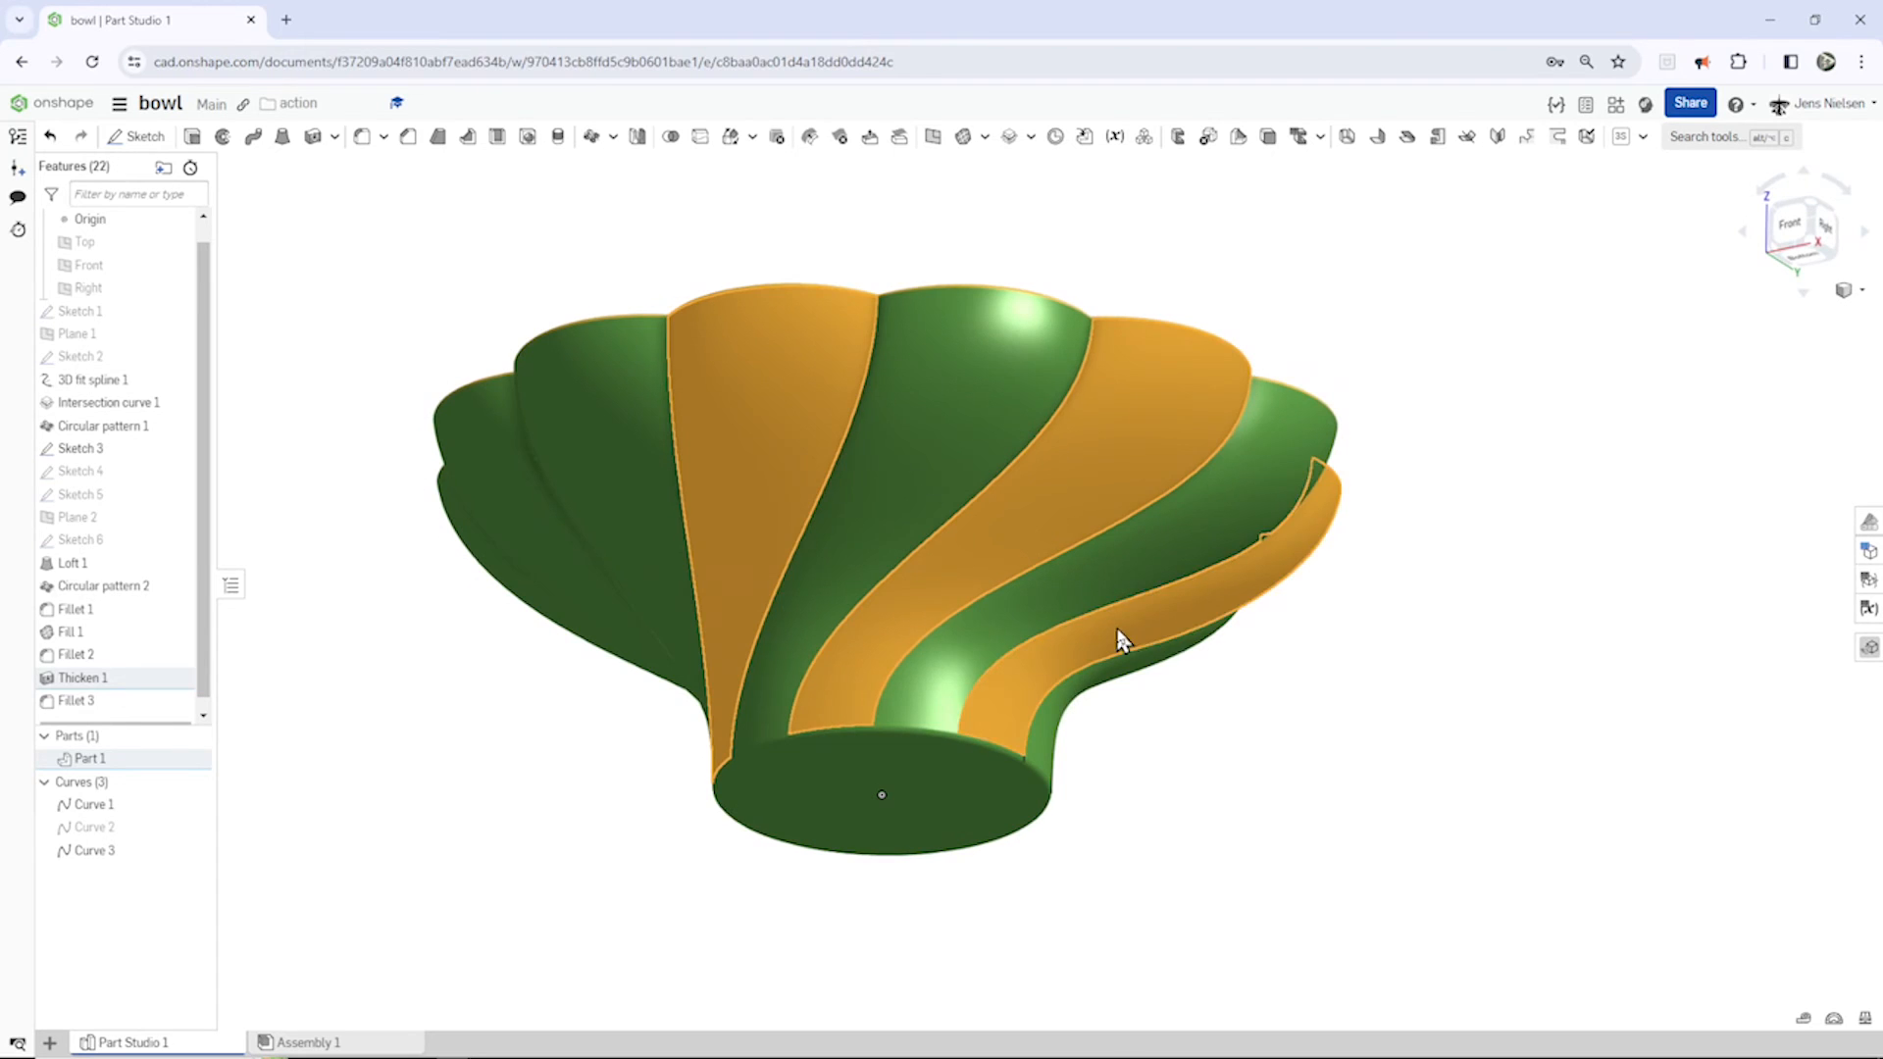
left_click_drag(1117, 637, 1075, 648)
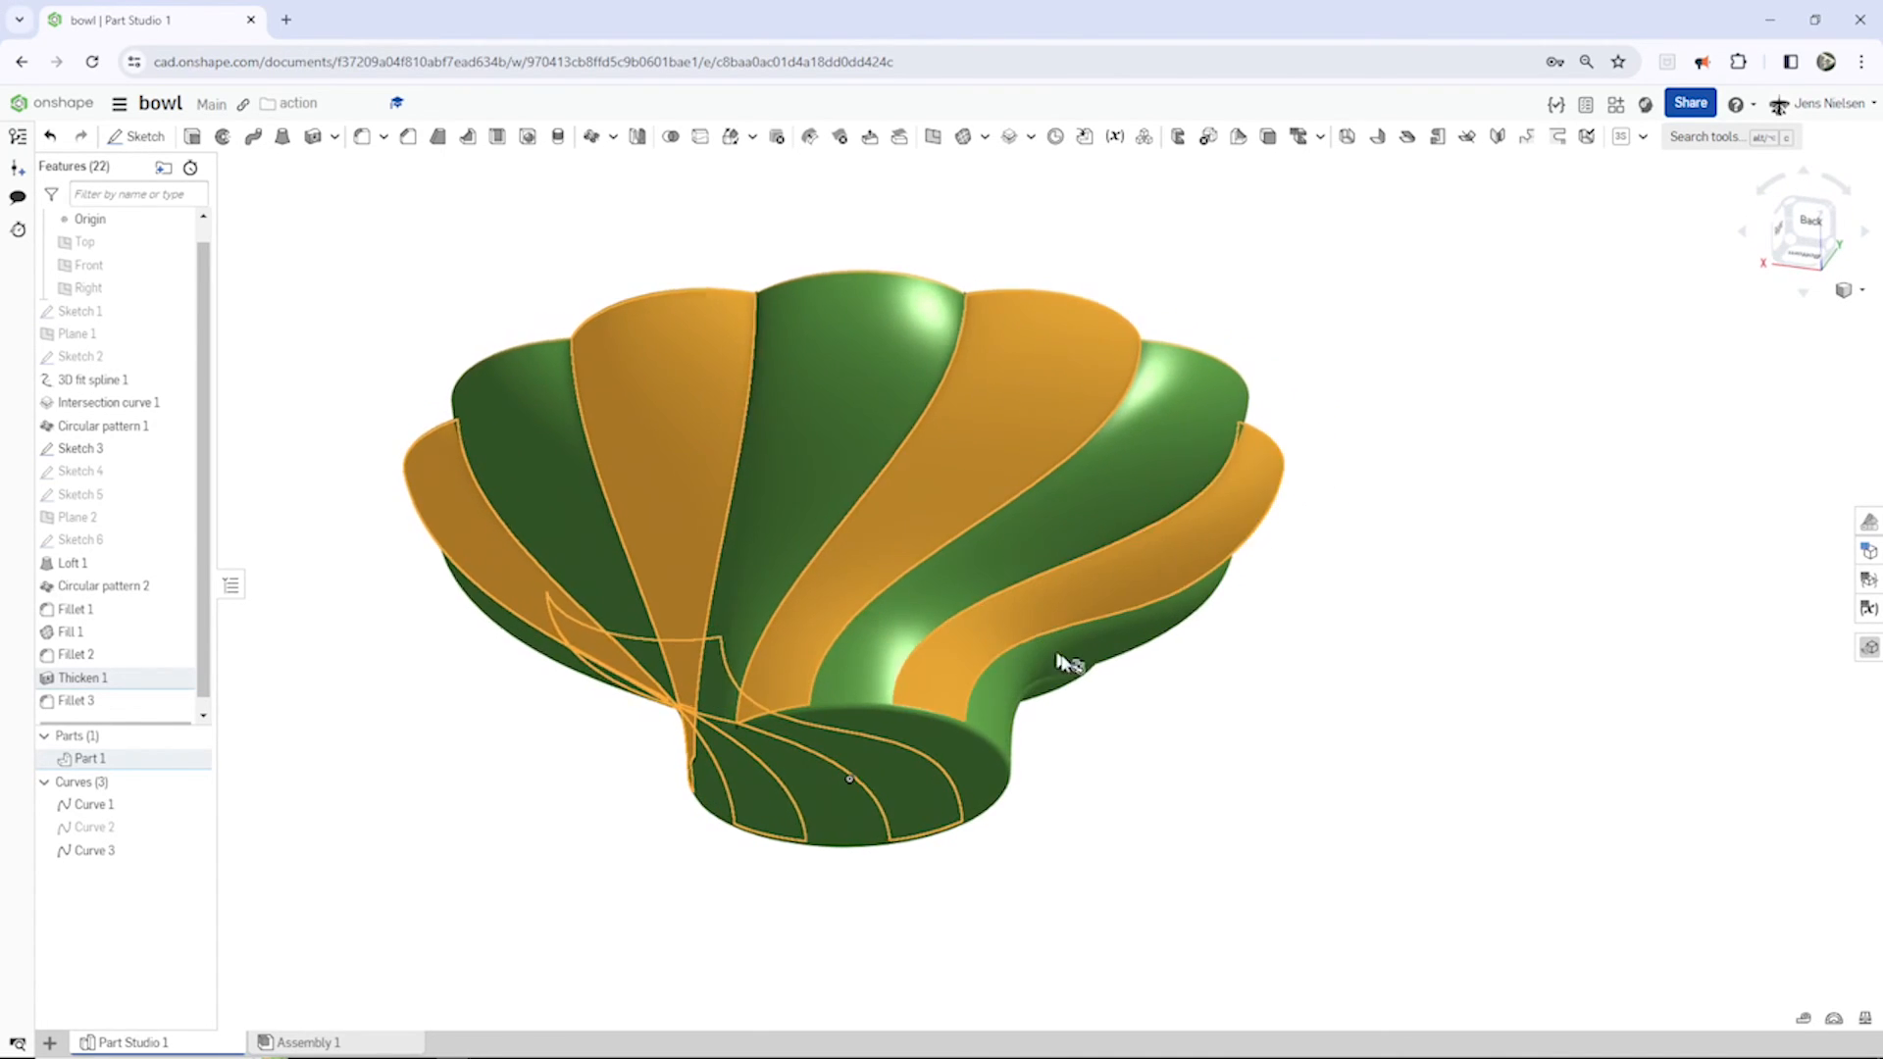
left_click_drag(1066, 664, 1242, 679)
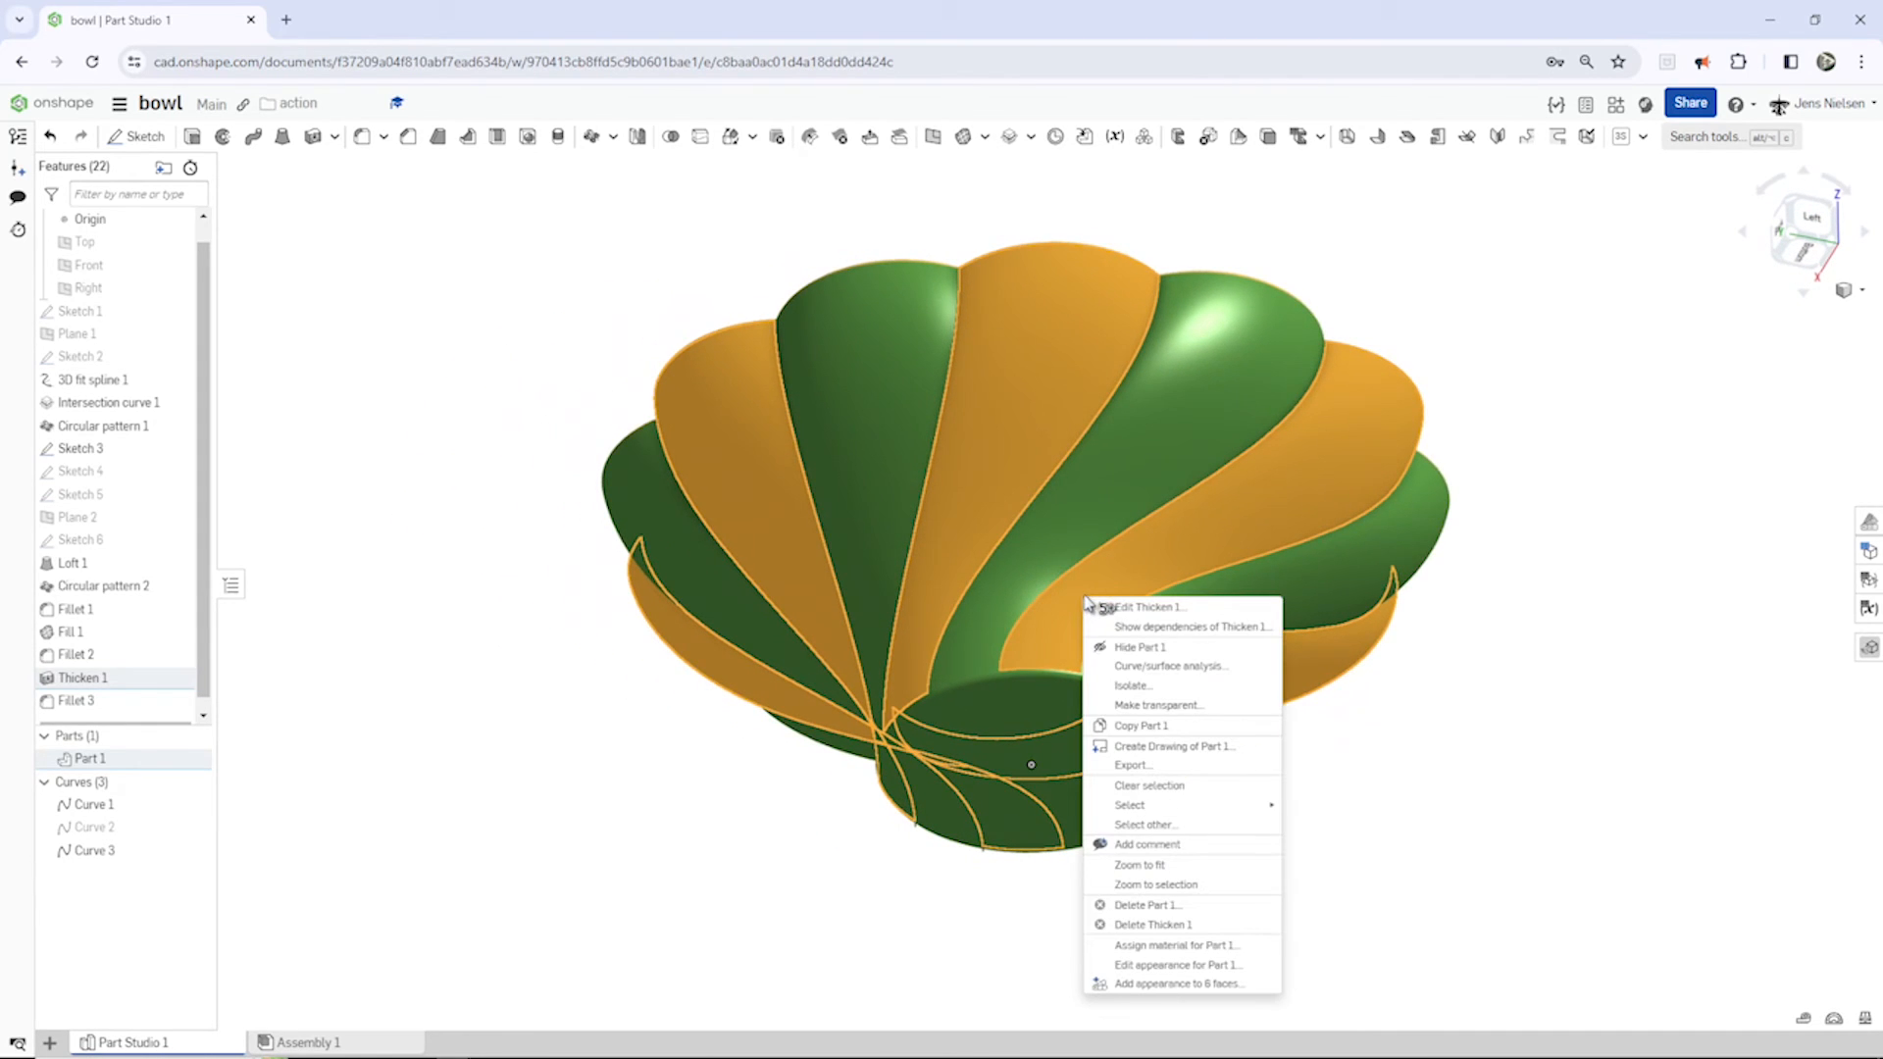
mouse_move(1179, 964)
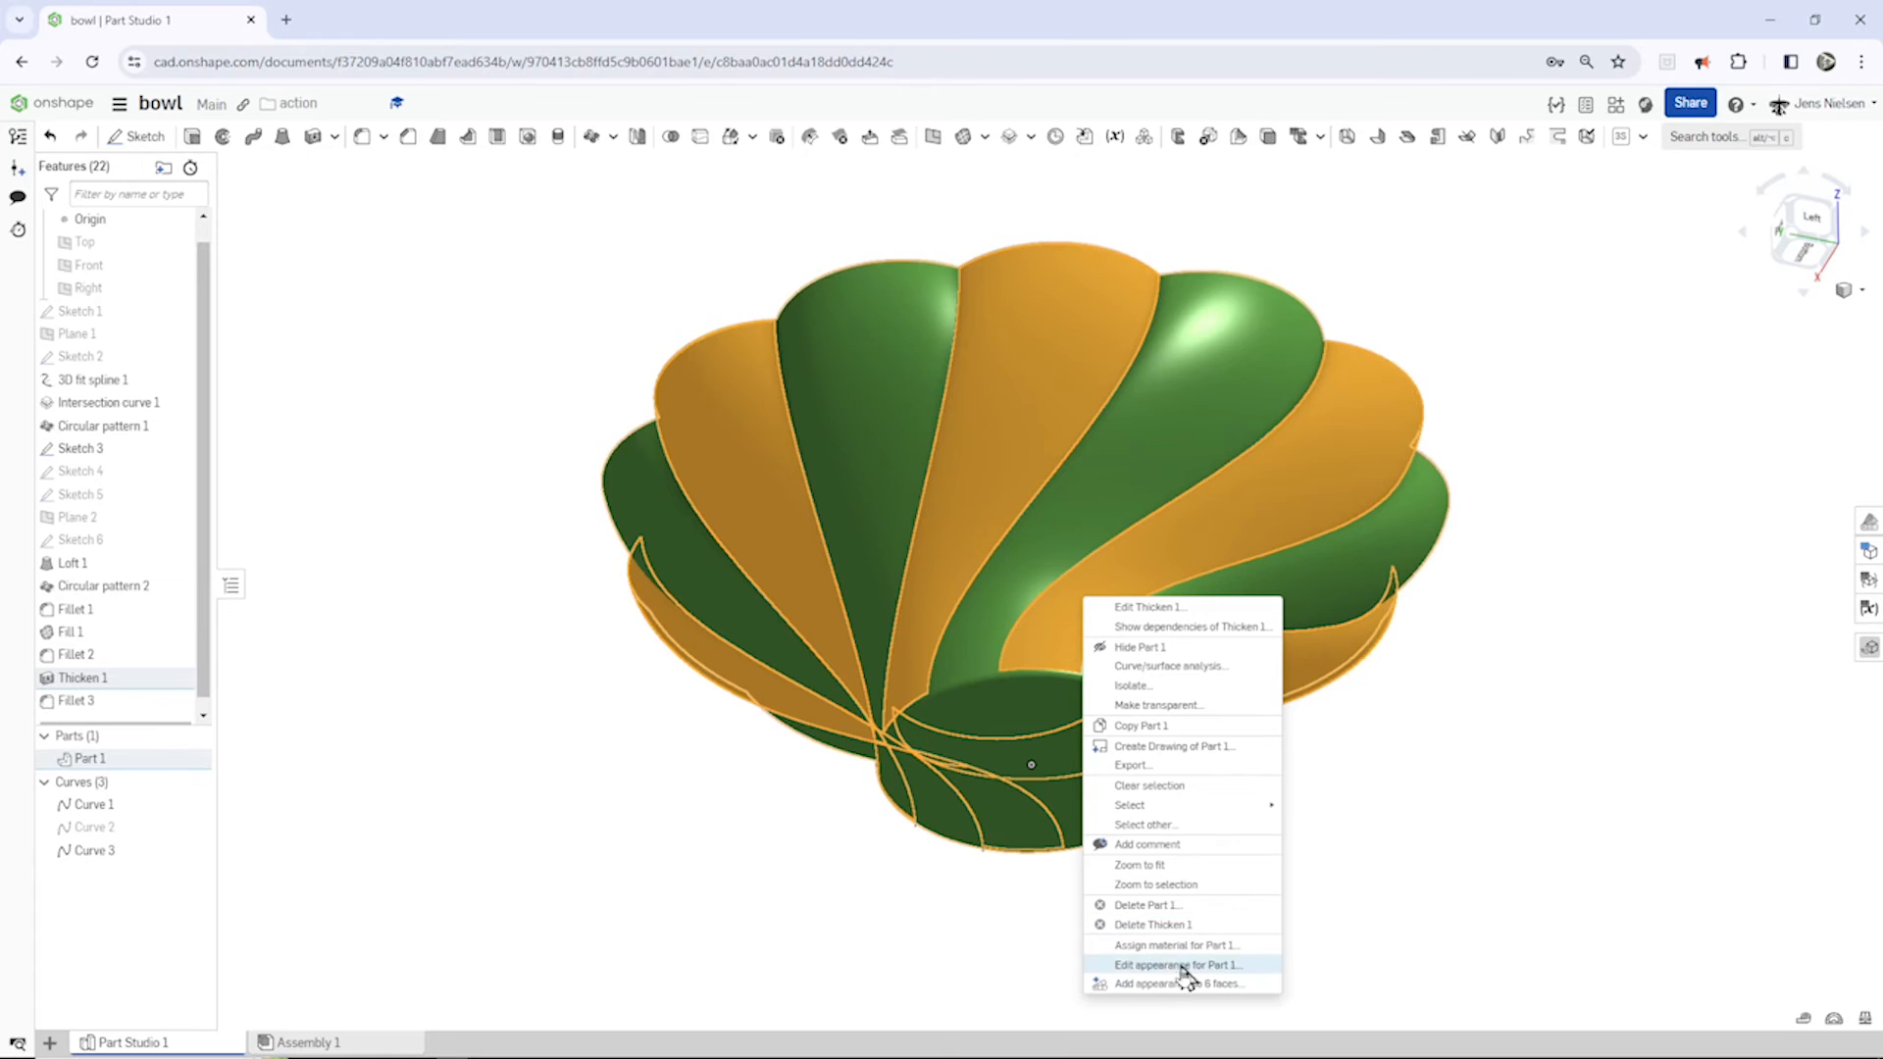
left_click(1178, 964)
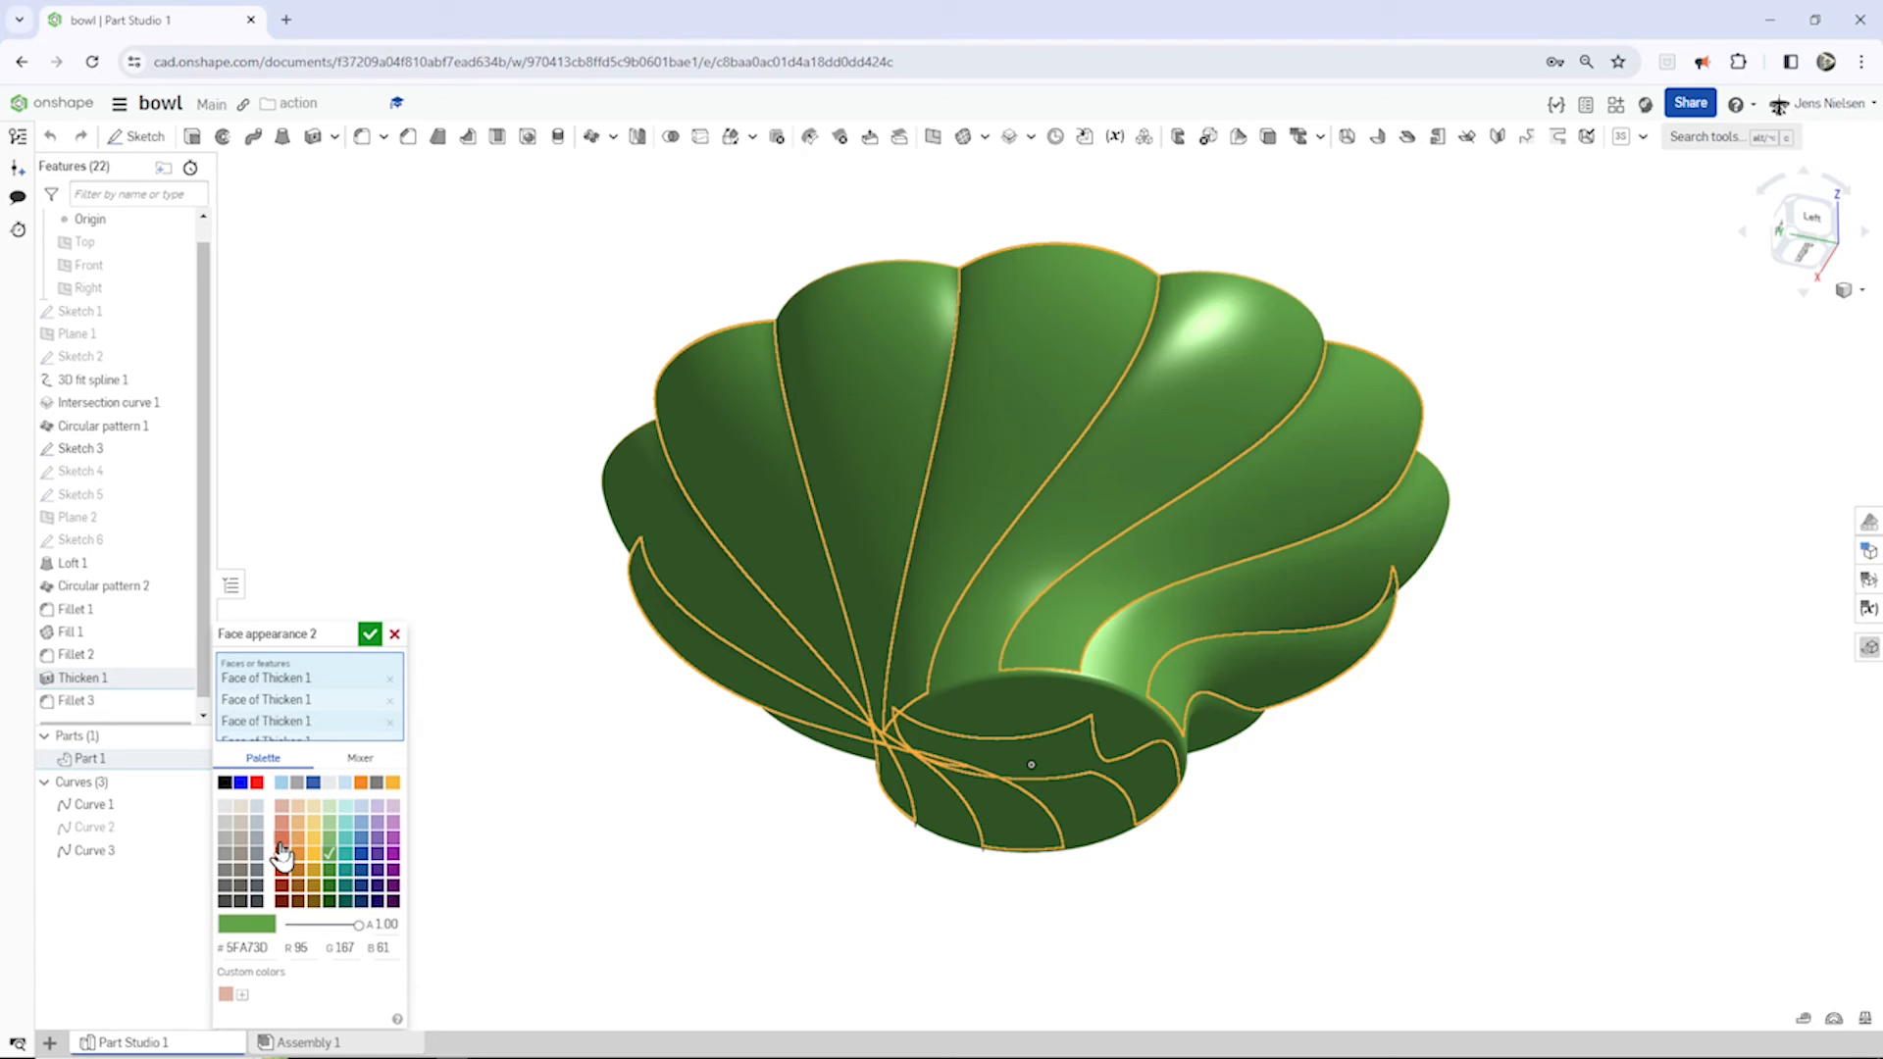
left_click(283, 824)
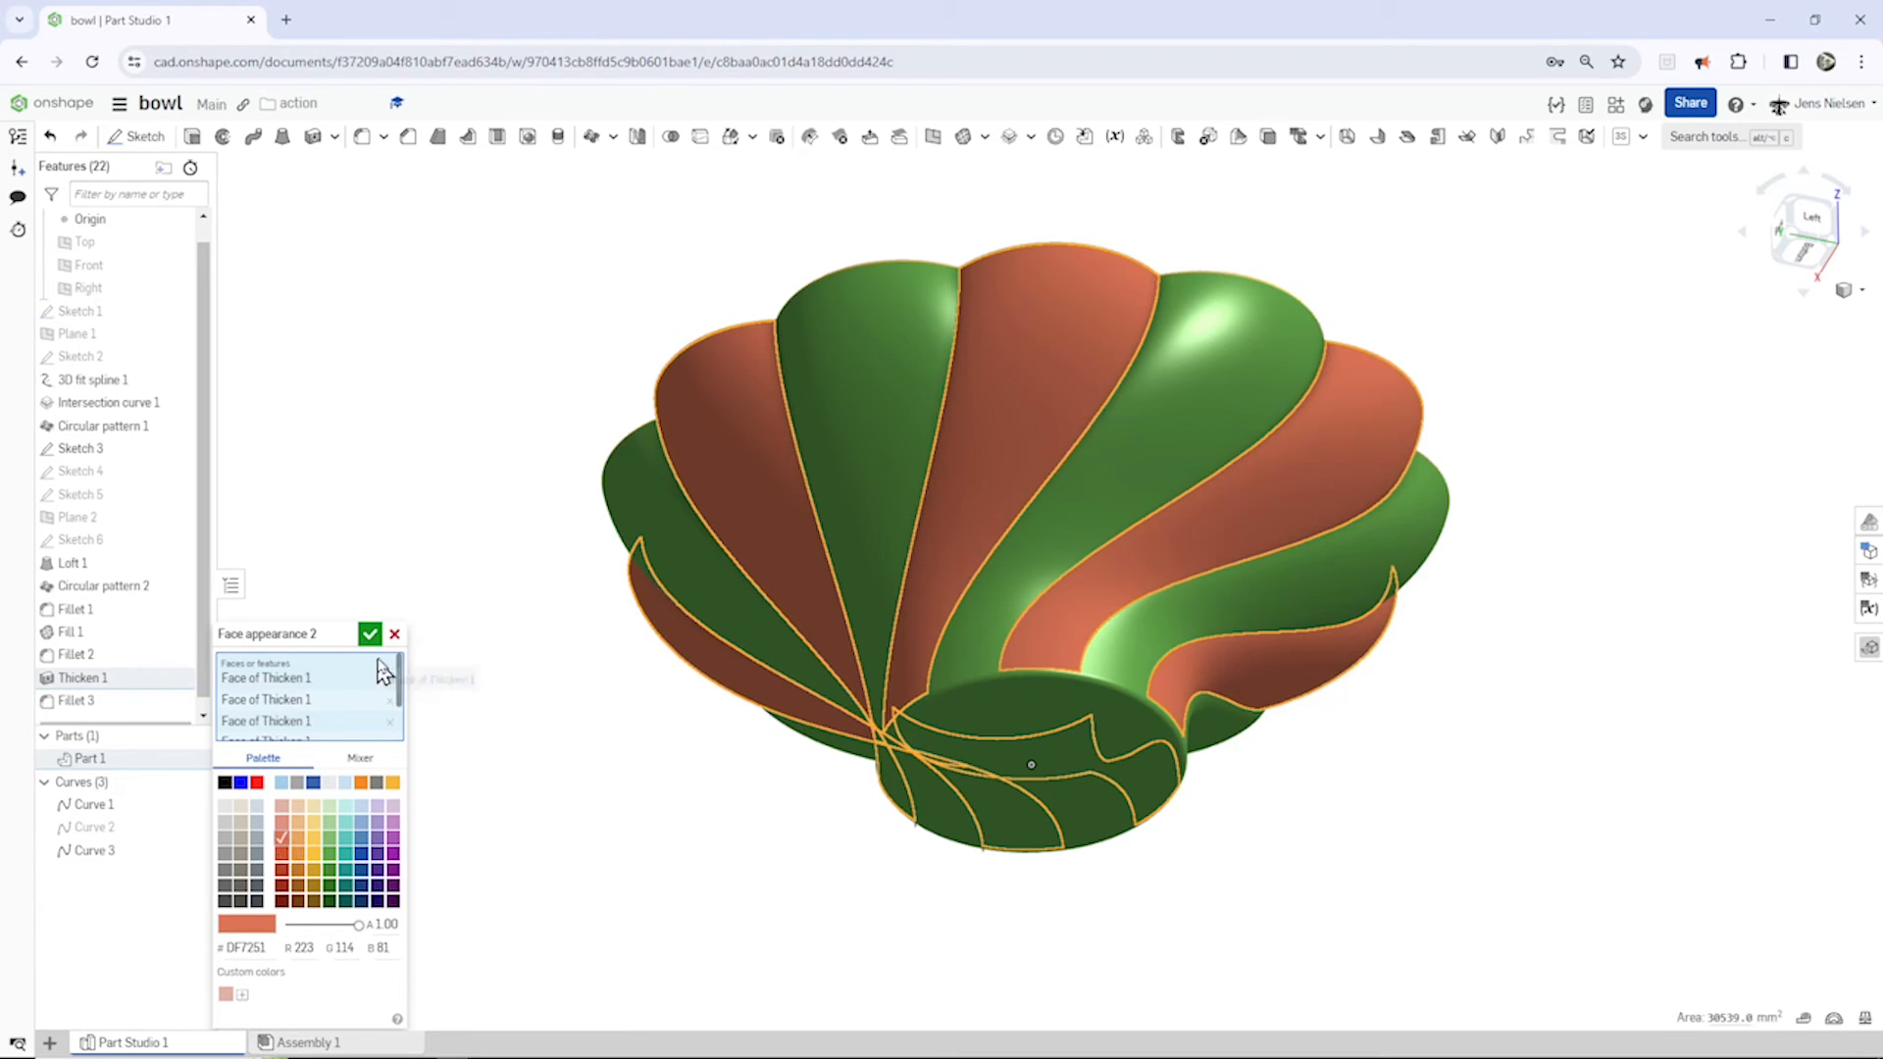